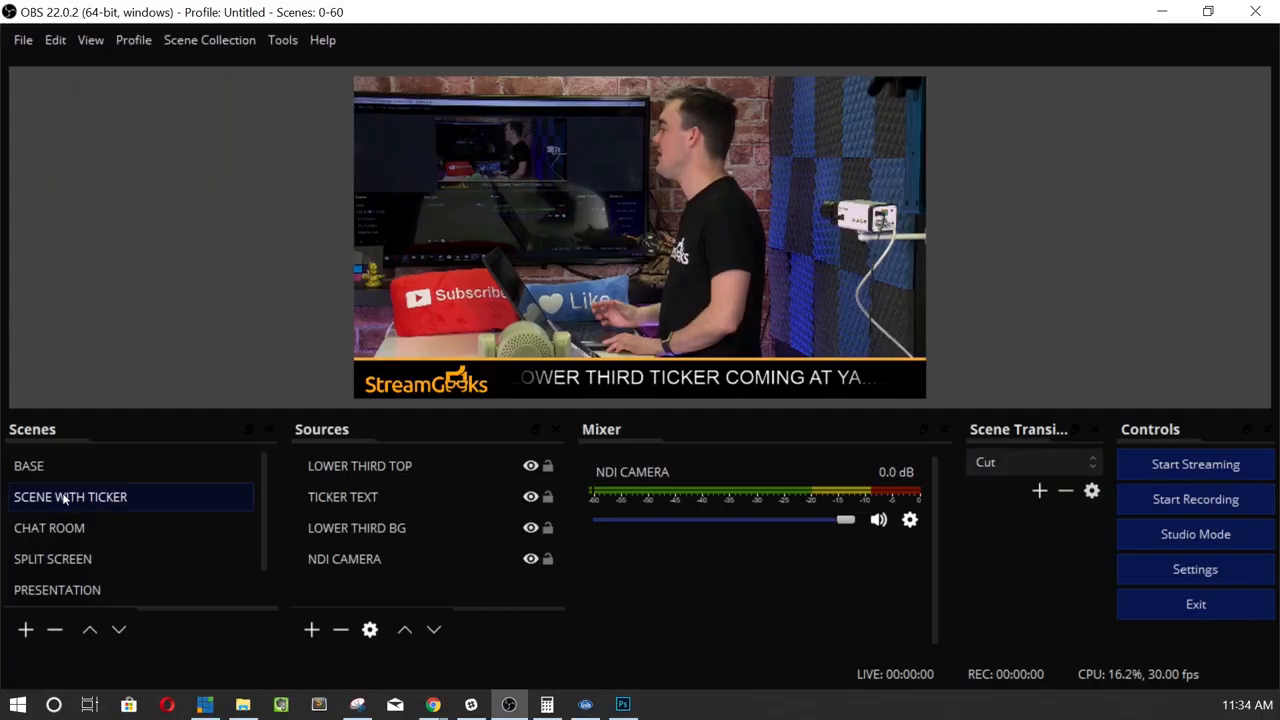
Preview the Chat Room scene, then the Presentation scene with its orange two-camera layout.
click(49, 527)
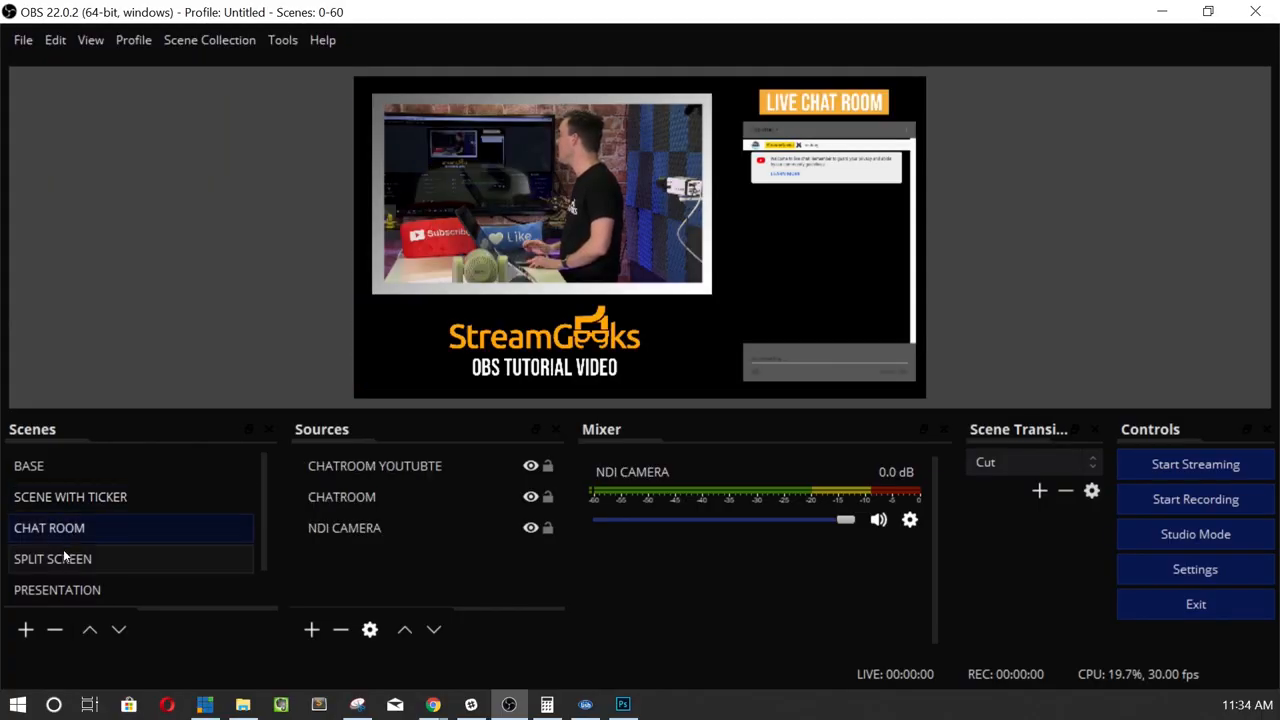
click(53, 558)
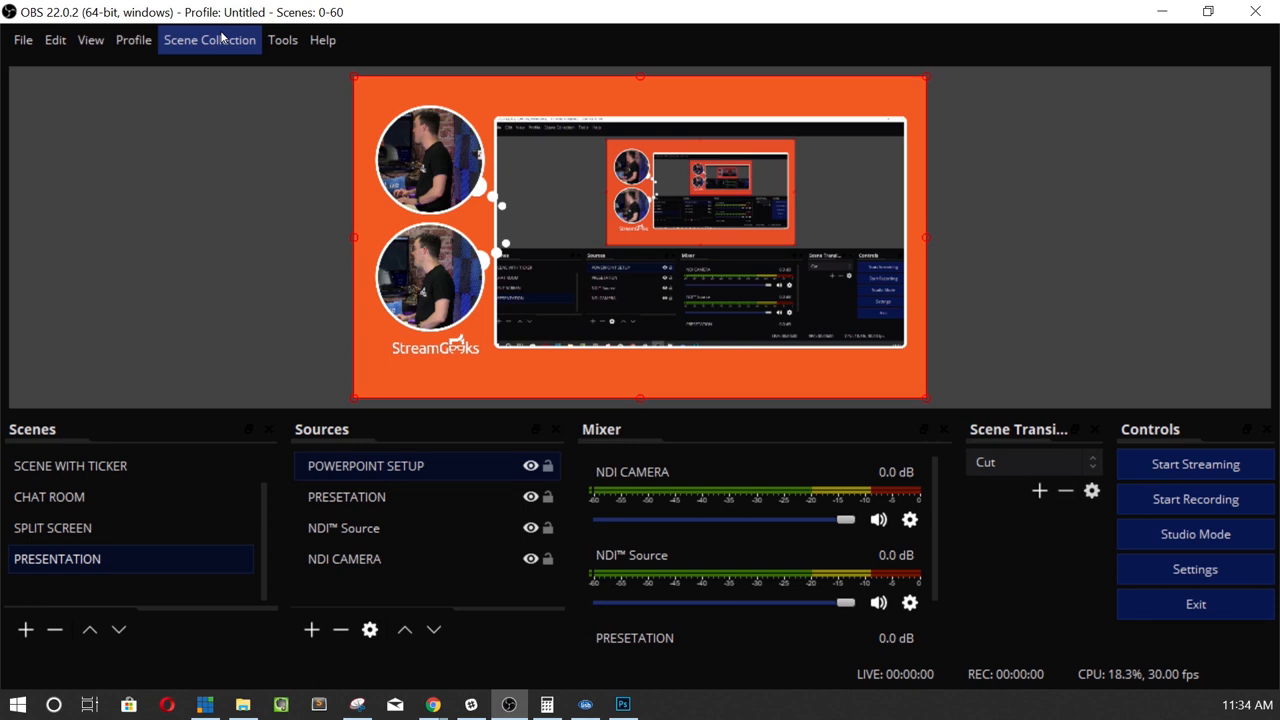
Create a new, empty scene collection called '0 to Sixty Setup'.
click(209, 40)
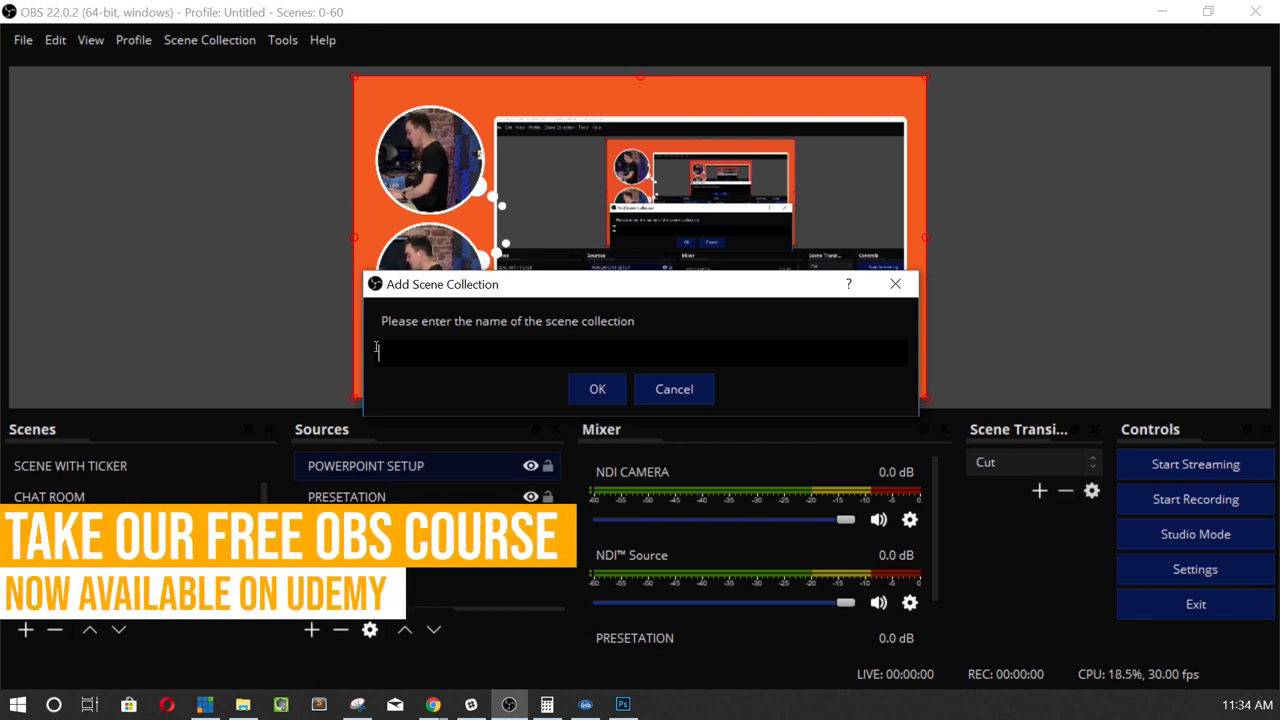
text(0 to Sixty Setup)
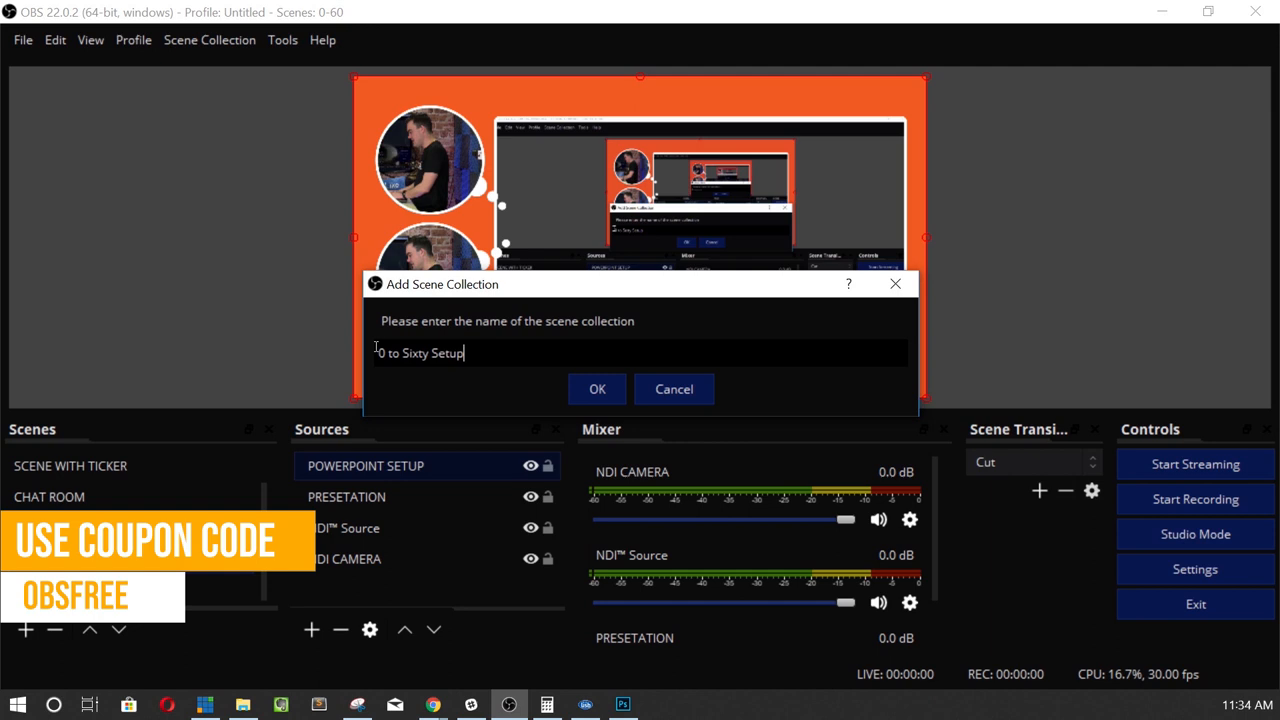
click(597, 389)
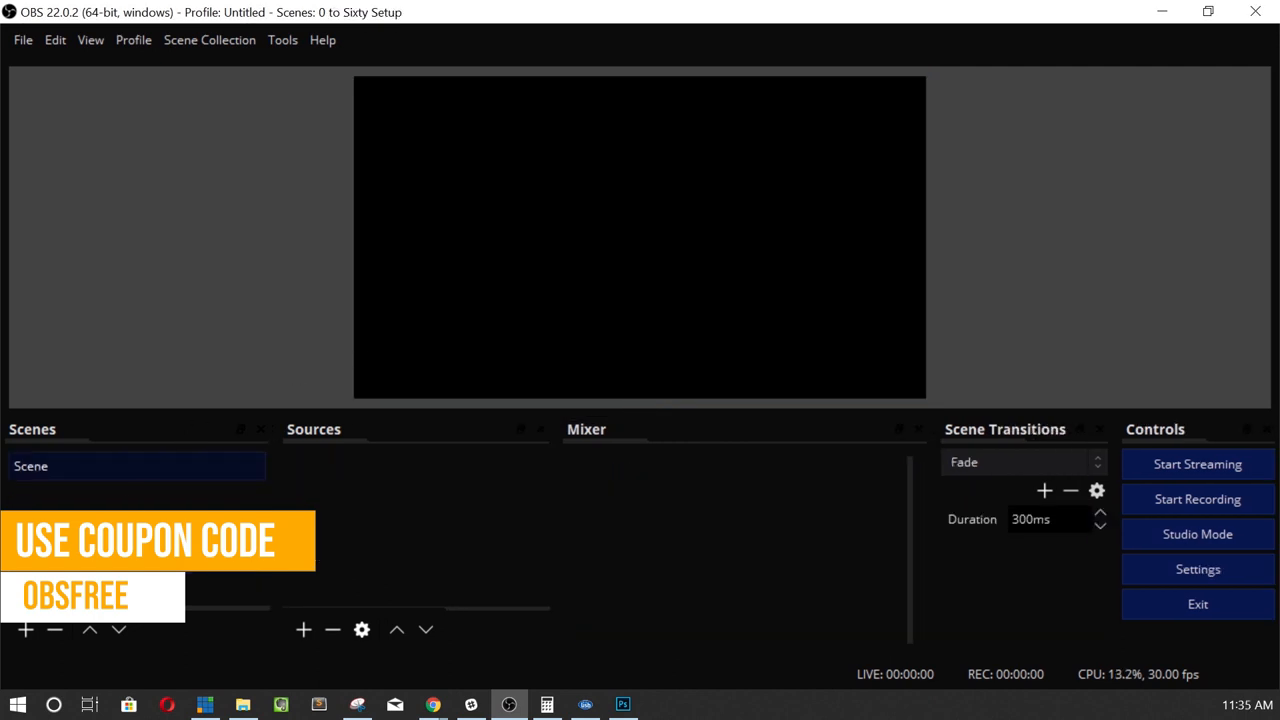
Cancel adding a second scene and rename the default scene to 'BASE SCENE'.
click(25, 629)
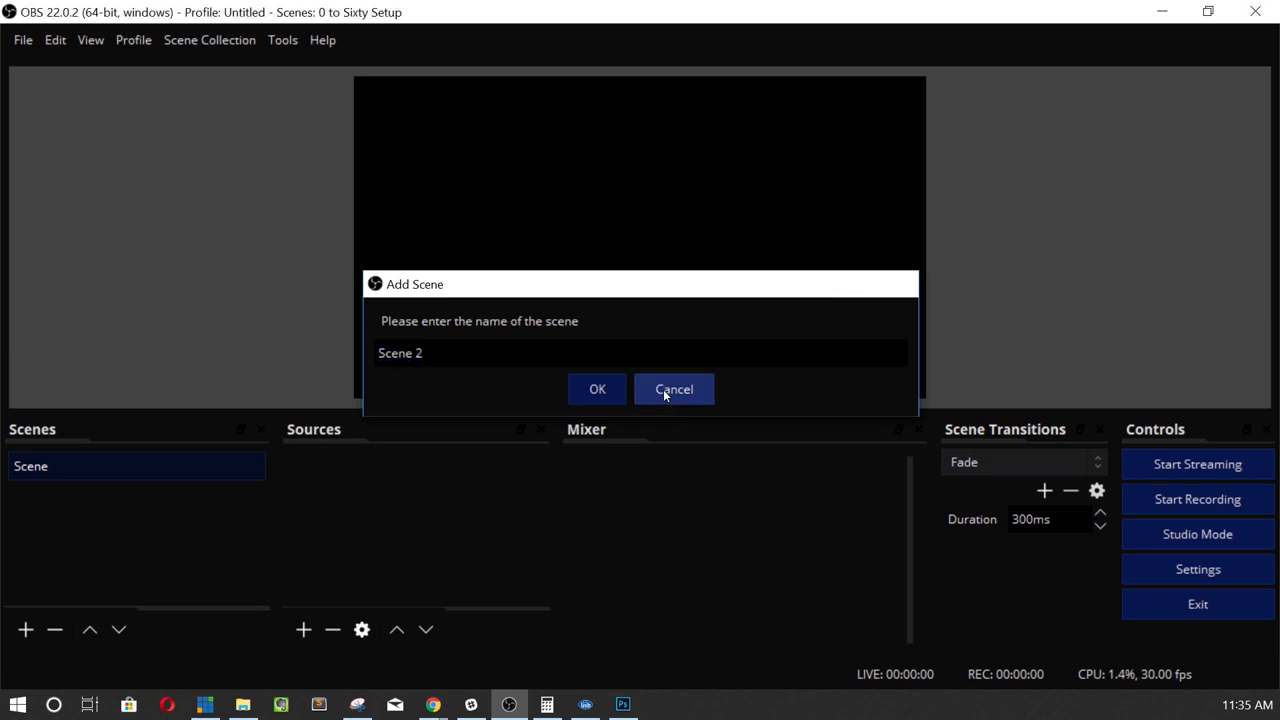
click(673, 389)
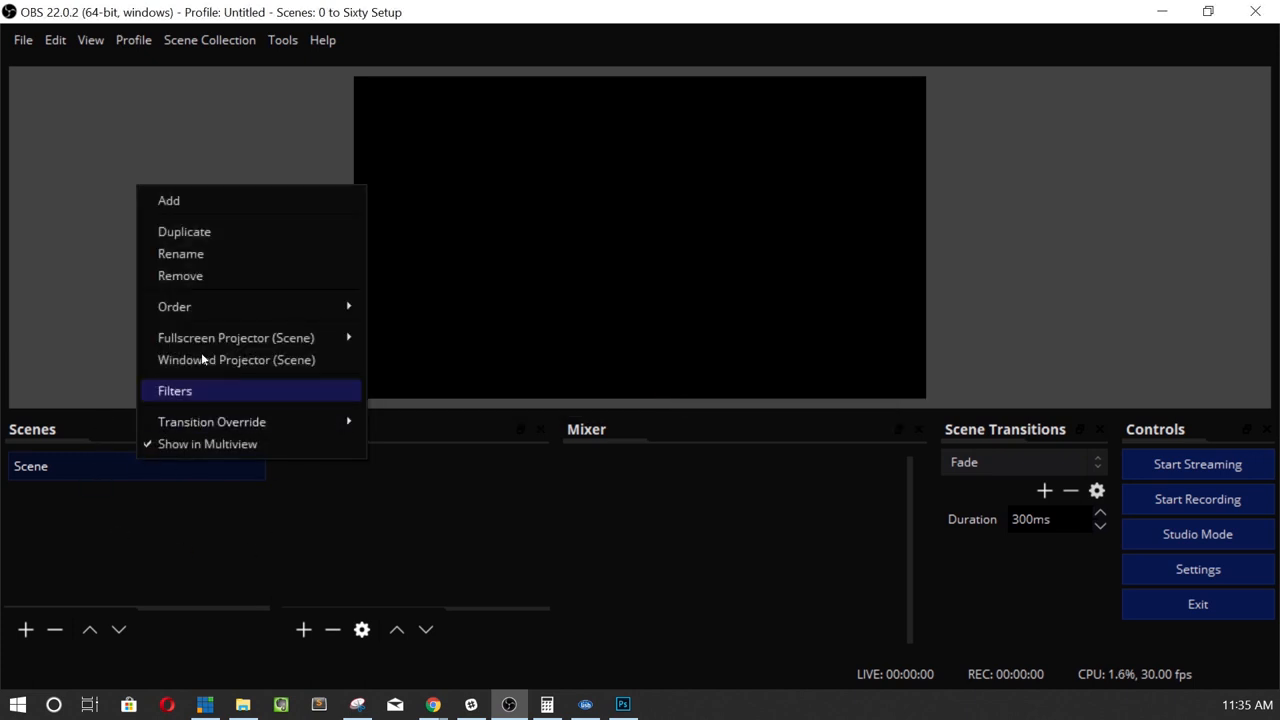
click(181, 253)
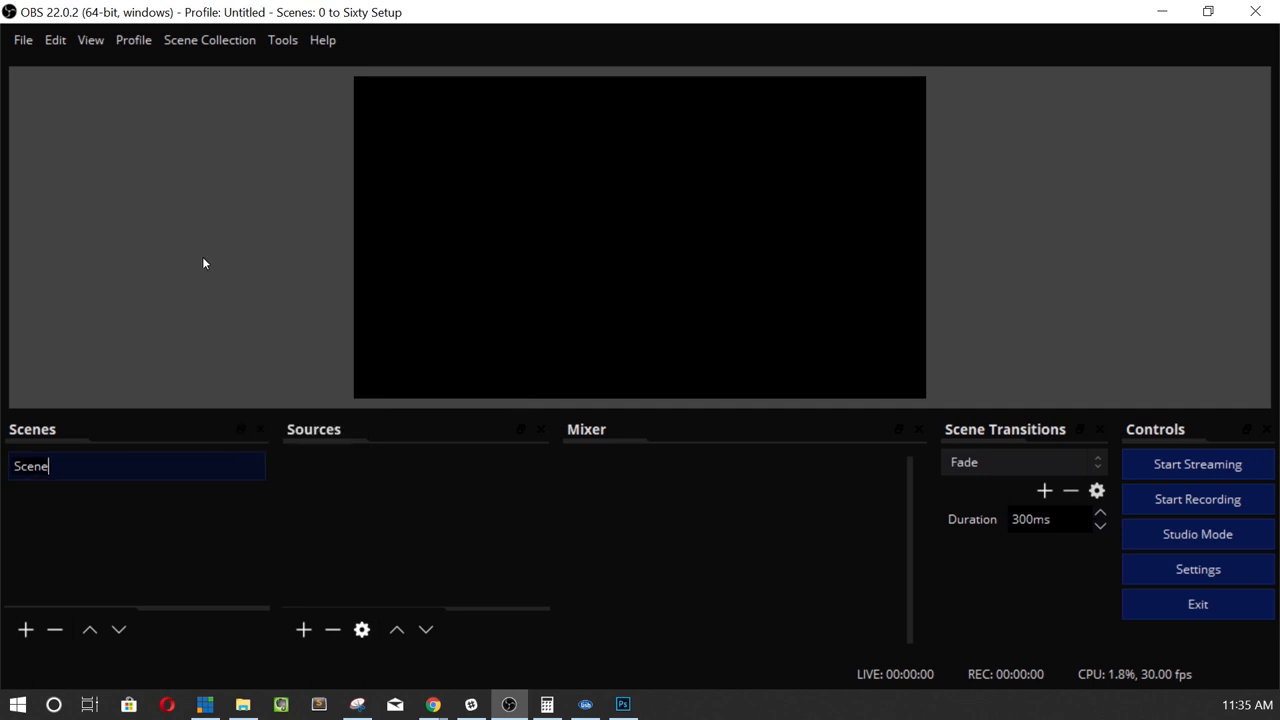
text(BASE S)
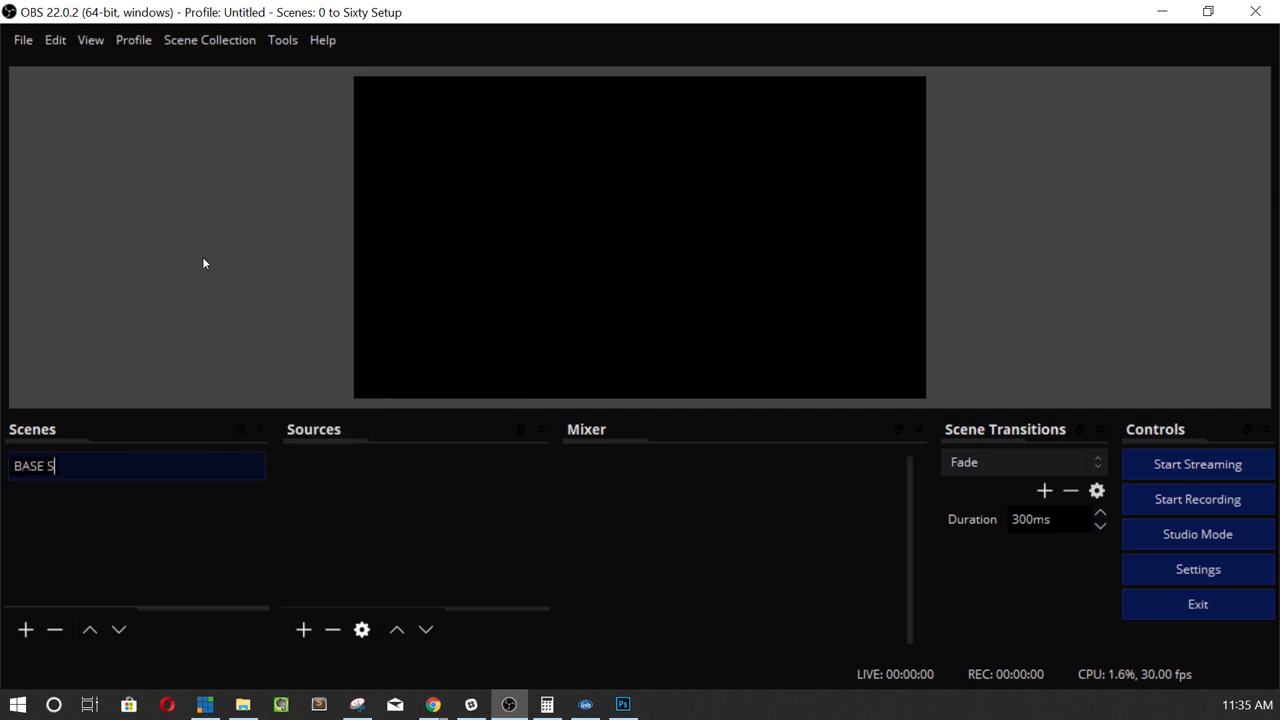
text(CENE)
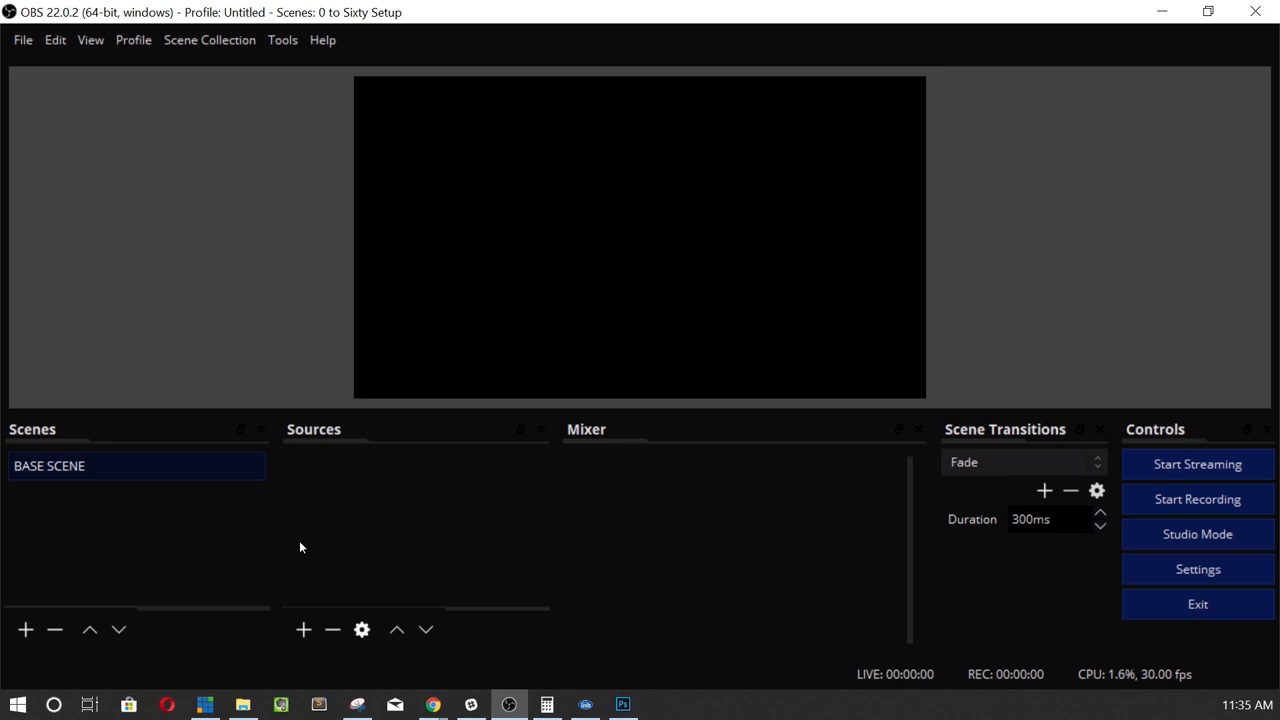
Add an NDI source using the Pro Capture Quad SDI 00-0 camera feed.
click(303, 629)
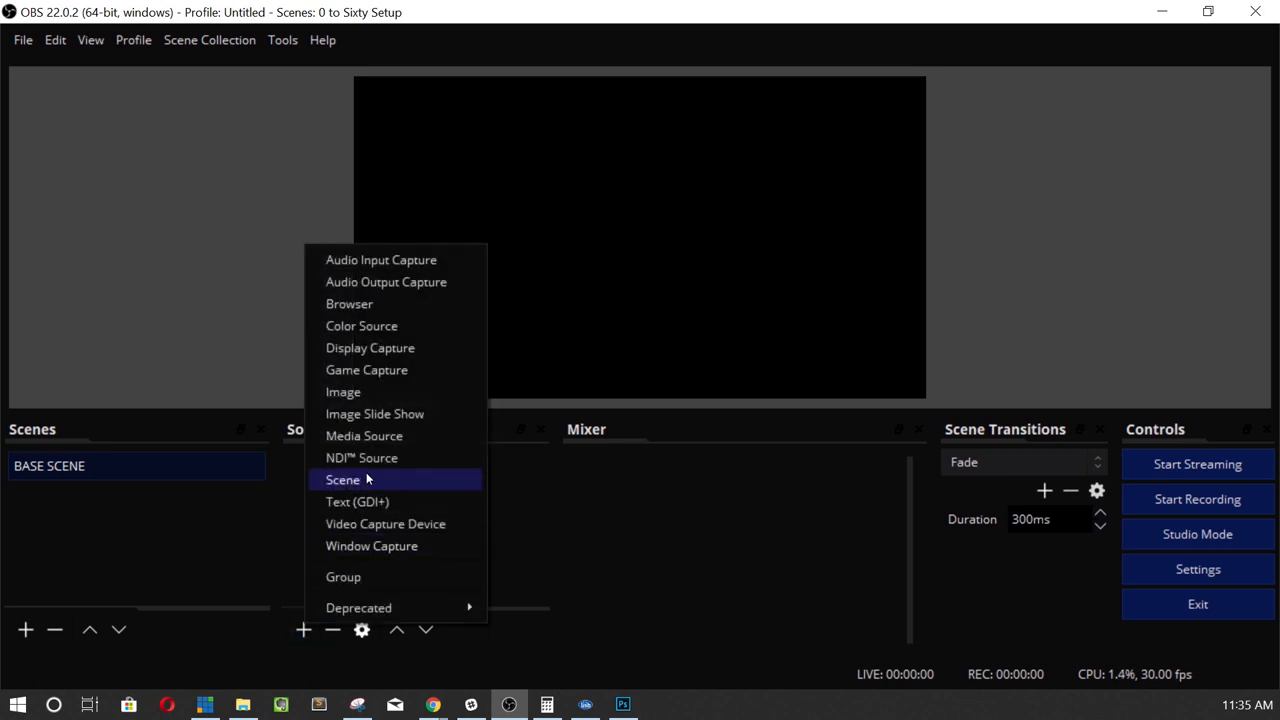
click(362, 457)
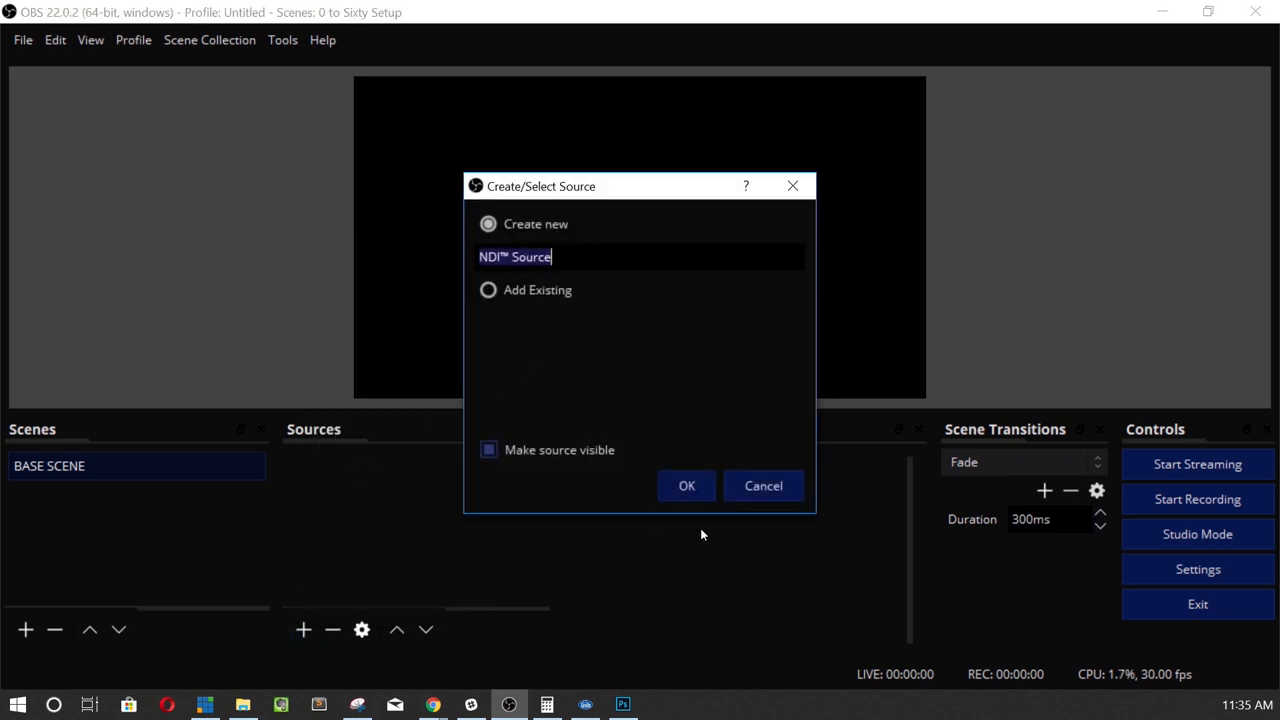
click(686, 485)
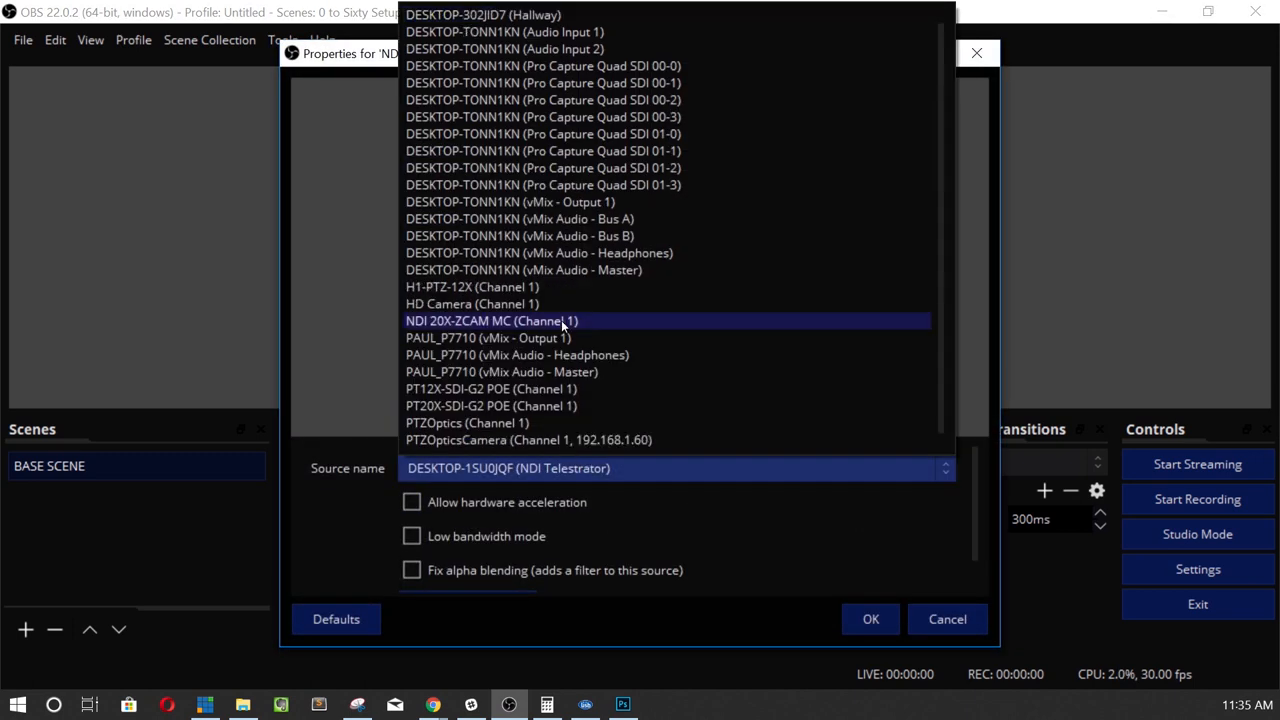
mouse_move(549, 168)
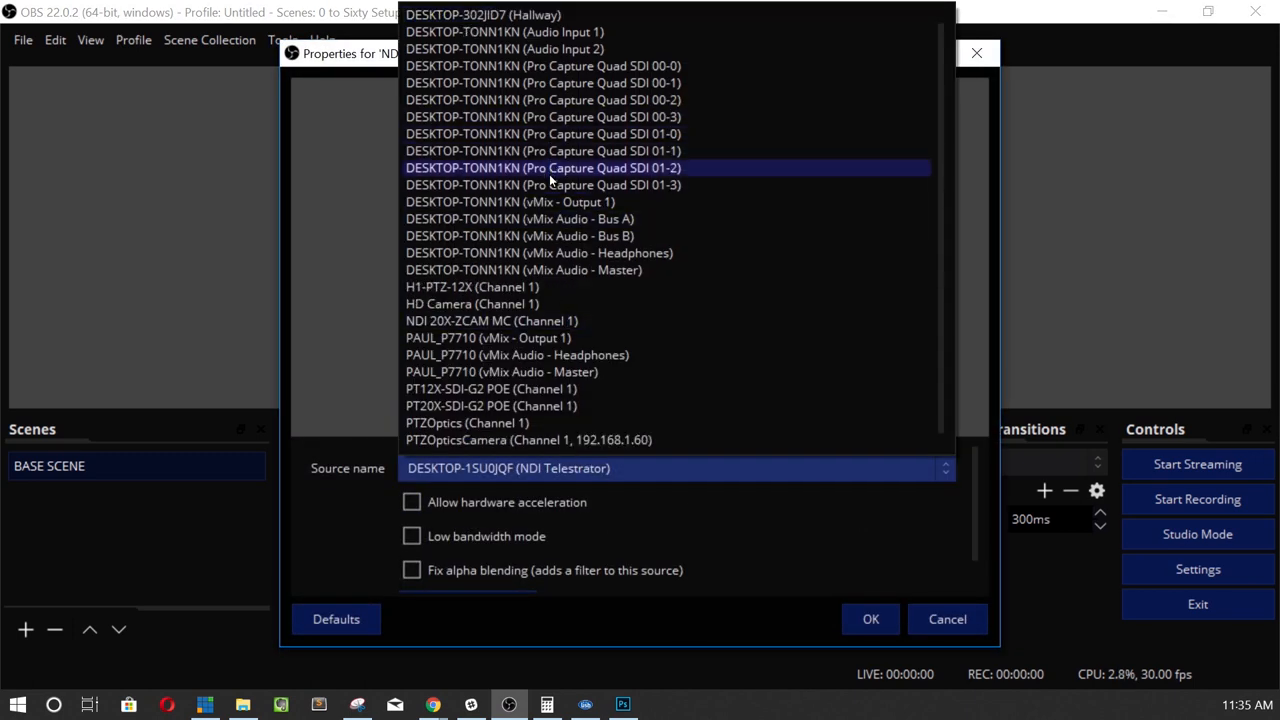
click(543, 66)
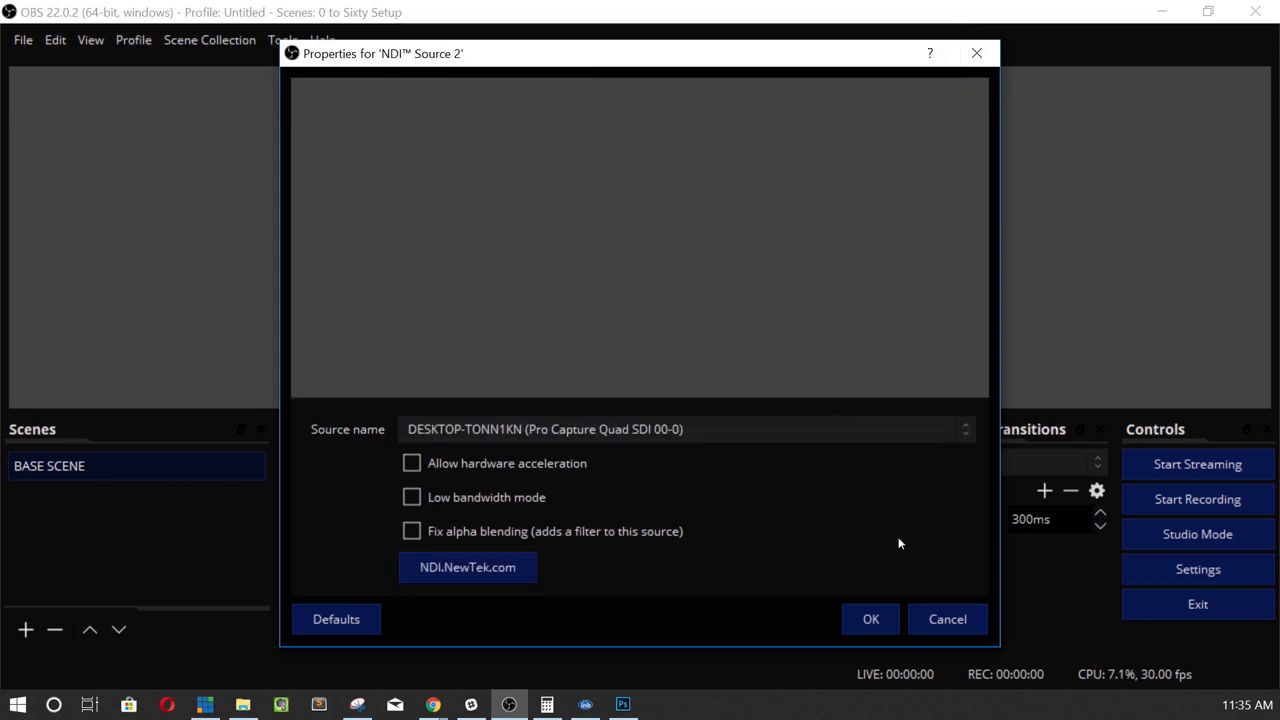
click(869, 618)
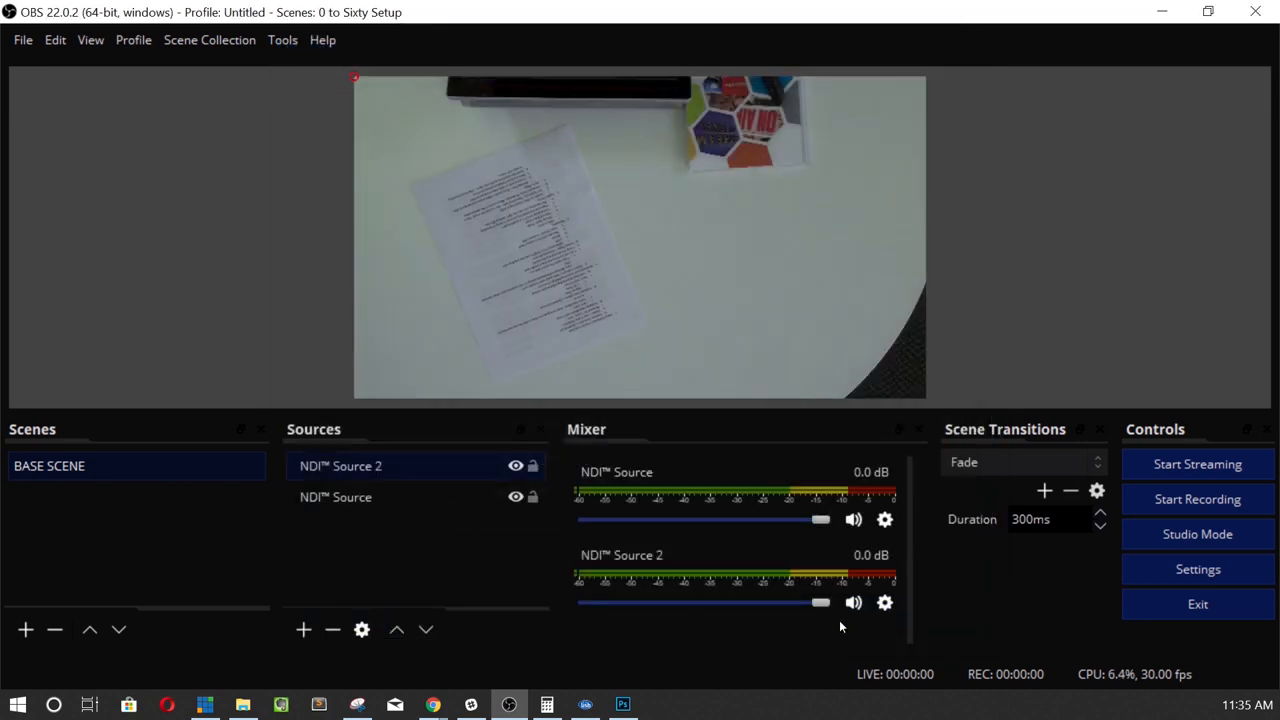
Rename the two camera sources to FRONT CAMERA and CEILING CAMERAS.
click(340, 466)
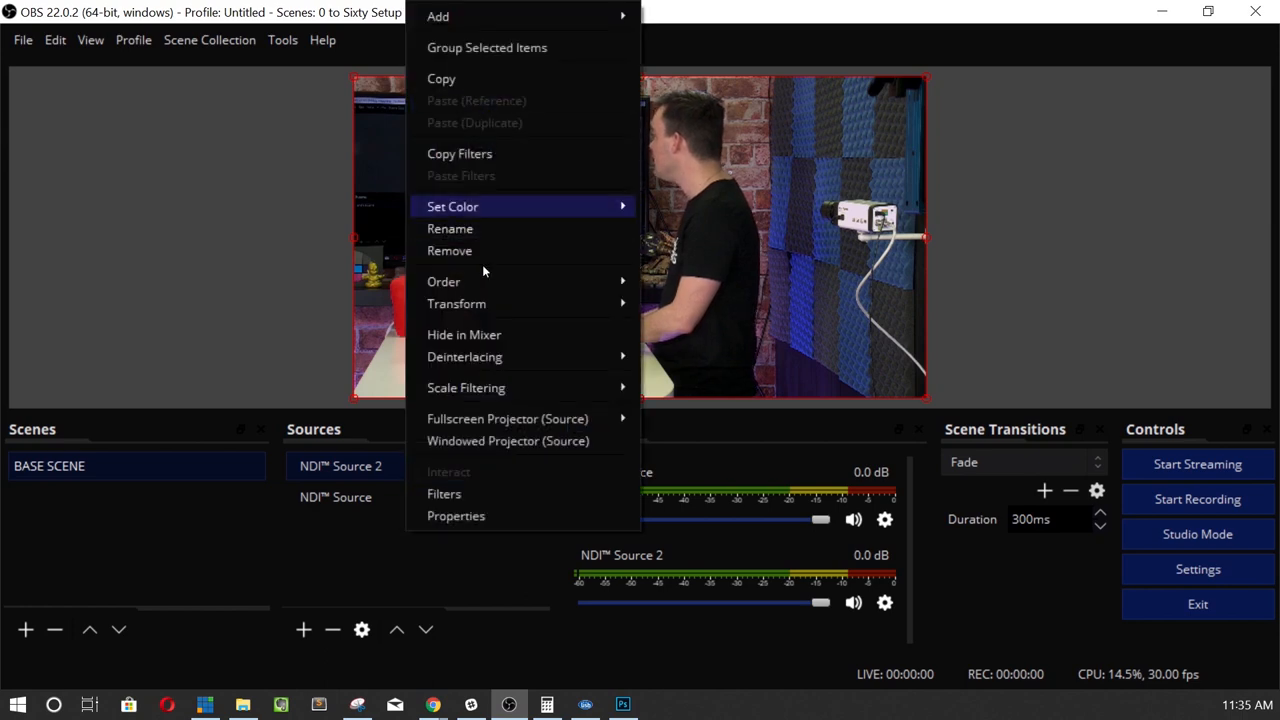
mouse_move(464, 334)
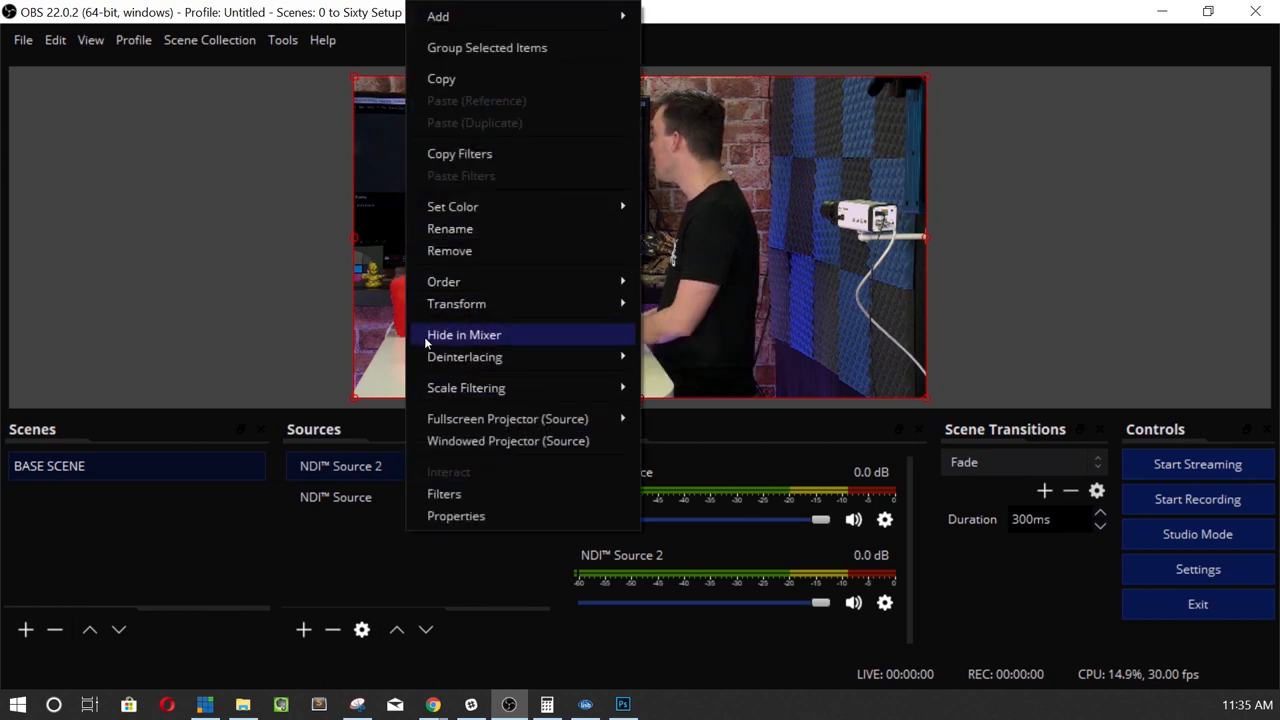
click(449, 228)
text(FRONT CAMERA)
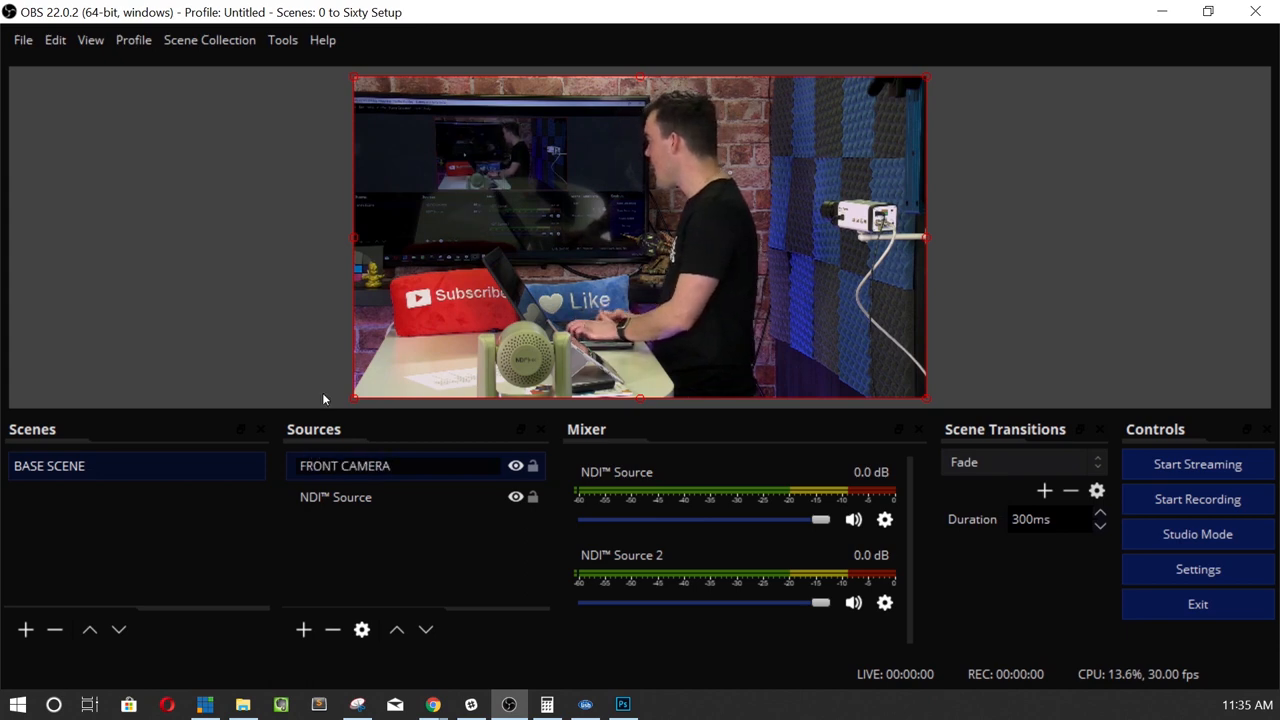
right_click(345, 465)
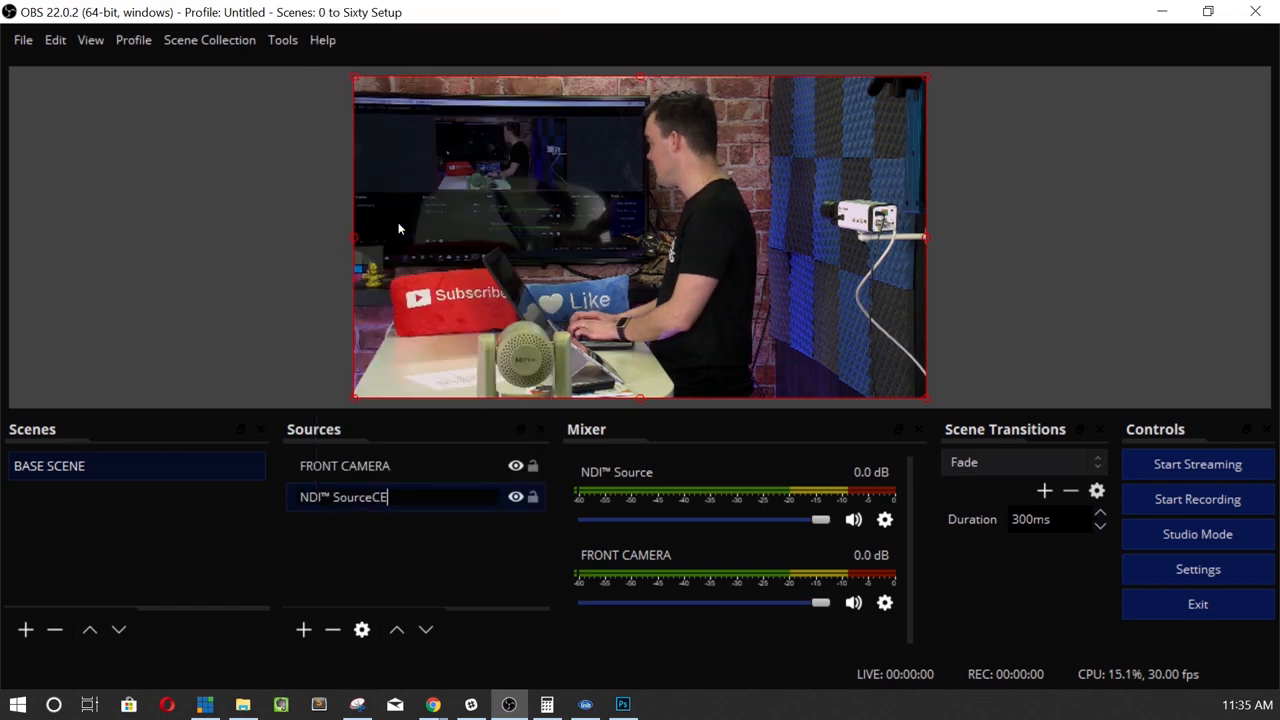
text(CEILING CAMERAS)
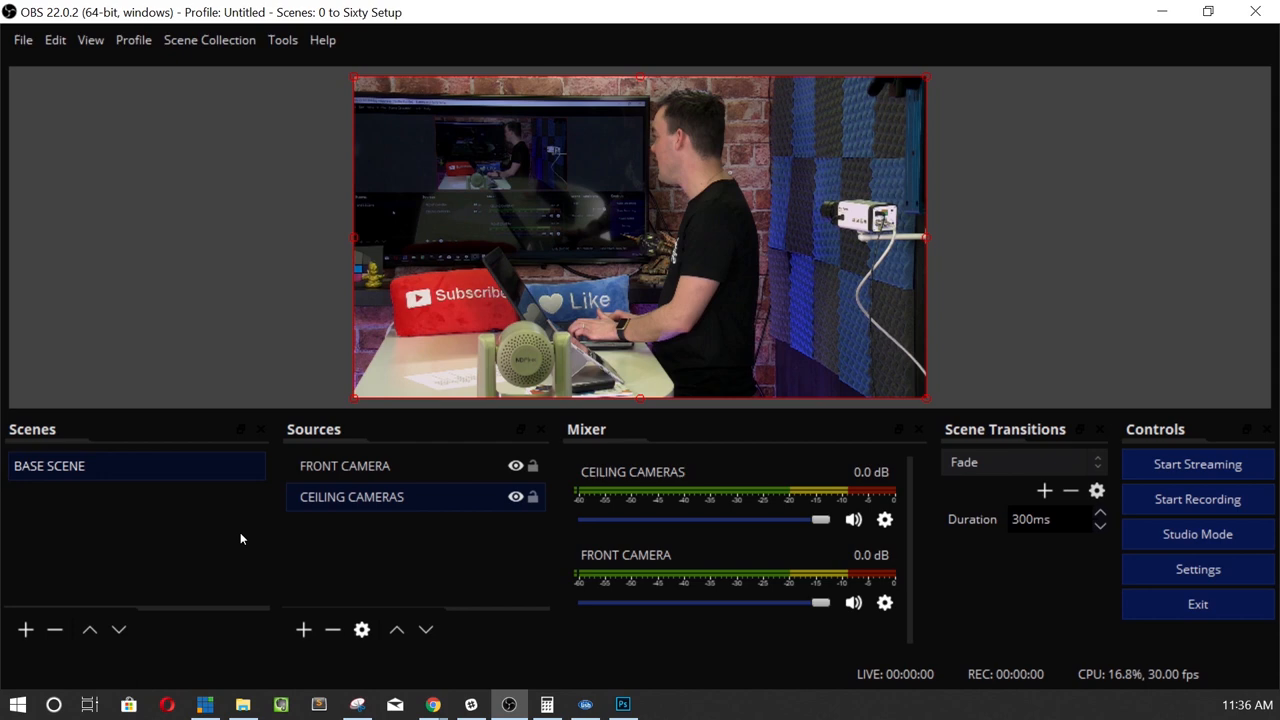
mouse_move(358, 545)
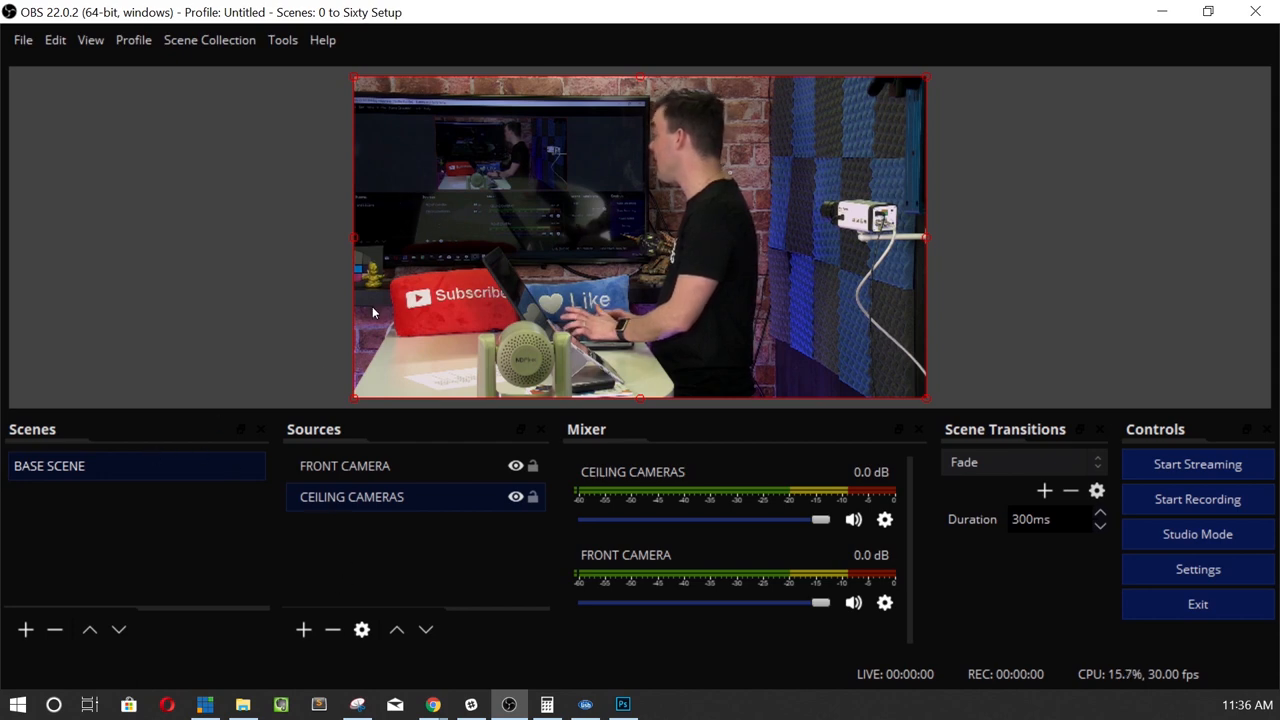
Duplicate BASE SCENE as 'SCENE WITH TICKER' and remove its CEILING CAMERAS source.
right_click(49, 465)
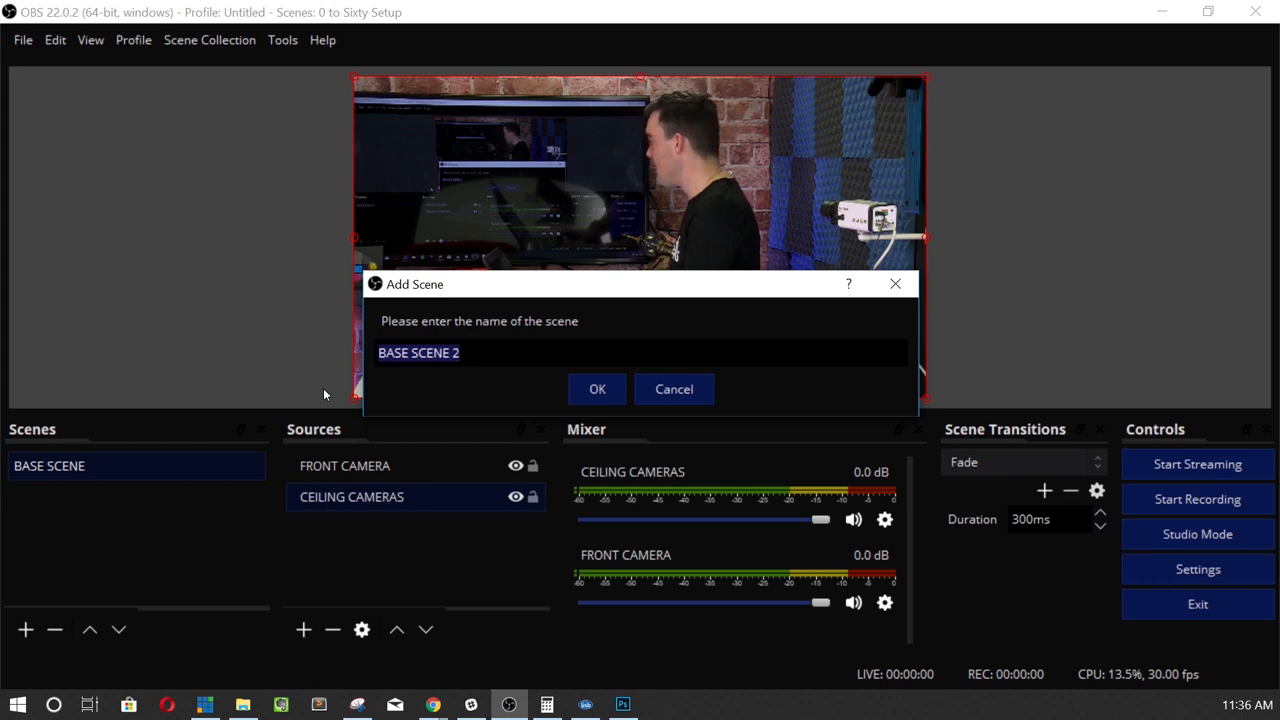
text(TICKE)
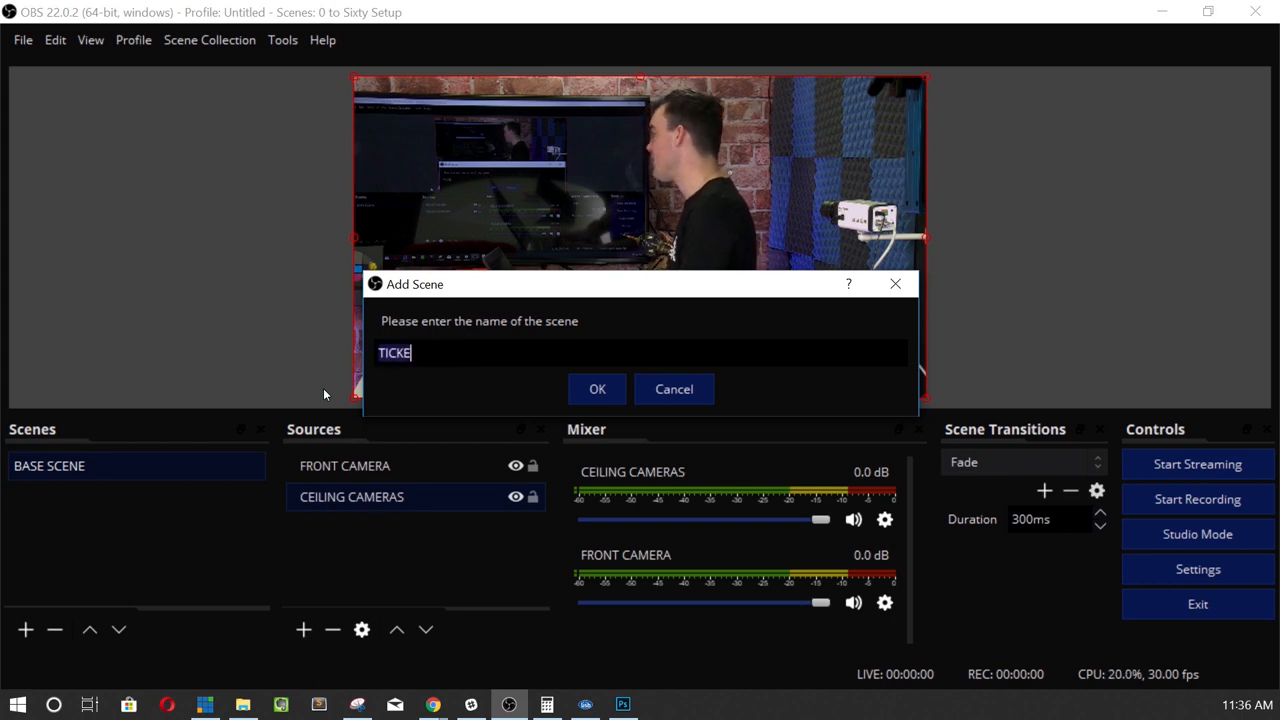
text(SCENE WITH TICK)
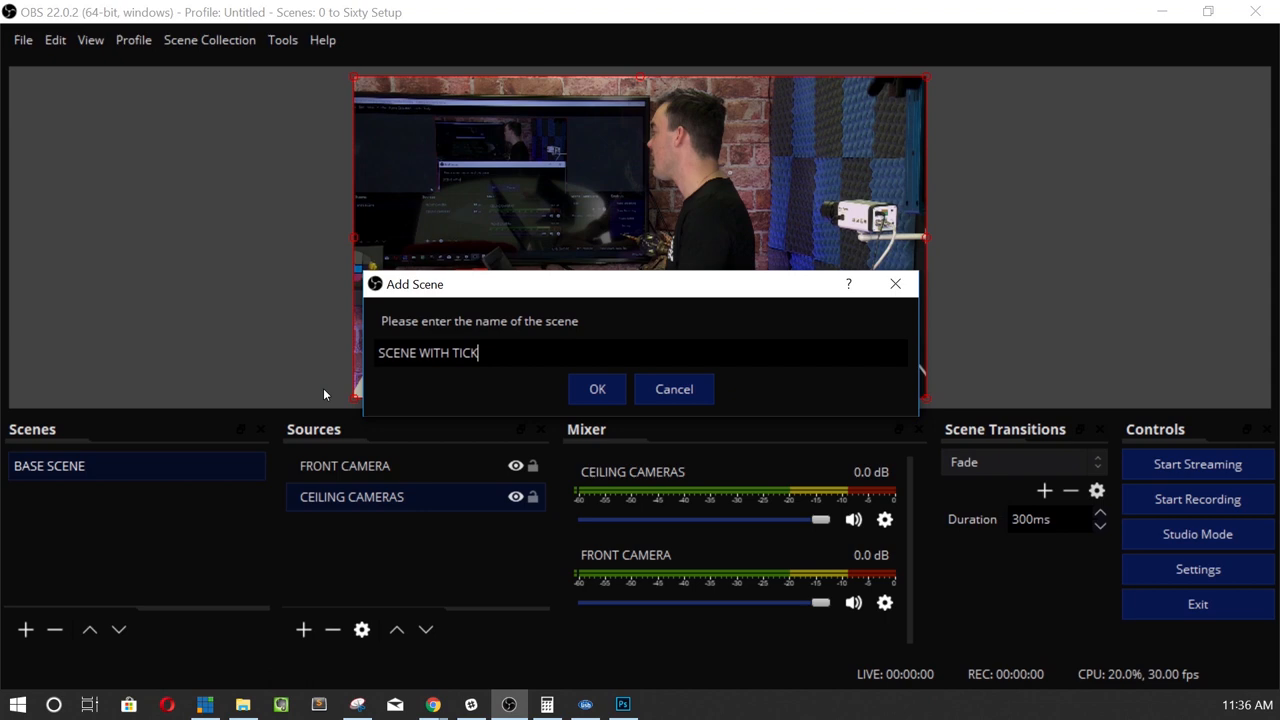
click(597, 388)
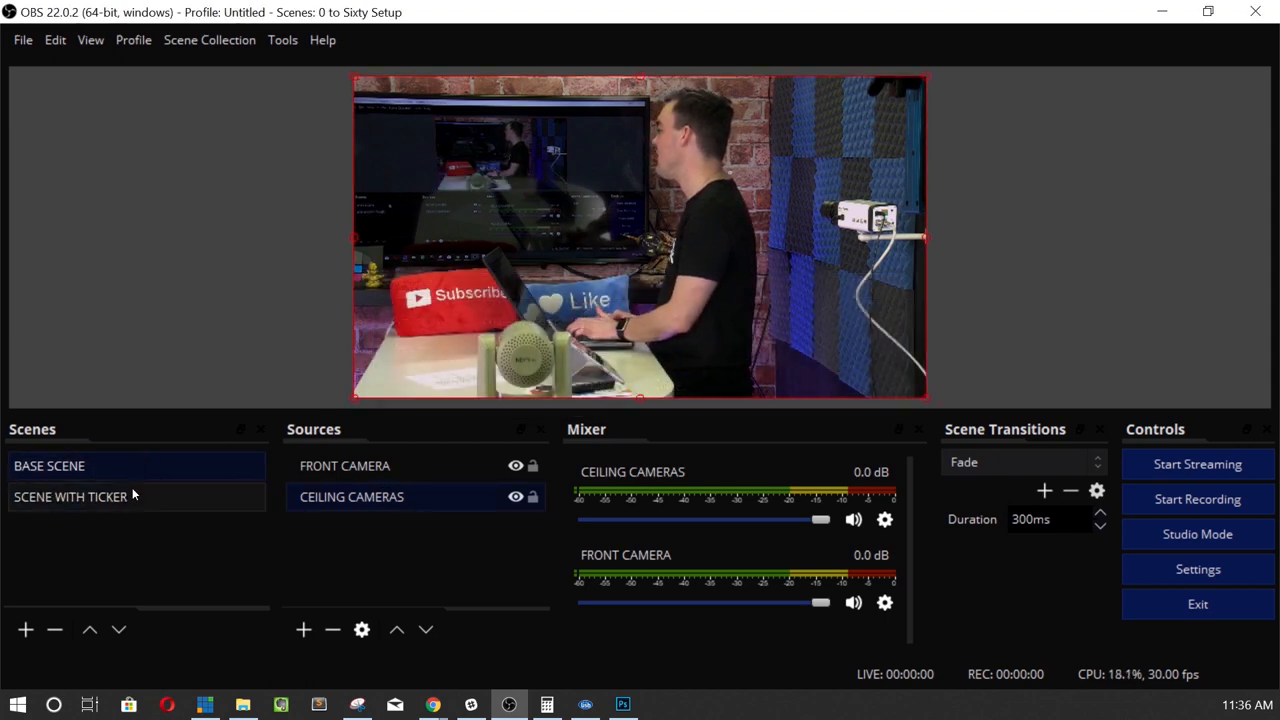
click(332, 629)
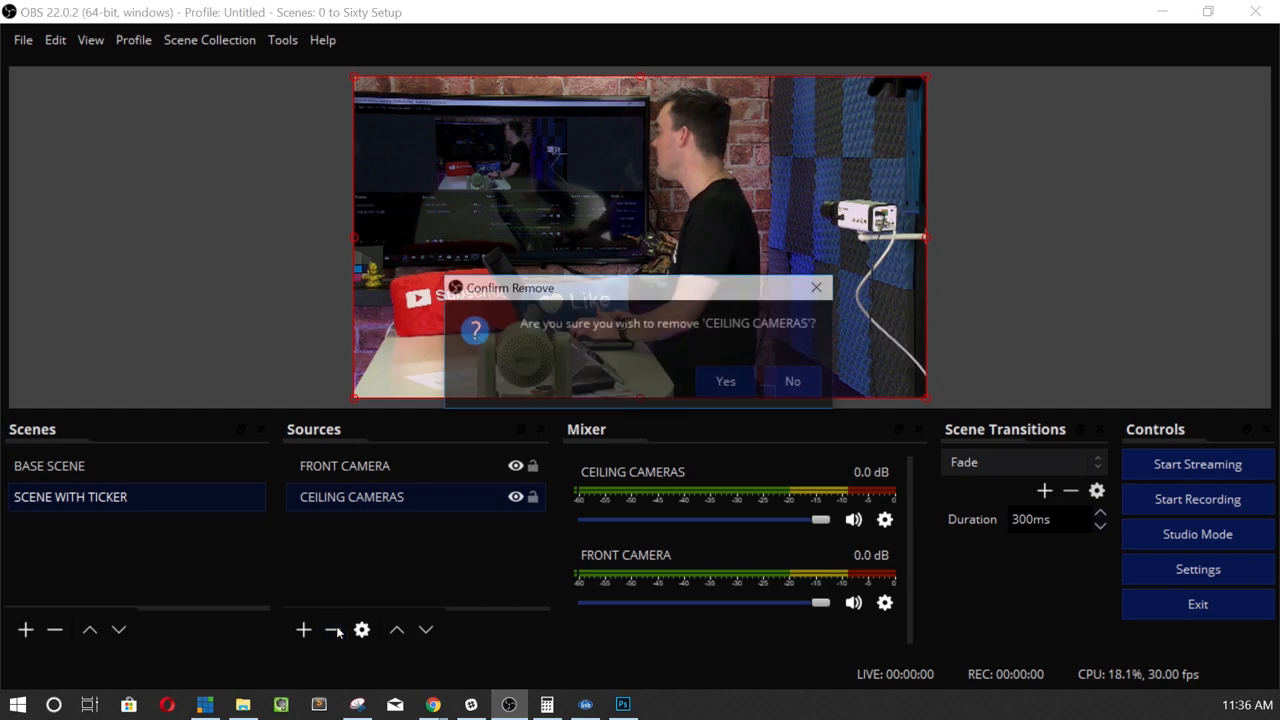
click(725, 381)
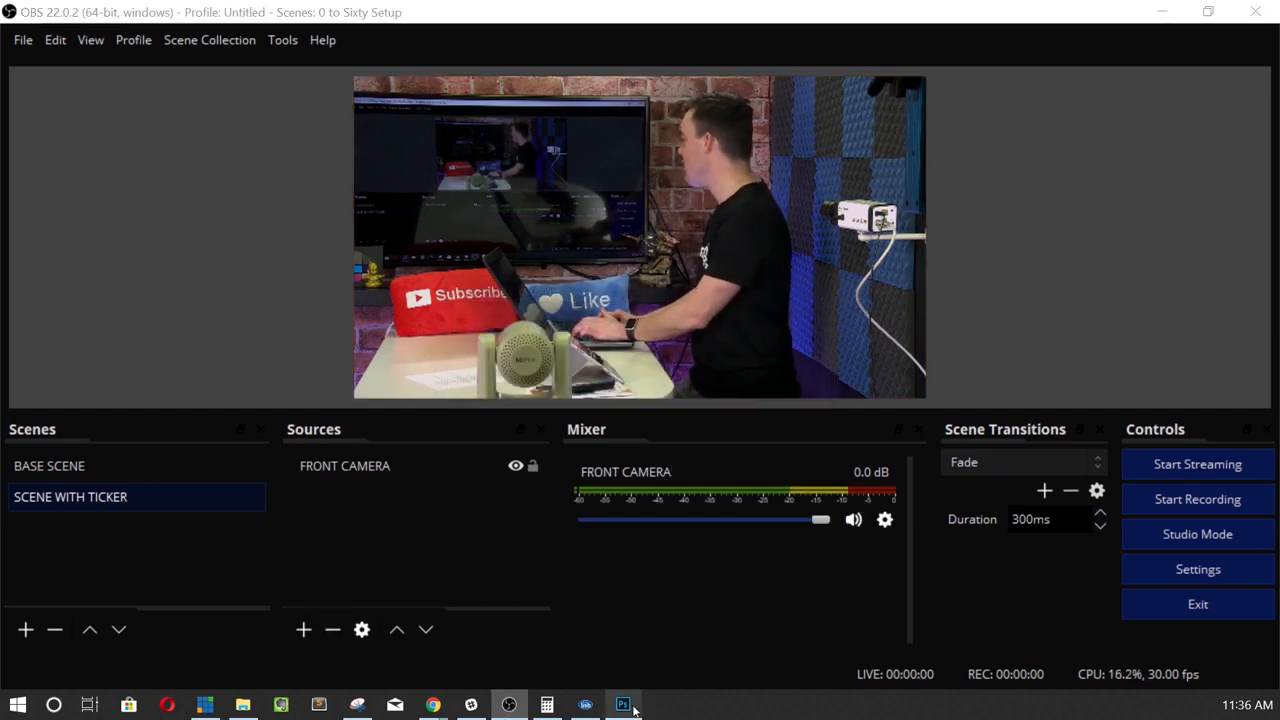
Switch to Photoshop and bring up the TICKER BACKGROUND BLACK document.
click(623, 704)
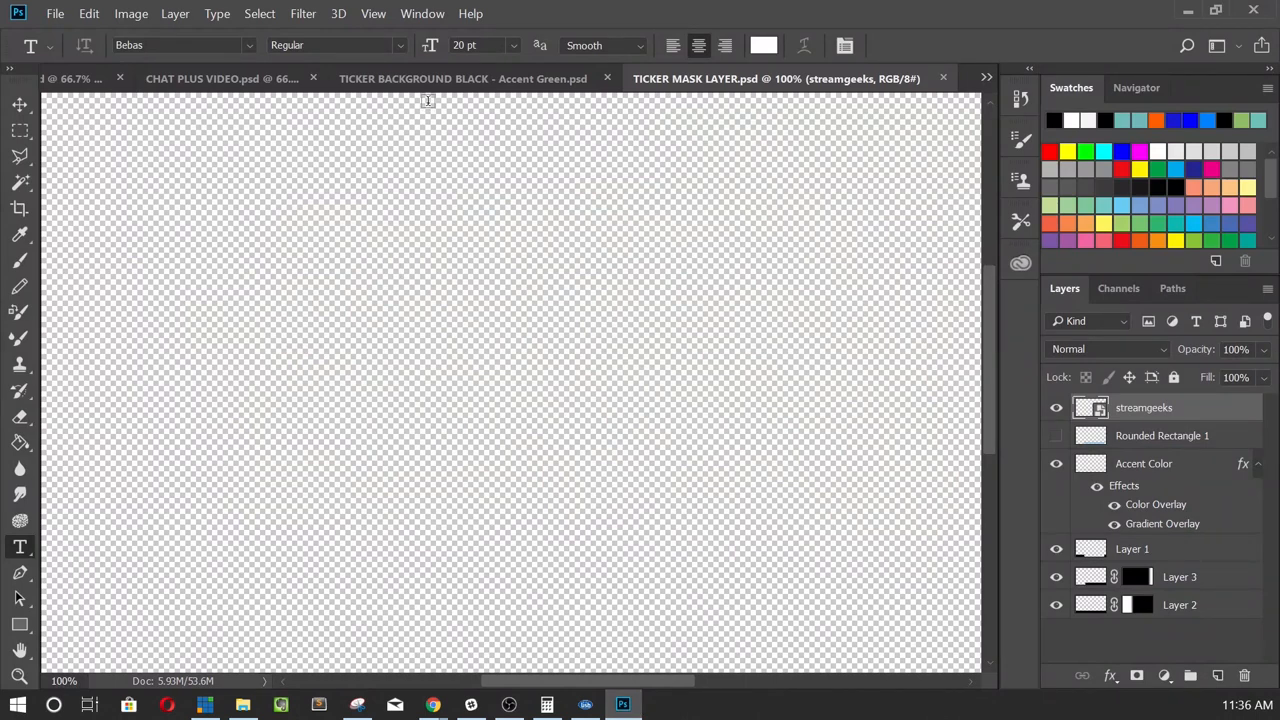
click(463, 78)
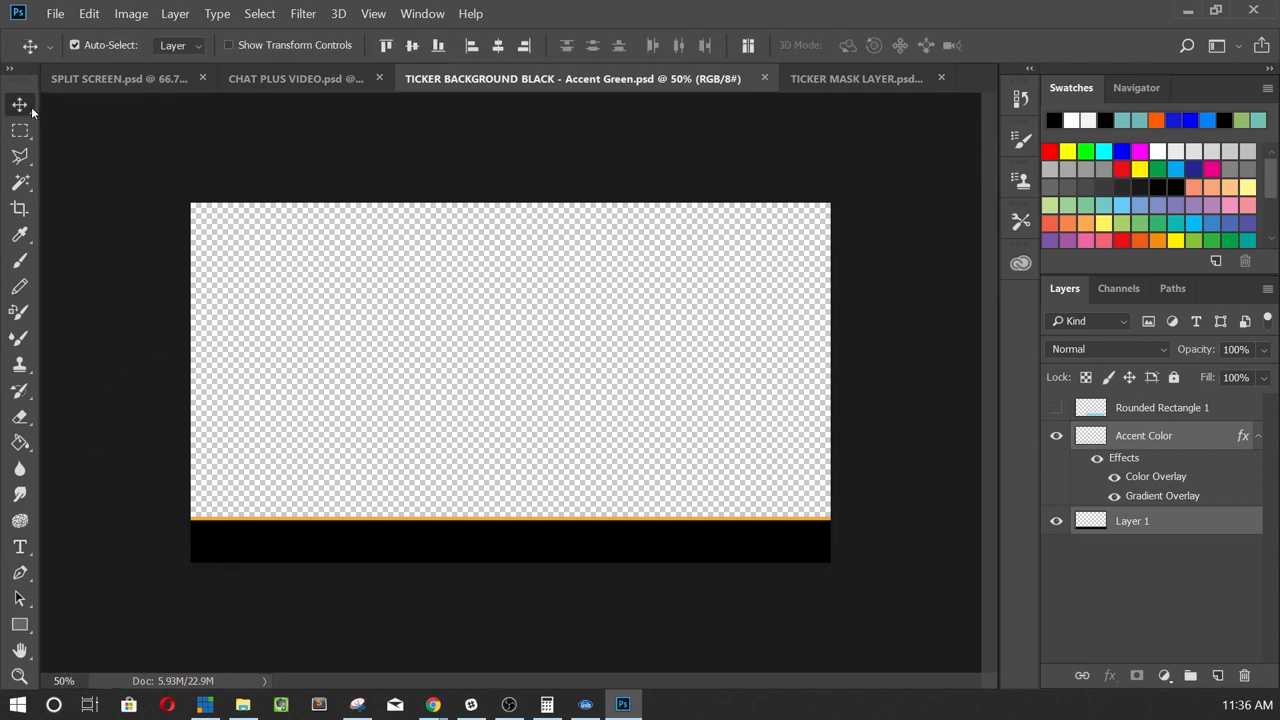
mouse_move(1037, 463)
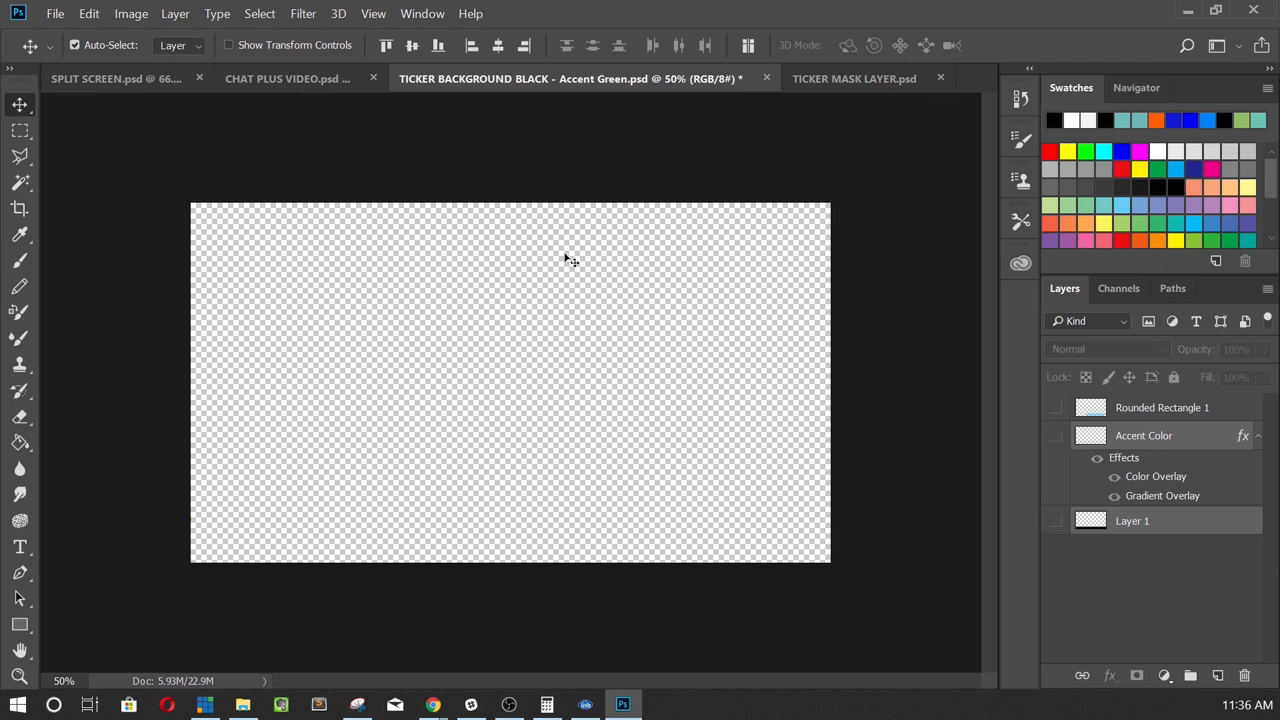
click(55, 13)
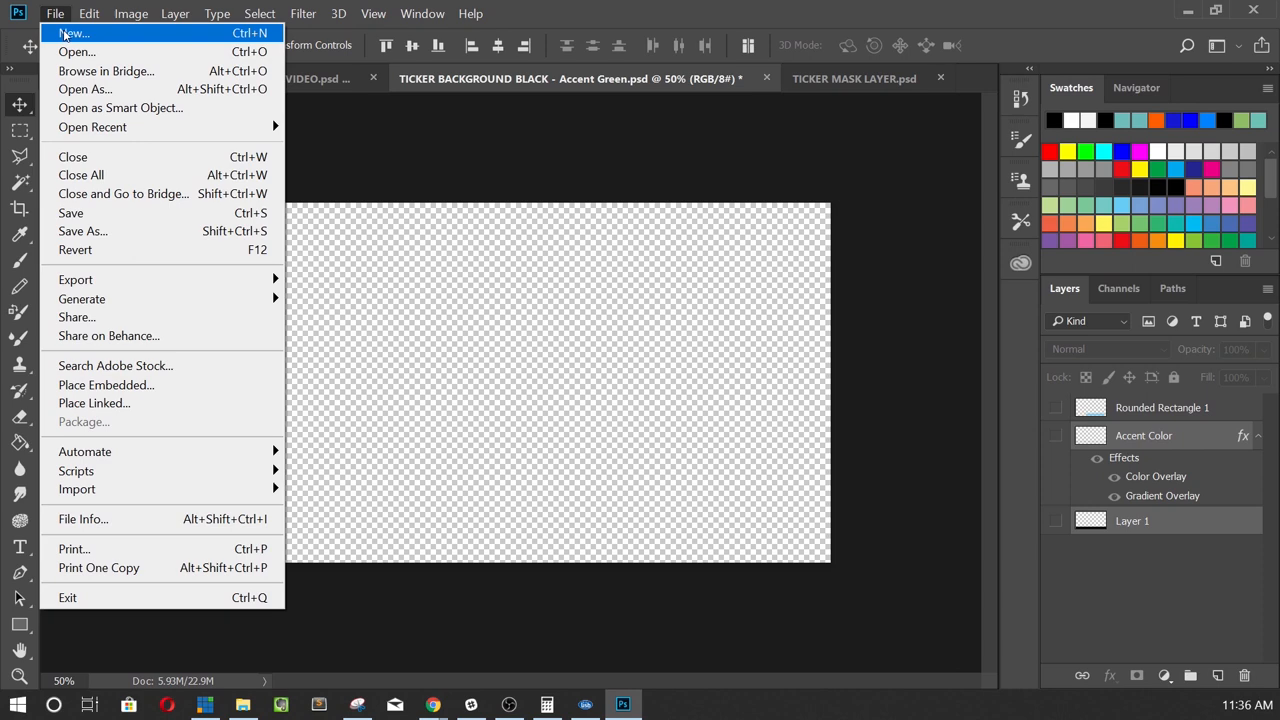
click(74, 33)
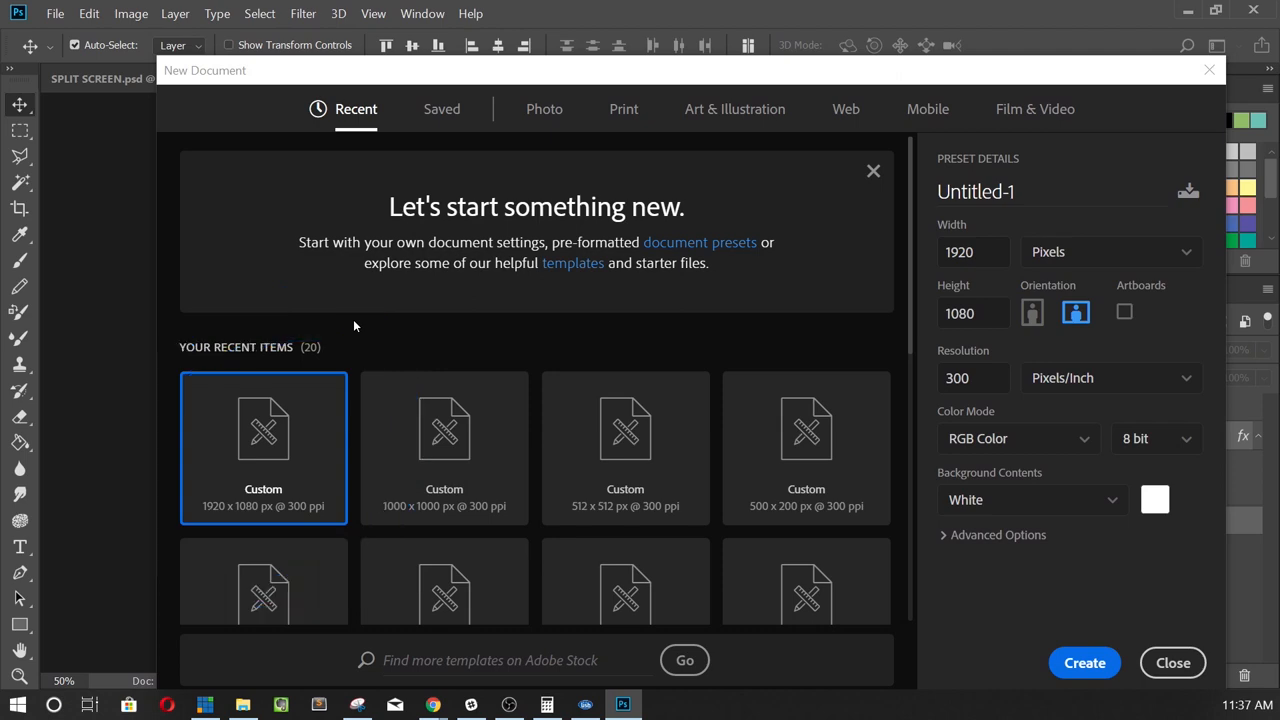
mouse_move(1187, 97)
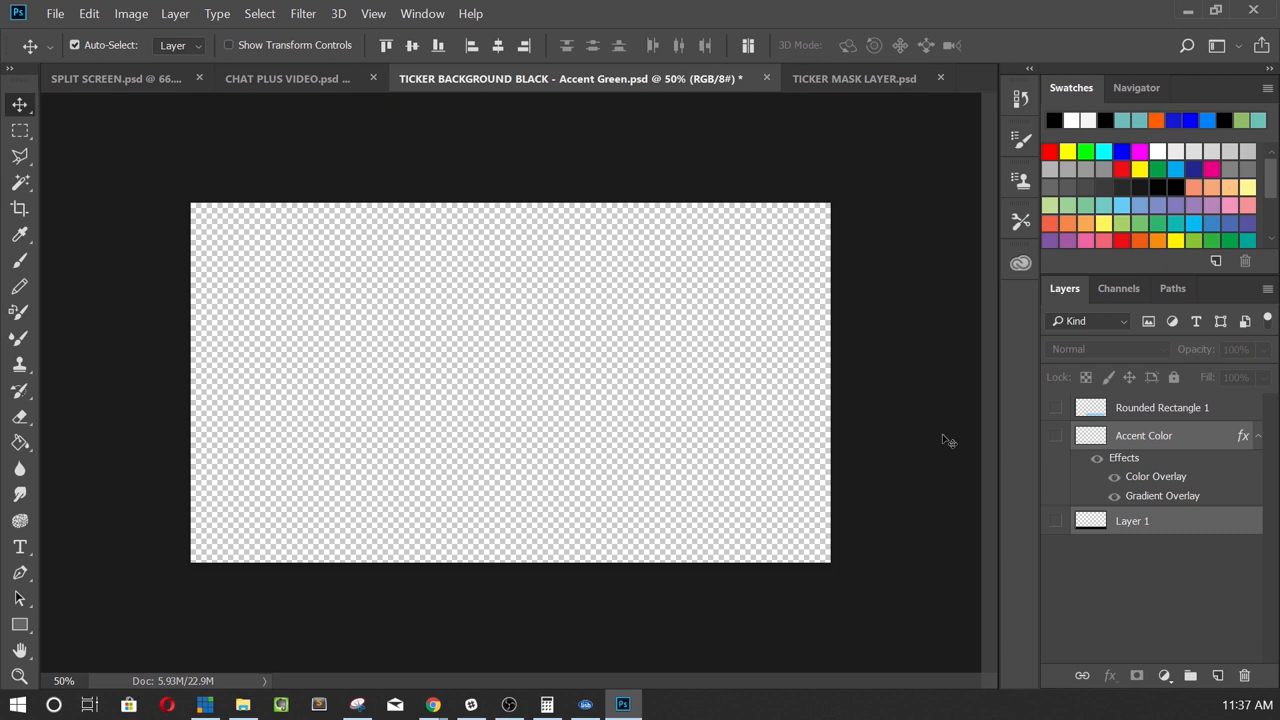
mouse_move(65, 122)
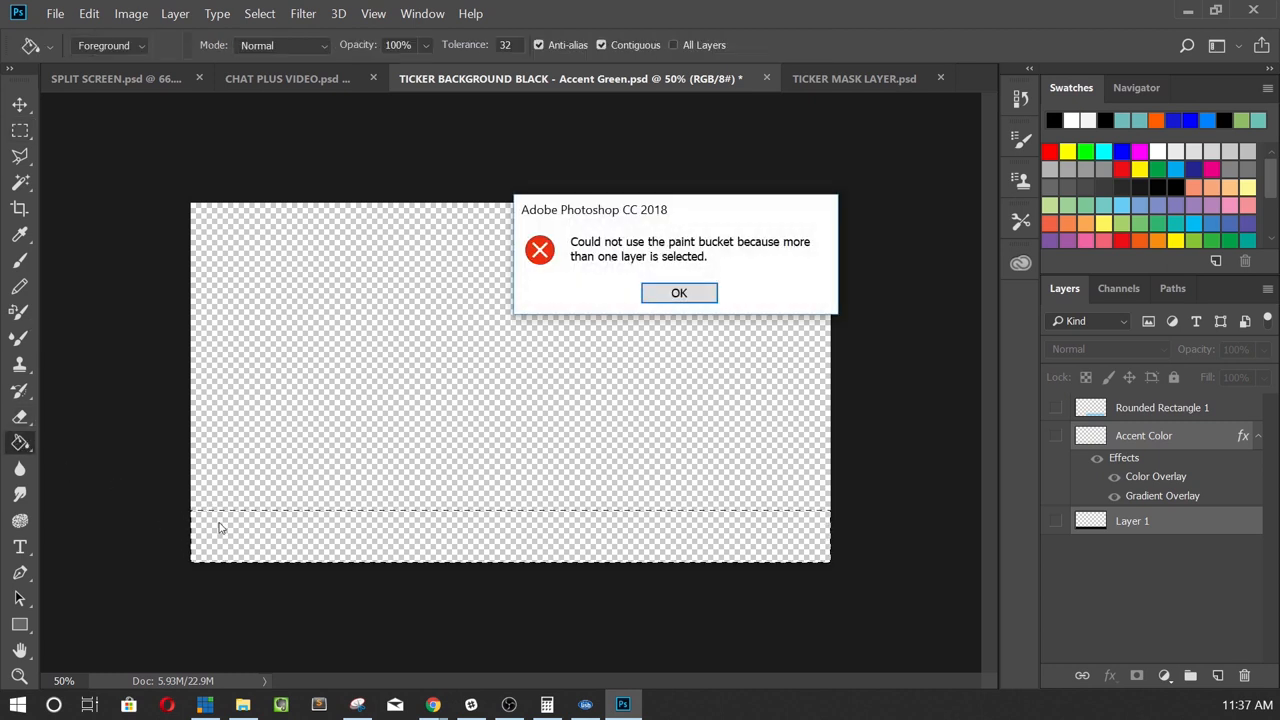
Add a new layer from the Layer menu and switch to the Rectangular Marquee tool.
click(175, 13)
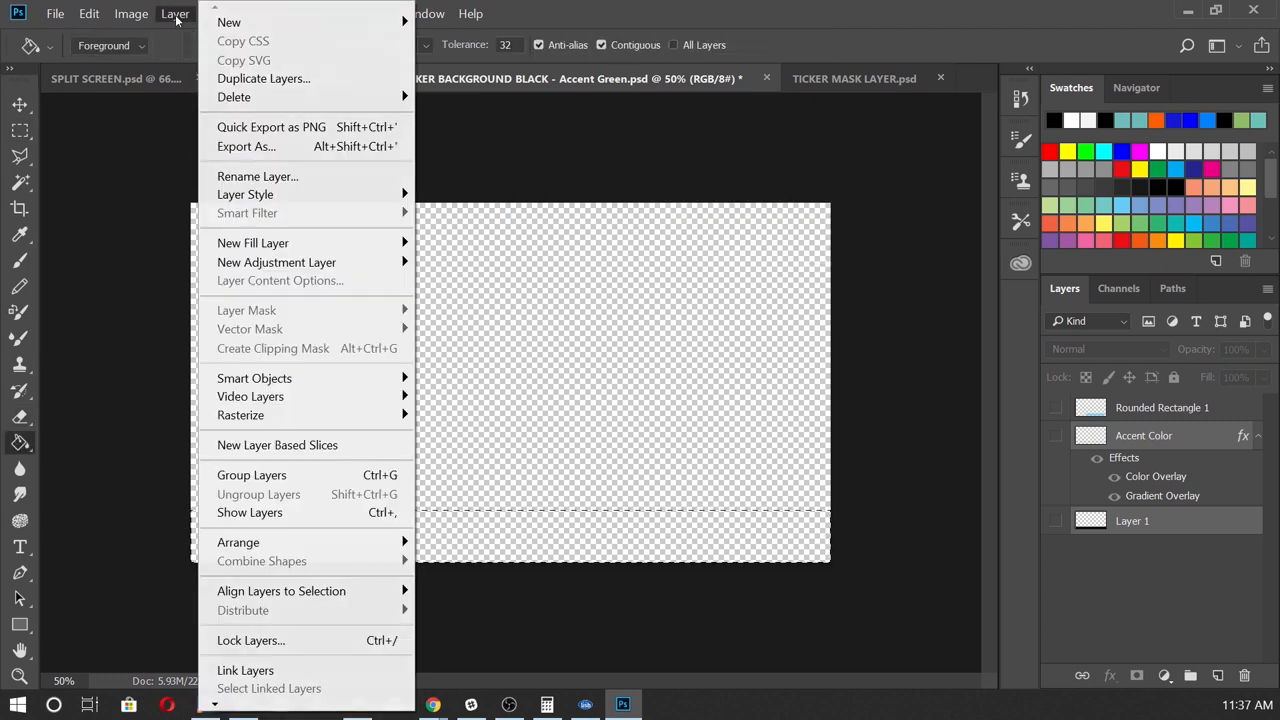
mouse_move(229, 22)
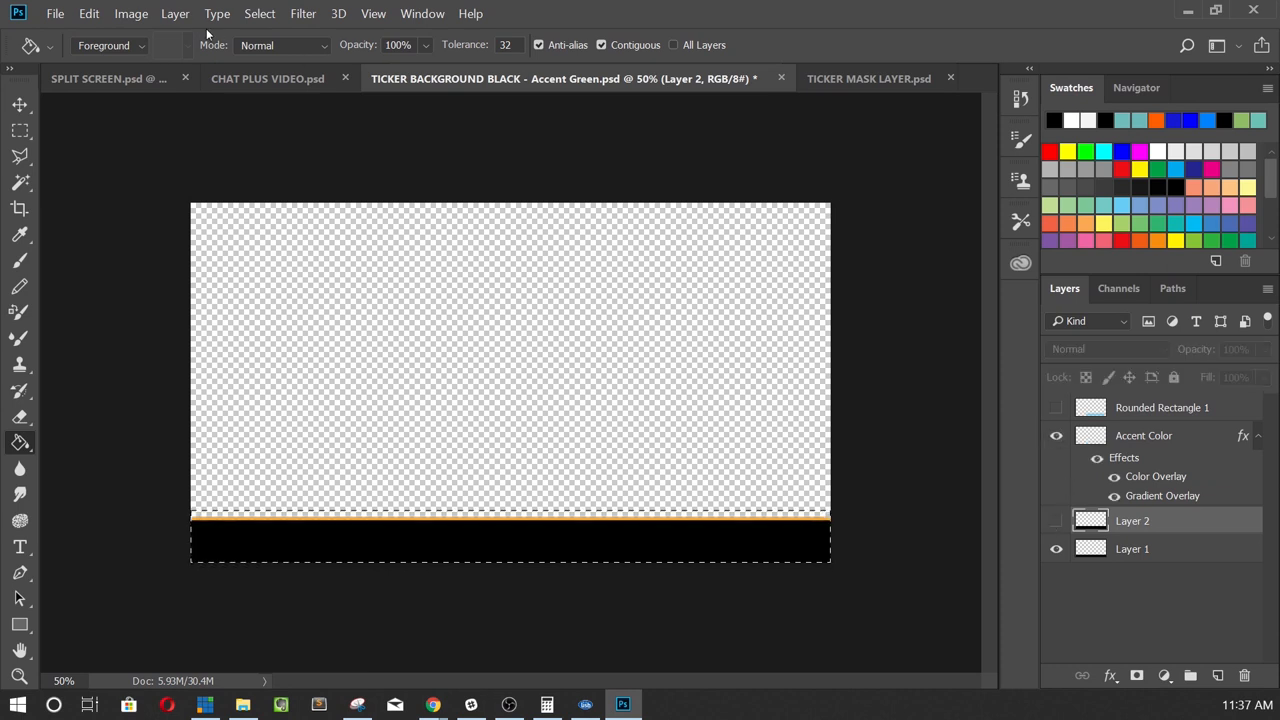
click(18, 130)
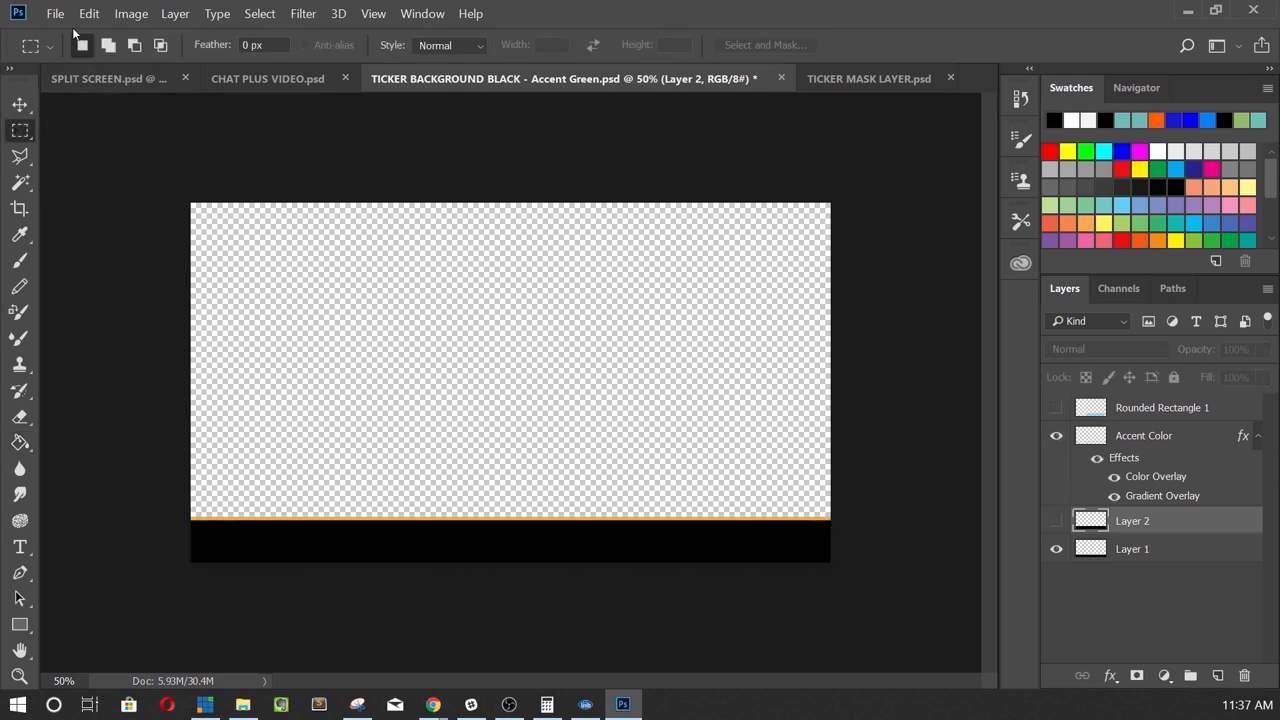
Start Save As with PNG format for 'TICKER BACKGROUND BLACK - Accent Green'.
click(55, 13)
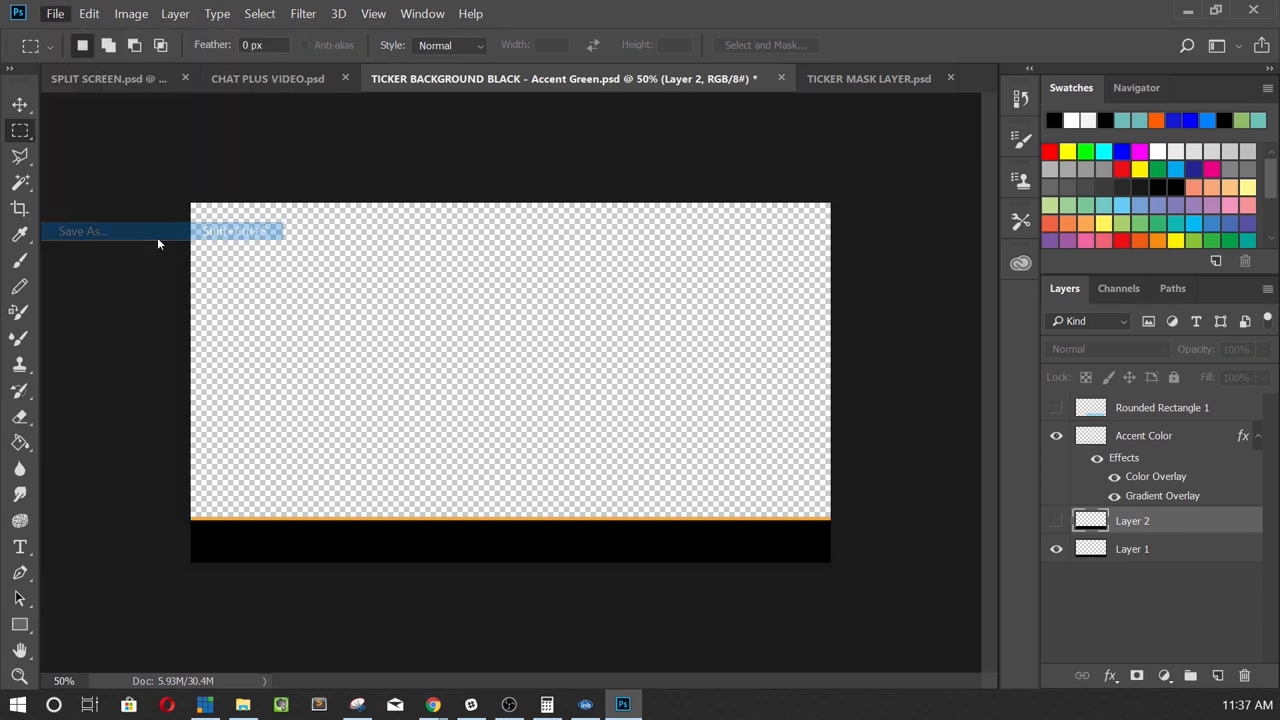
click(82, 231)
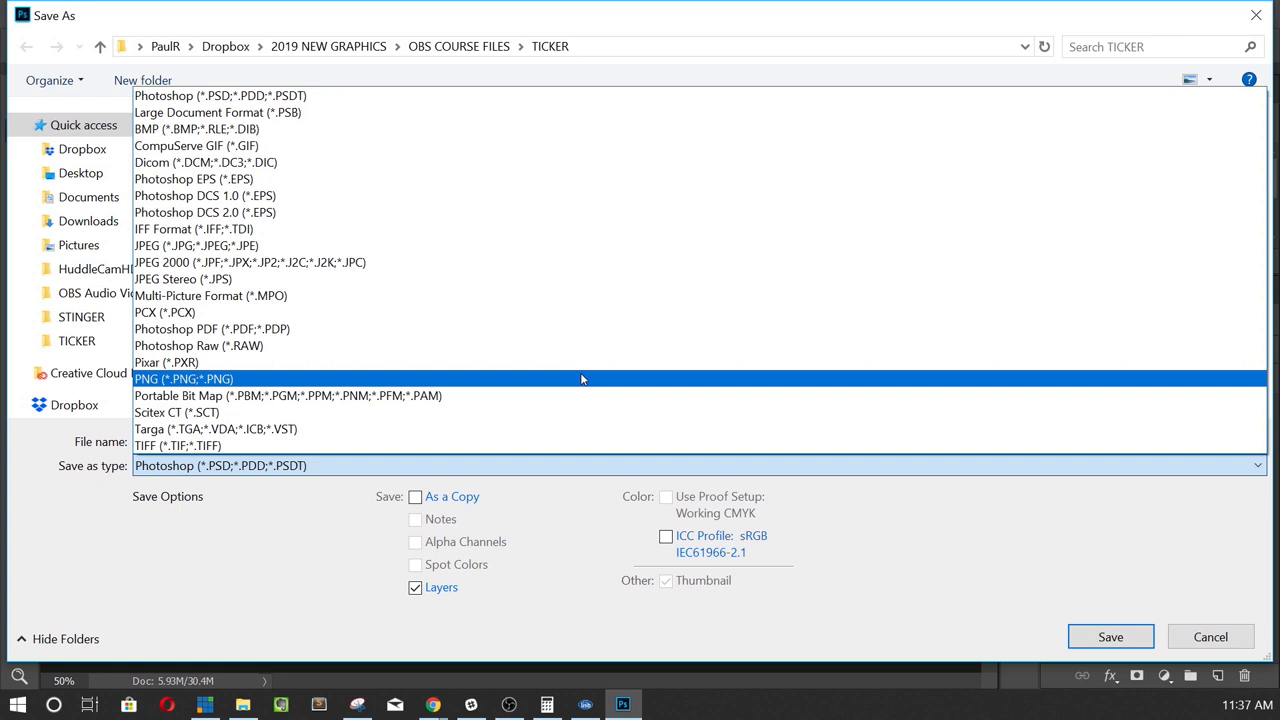
click(183, 378)
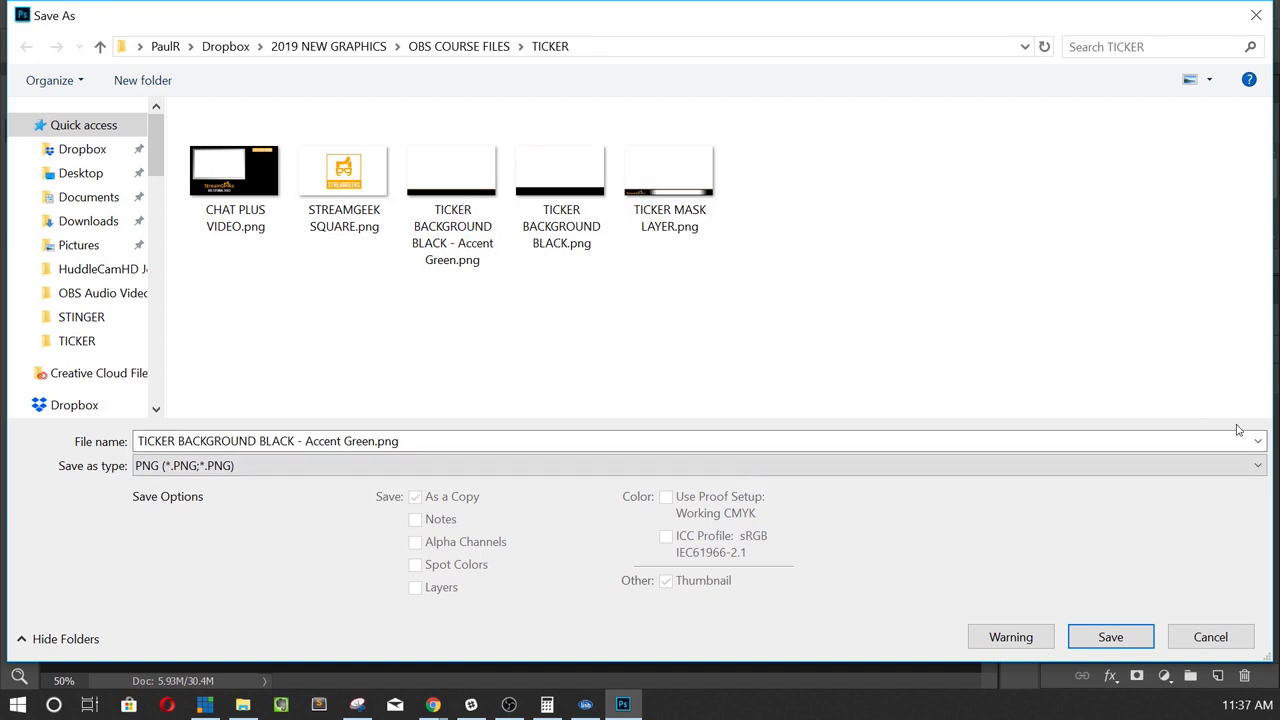
Save the PNG, toggle the pill fade in TICKER MASK LAYER, then return to OBS.
click(1110, 637)
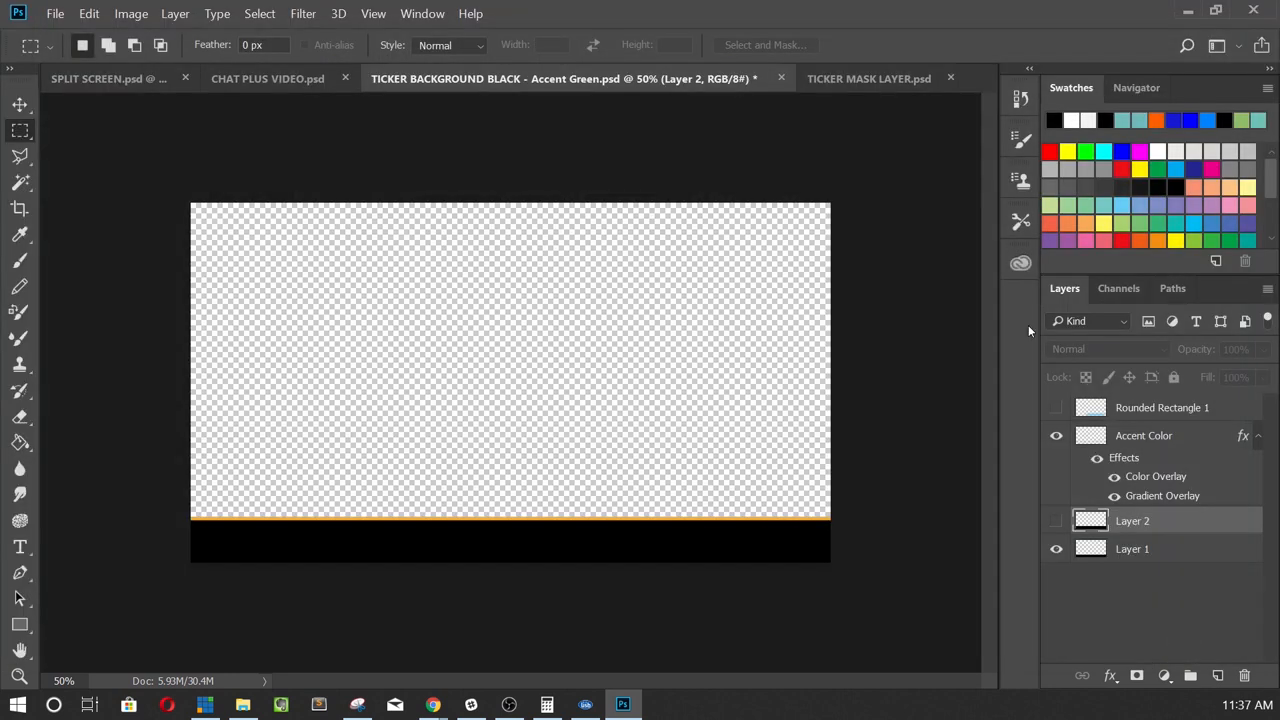
click(868, 78)
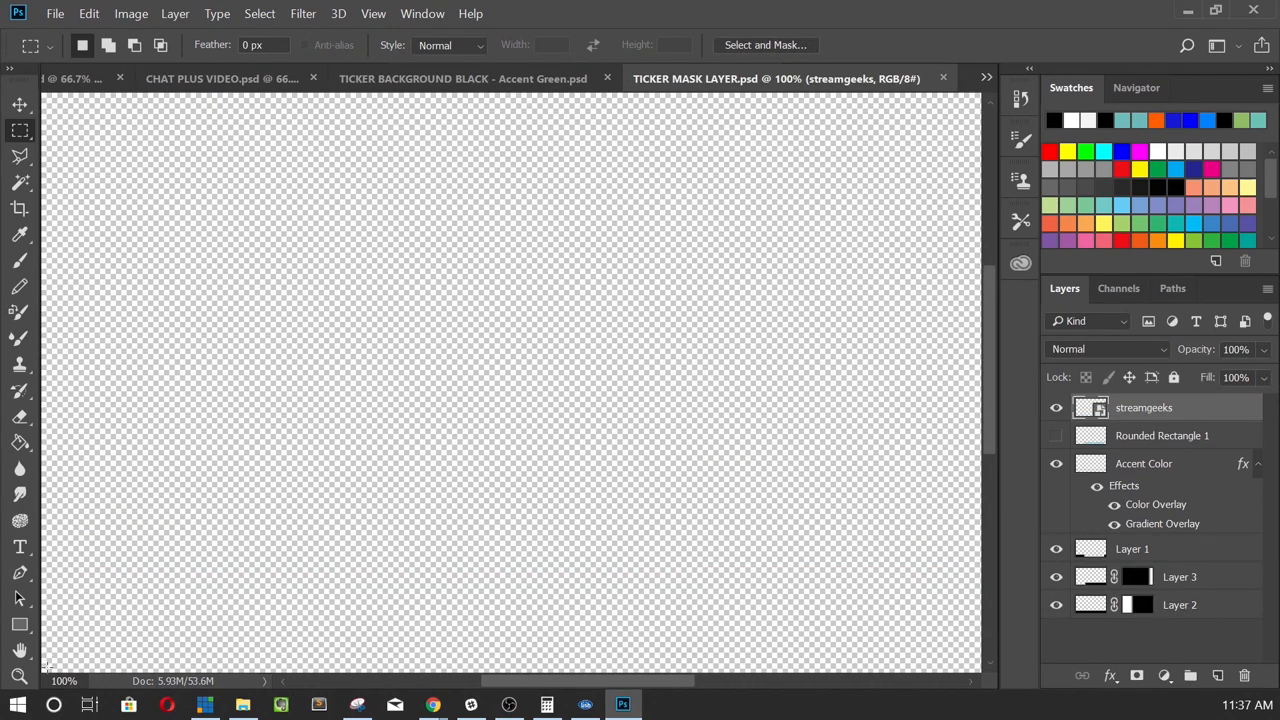
mouse_move(88, 705)
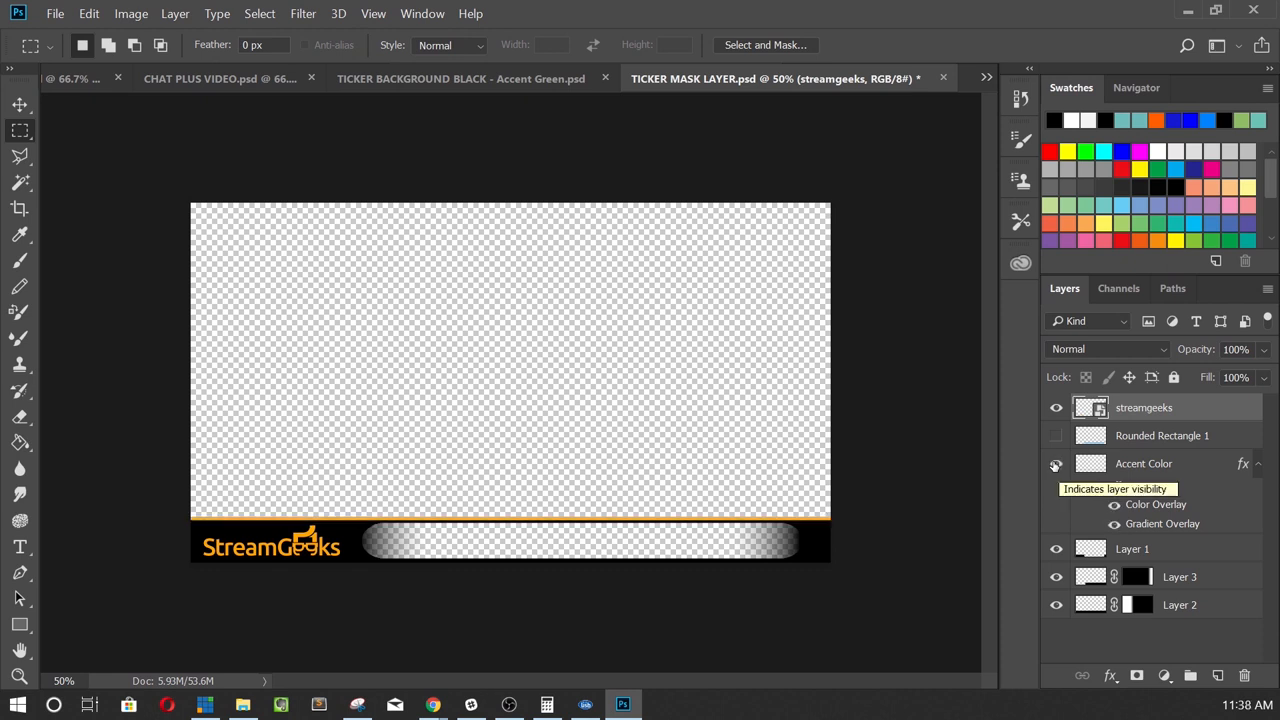
click(1055, 463)
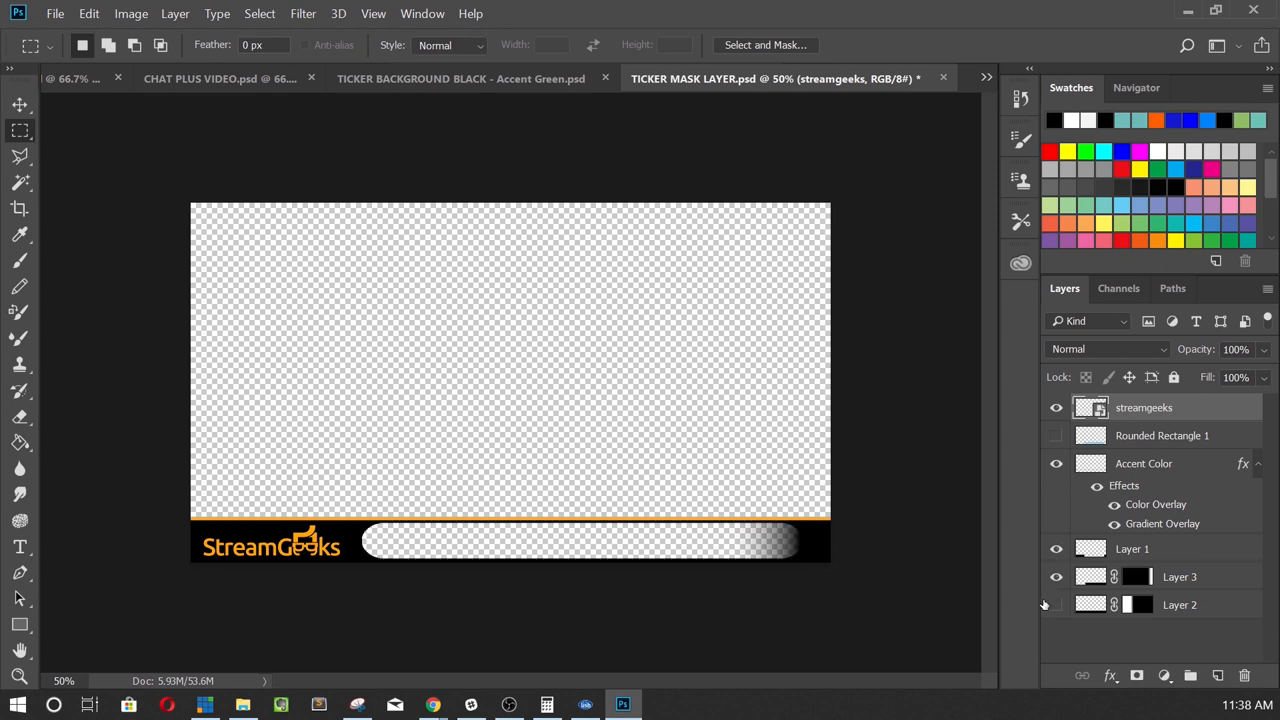
click(1056, 604)
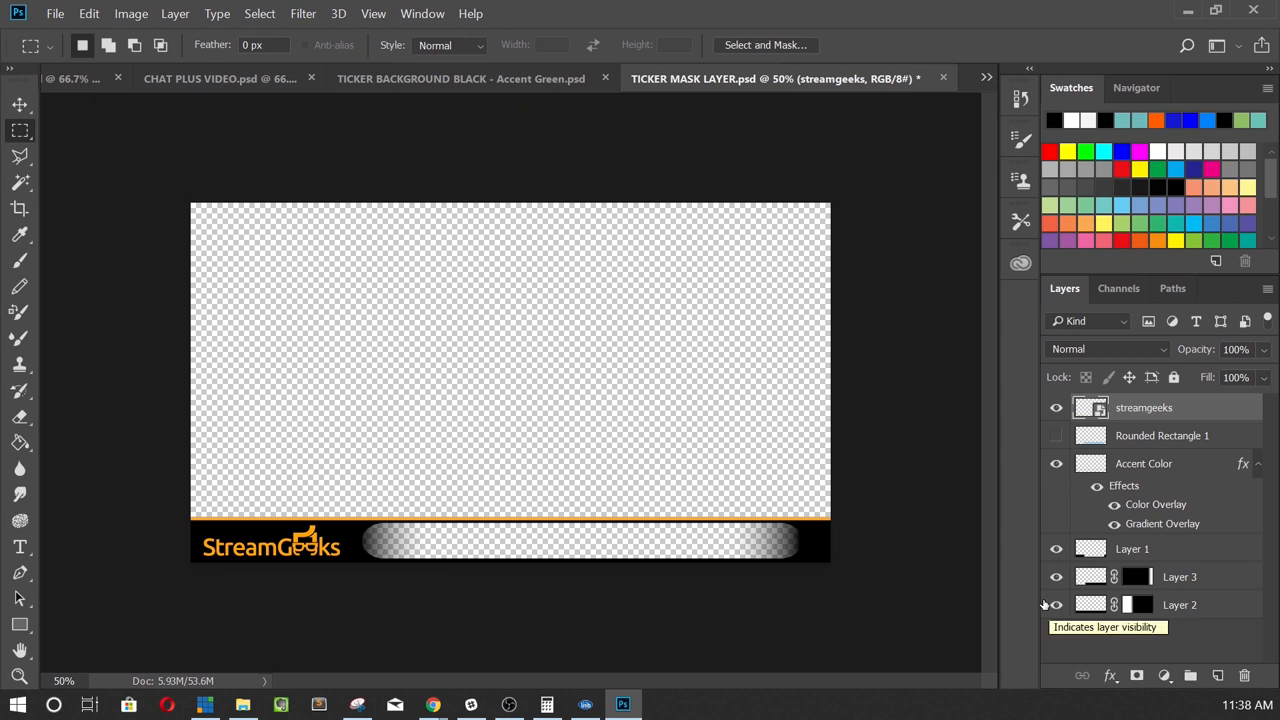
click(1056, 604)
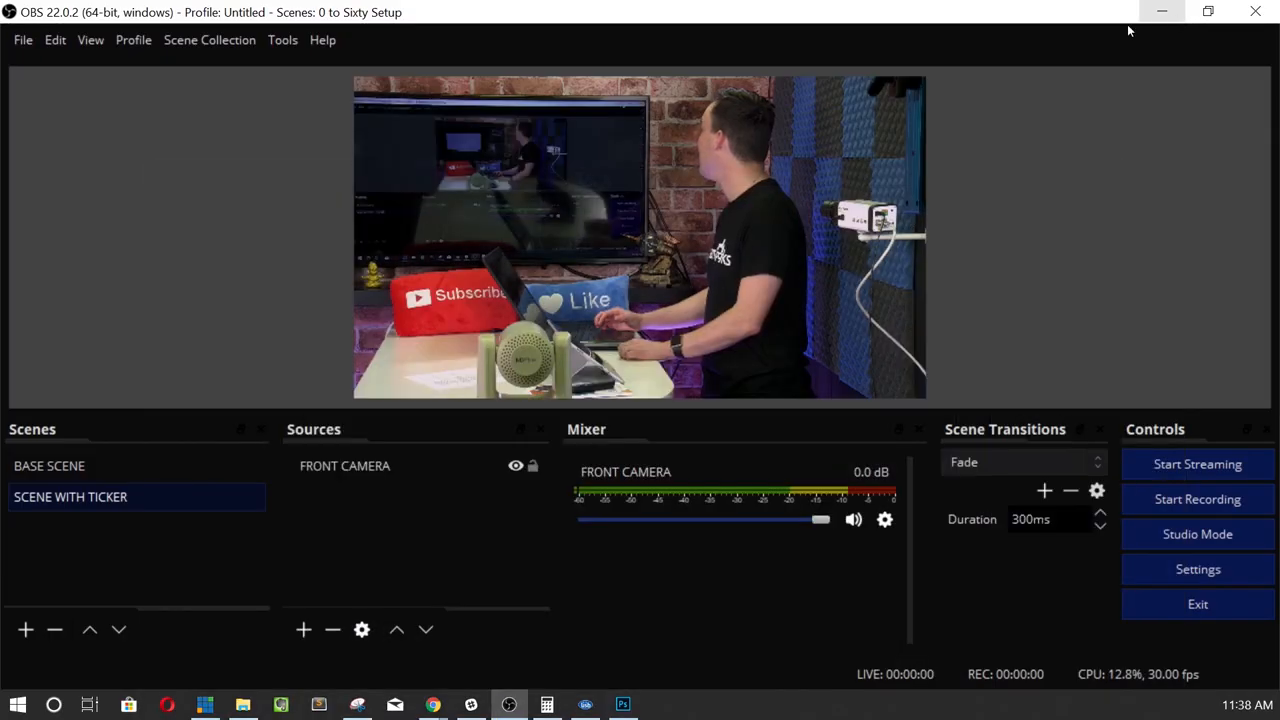
Add a new Image source named TICKER BACKGROUND to the ticker scene.
click(303, 629)
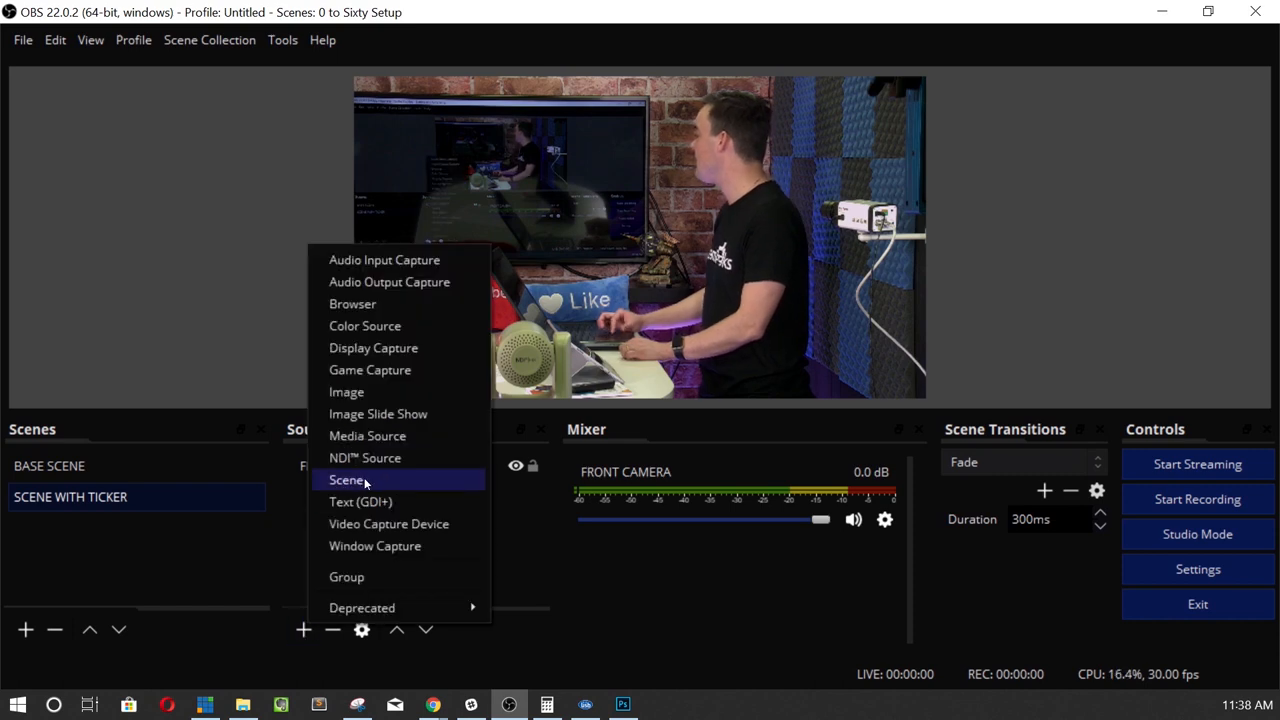
click(347, 391)
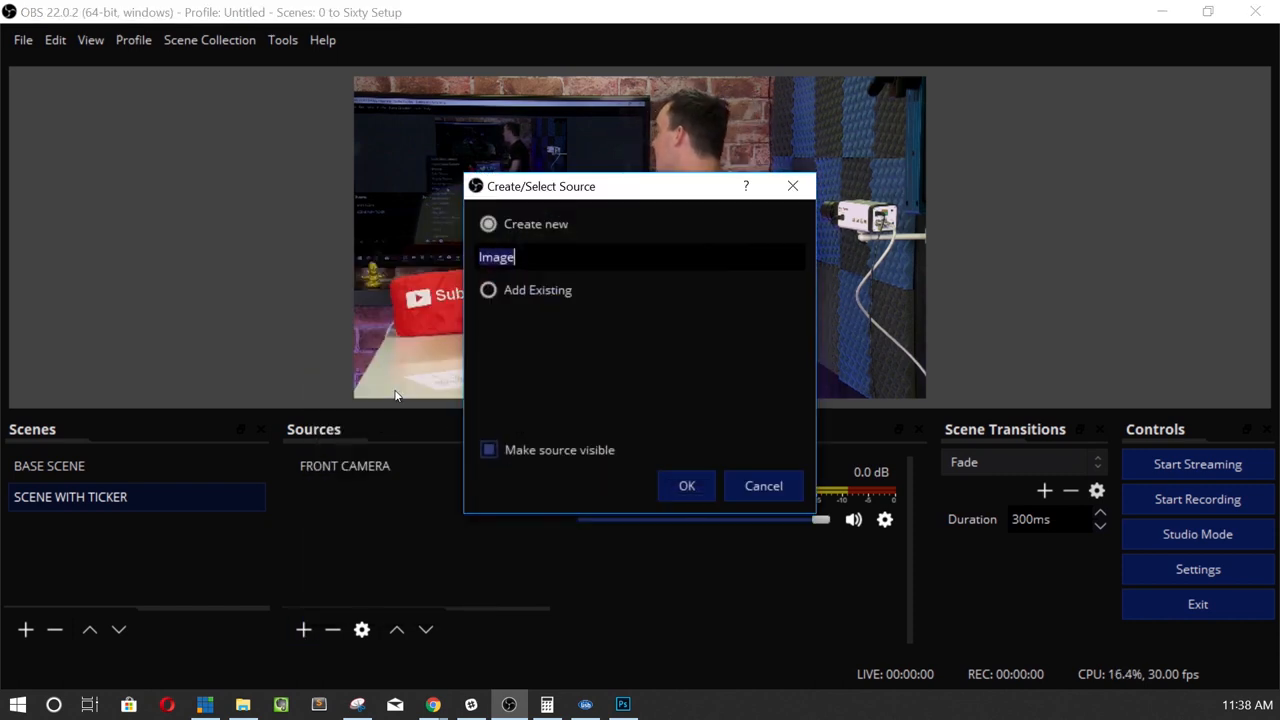
text(TICKER BACKGROUND)
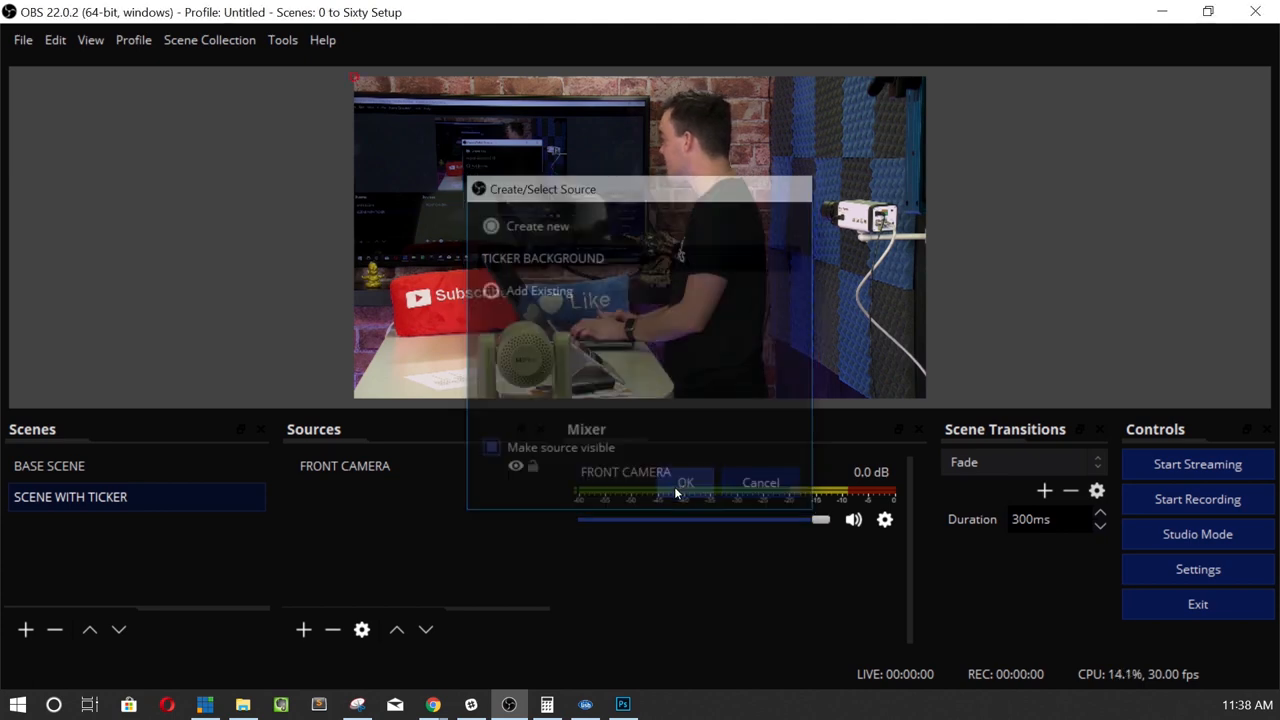
click(685, 483)
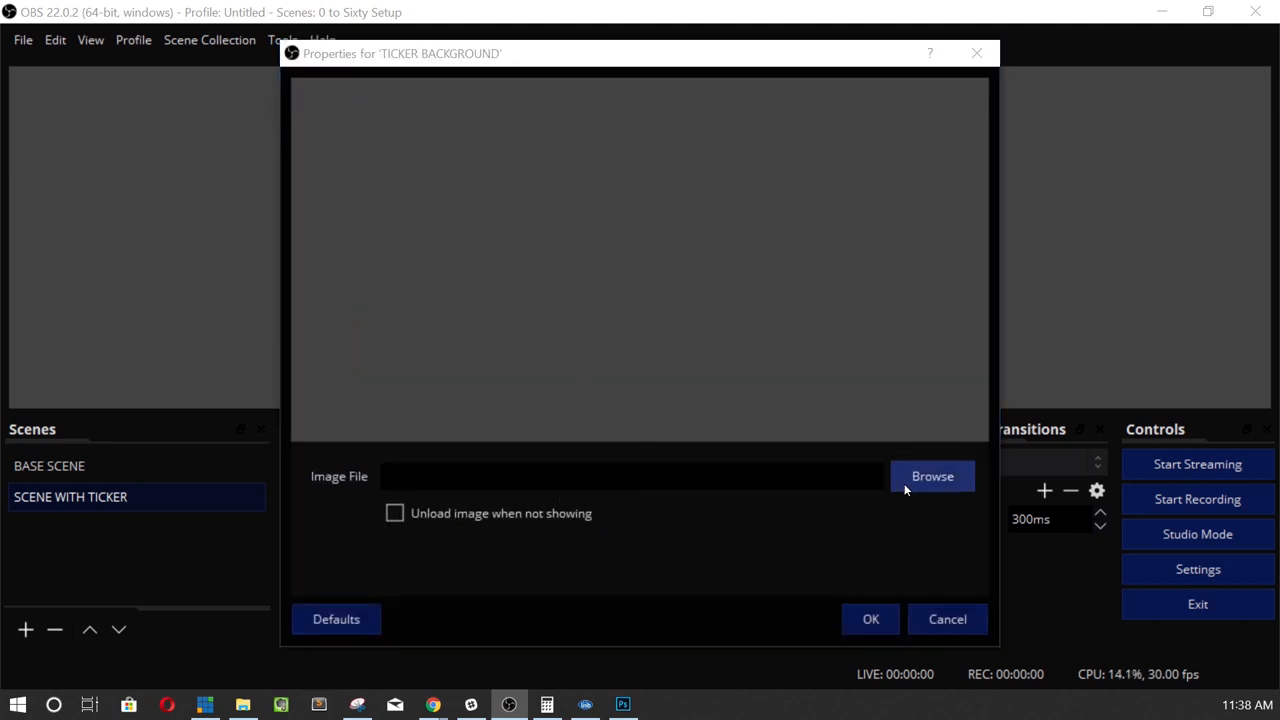
Browse to the TICKER folder and set the Accent Green PNG as the image.
click(931, 475)
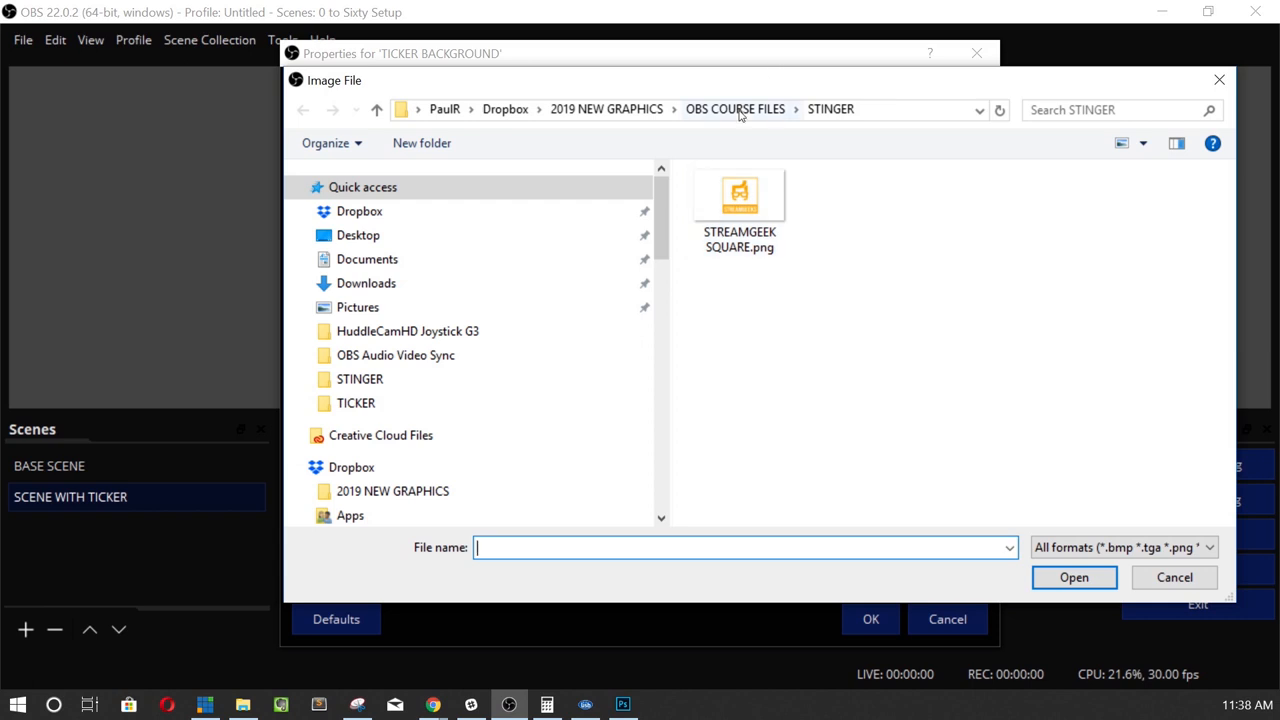
click(735, 109)
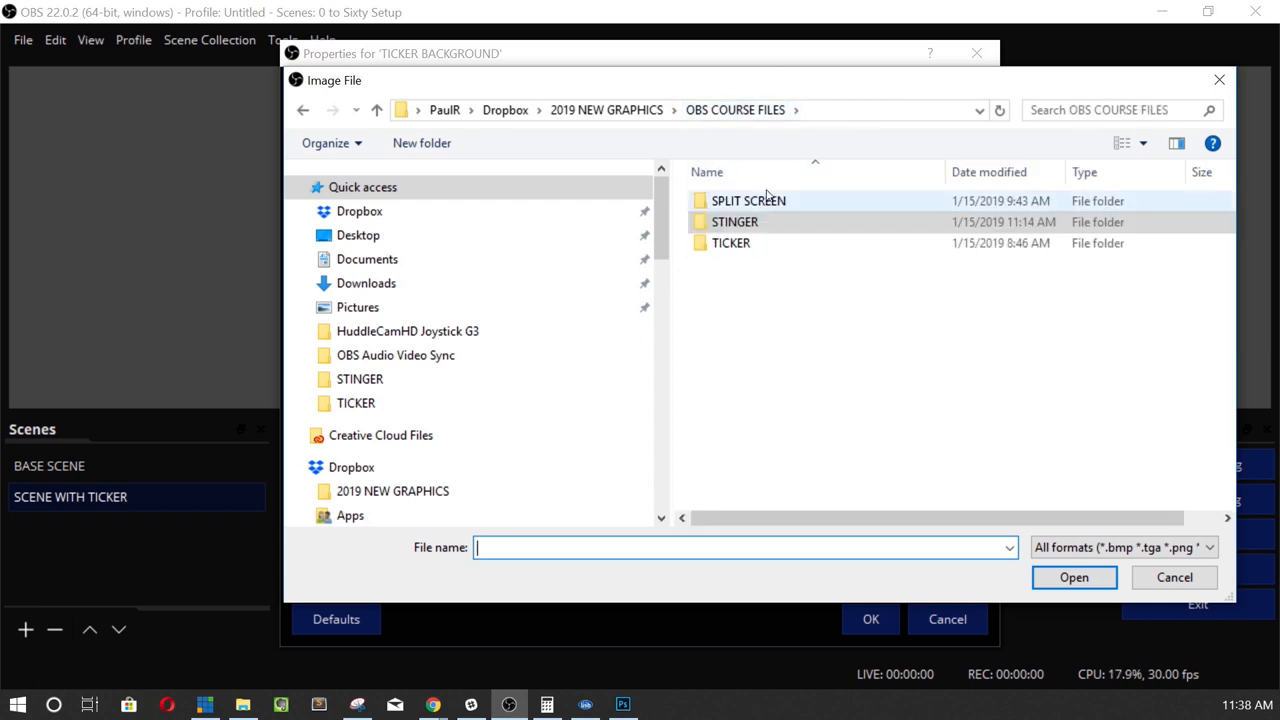
click(731, 243)
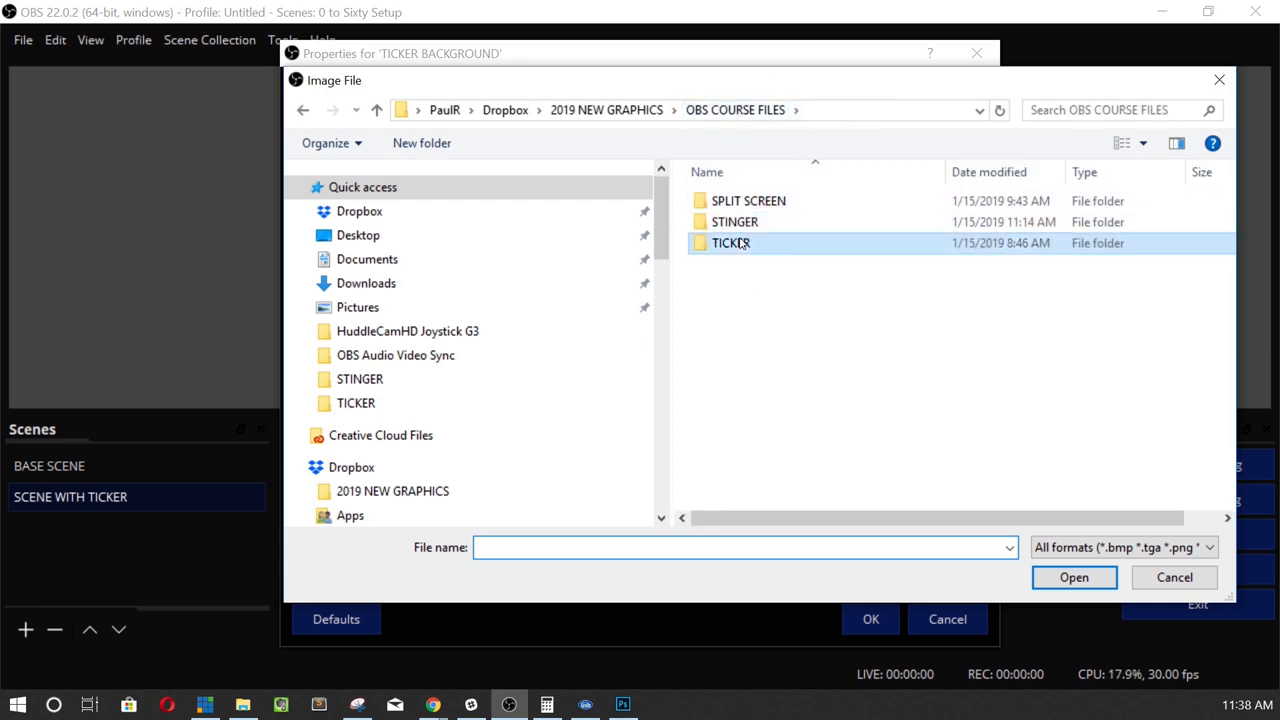
double_click(731, 243)
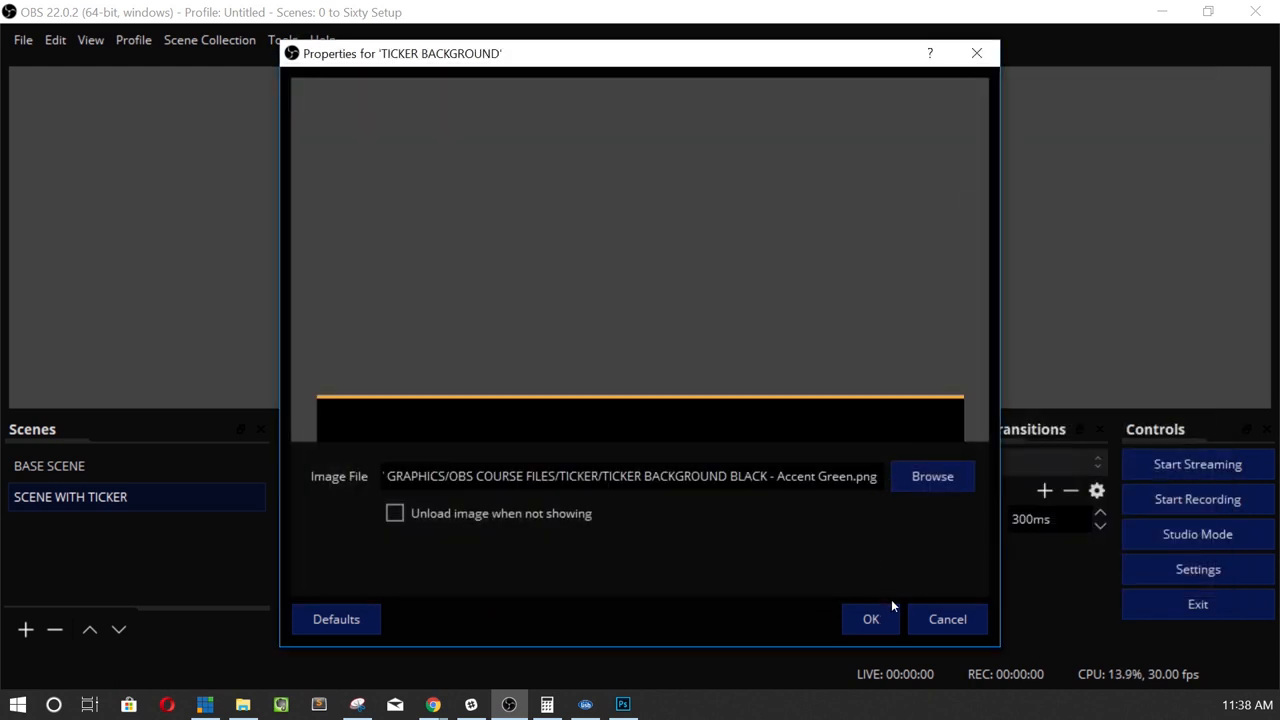
click(870, 618)
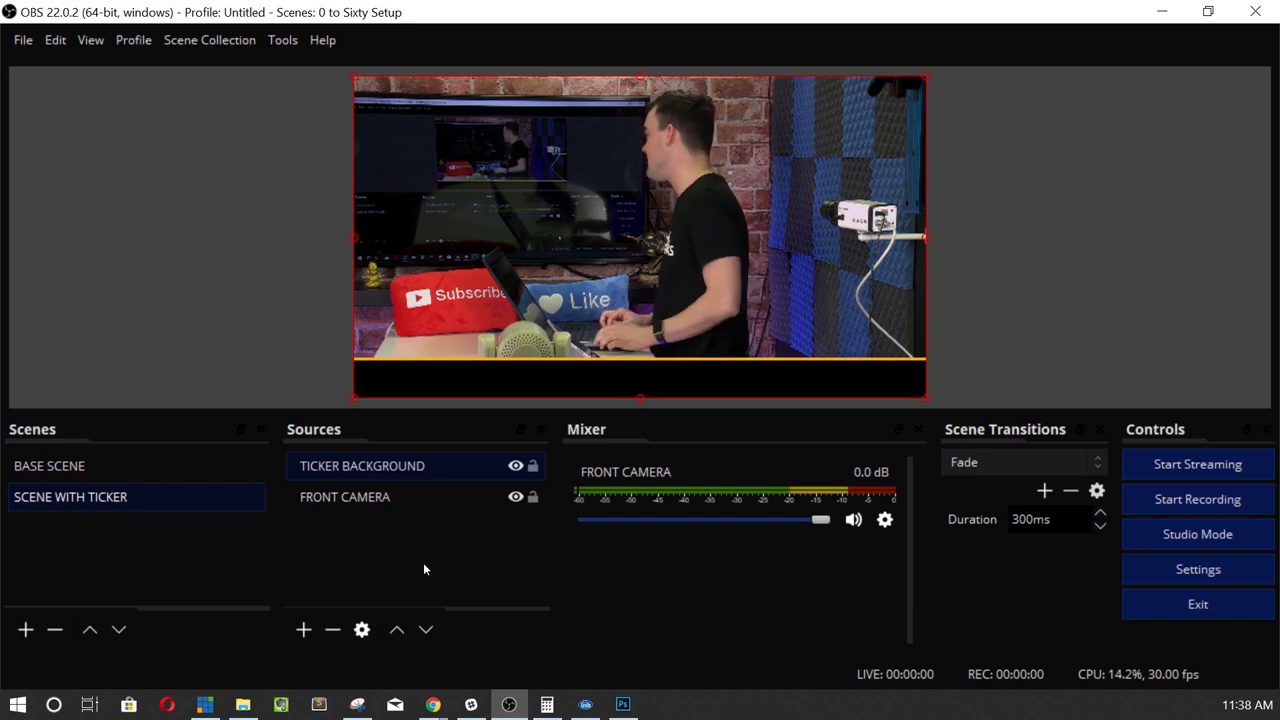
click(303, 629)
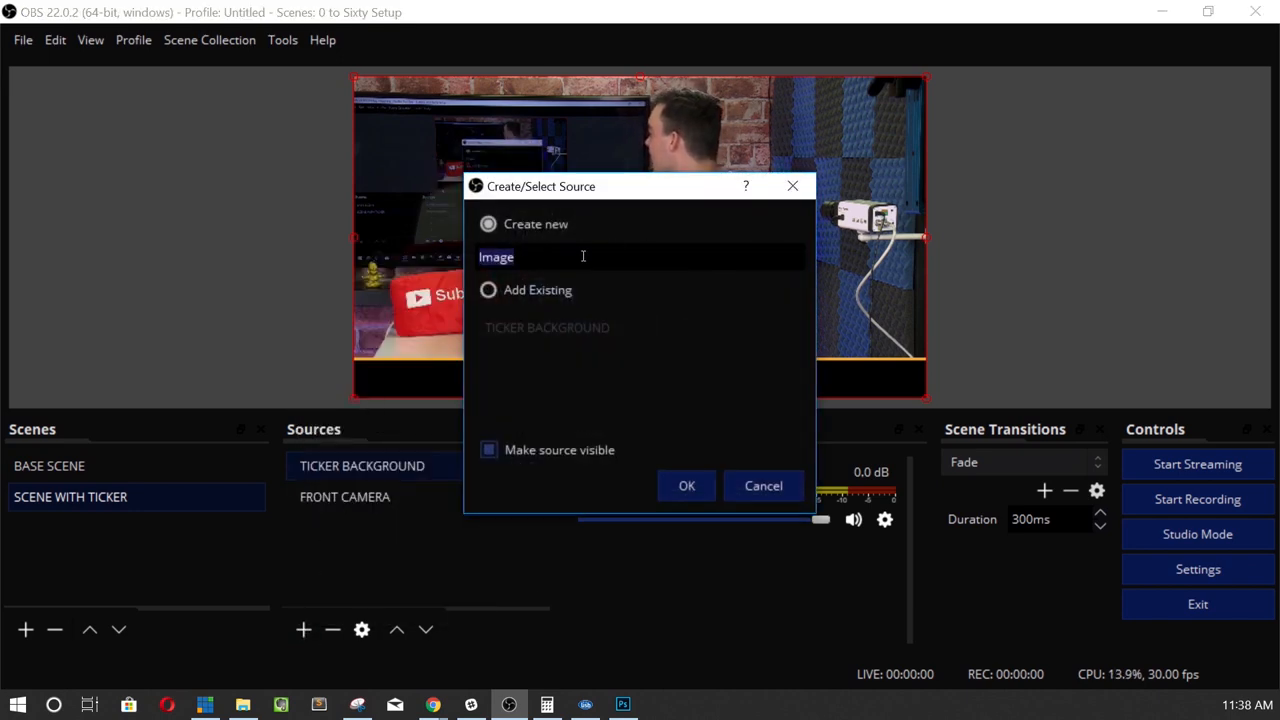
text(TICKET)
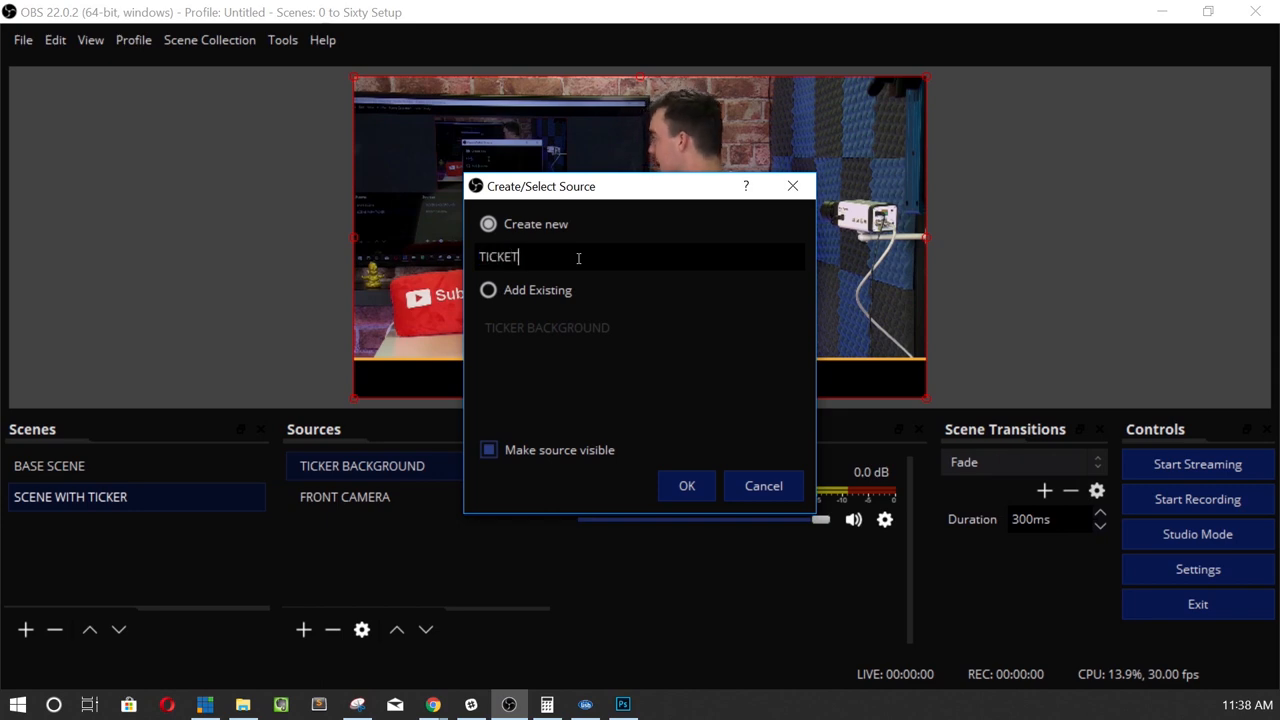
click(686, 485)
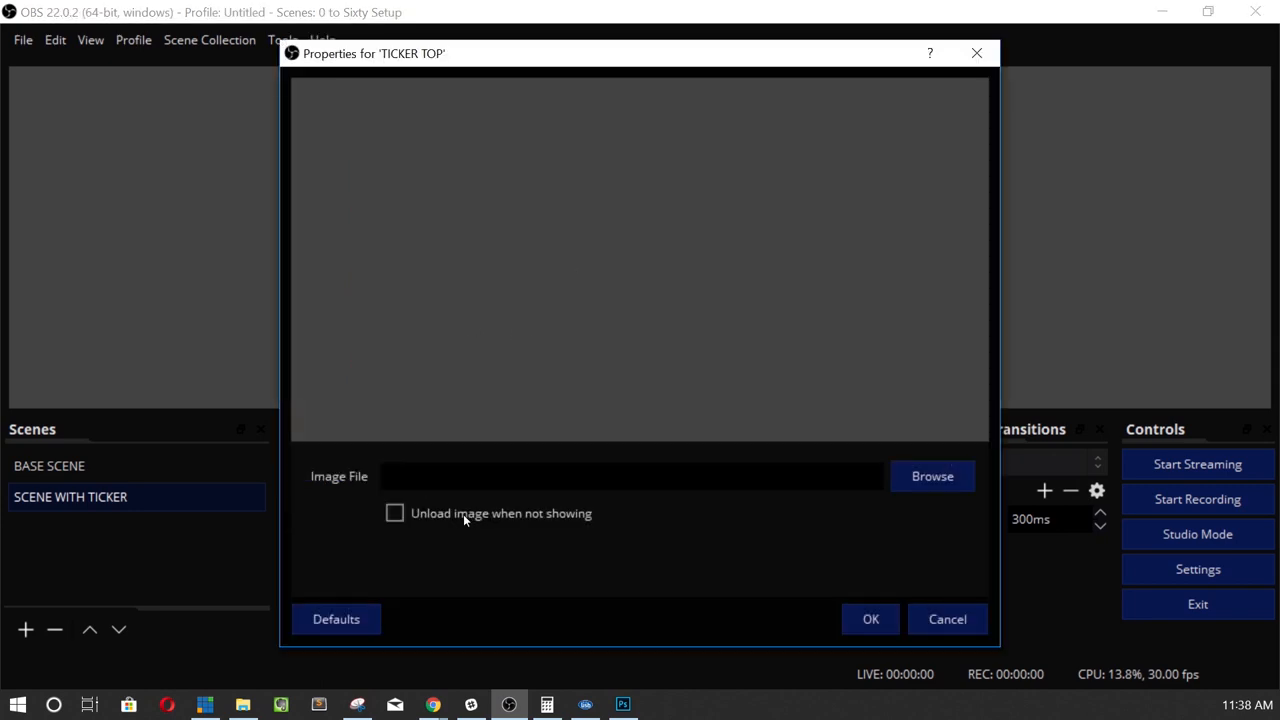
click(931, 475)
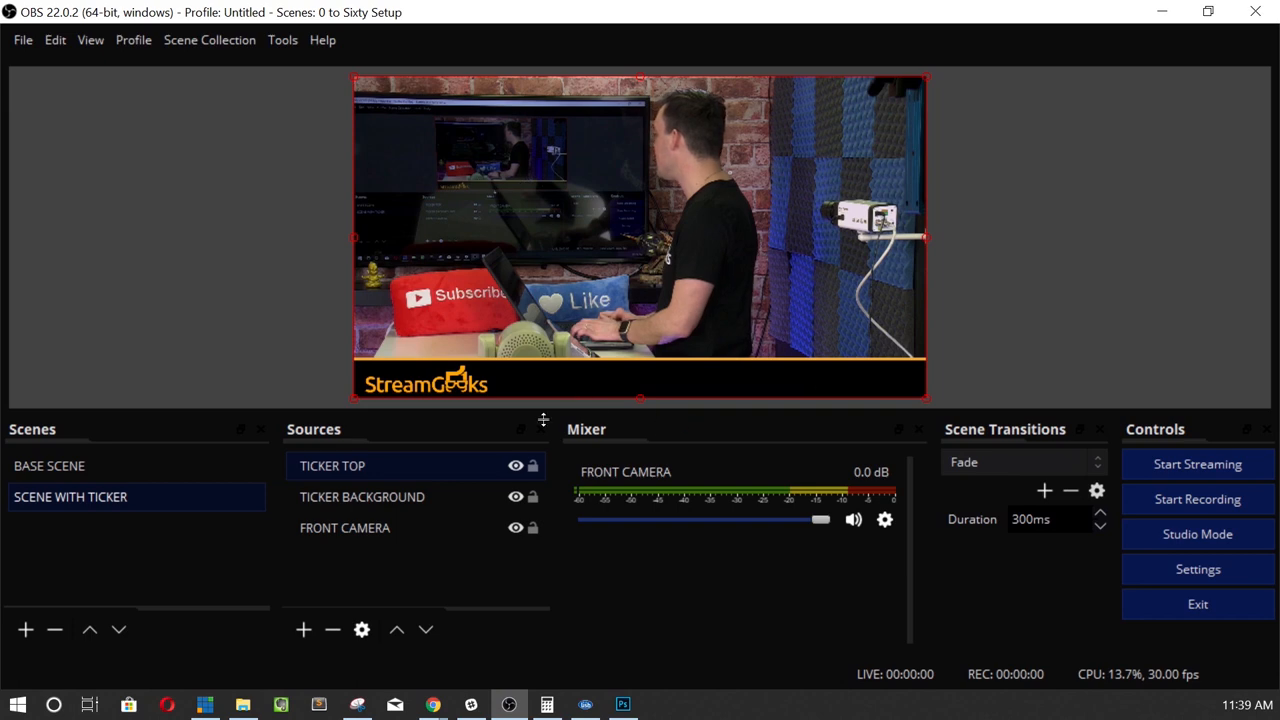
click(362, 497)
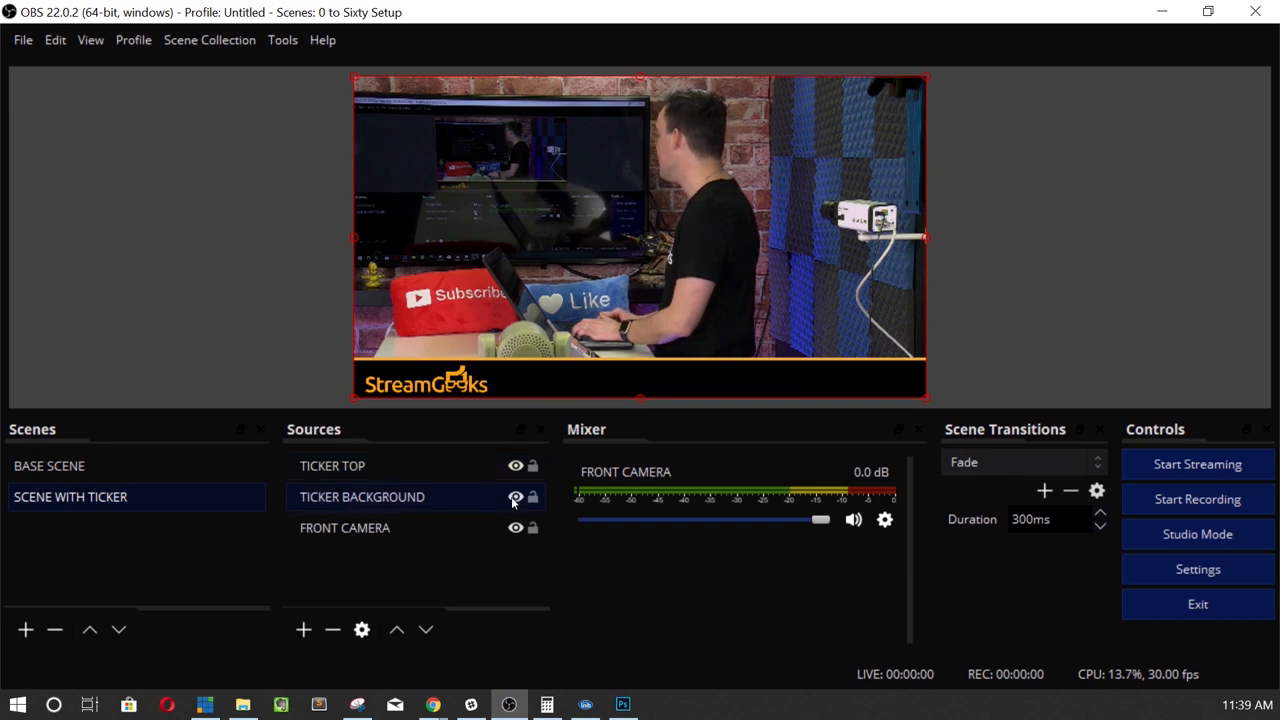
click(515, 497)
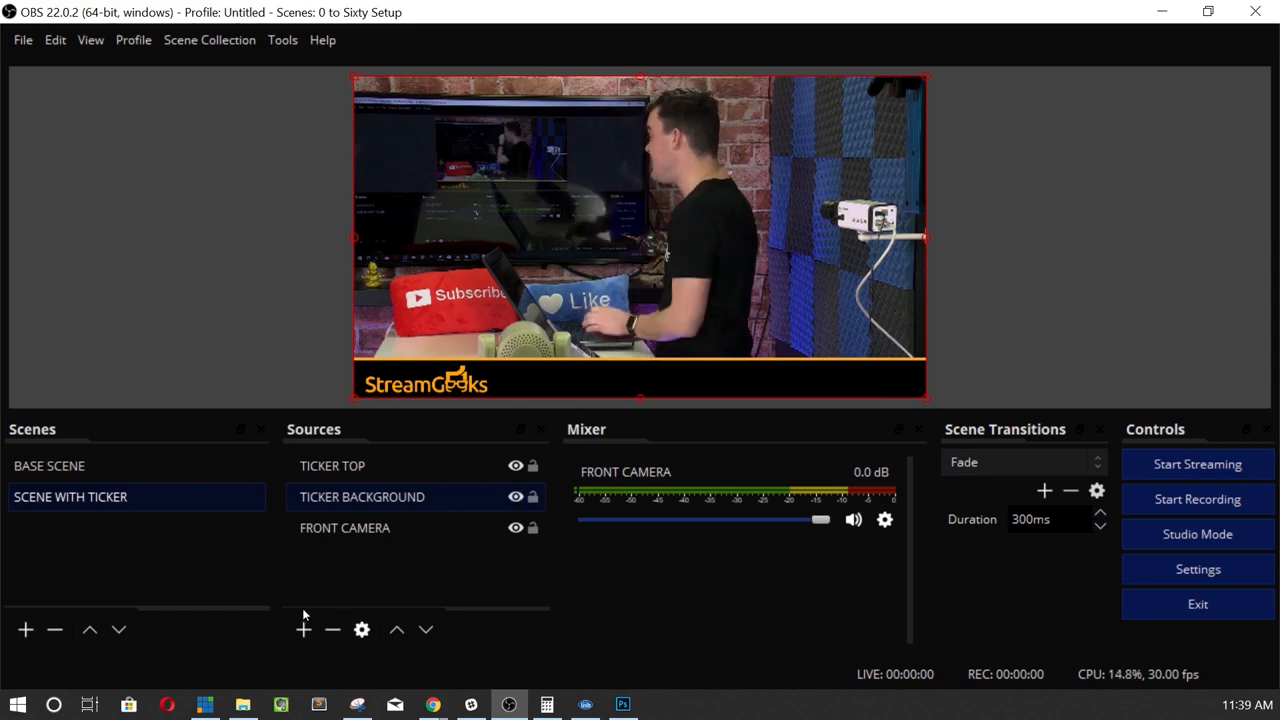
Add a new Text (GDI+) source named TICKER TEXT.
click(303, 629)
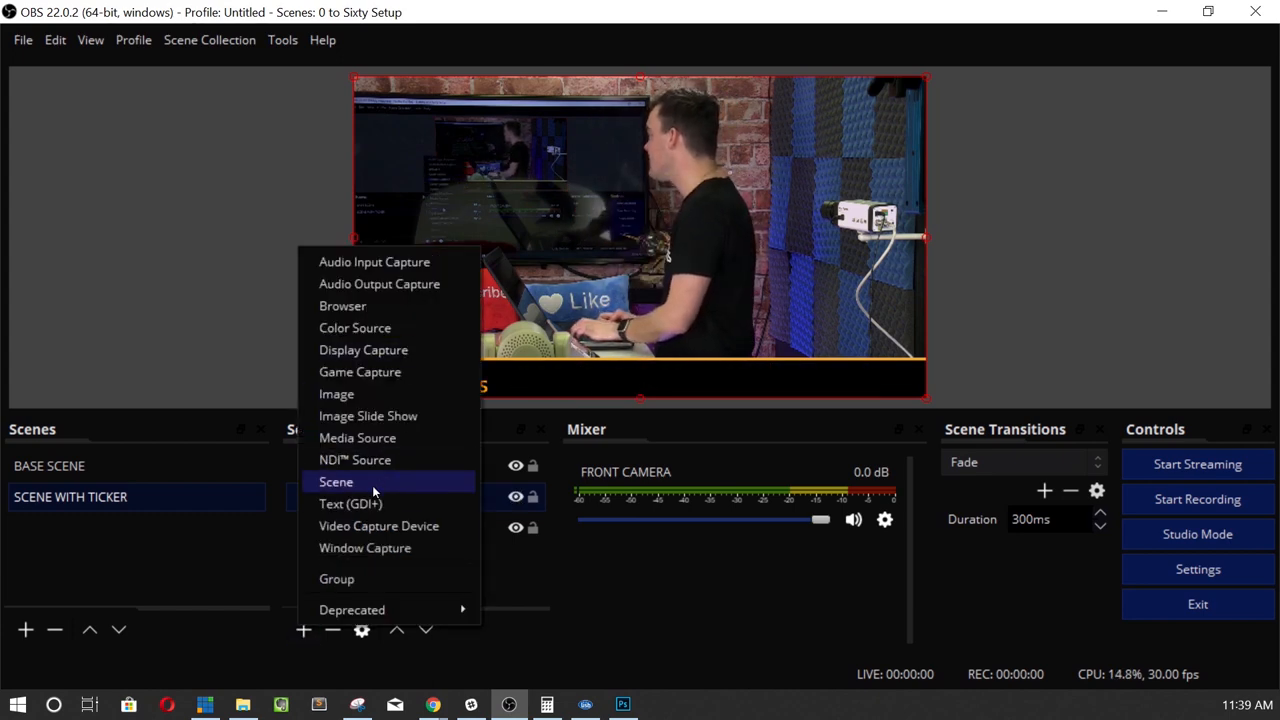
click(350, 503)
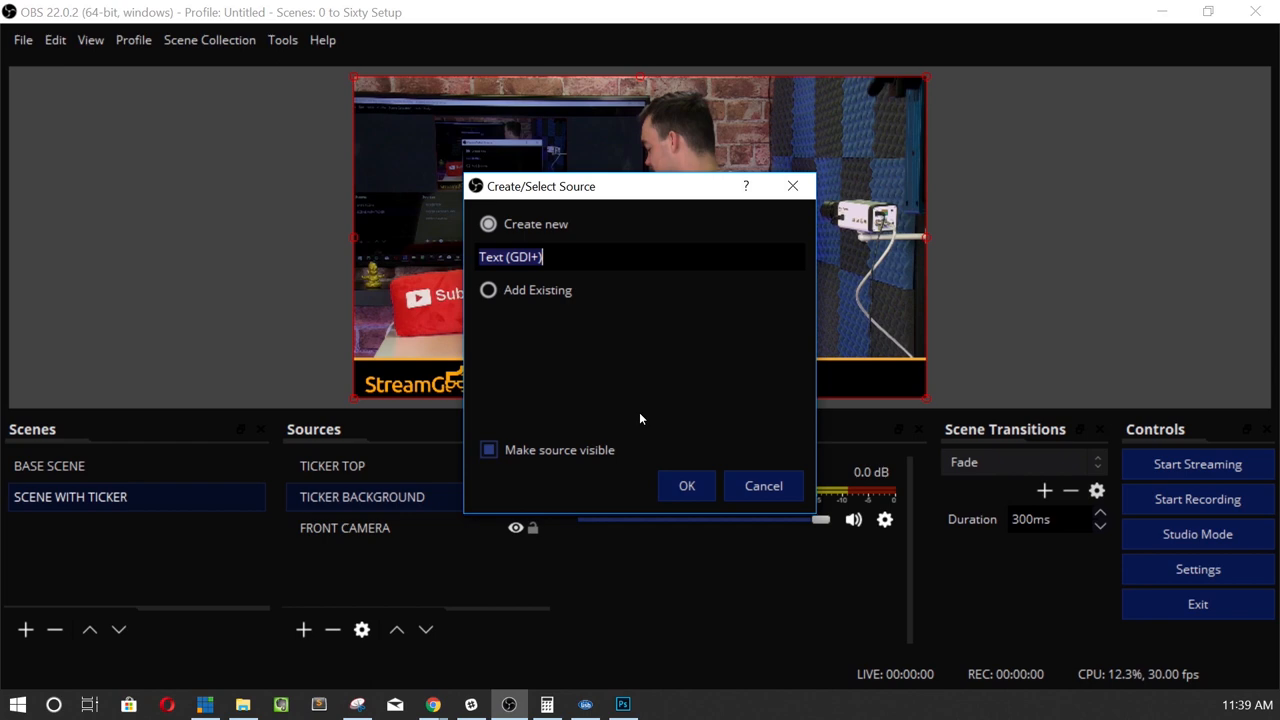
text(TICKER TE)
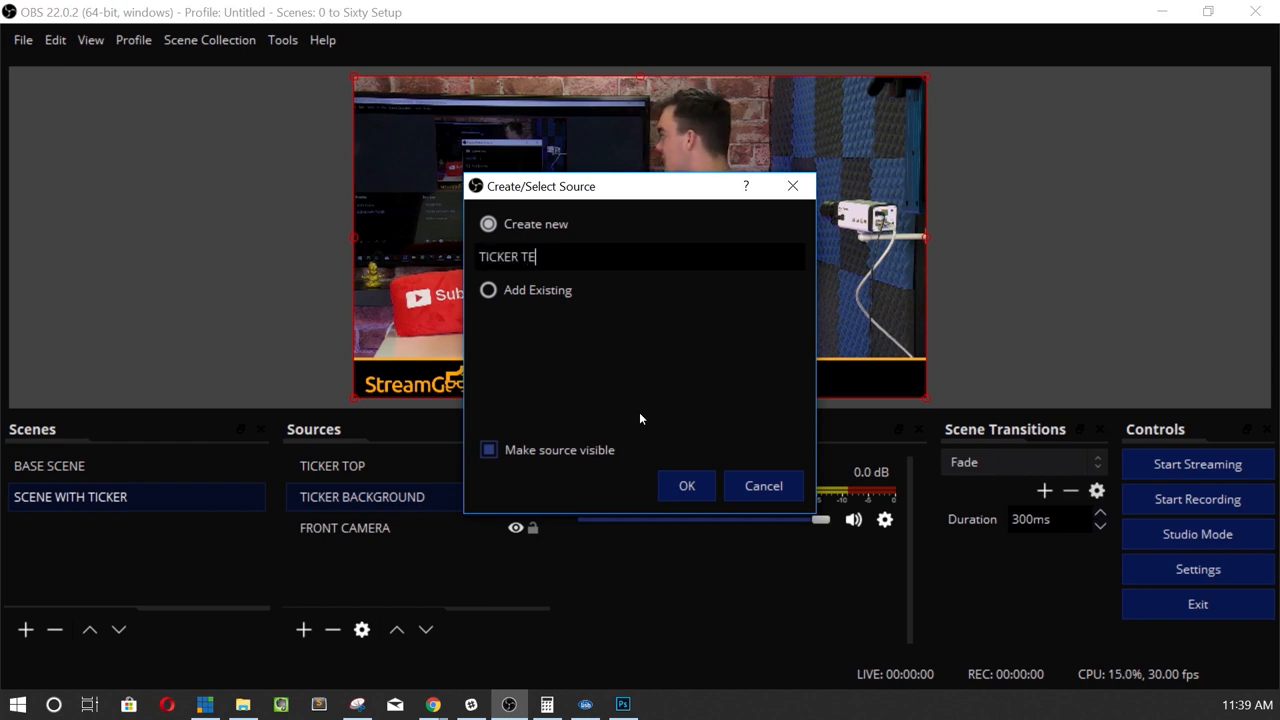
click(686, 485)
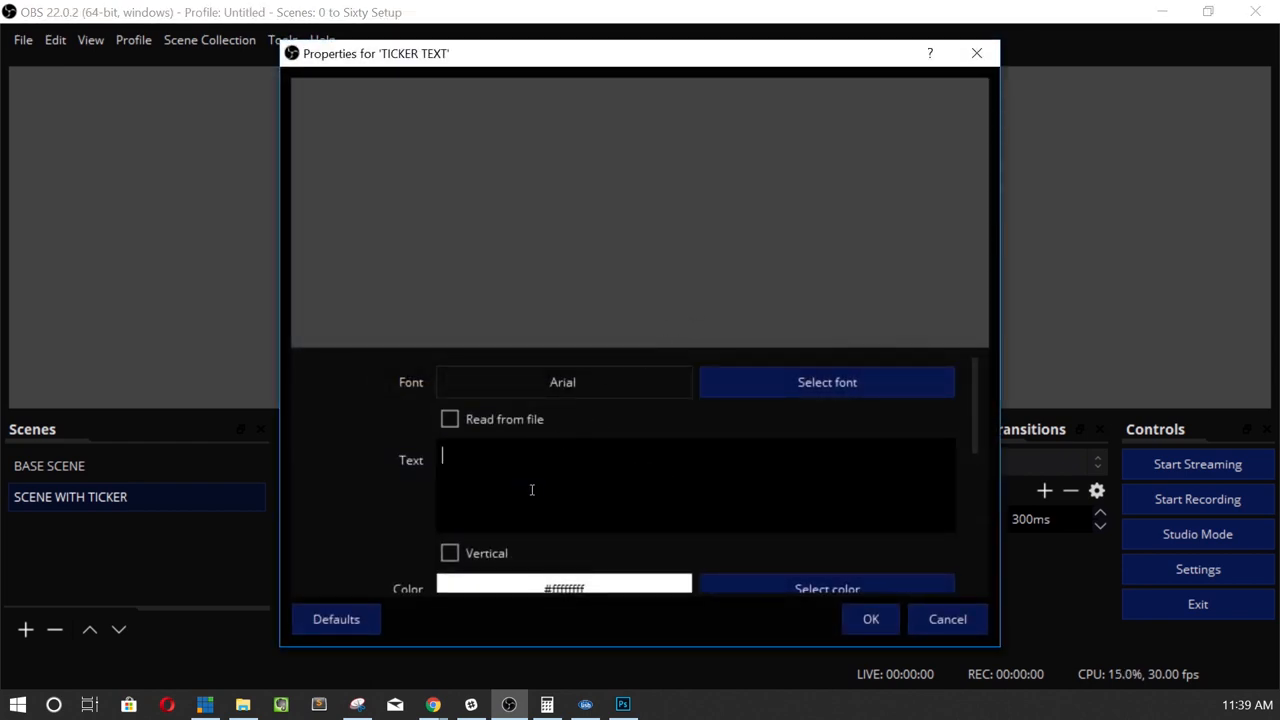
Enter the repeated line 'OBS COURSE ZERO TO SIXTY HOW IT WORKS TUTORIAL' as its text.
text(OBS R)
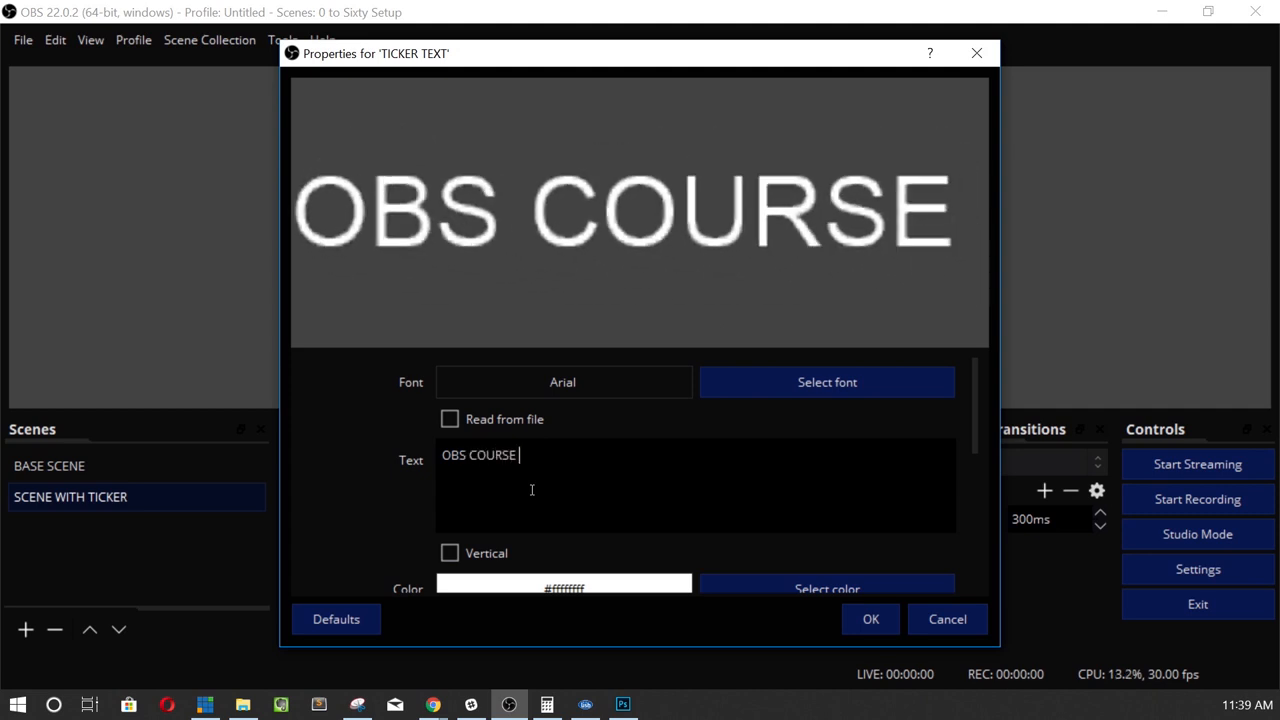
text(ZERO TO SIZ)
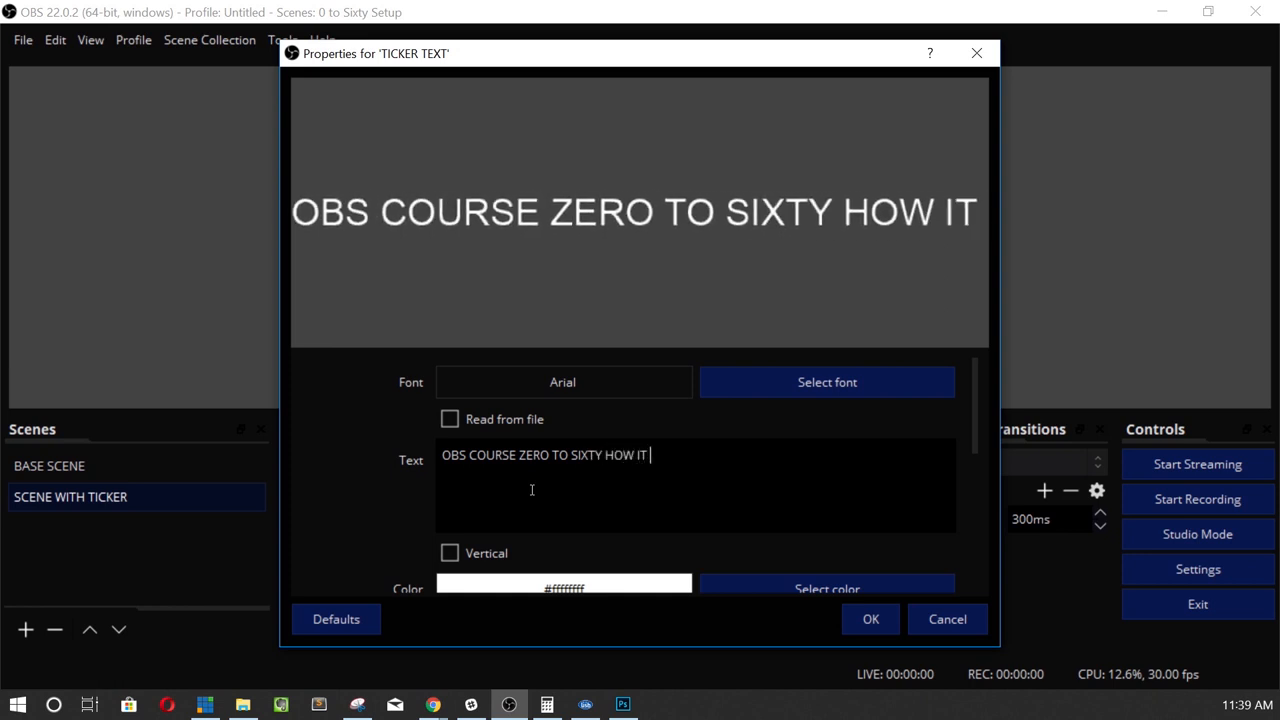
text(WORKS TUTOR)
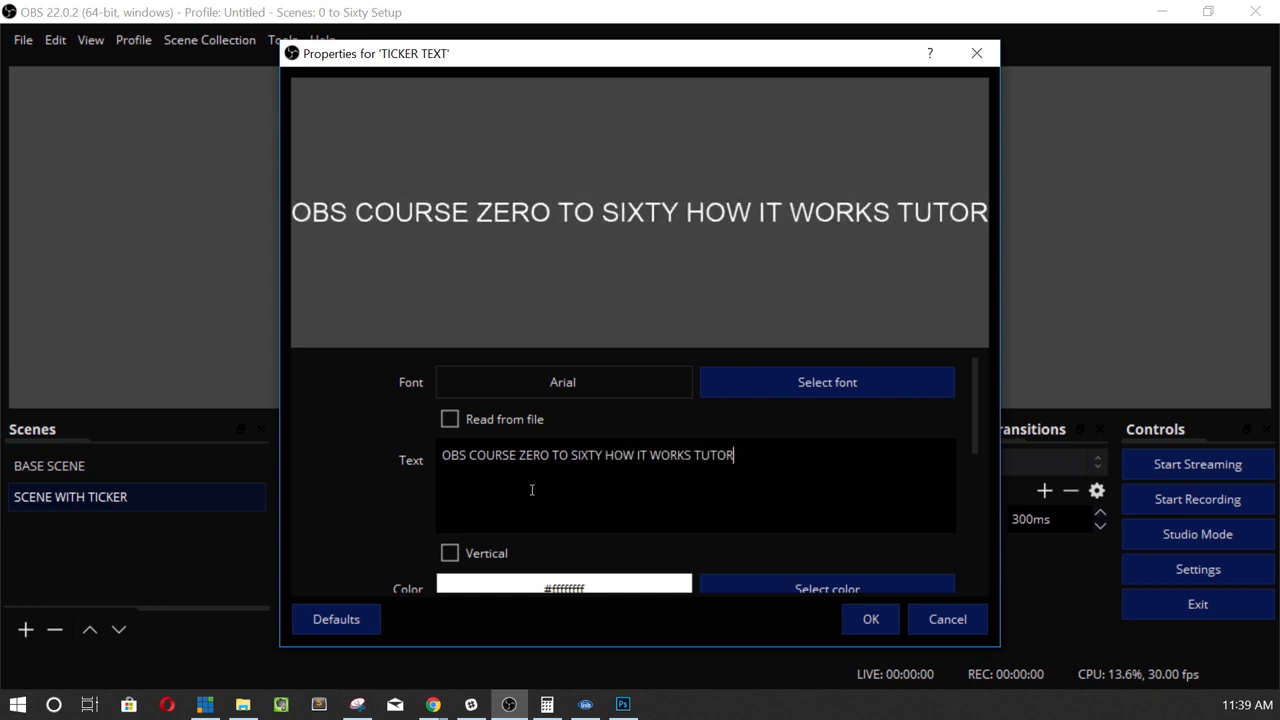
text(IAL)
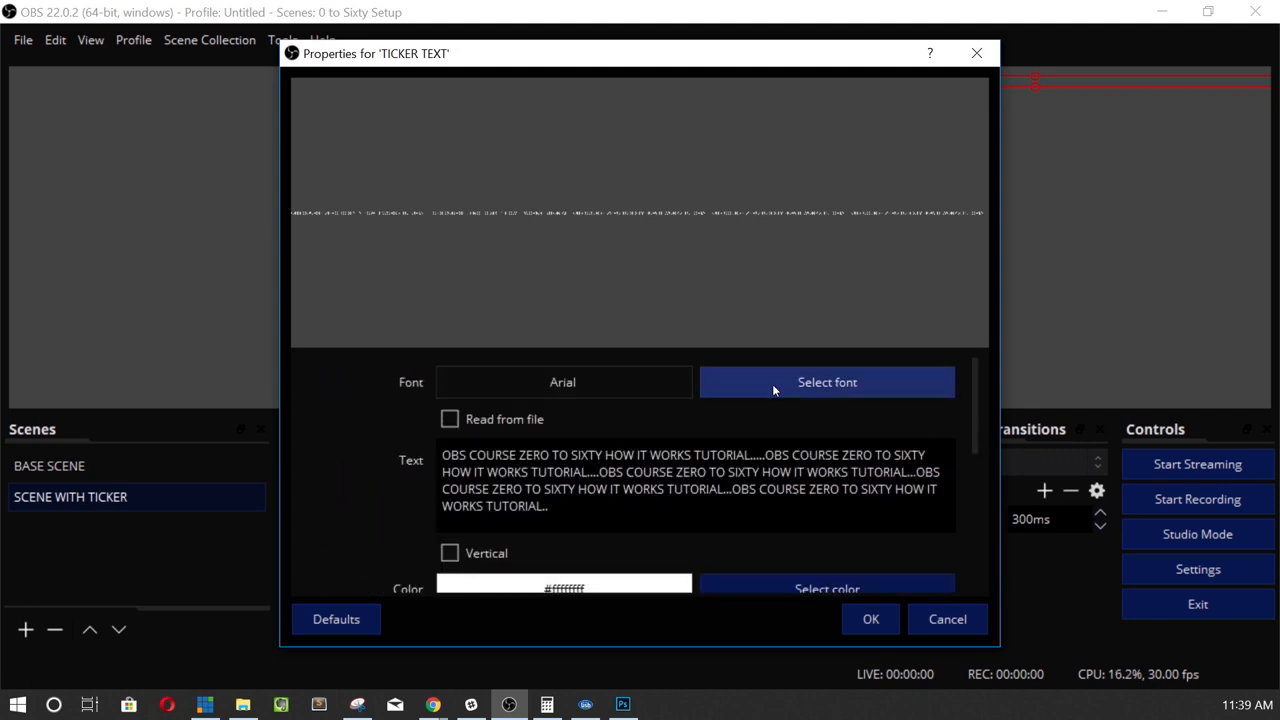
Set the TICKER TEXT font to Bebas and apply the text properties.
click(826, 381)
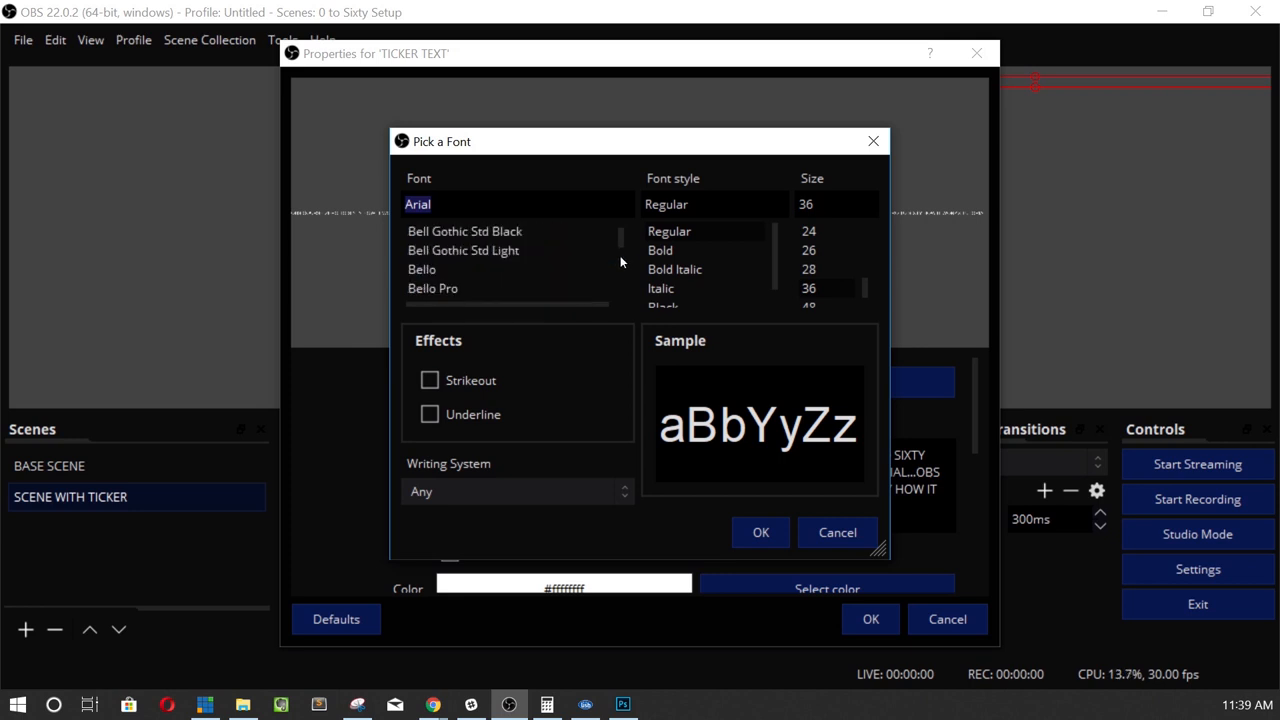
scroll(down, 3)
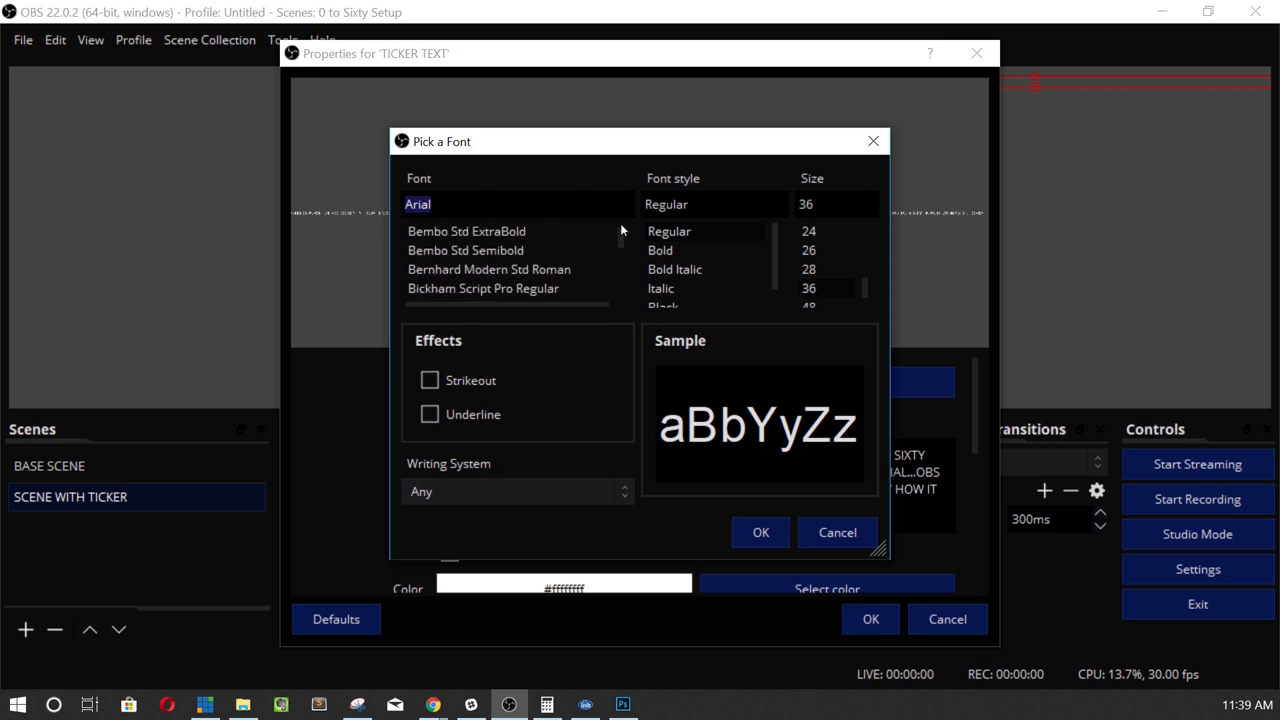
click(422, 231)
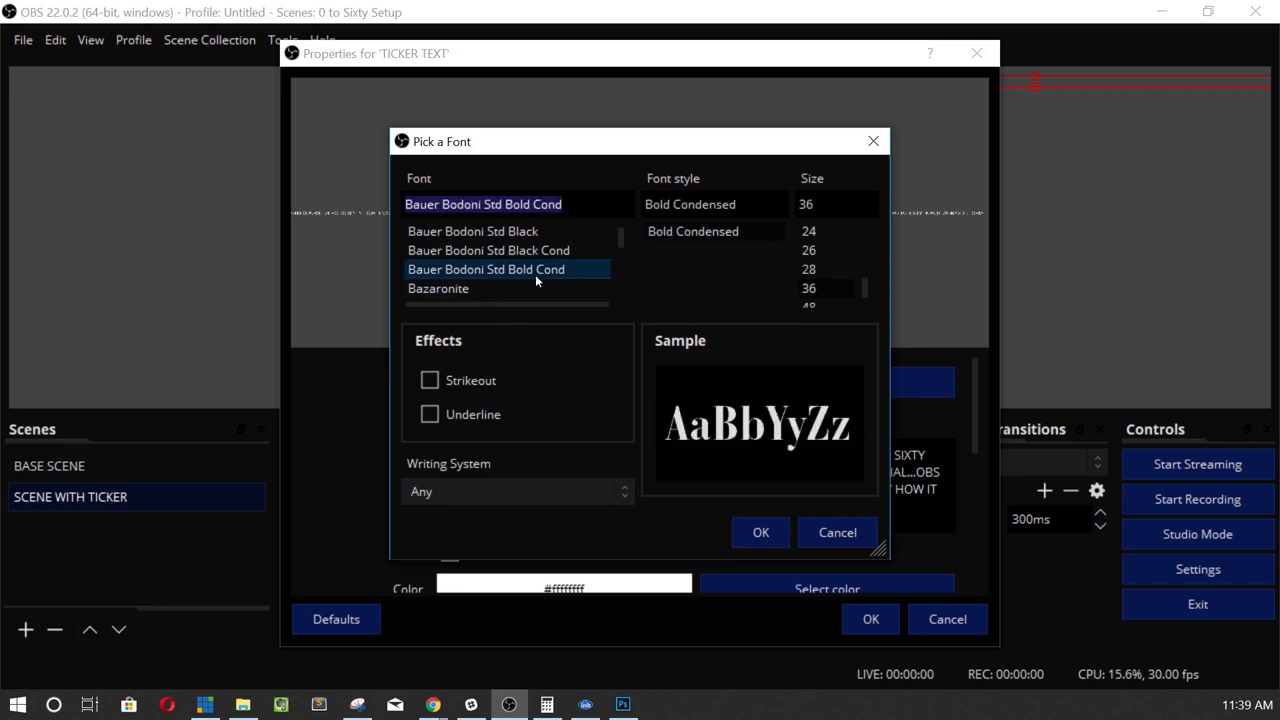
click(424, 288)
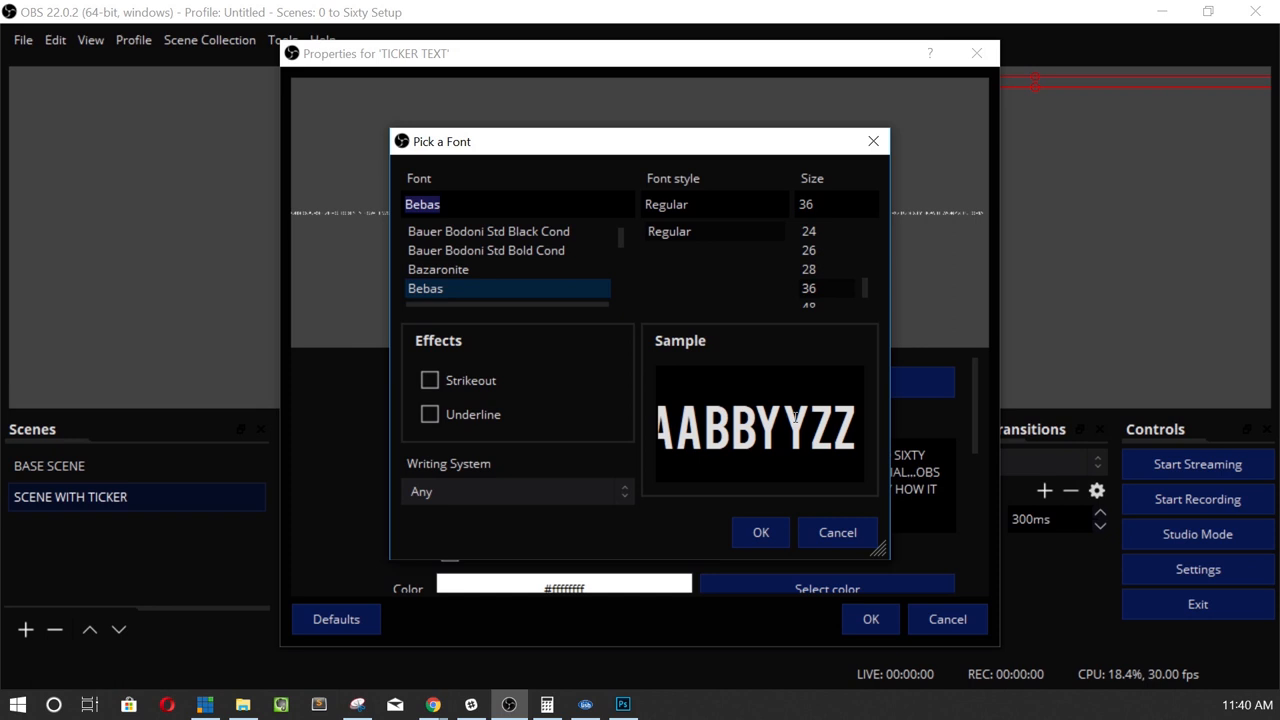
click(760, 532)
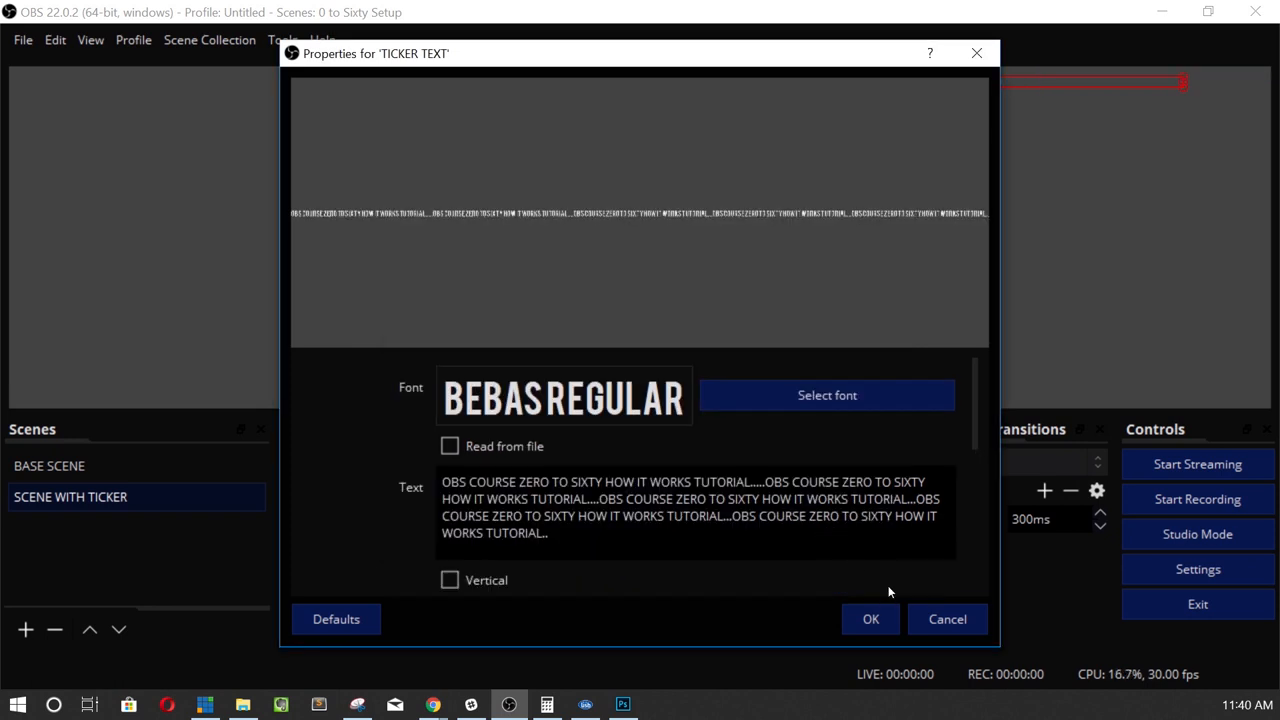
click(870, 618)
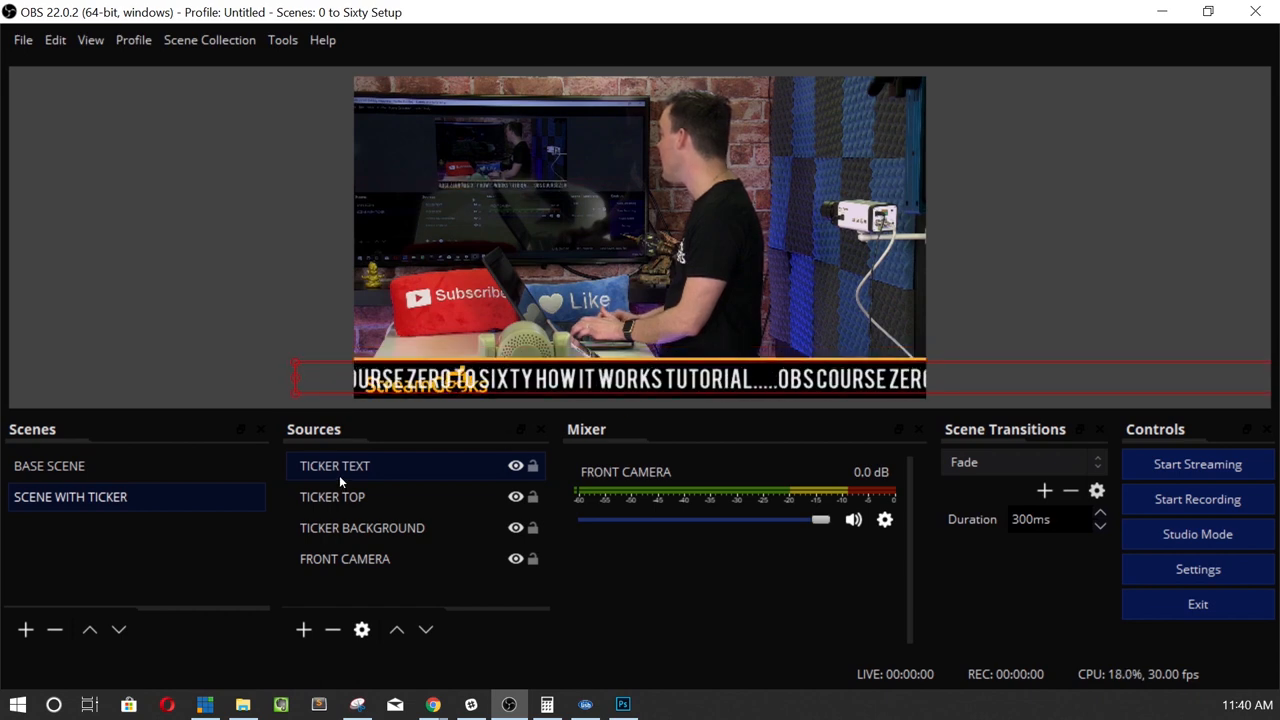
Open the TICKER TEXT filters window and move it aside.
right_click(335, 465)
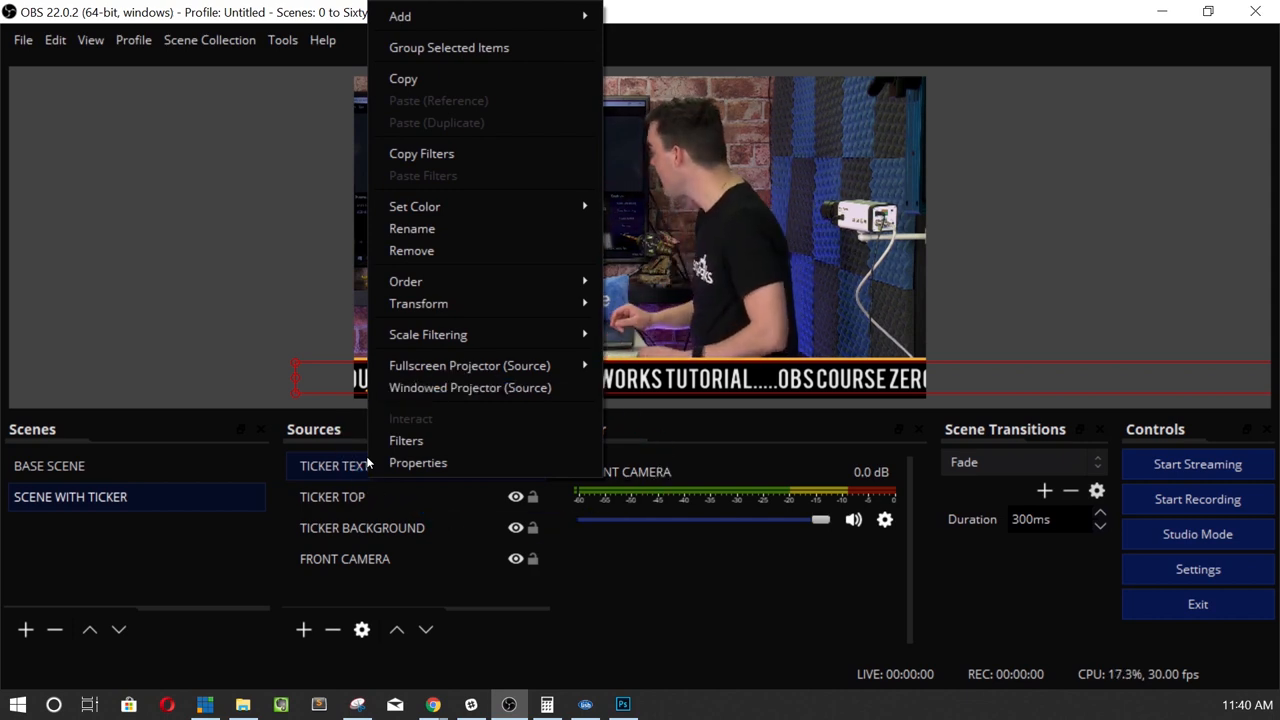
mouse_move(406, 440)
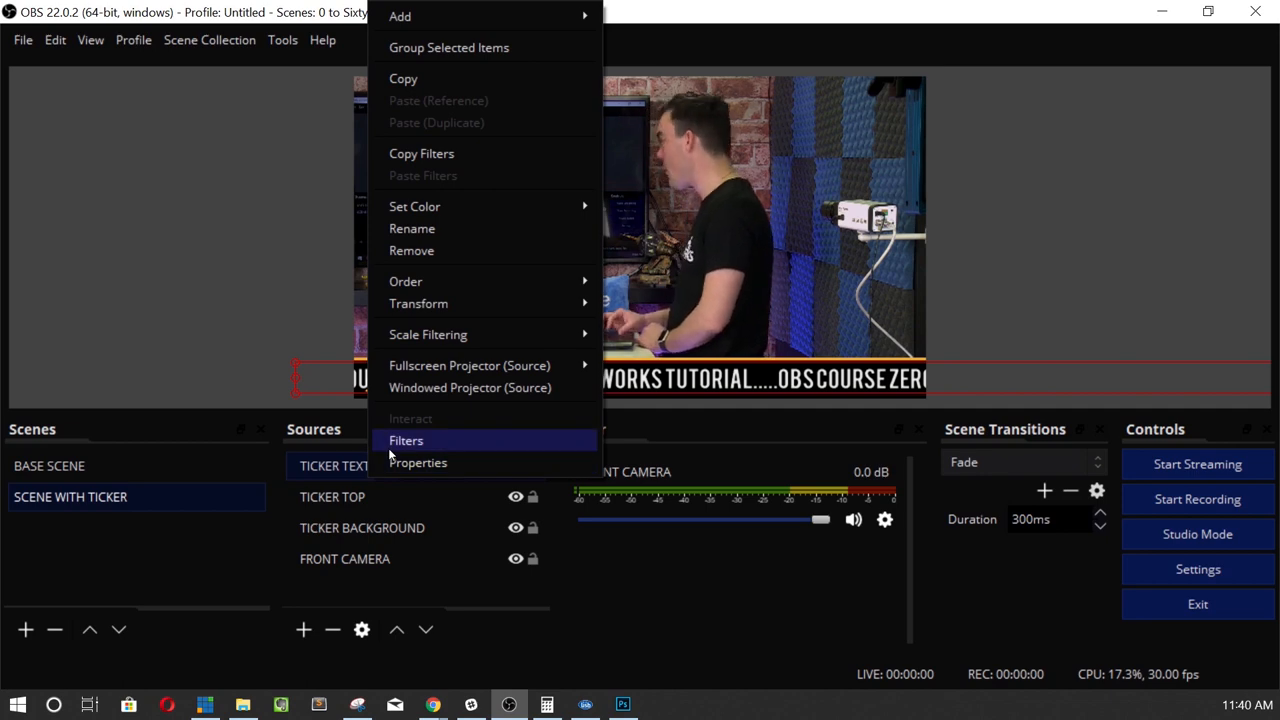
click(406, 440)
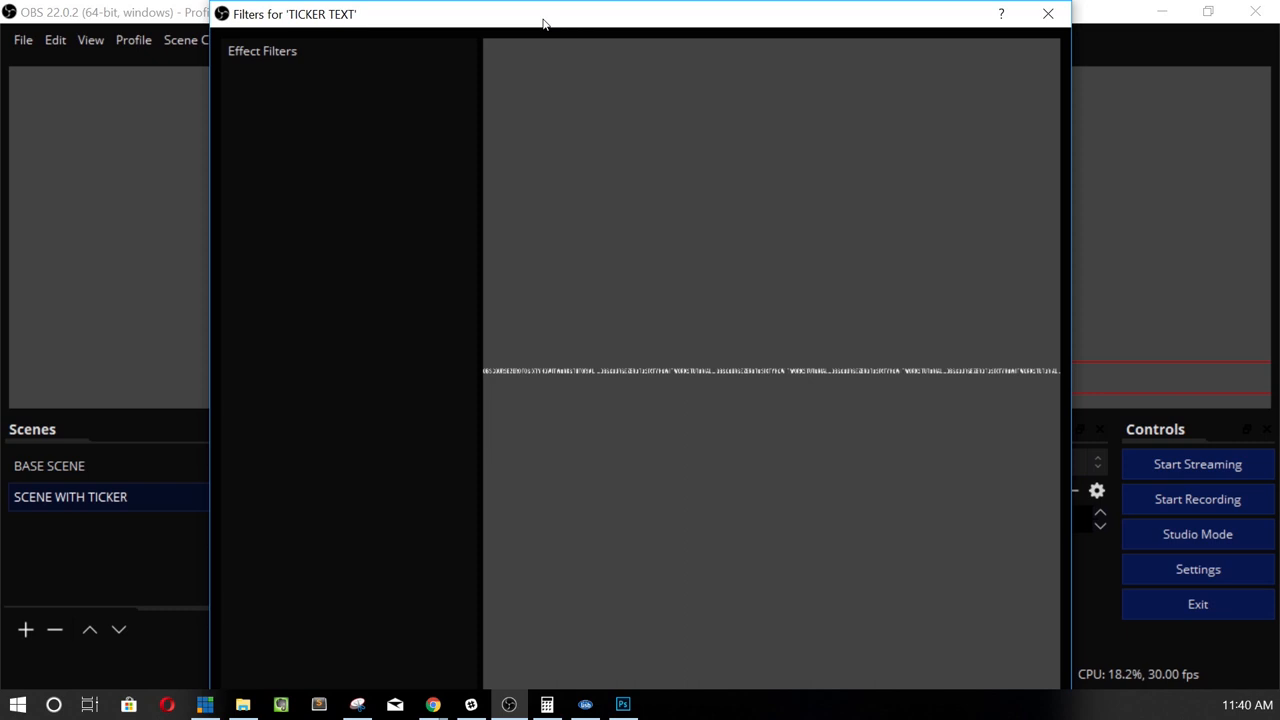
drag(545, 22, 585, 8)
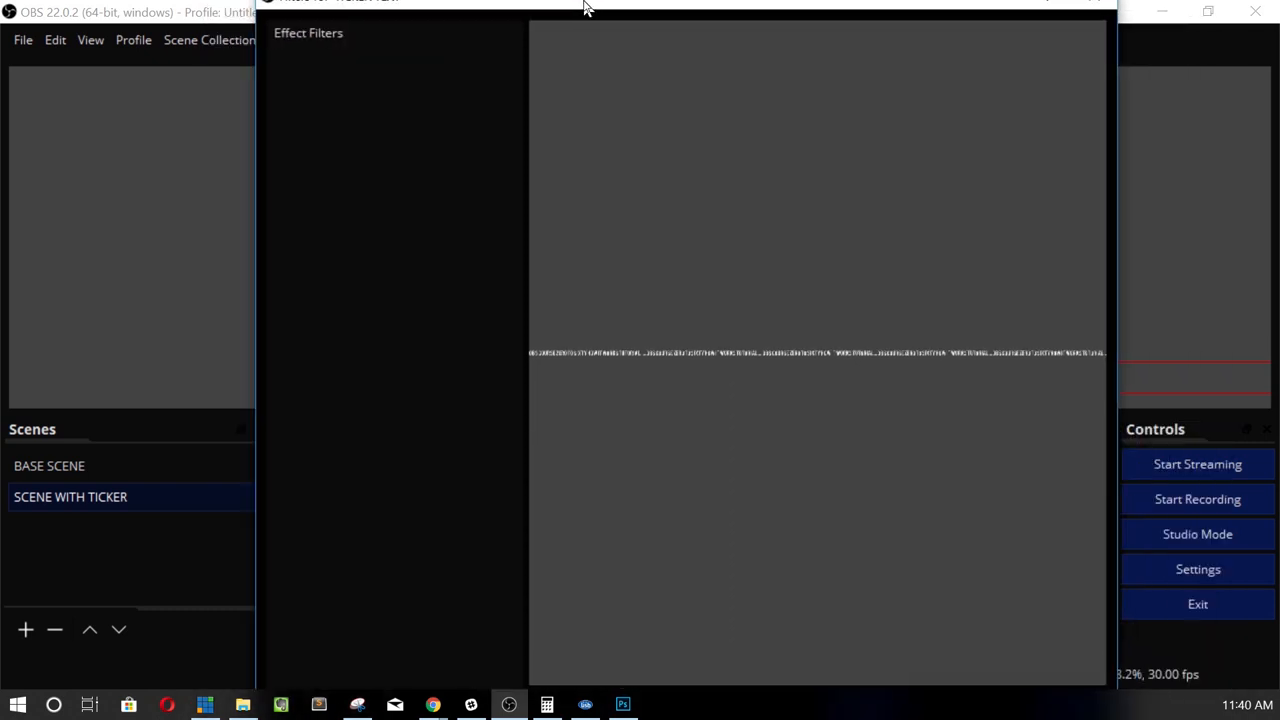
click(32, 511)
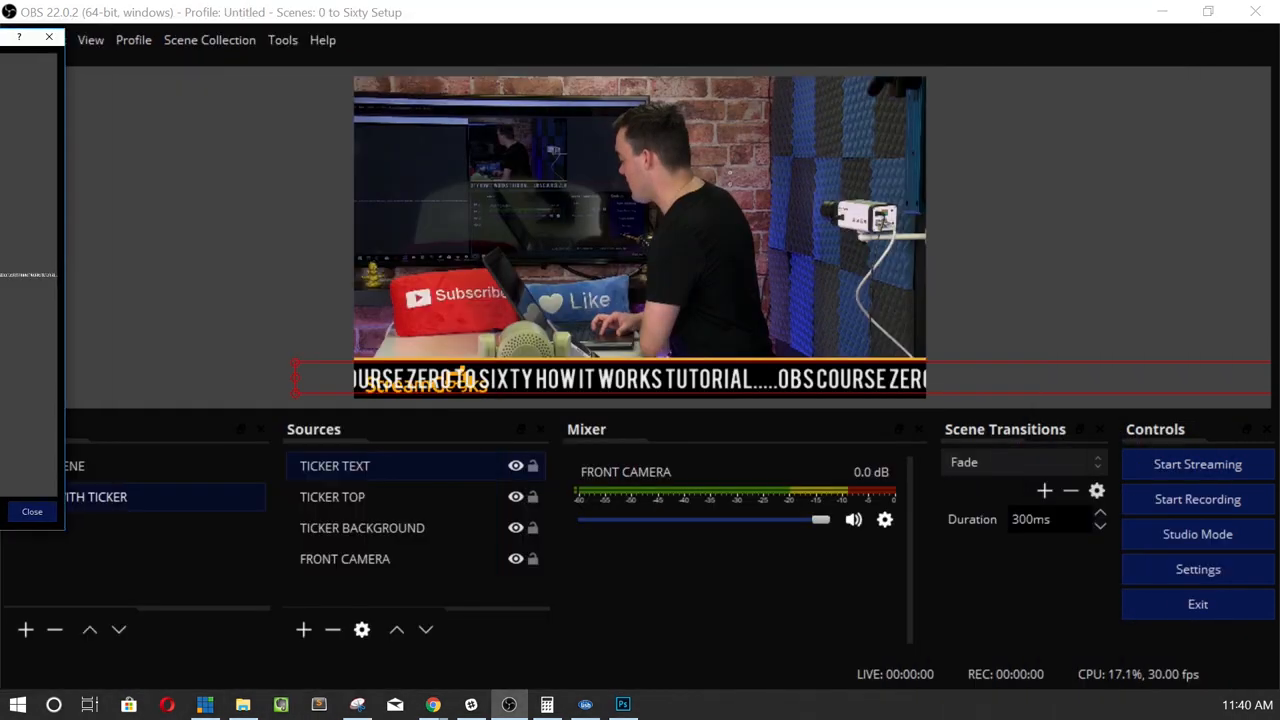
click(32, 511)
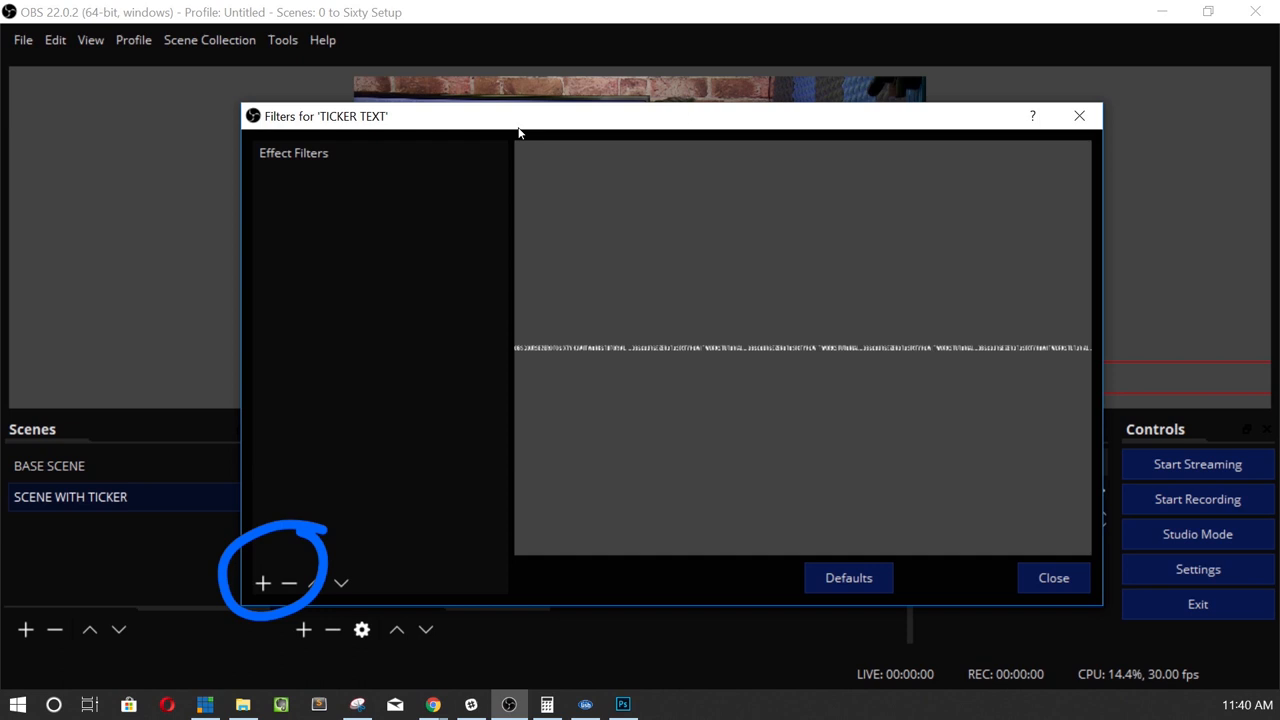
Add a Scroll filter with horizontal speed 5 to the ticker text.
click(262, 583)
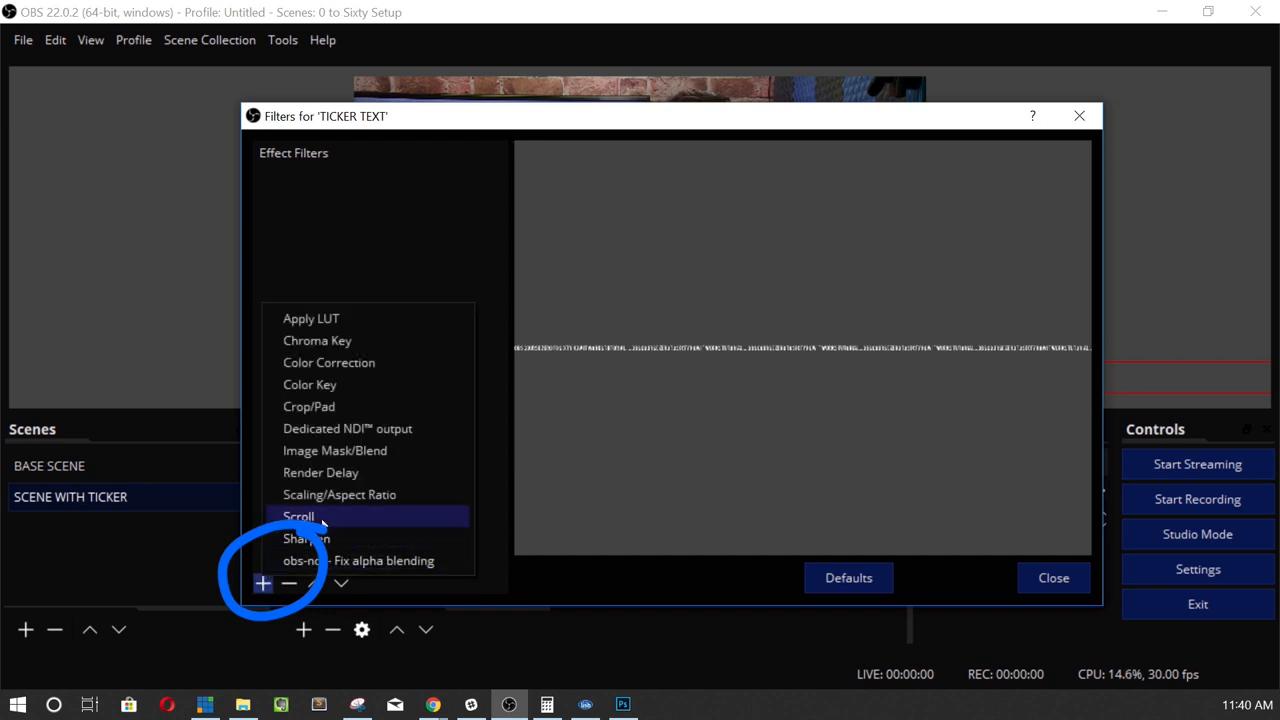
click(298, 516)
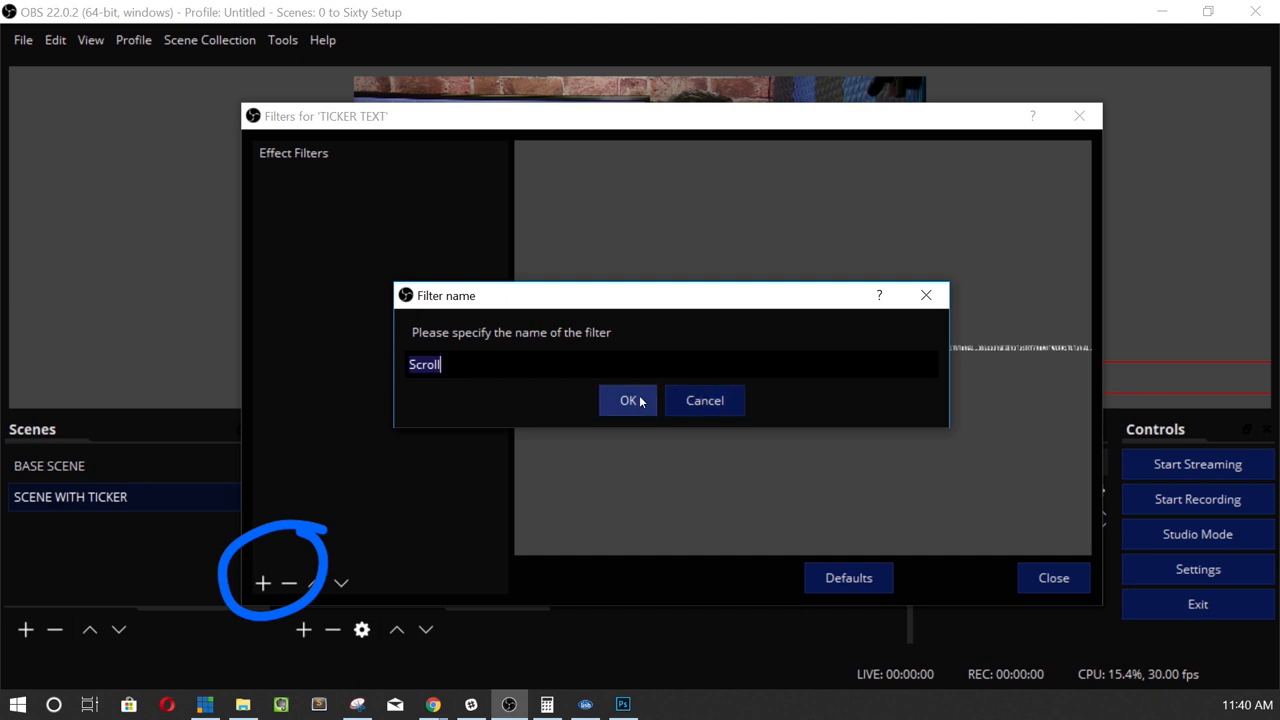
click(628, 400)
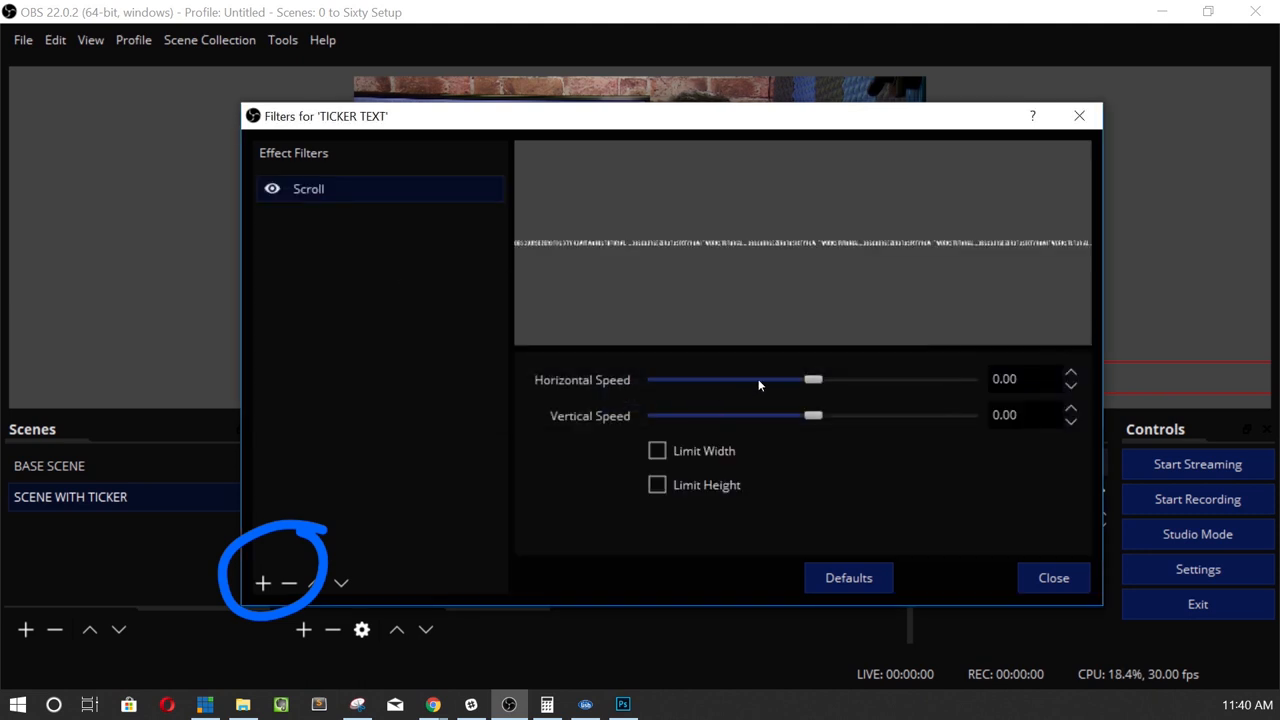
drag(813, 379, 823, 379)
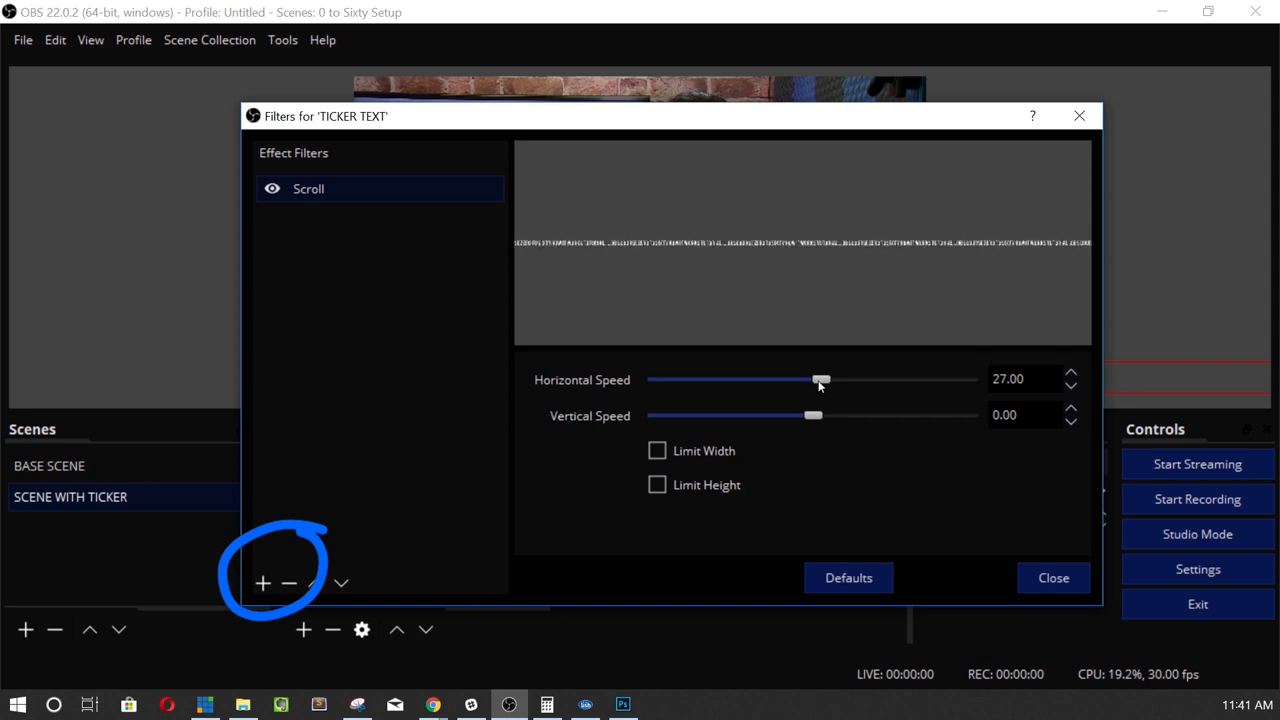
drag(821, 380, 813, 380)
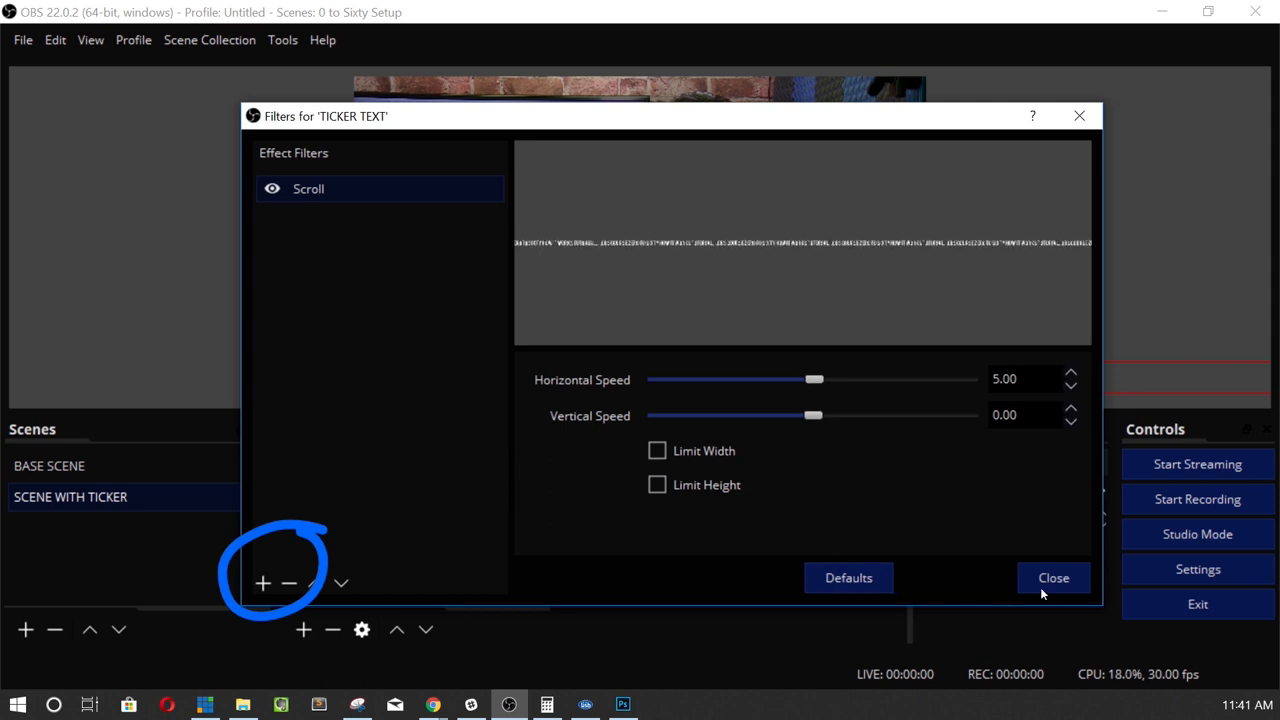
click(1053, 578)
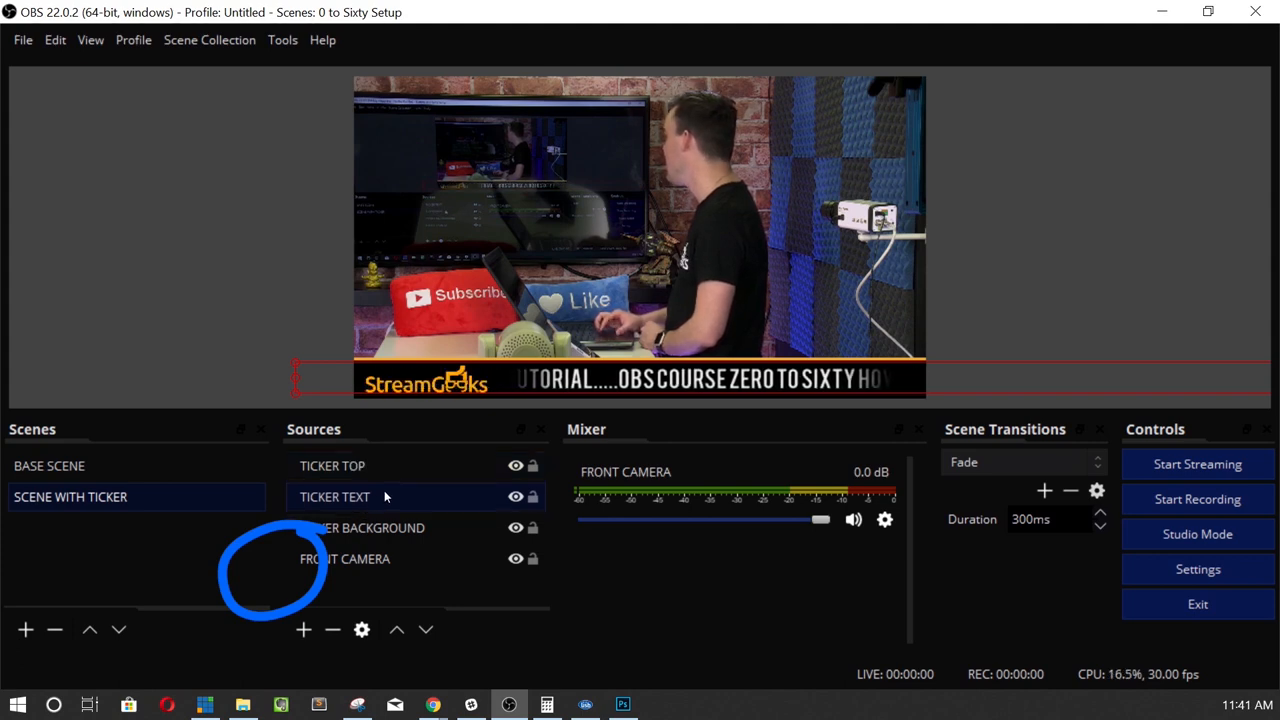
Raise the Scroll filter's horizontal speed to 10.
double_click(335, 496)
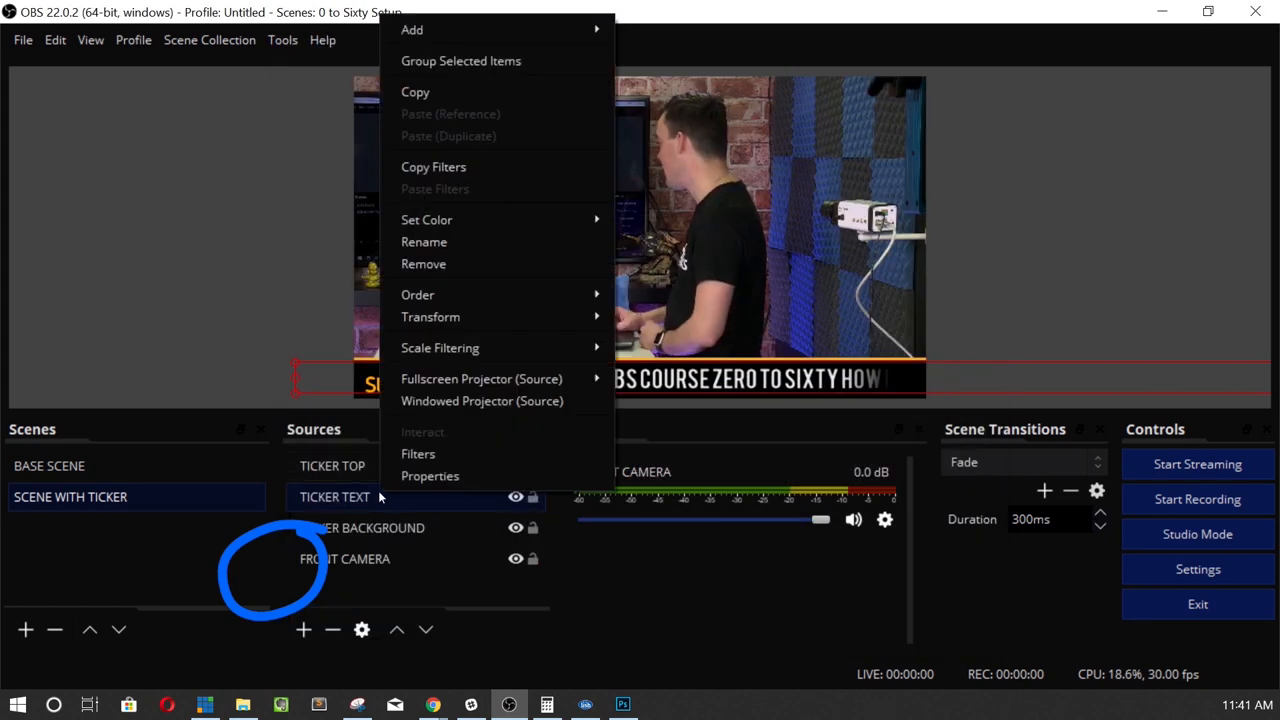
click(418, 453)
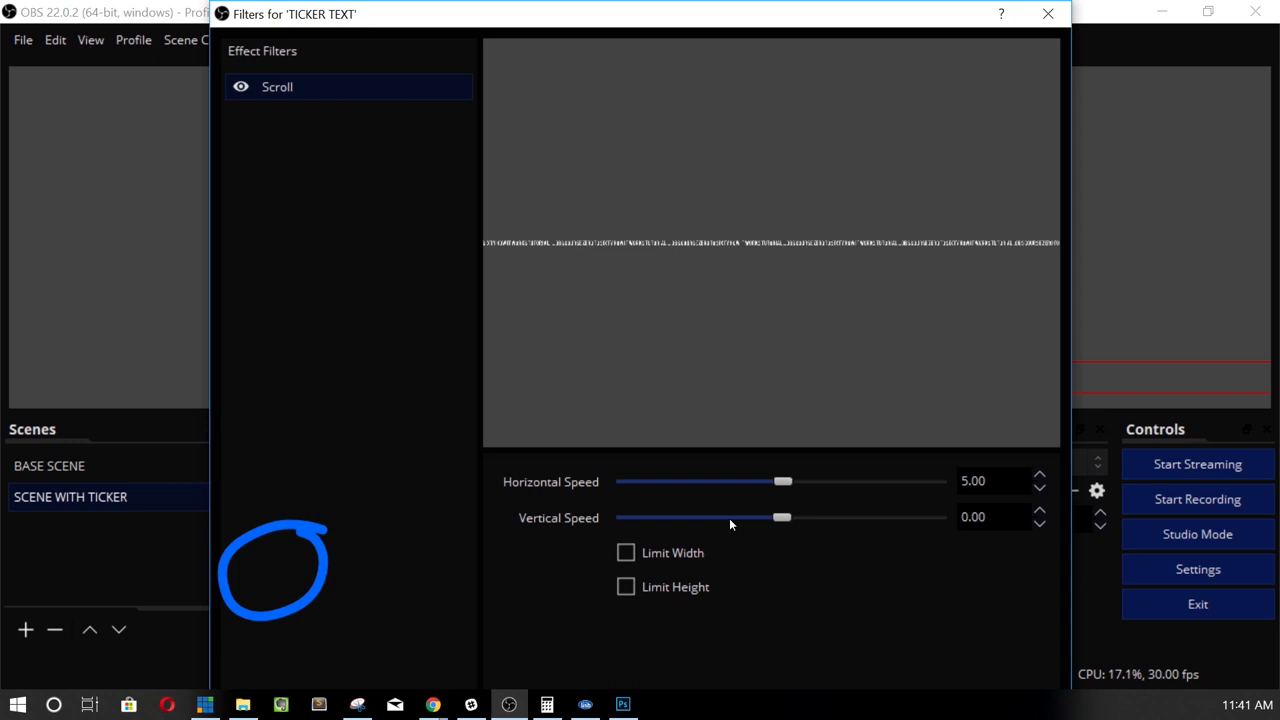
click(1039, 477)
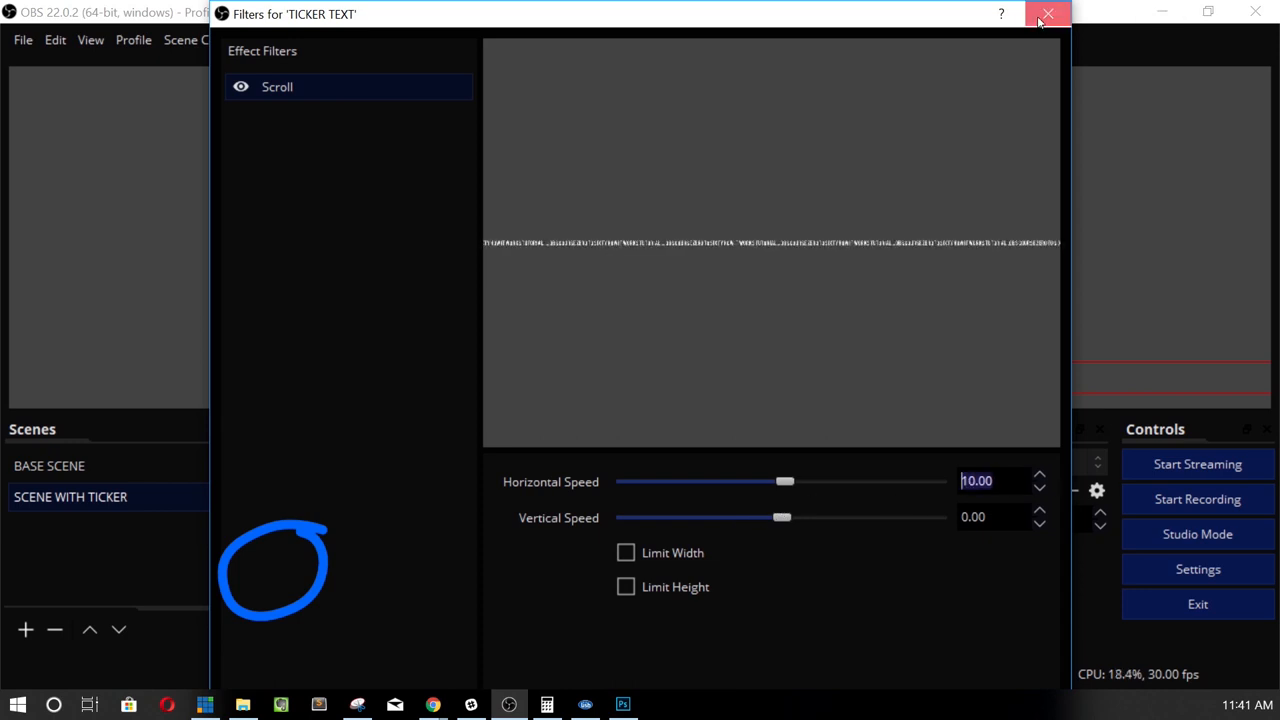
click(1047, 13)
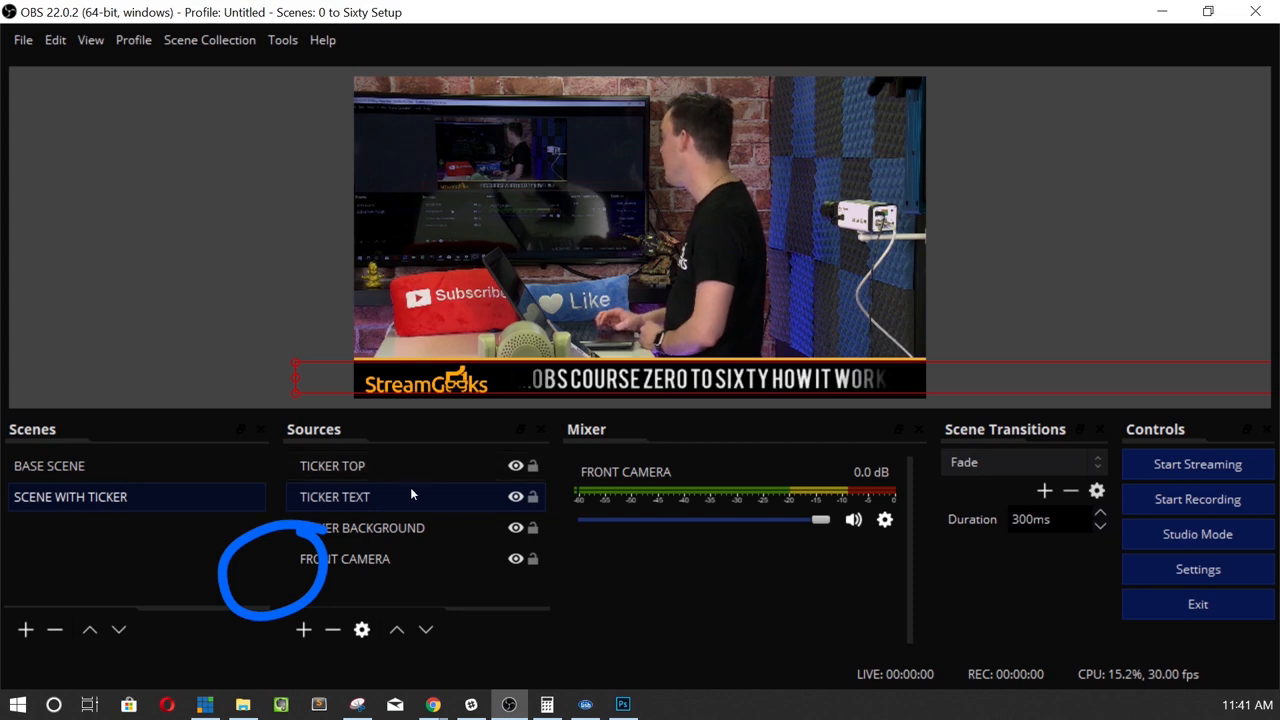
Raise the Scroll filter's horizontal speed further to 15.
right_click(335, 496)
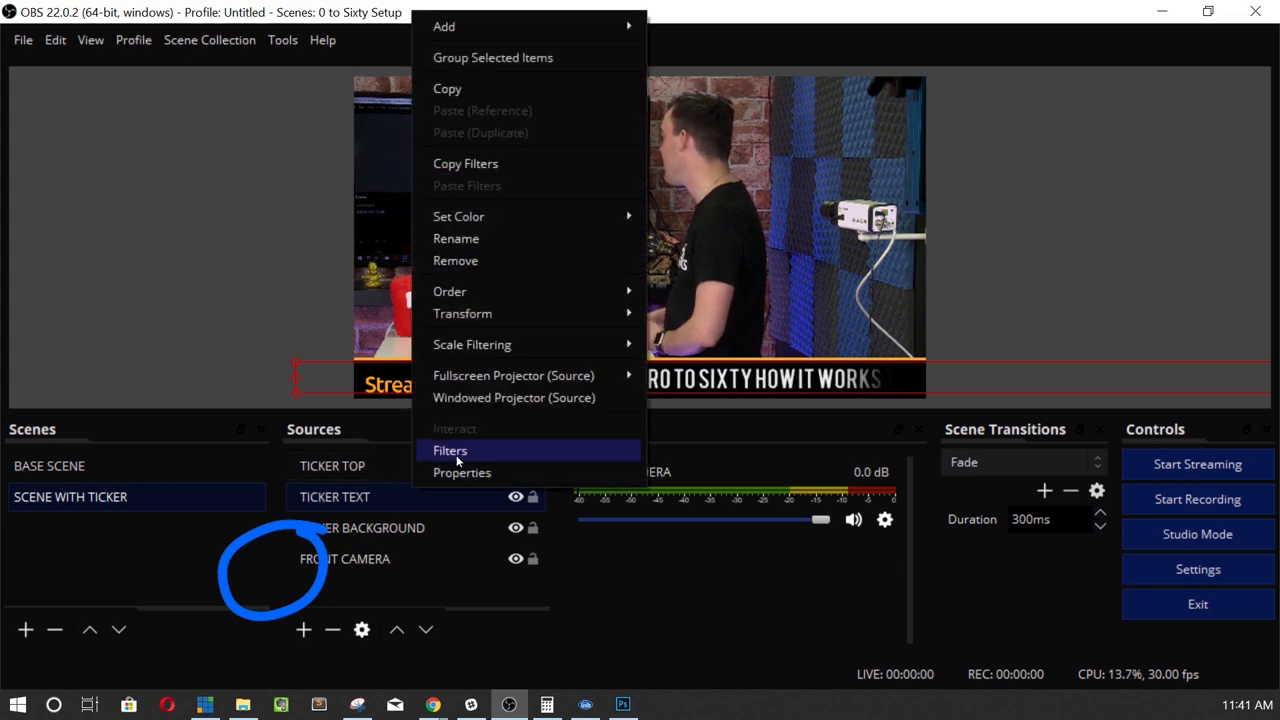
click(450, 450)
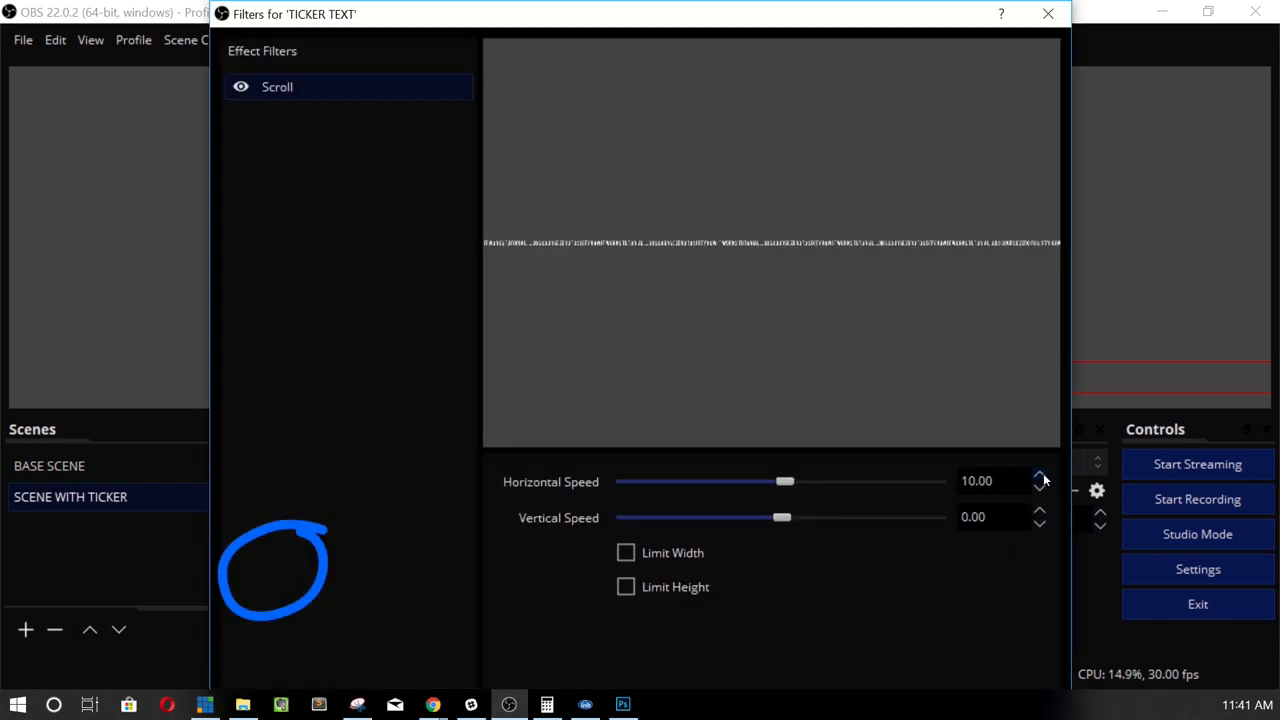
click(1039, 476)
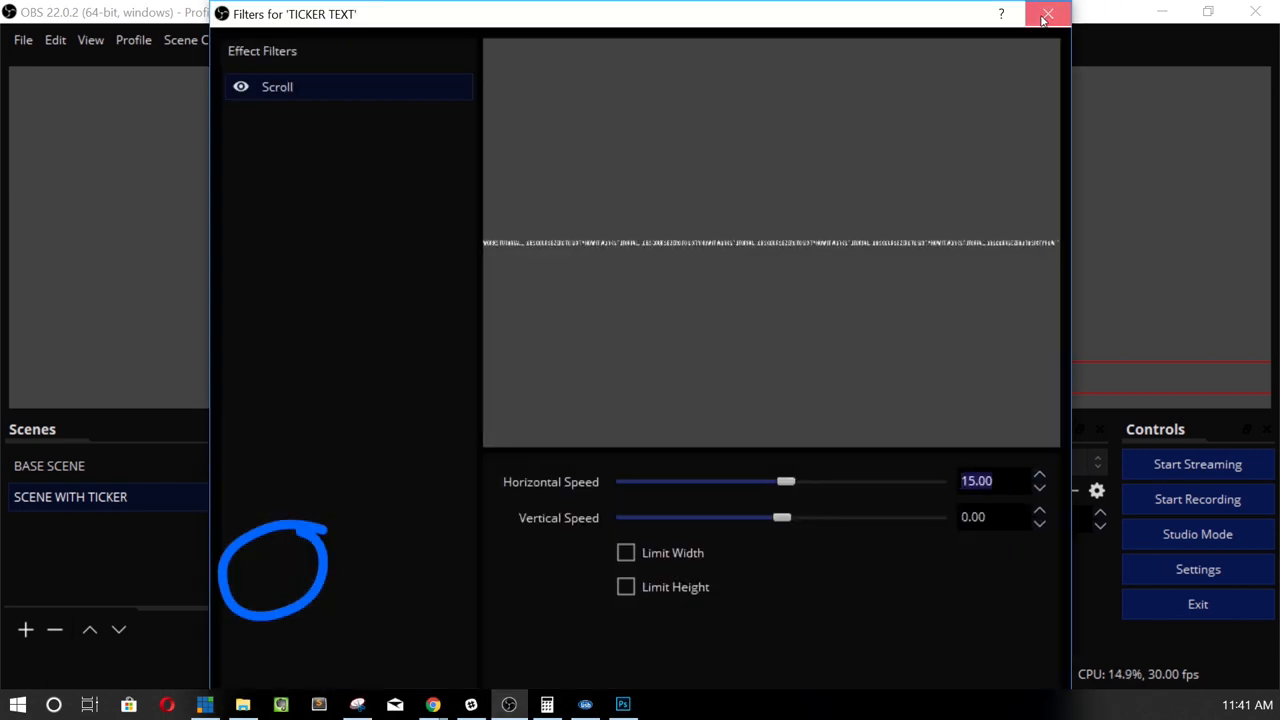
click(1047, 13)
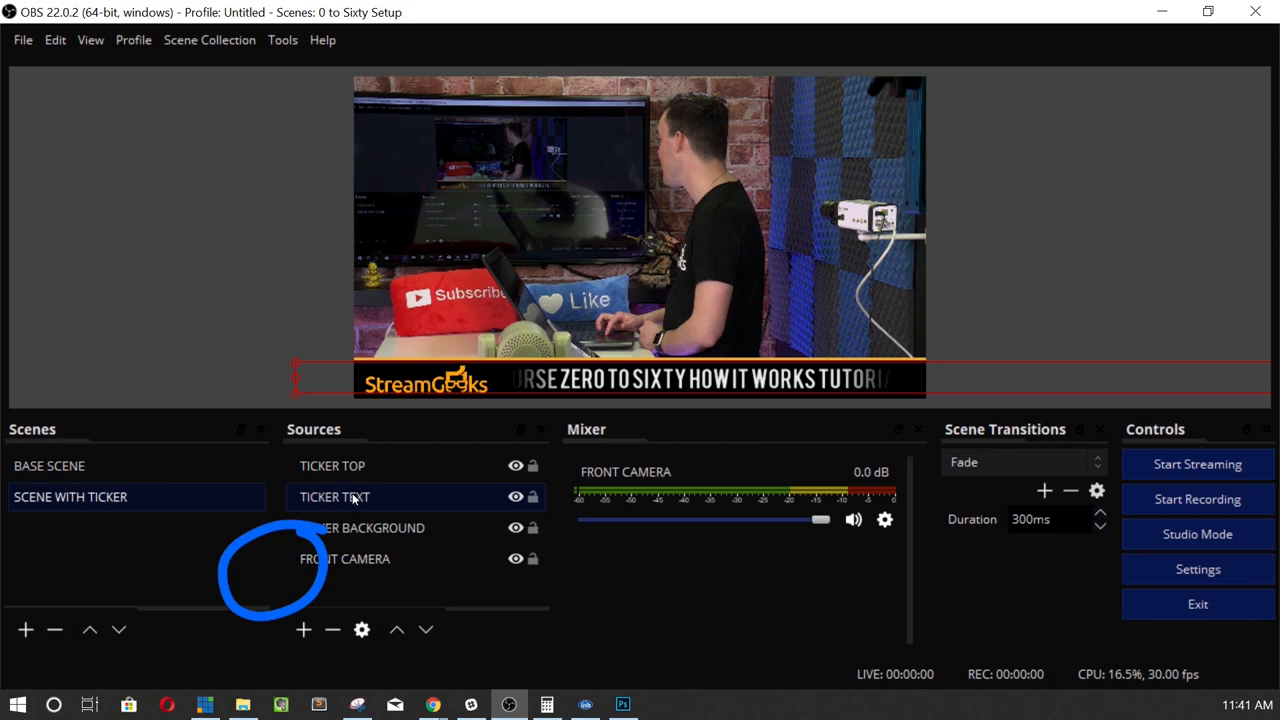
Switch the TICKER TEXT font to Bauer Bodoni Std Bold Cond and apply it.
double_click(335, 497)
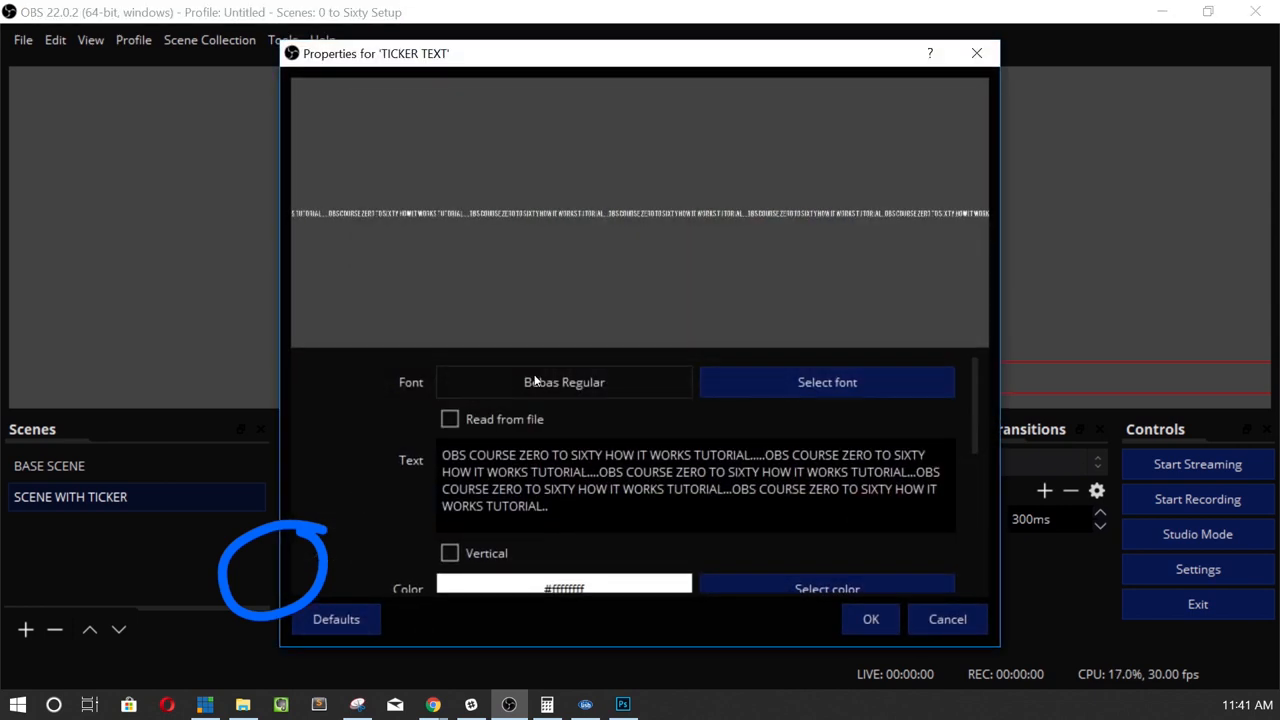
click(826, 382)
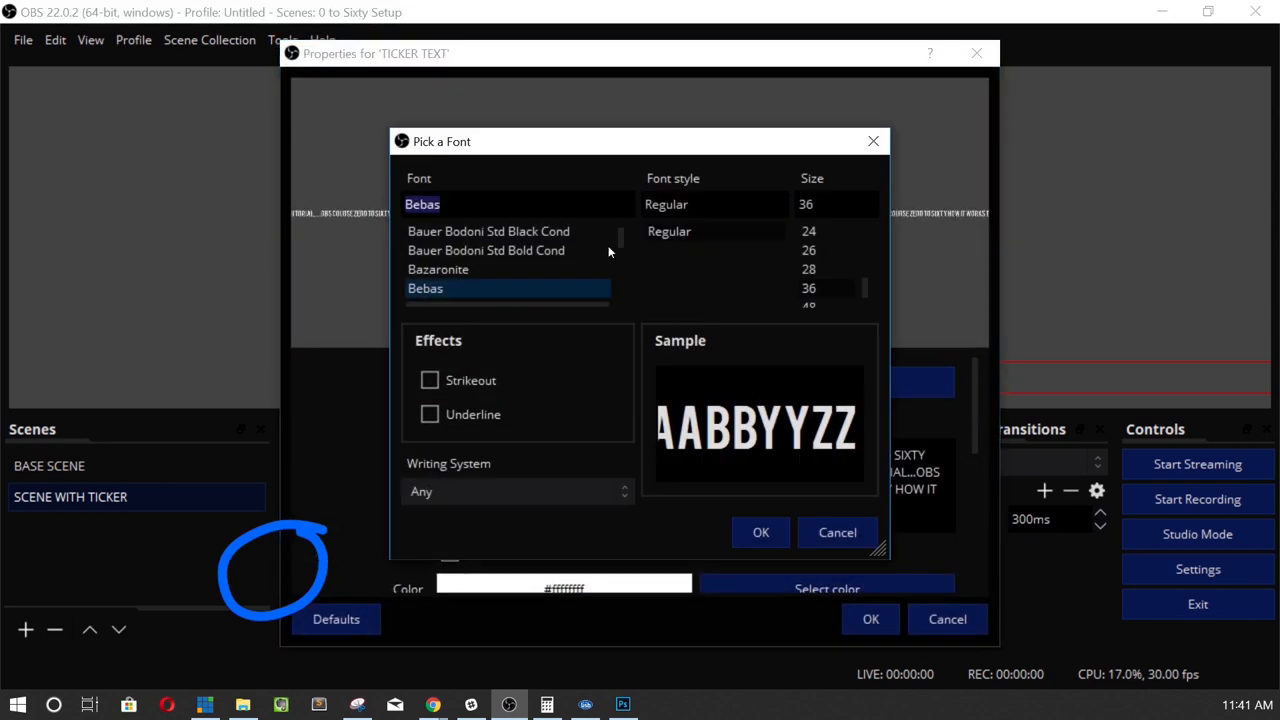
click(486, 250)
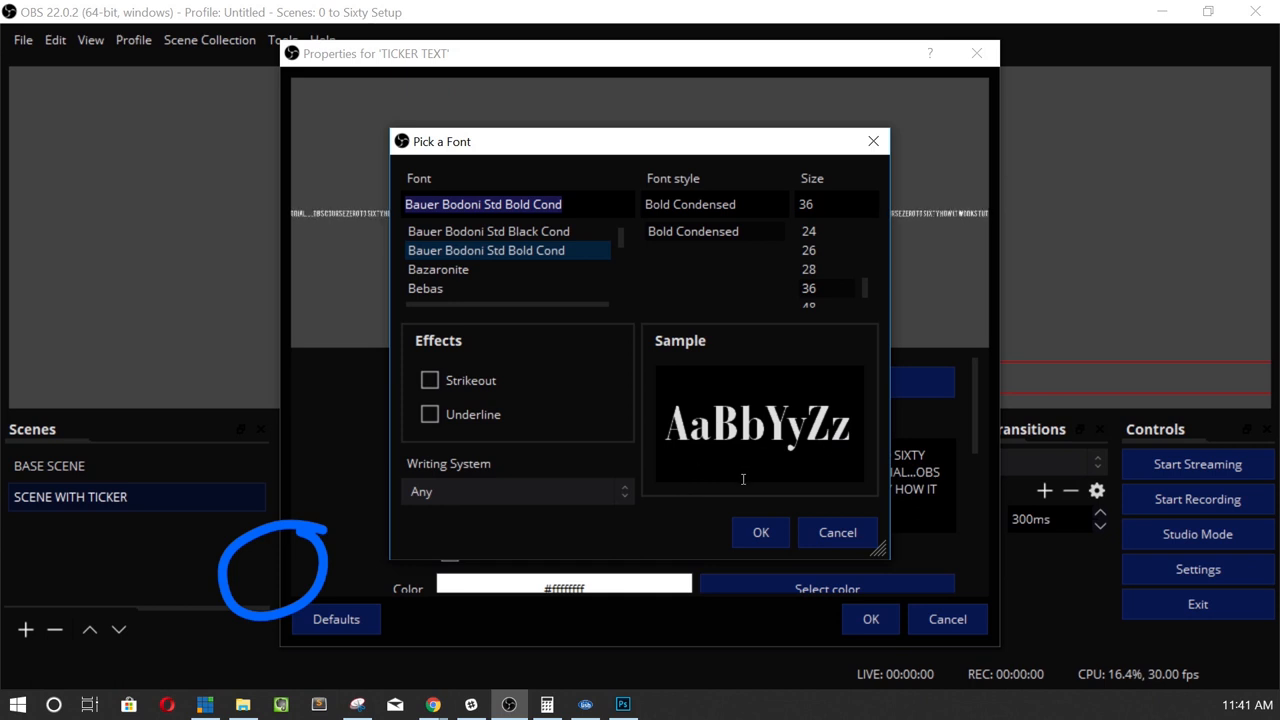
click(760, 532)
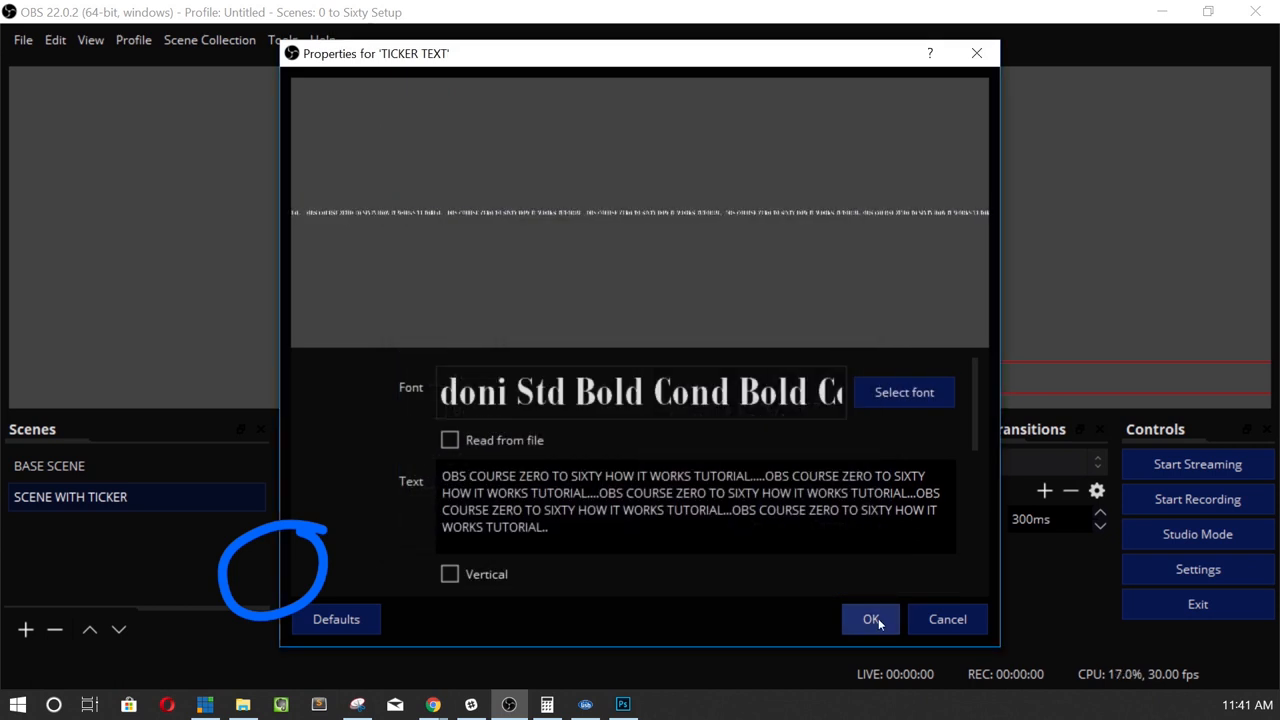
click(870, 618)
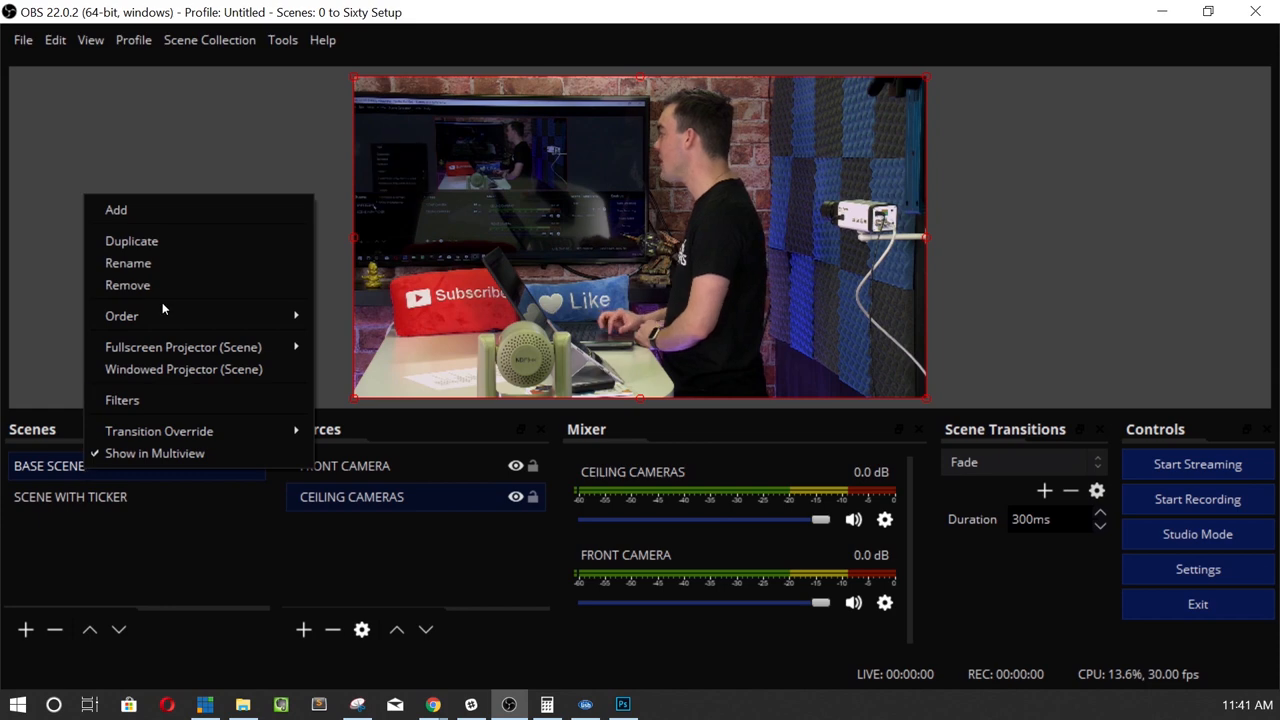
Duplicate BASE SCENE as a new scene named VIDEO WITH CHAT.
click(116, 209)
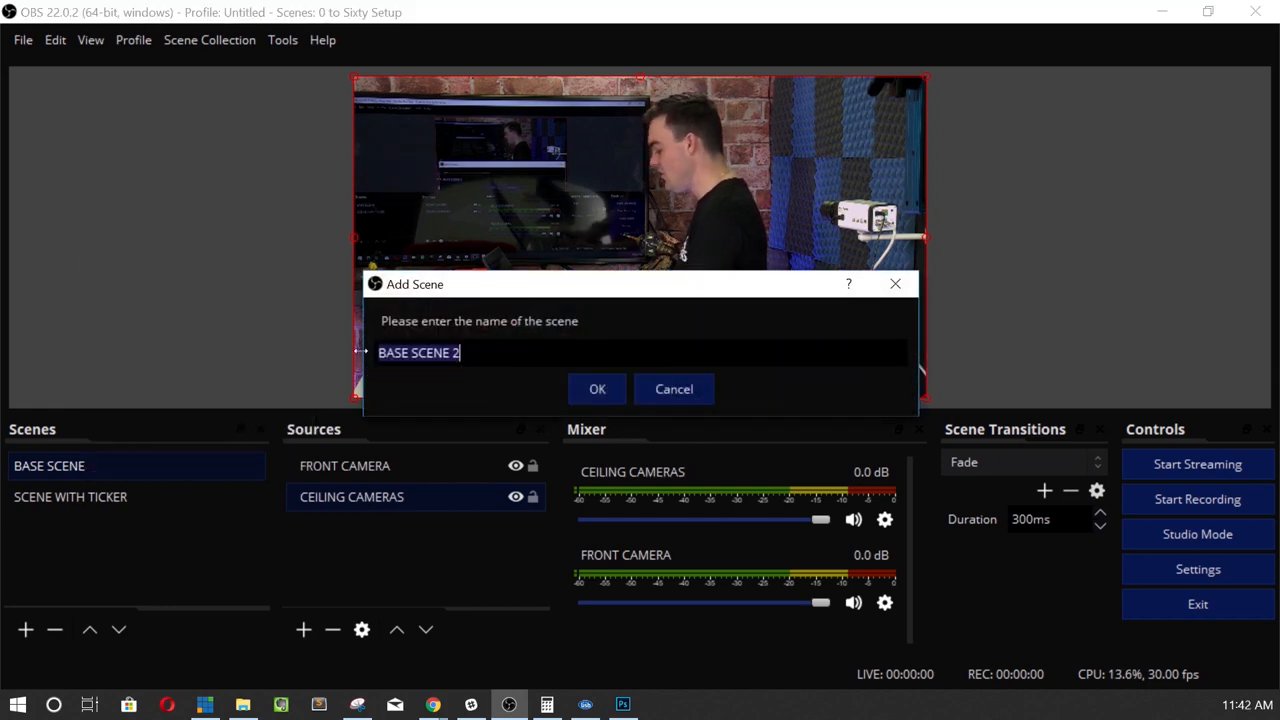
text(VIDEO WITH CHAT)
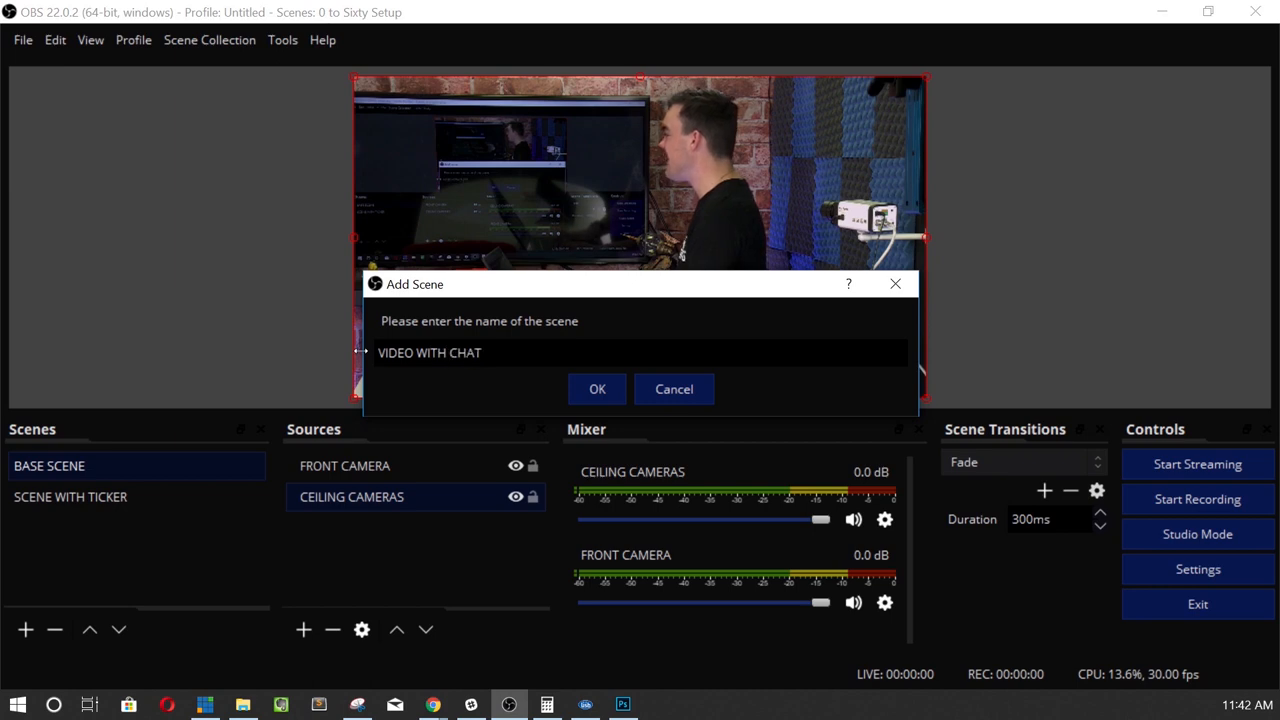
click(597, 389)
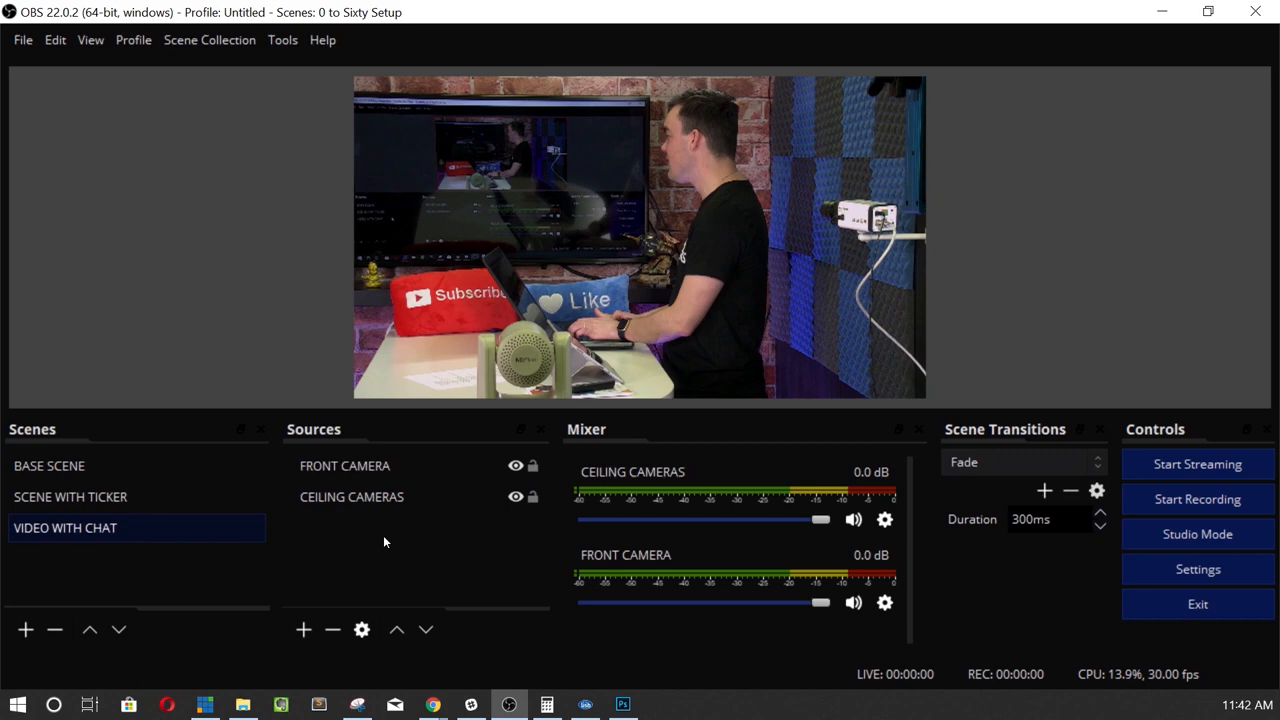
Remove the CEILING CAMERAS source from the VIDEO WITH CHAT scene.
click(351, 497)
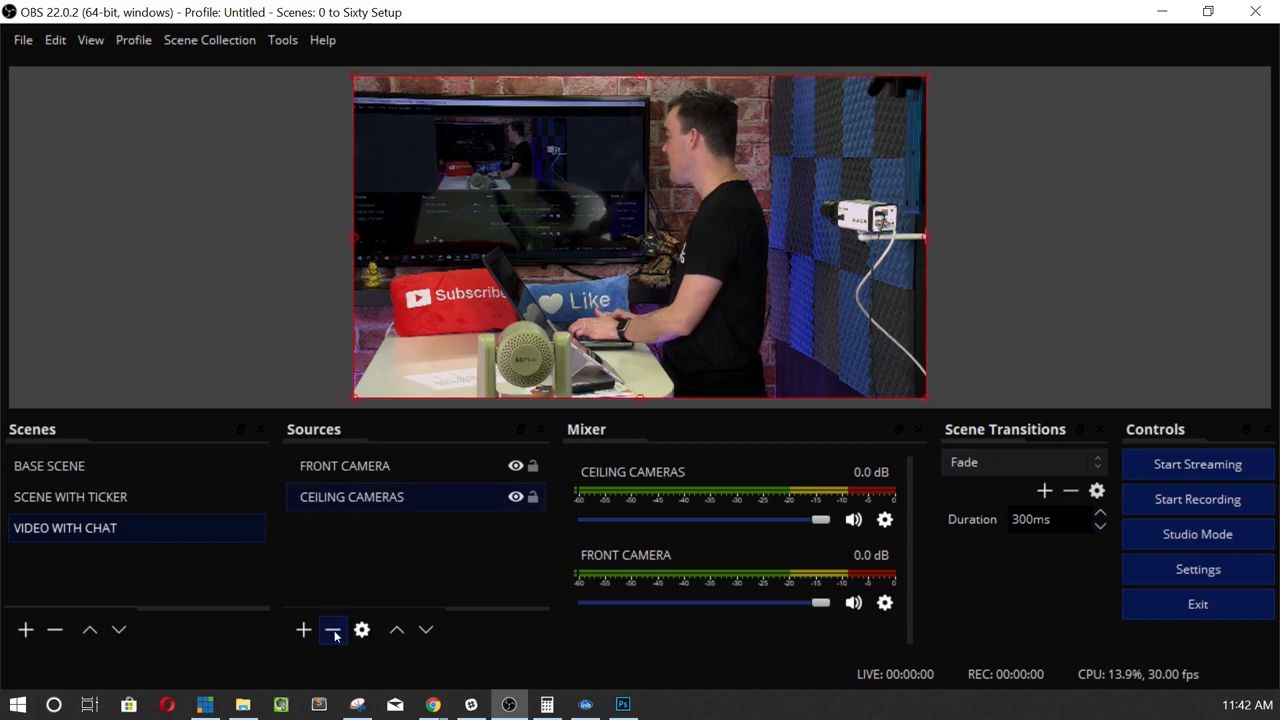
click(333, 629)
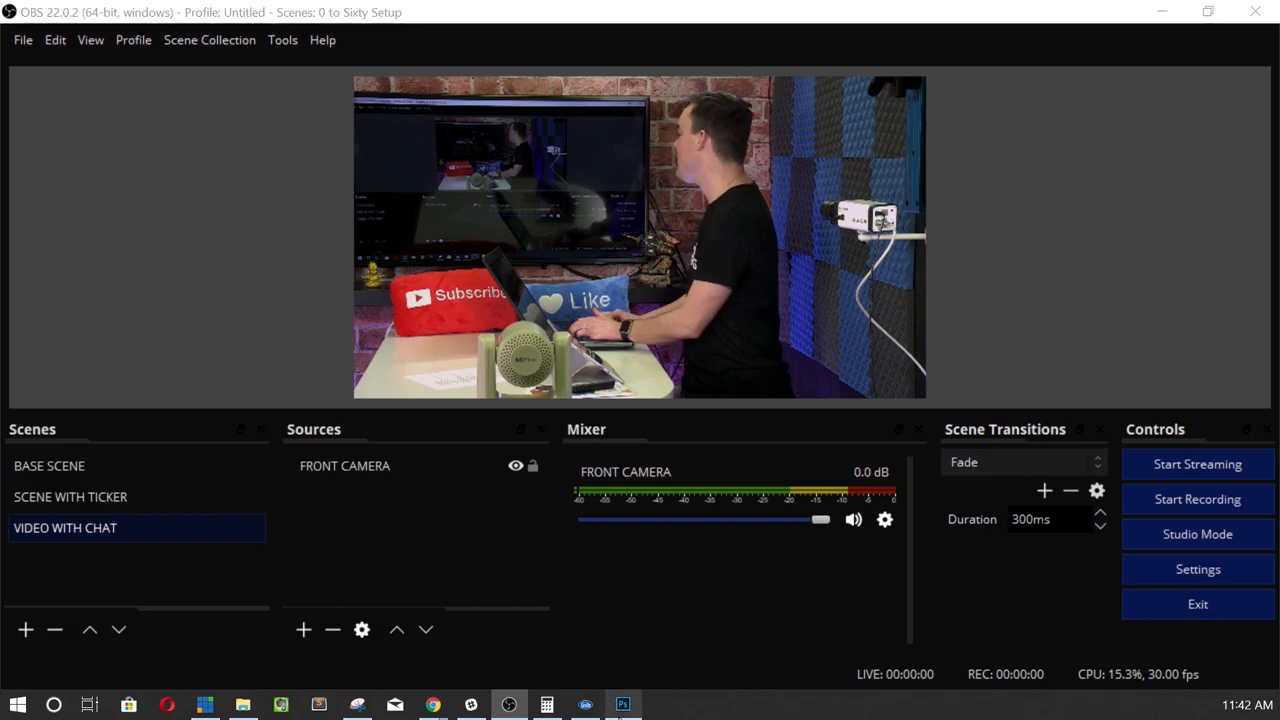
click(622, 704)
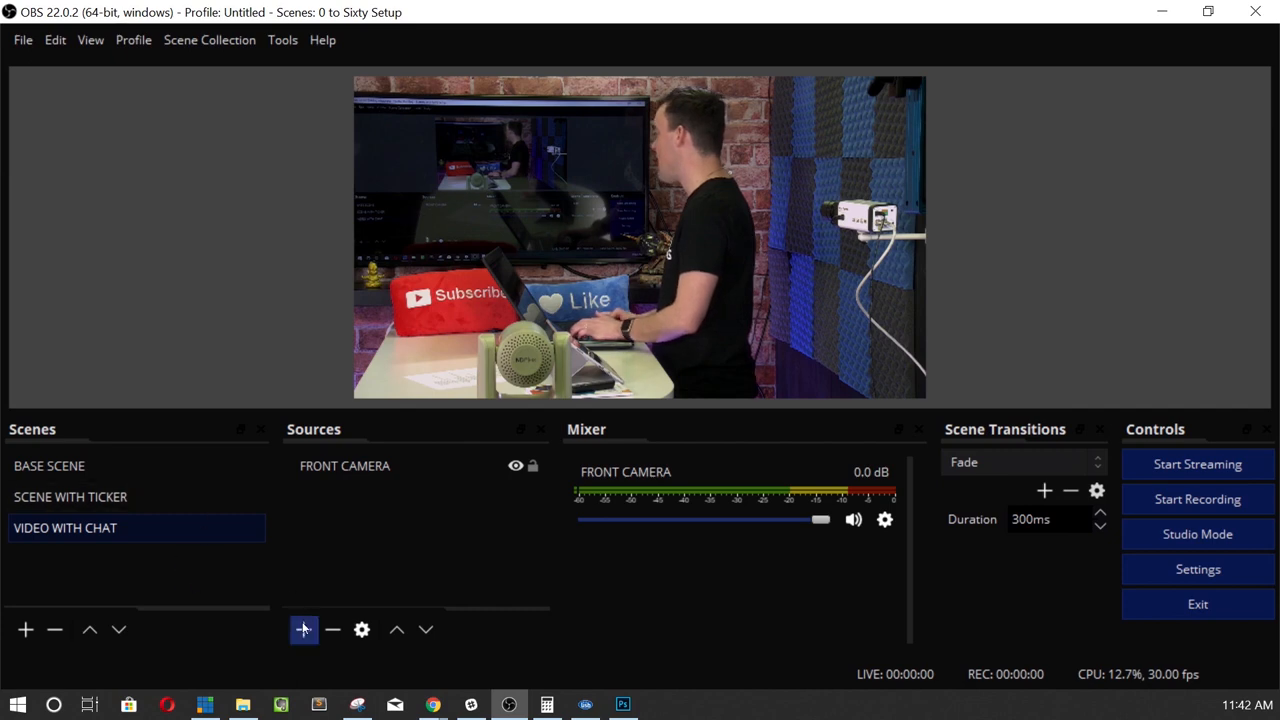
Add a CHAT ROOM image source loading CHAT PLUS VIDEO.png.
click(303, 629)
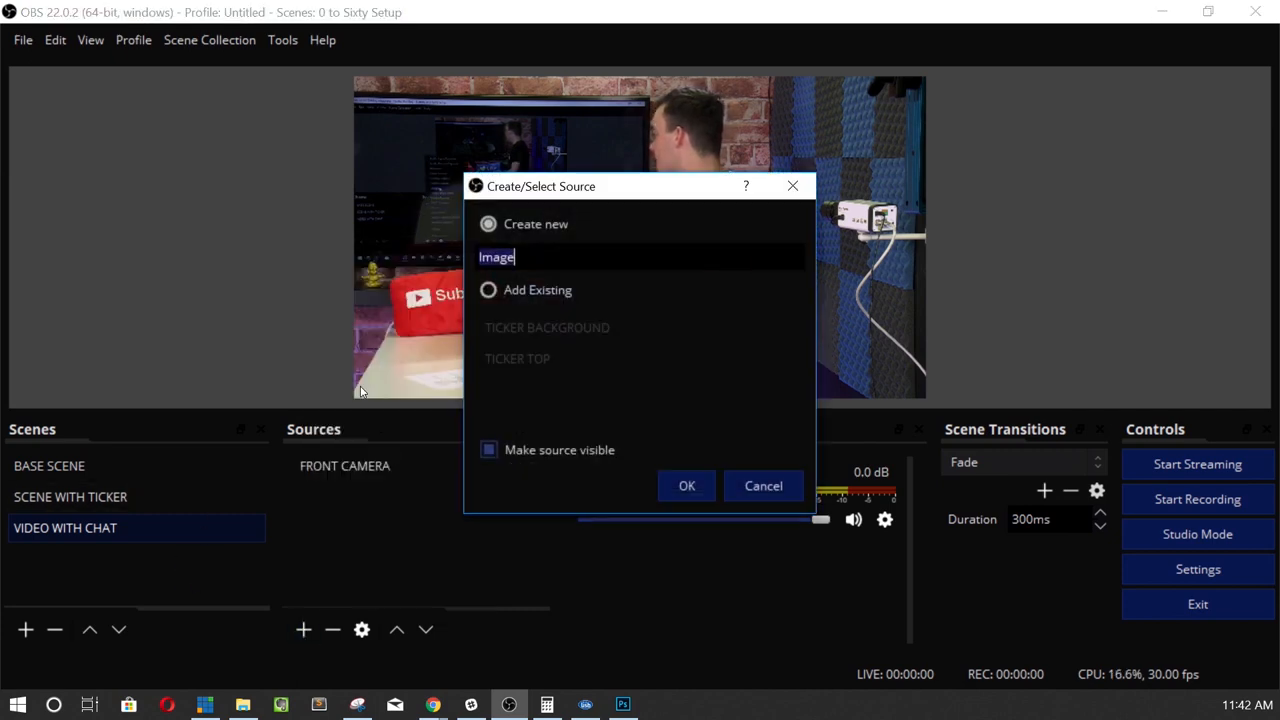
text(CHA)
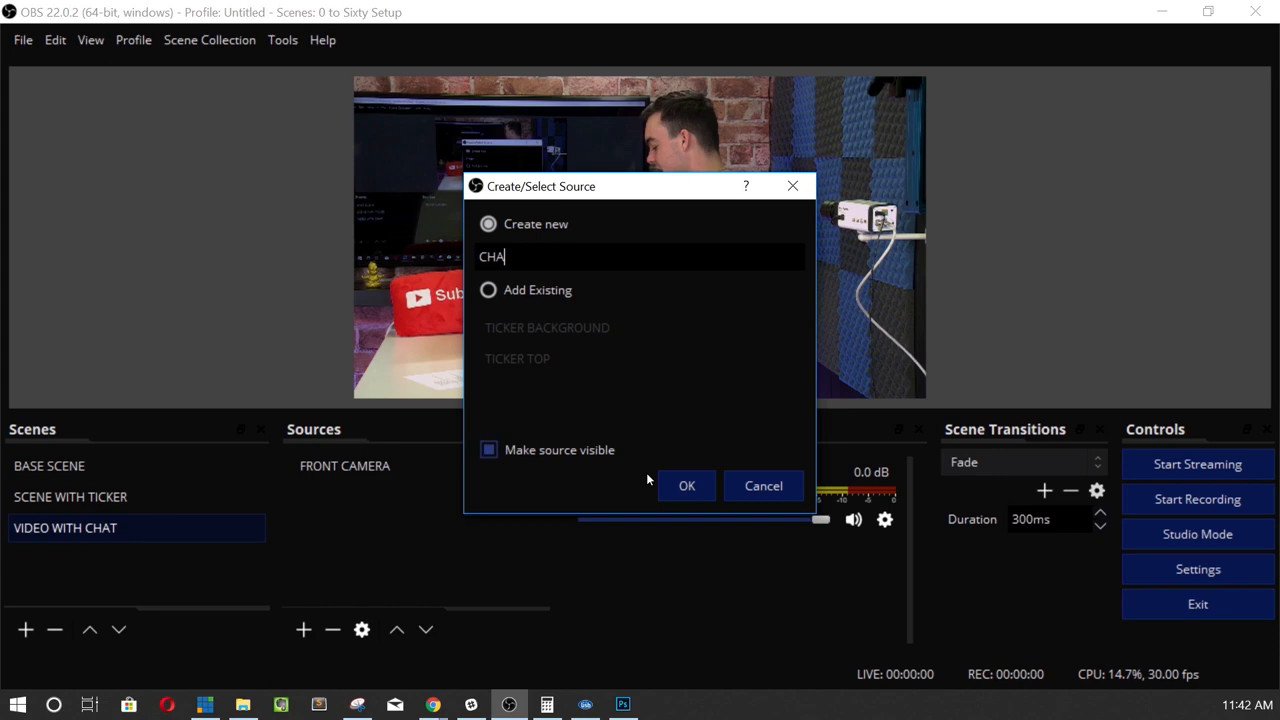
click(686, 485)
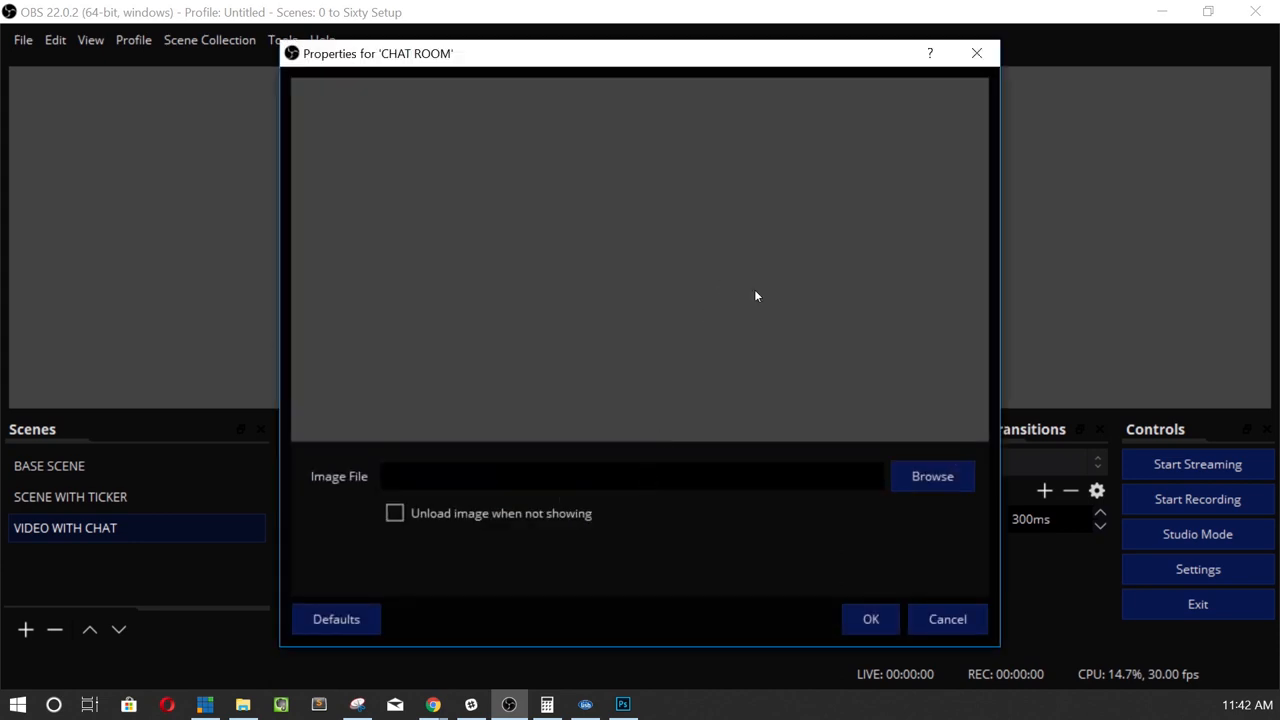
click(931, 475)
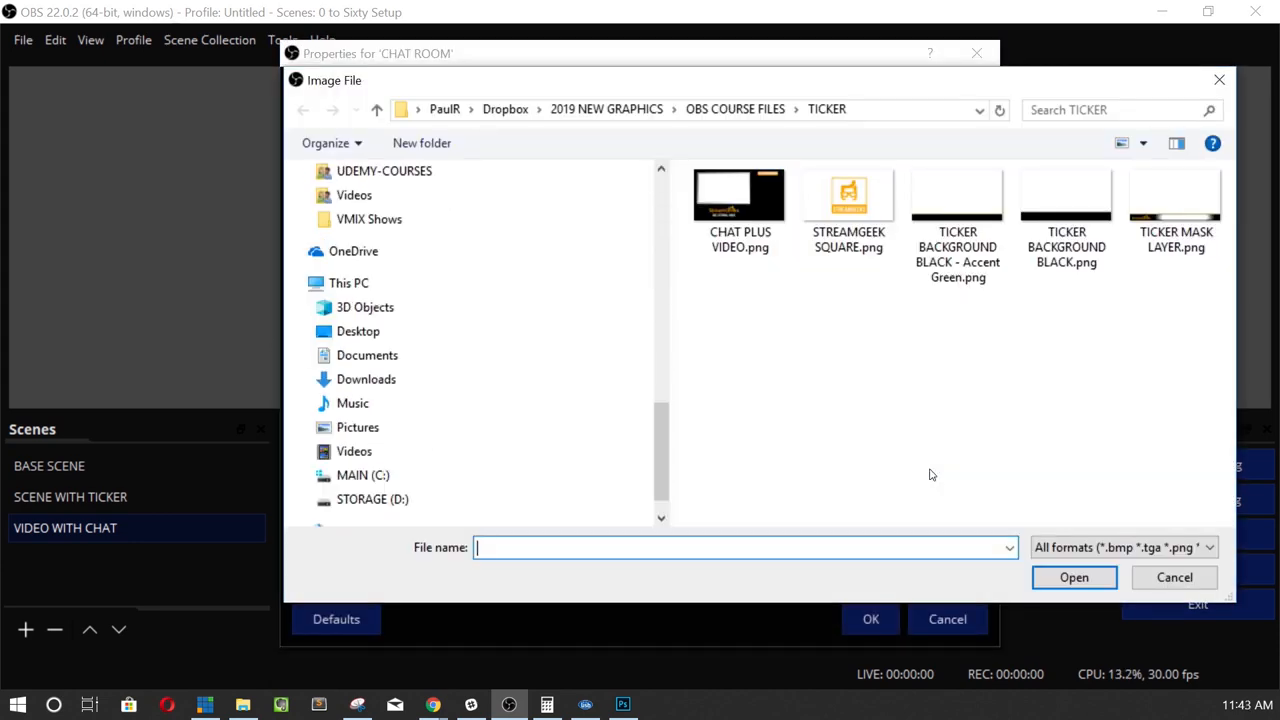
click(1074, 577)
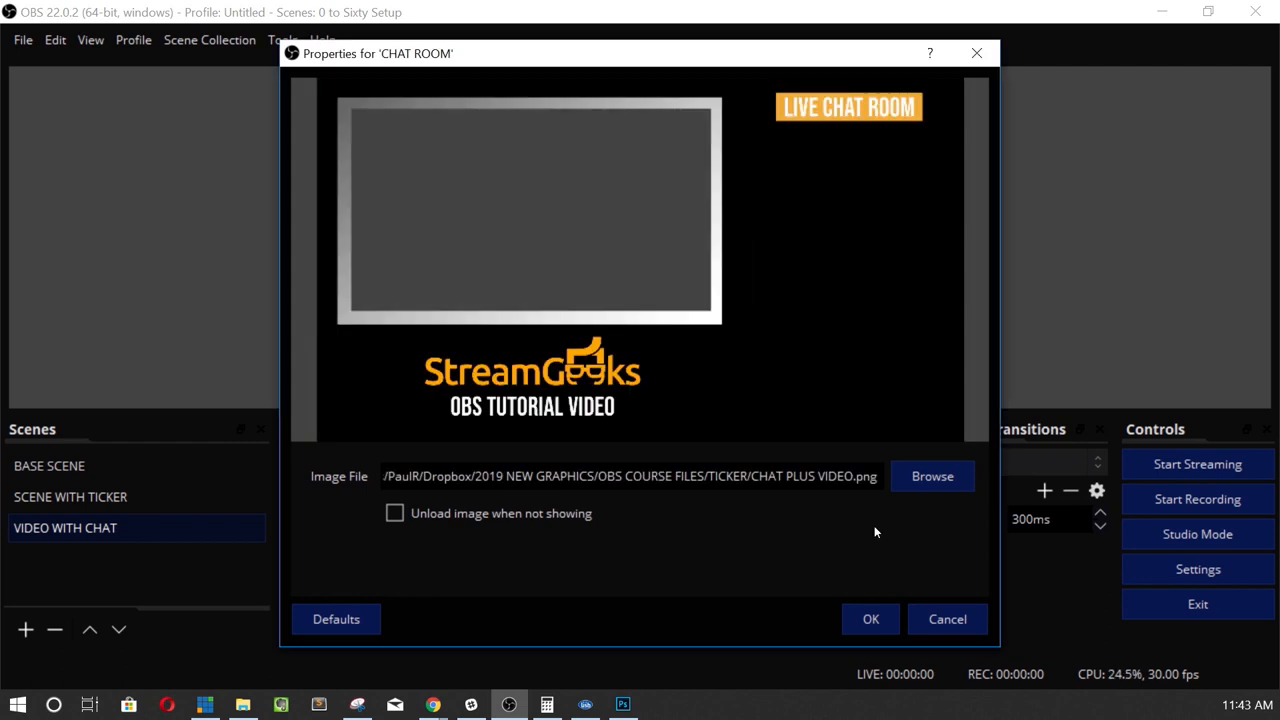
click(870, 618)
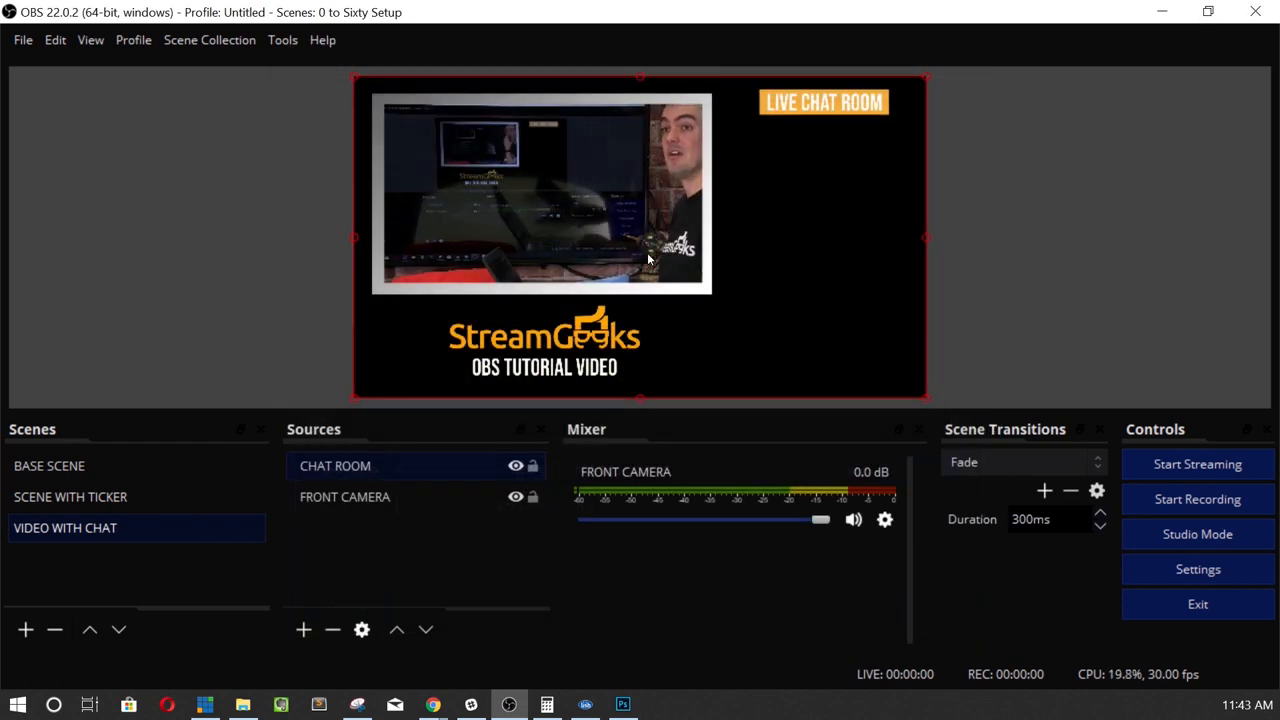
click(345, 497)
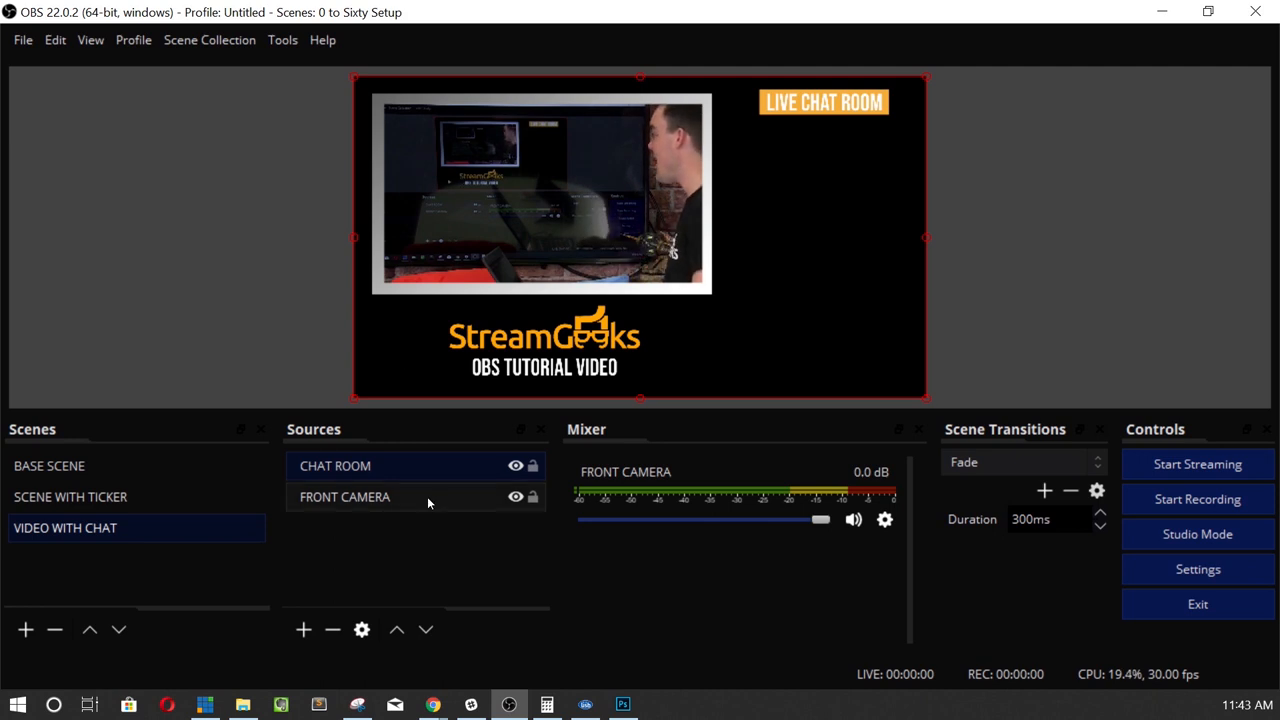
click(345, 497)
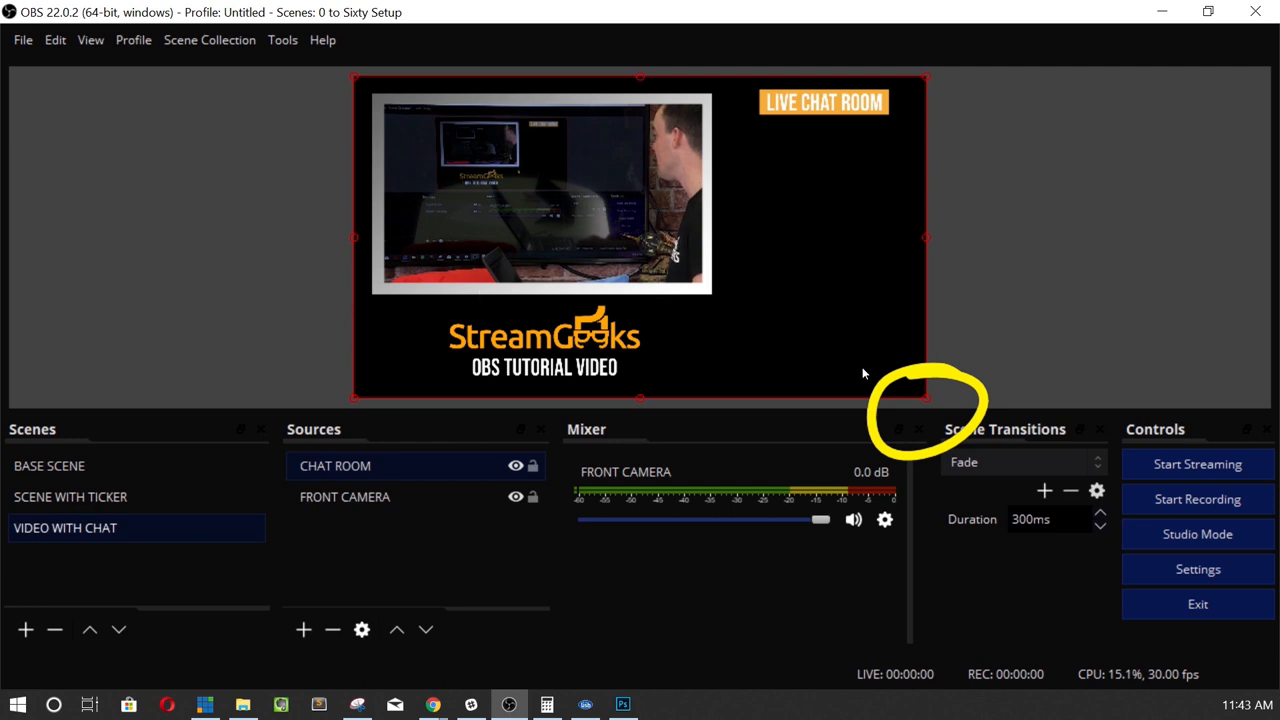
Resize FRONT CAMERA by its corner handle to fit the chat graphic's frame.
click(344, 496)
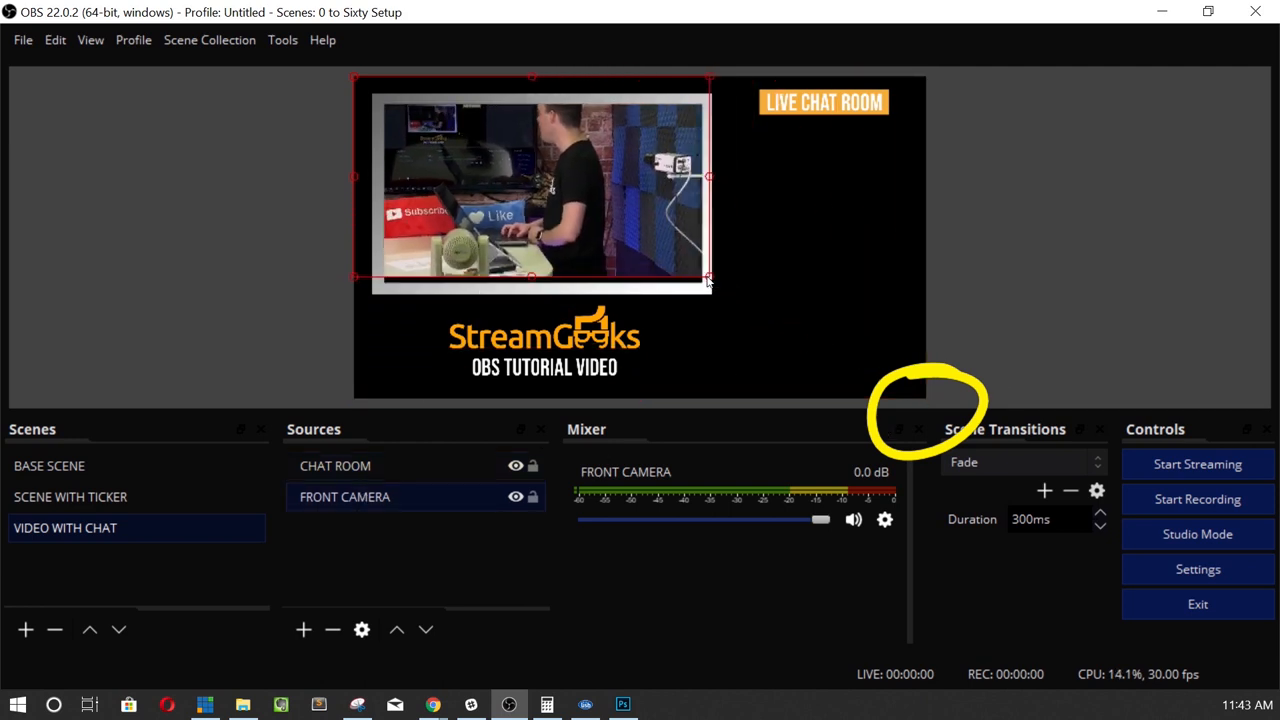
drag(710, 277, 723, 301)
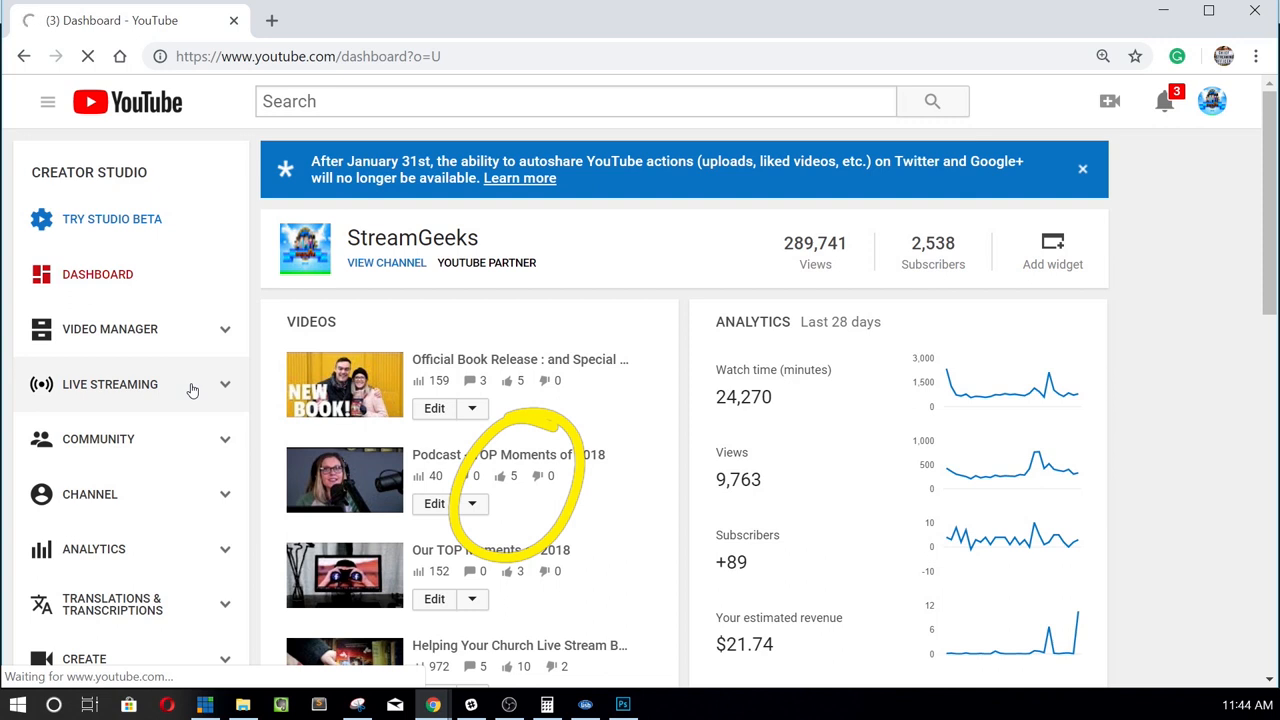
Pop out the YouTube live chat from the streaming dashboard, then close the popup.
click(110, 384)
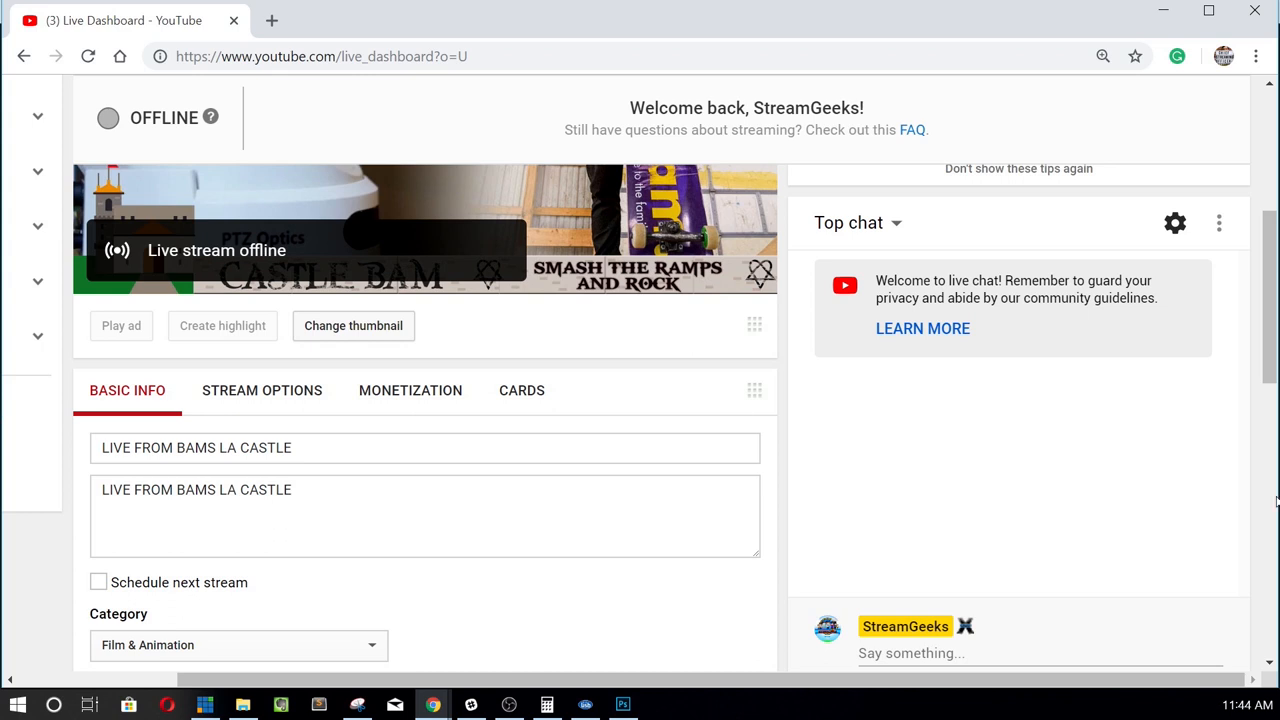
click(1174, 222)
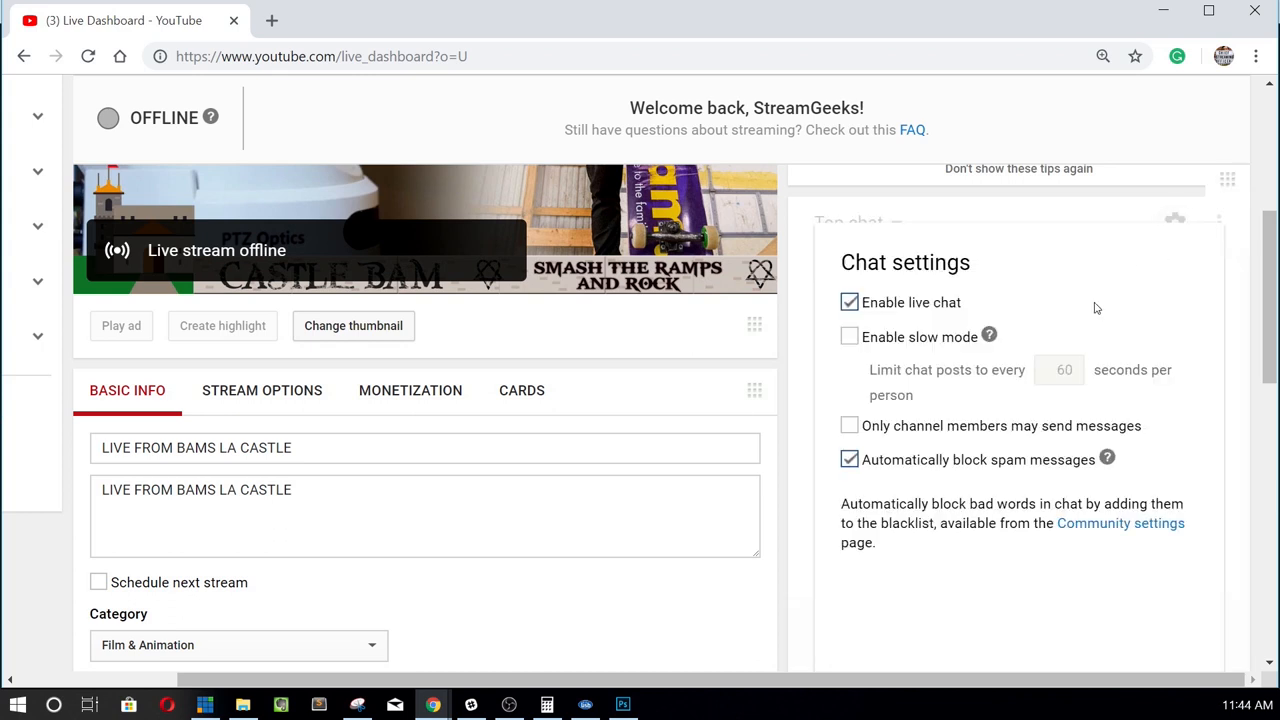
scroll(down, 3)
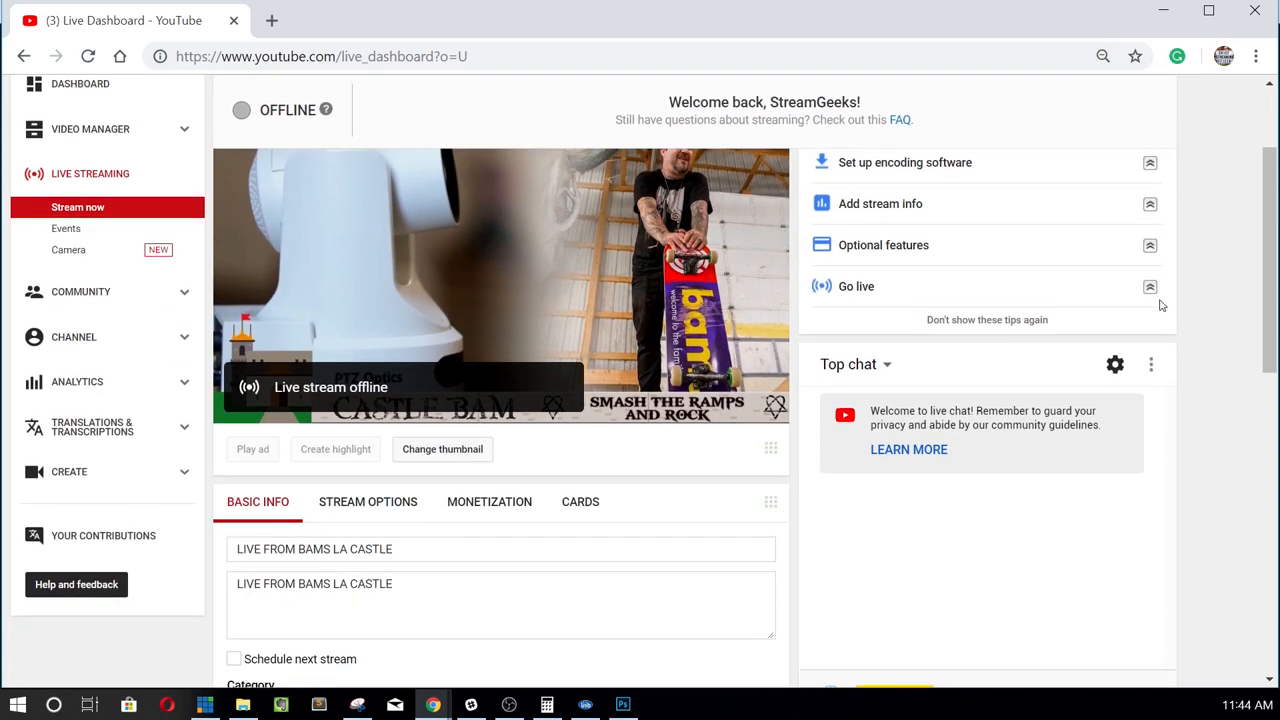
click(1114, 364)
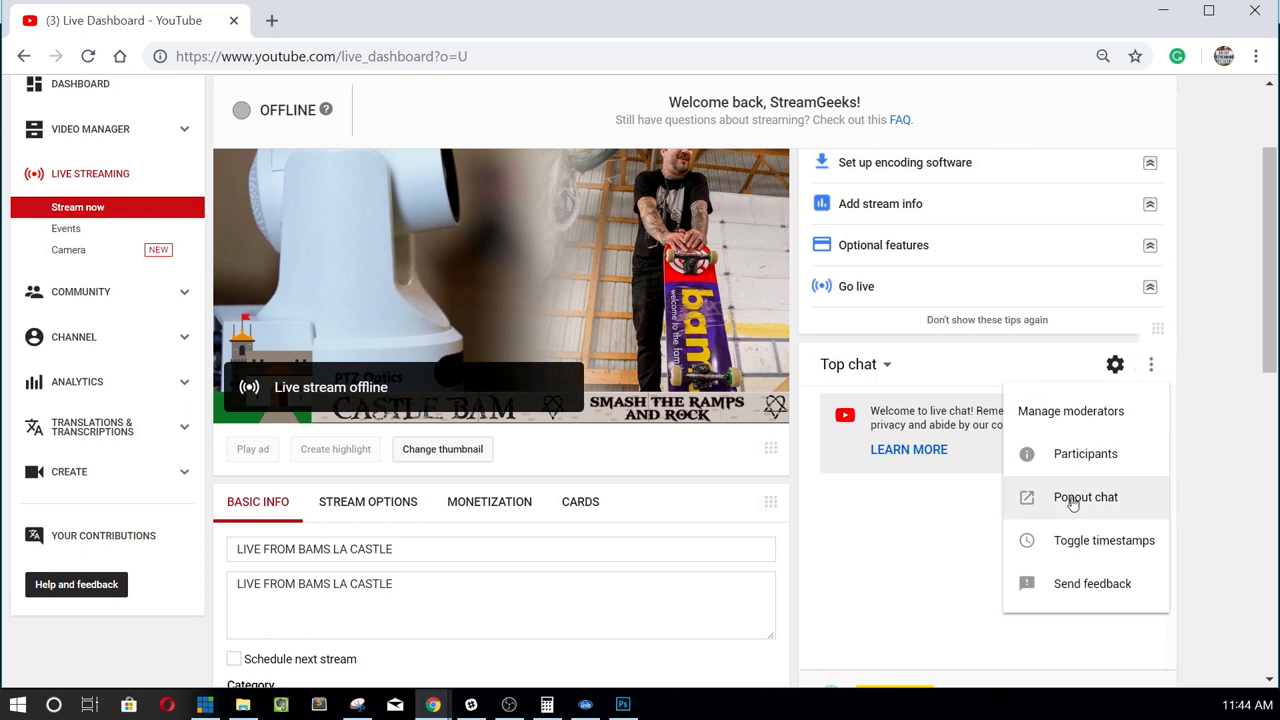
click(1085, 497)
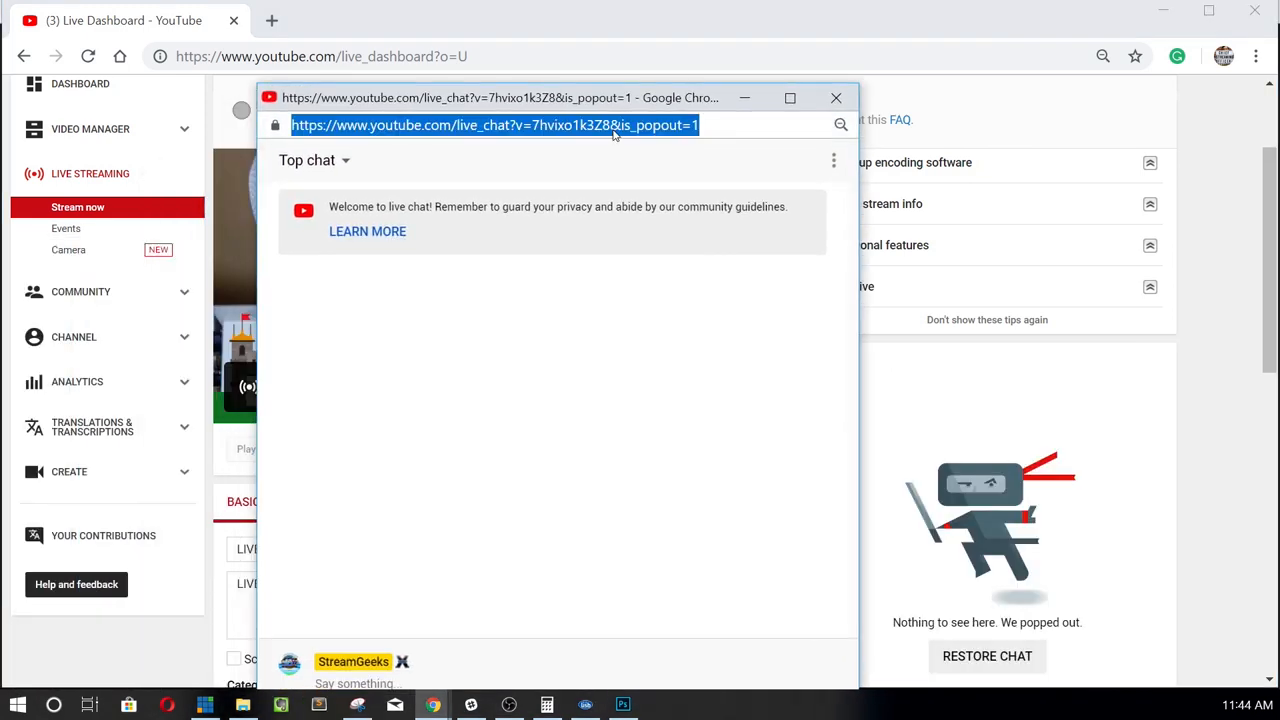
click(836, 97)
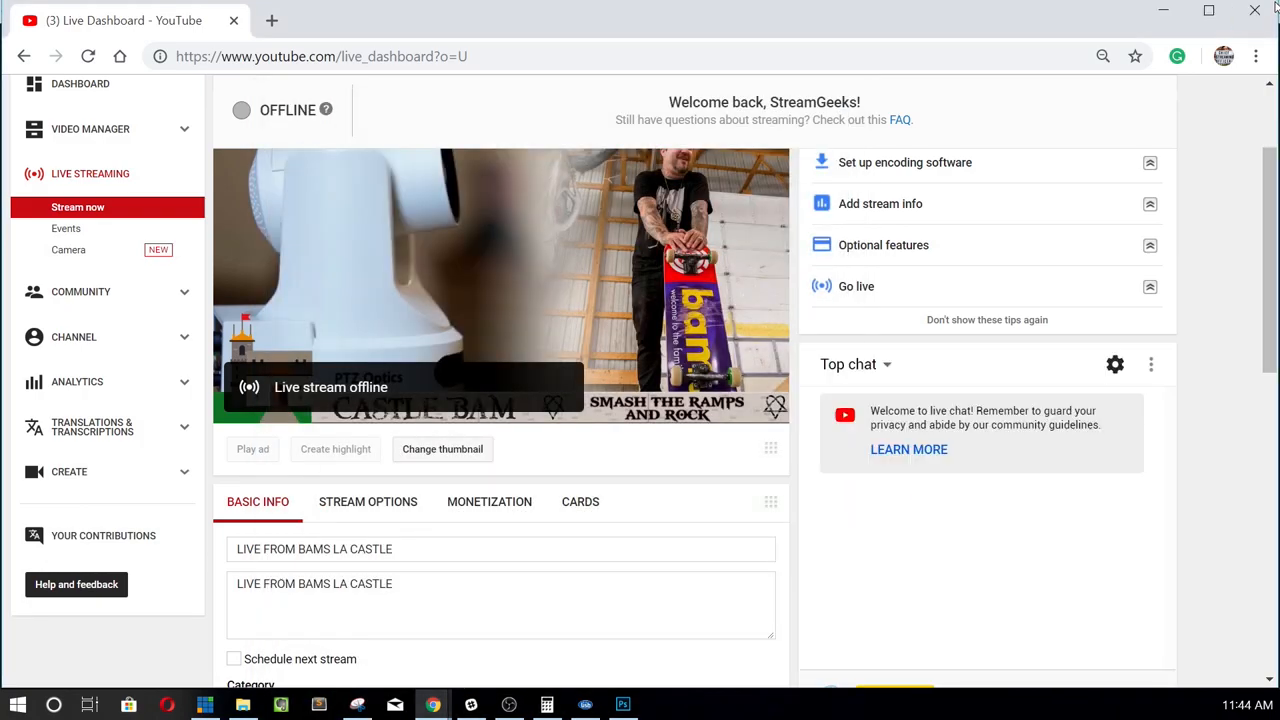
click(509, 704)
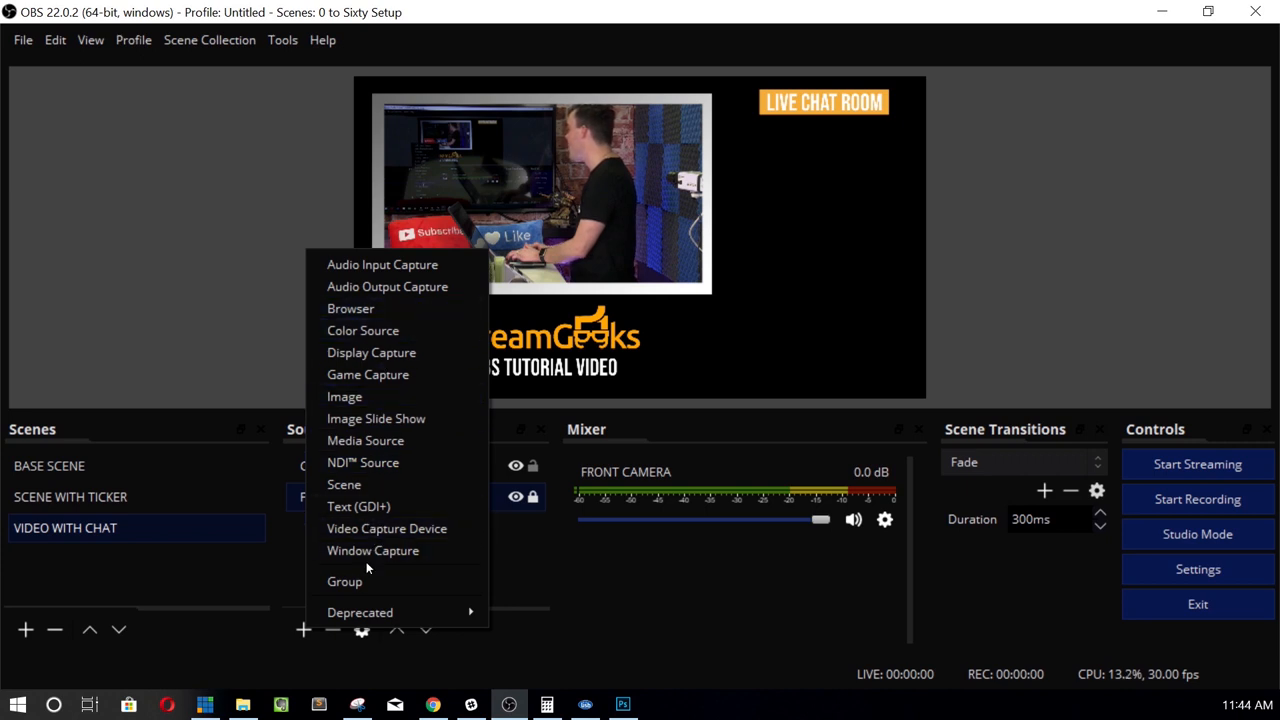
Add a LIVE CHATOOM browser source with the popout chat URL, sized 550×850.
click(350, 308)
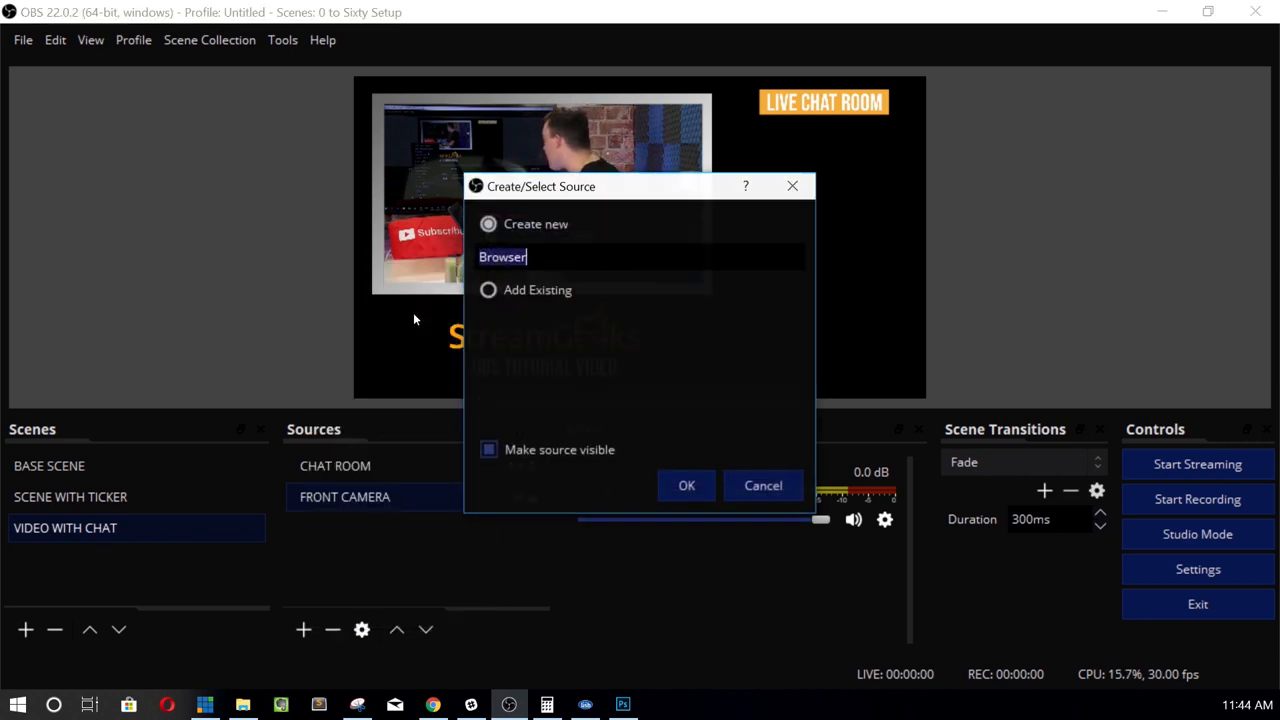
text(LIVE)
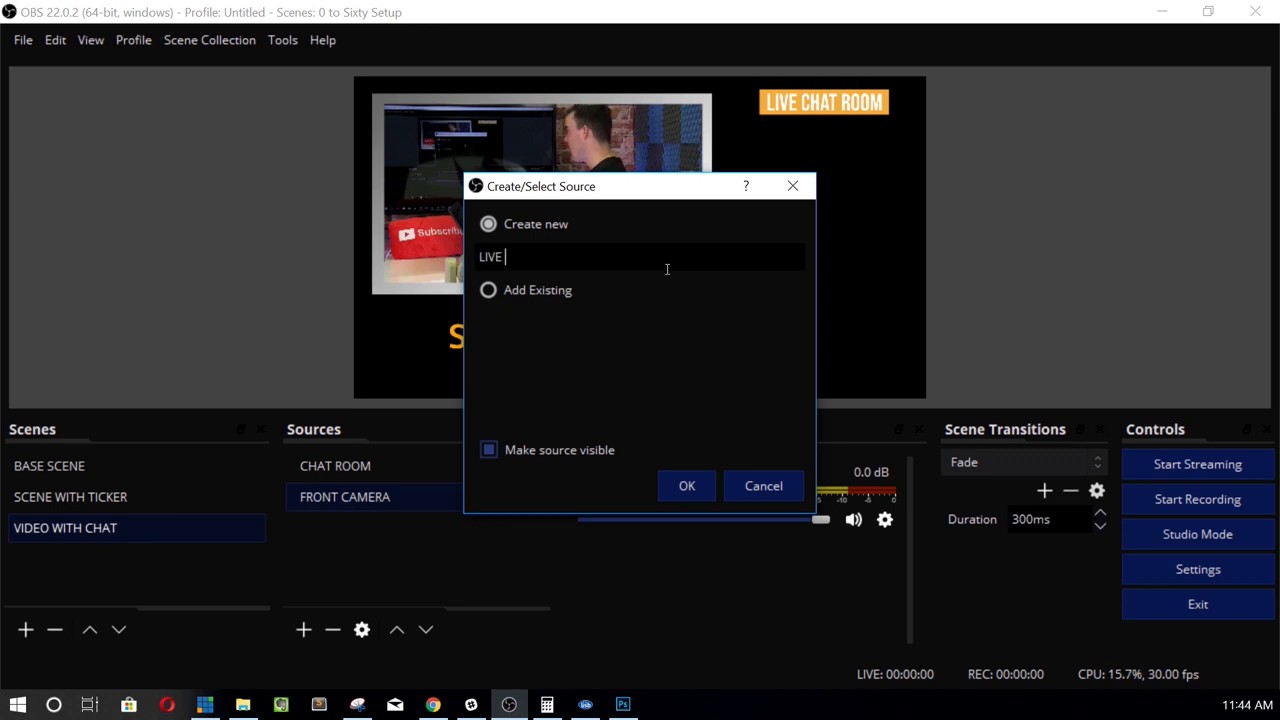
click(686, 485)
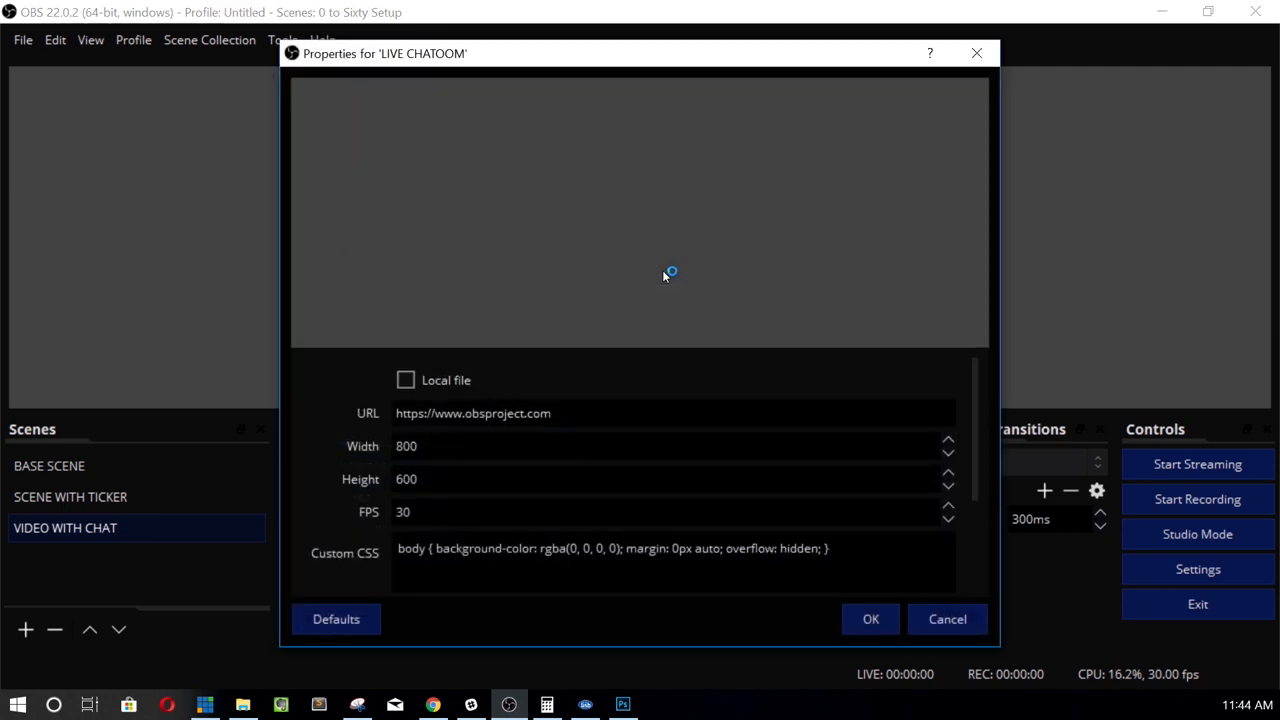
text(https://www.youtube.com/live_chat?v=7hvixo1k3Z8&is_popout=1)
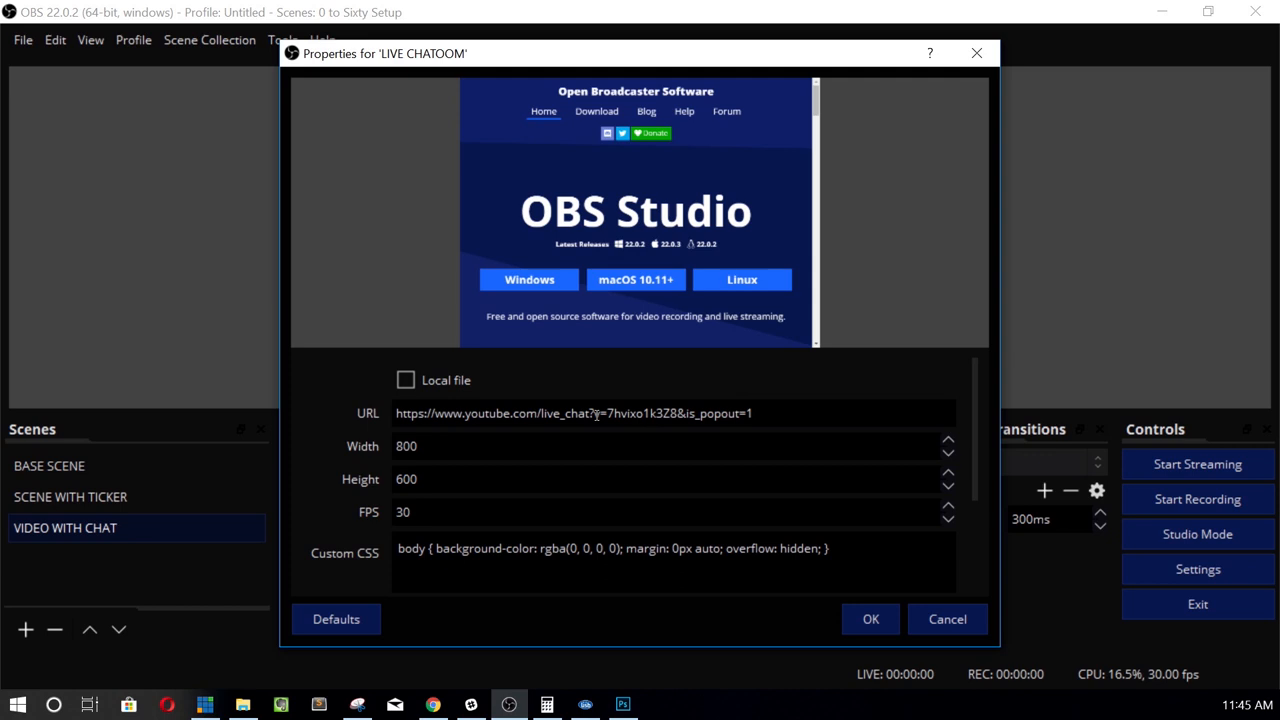
triple_click(406, 446)
text(550)
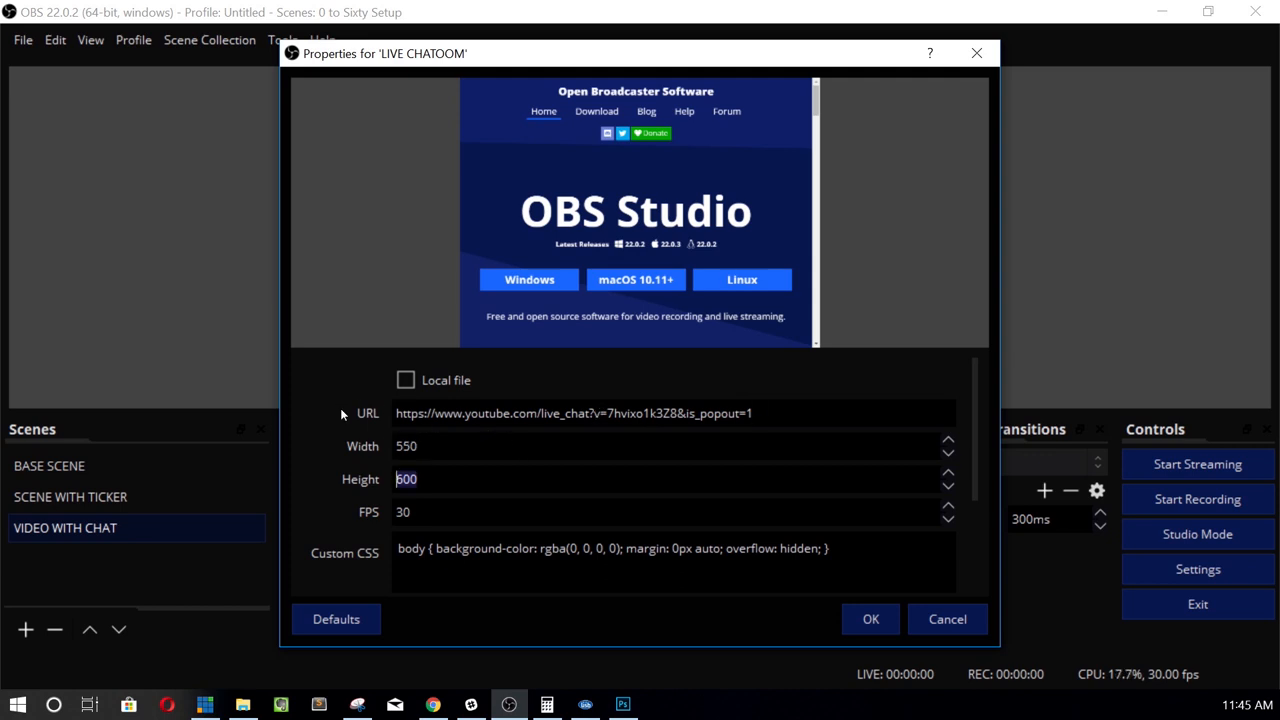
text(850)
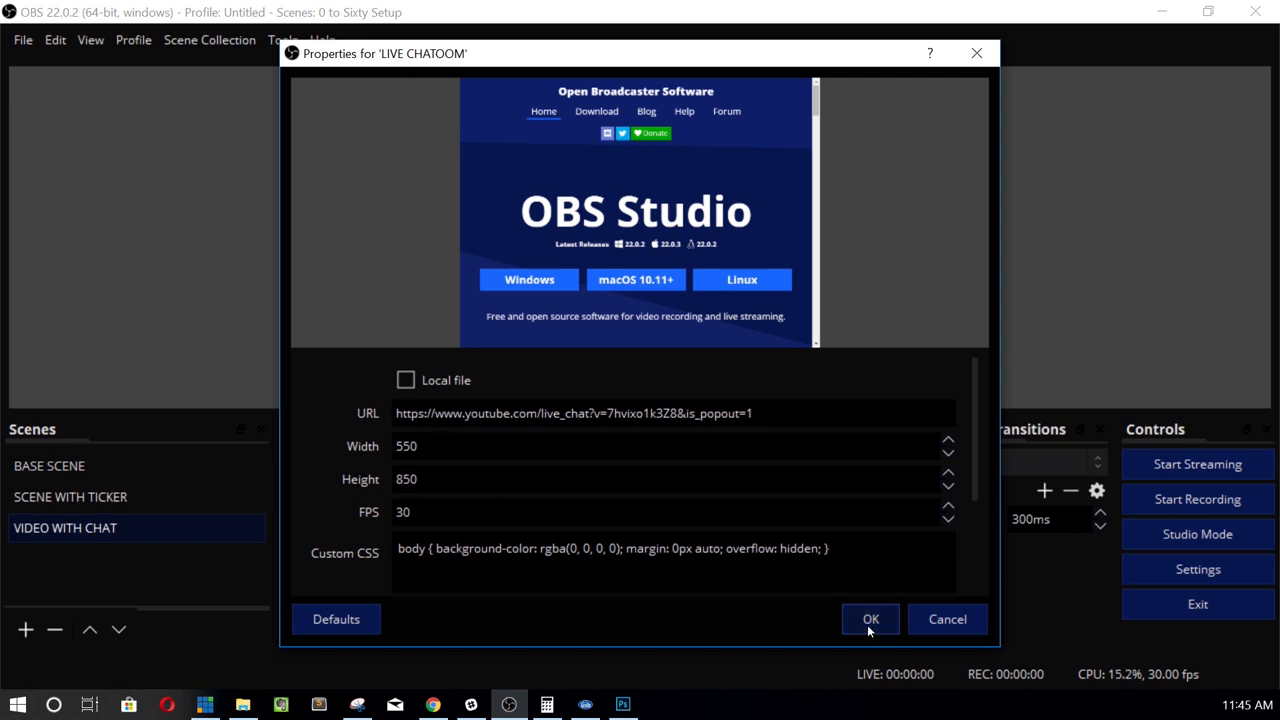
click(869, 618)
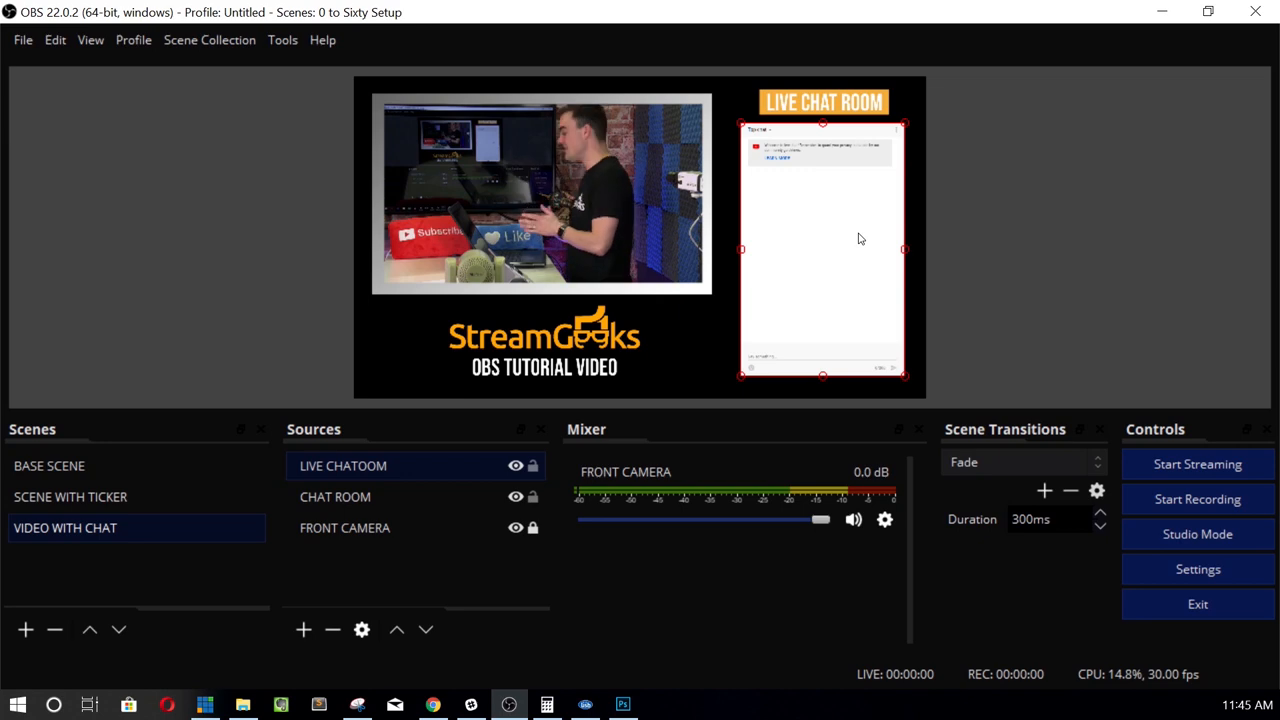
mouse_move(690, 163)
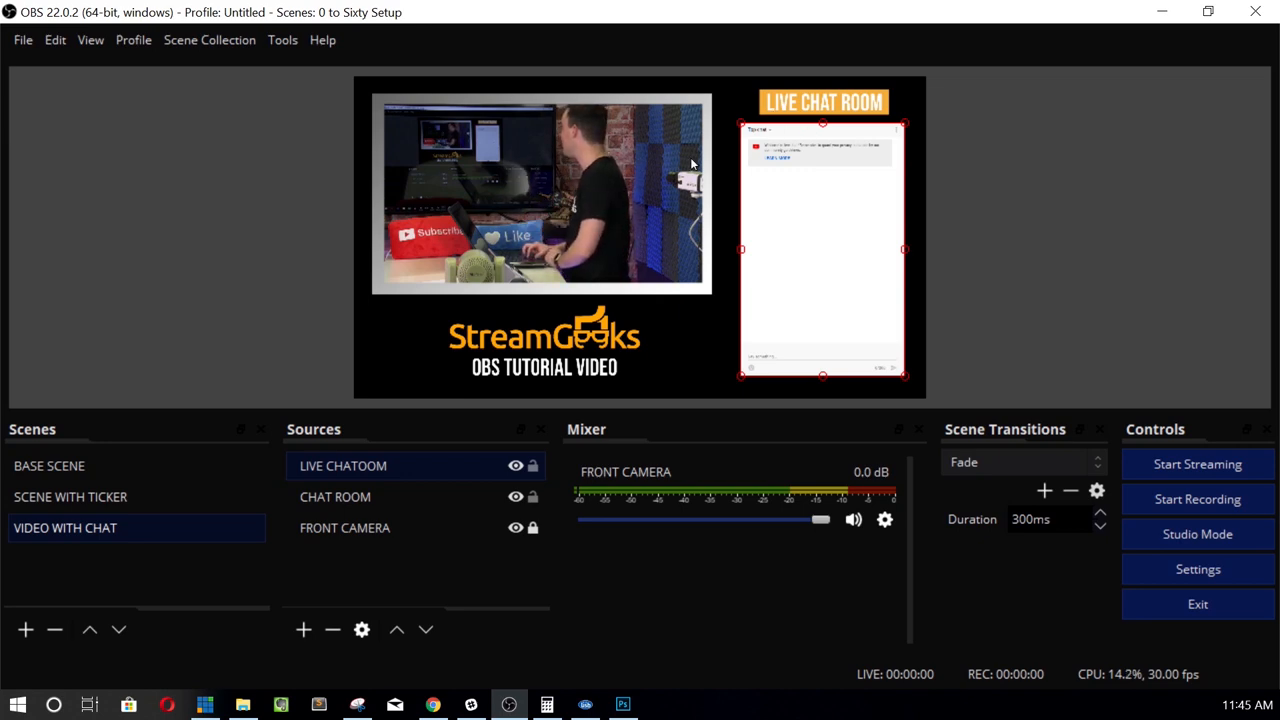
Switch between BASE SCENE and VIDEO WITH CHAT, then cancel adding a blank scene.
click(49, 465)
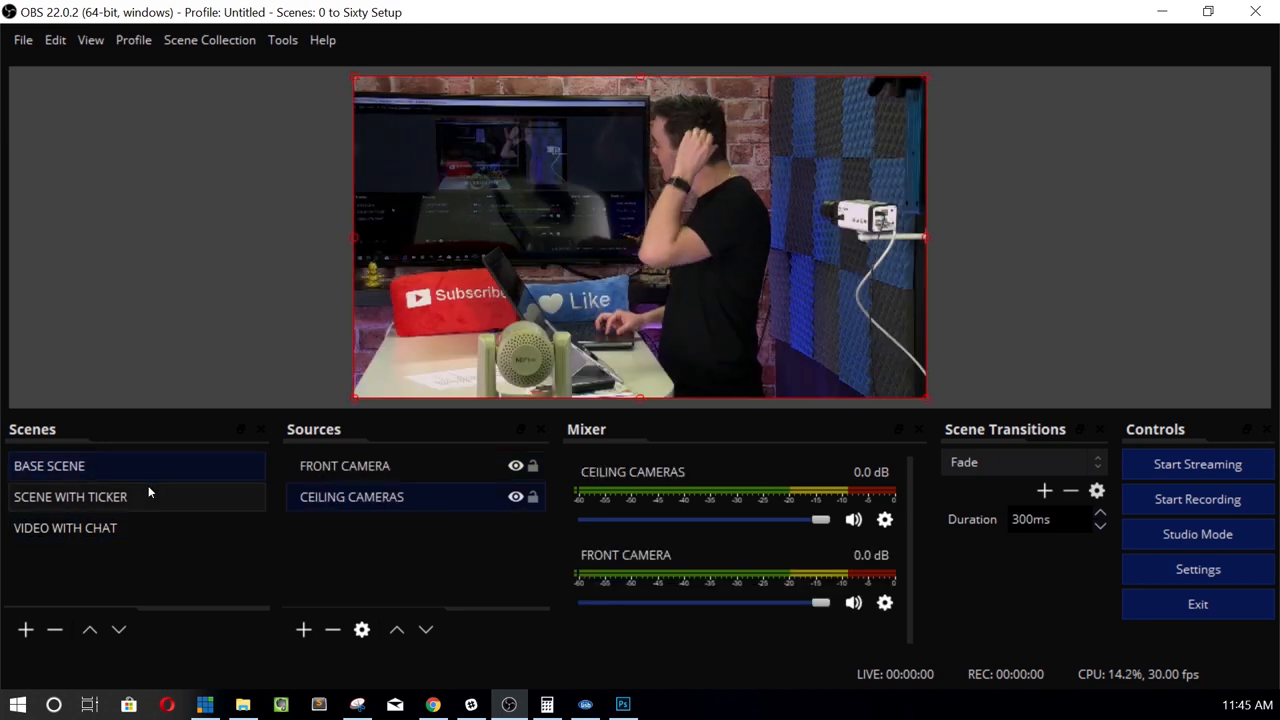
click(65, 527)
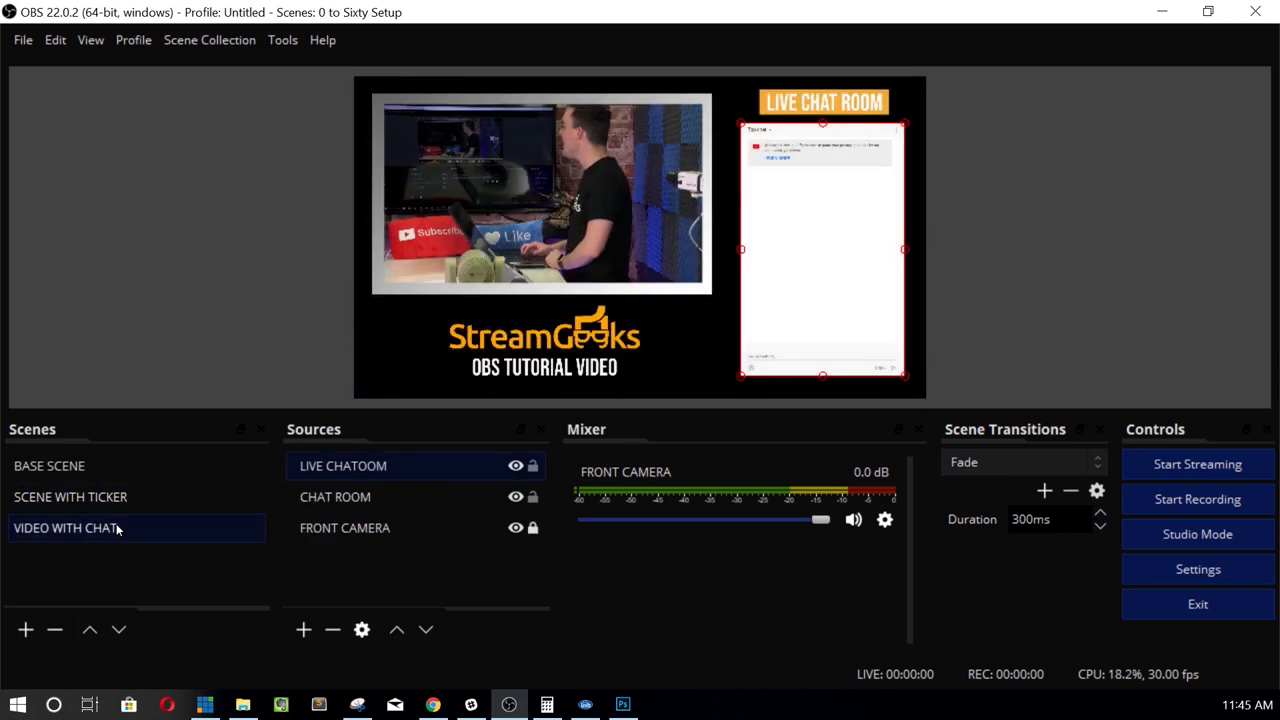
click(25, 629)
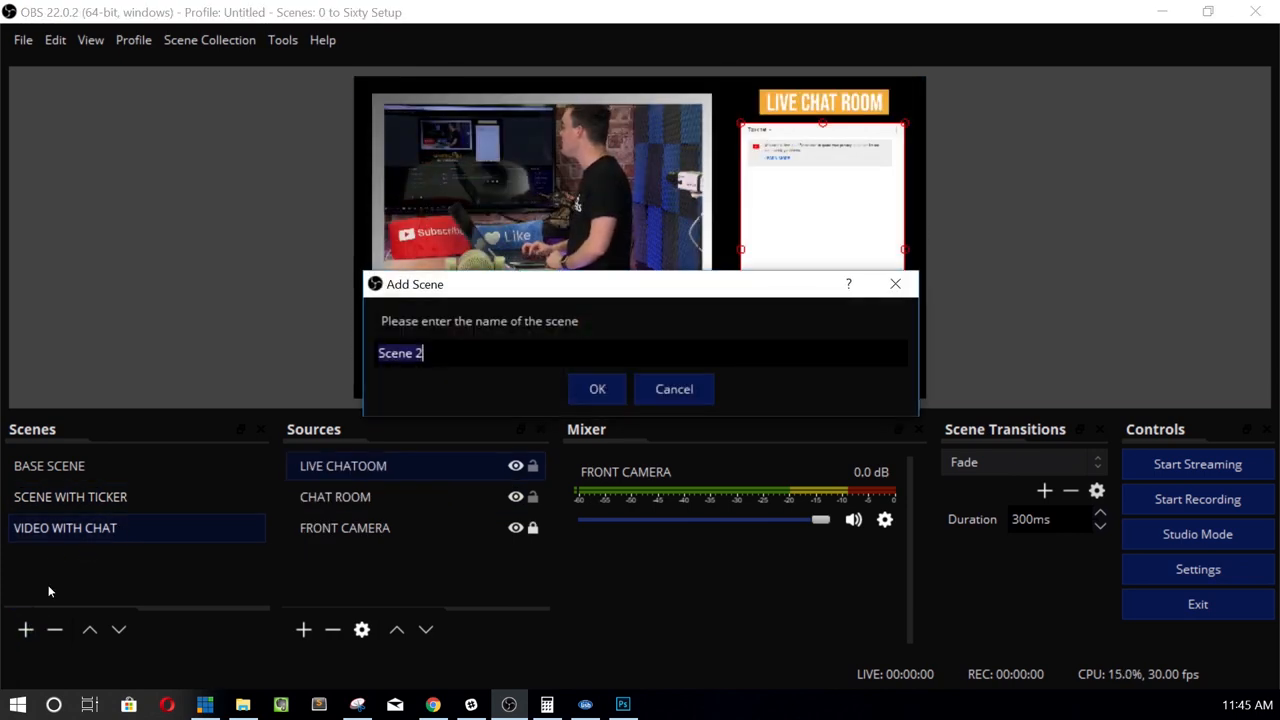
mouse_move(495, 353)
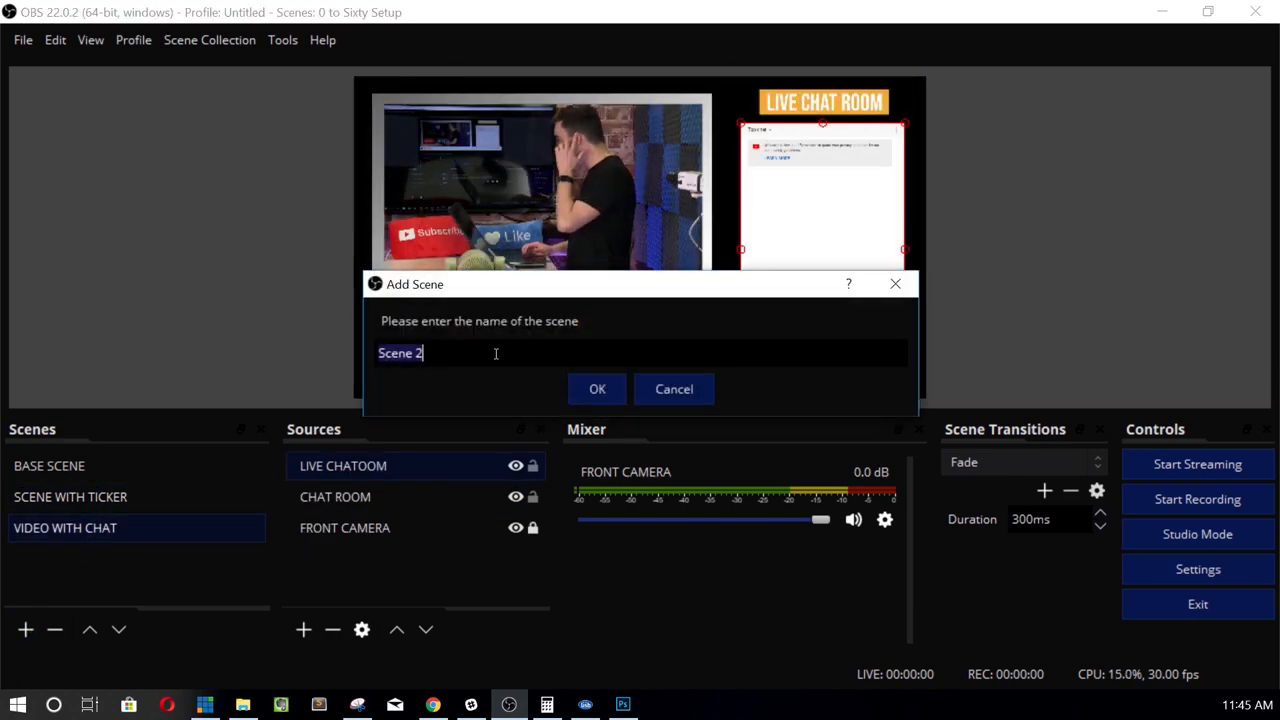
mouse_move(669, 375)
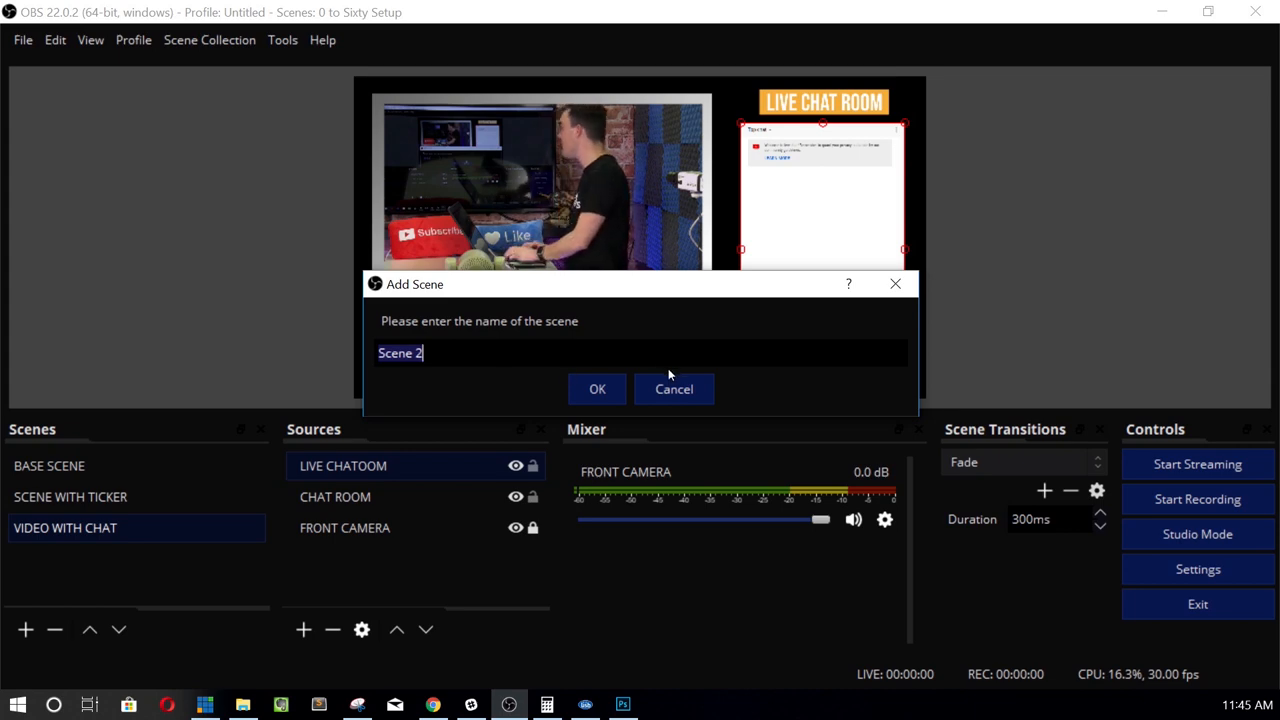
click(673, 389)
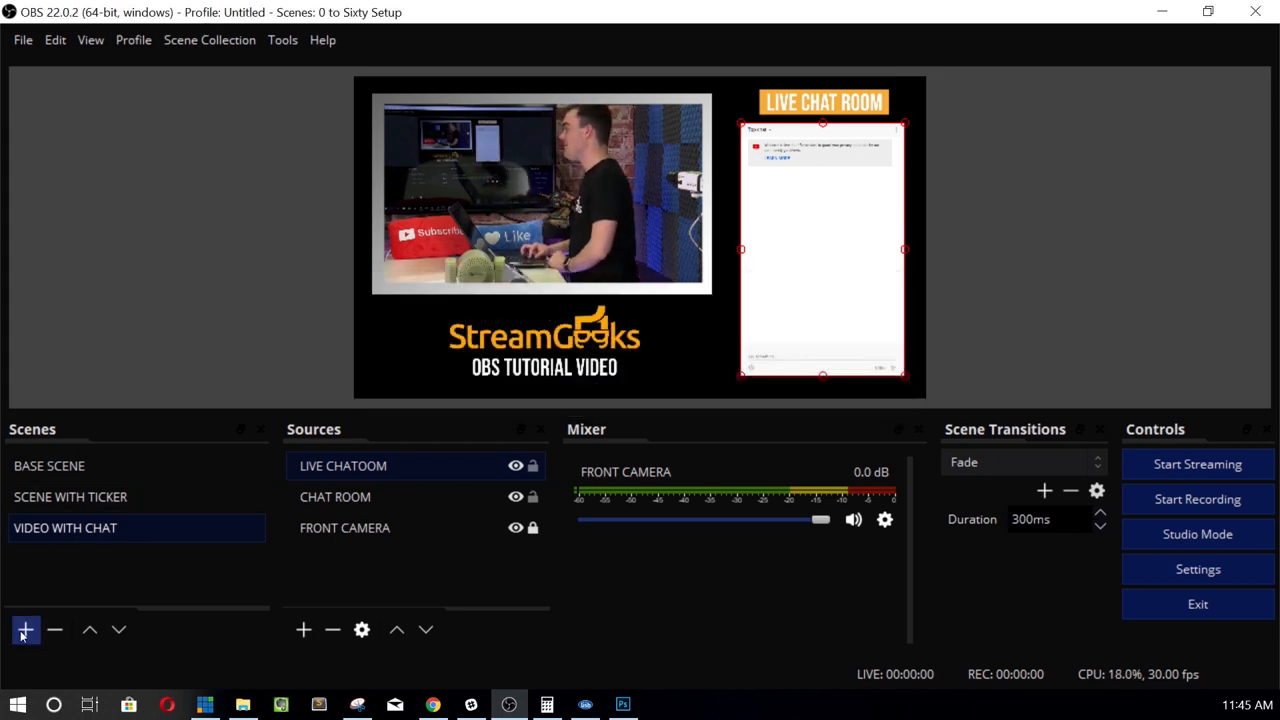
Duplicate BASE SCENE under the name STYLISH PRESENTATION.
right_click(49, 466)
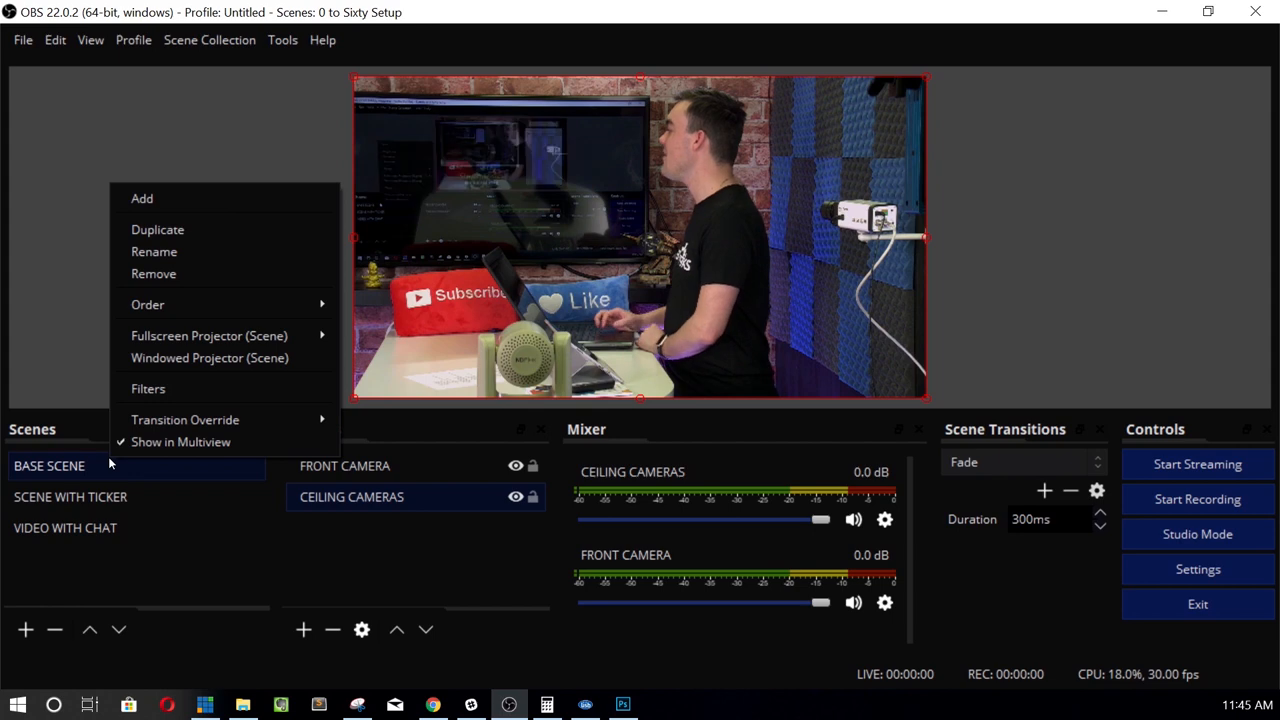
click(142, 198)
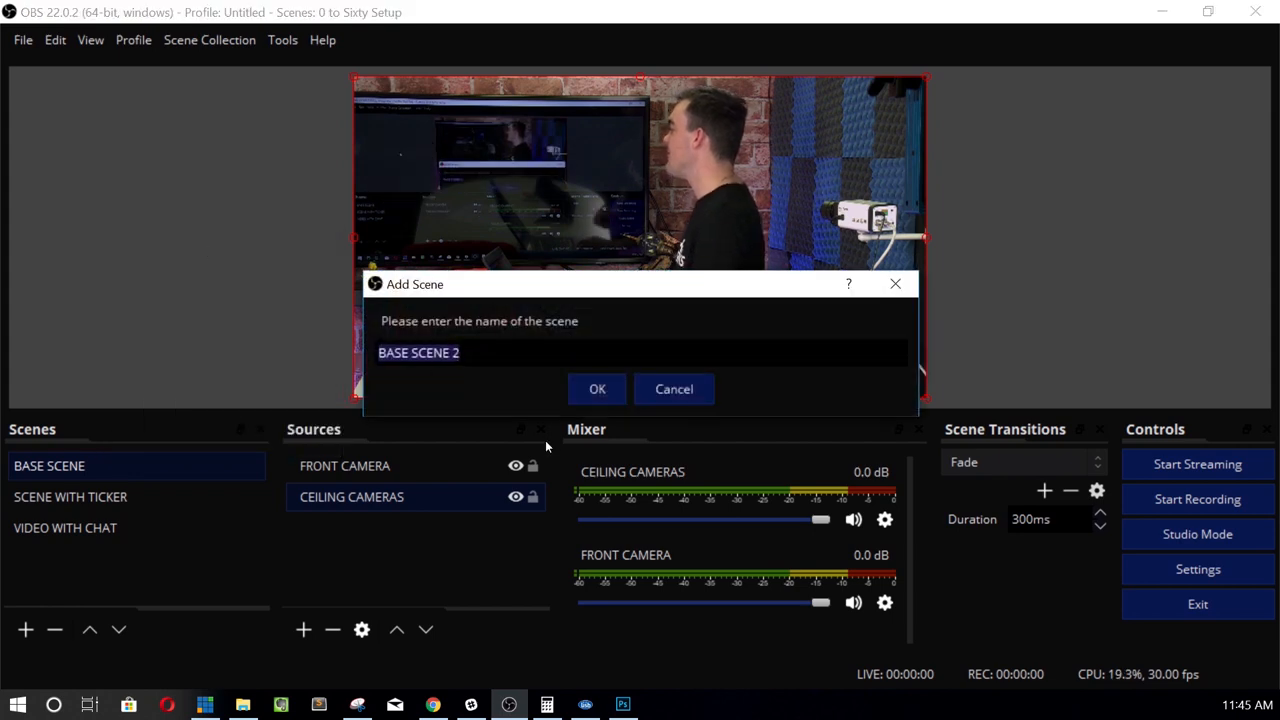
text(PRE)
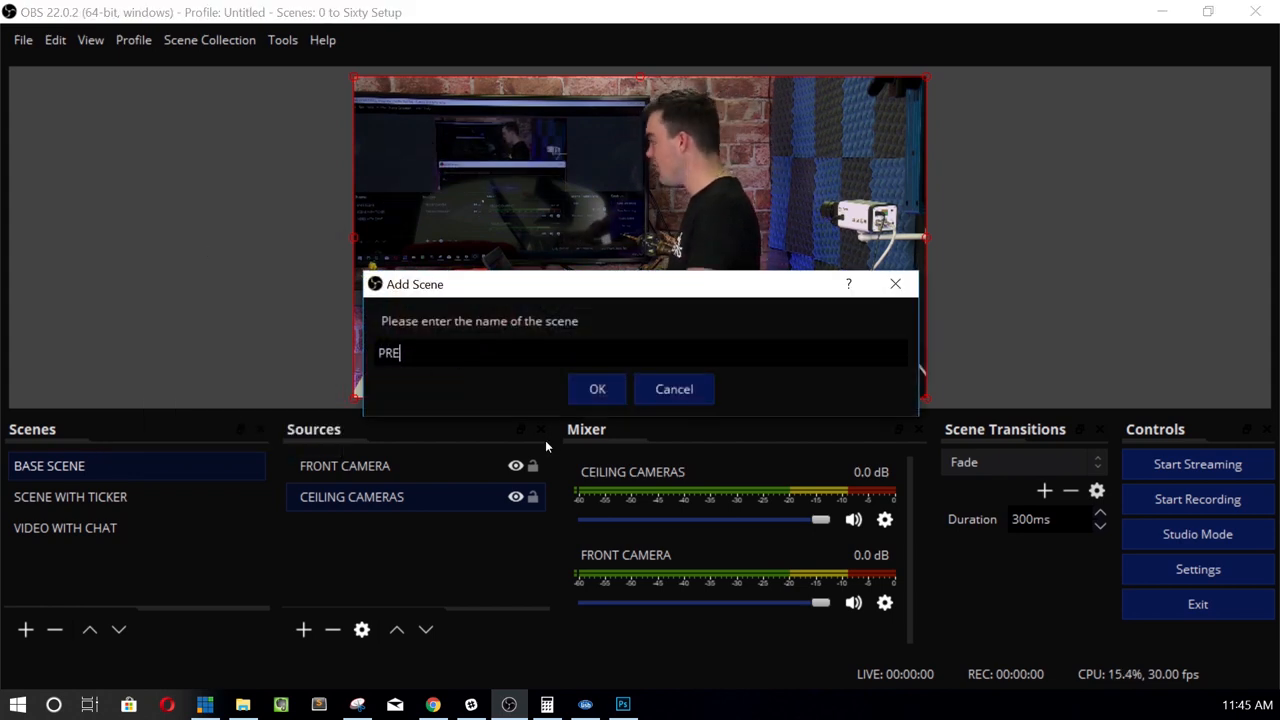
text(STYLISH)
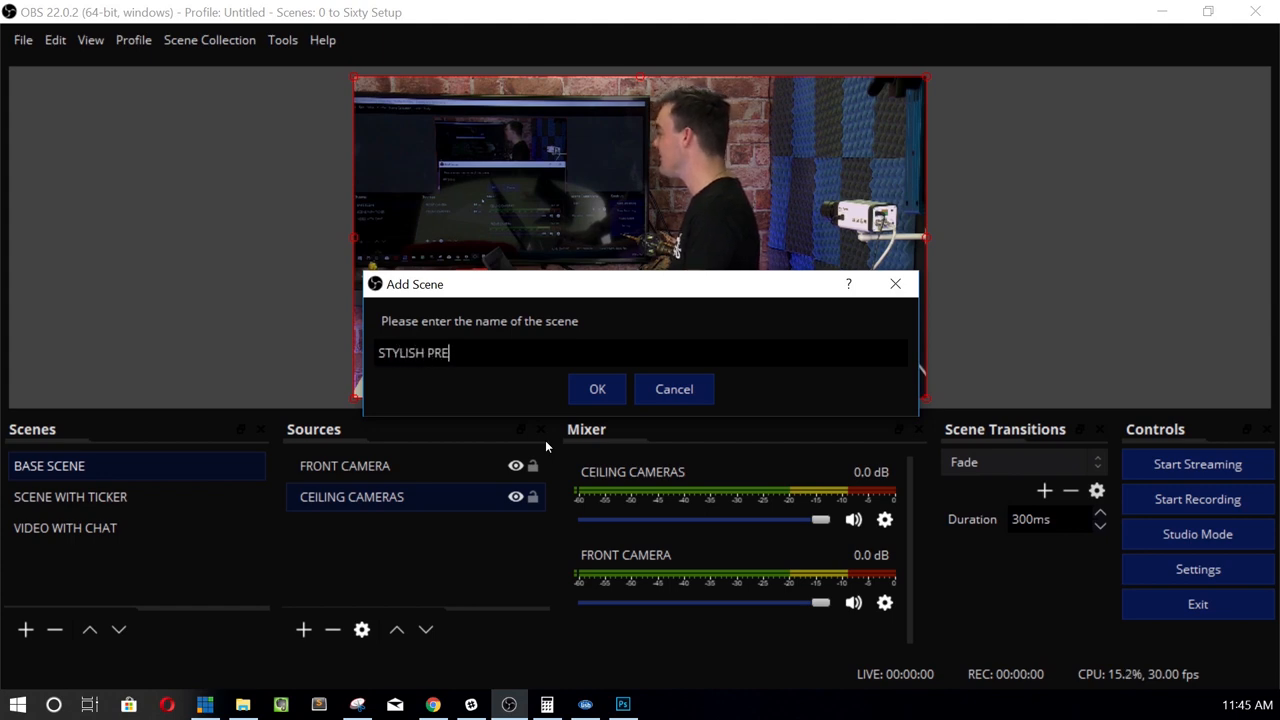
text(SENTATION)
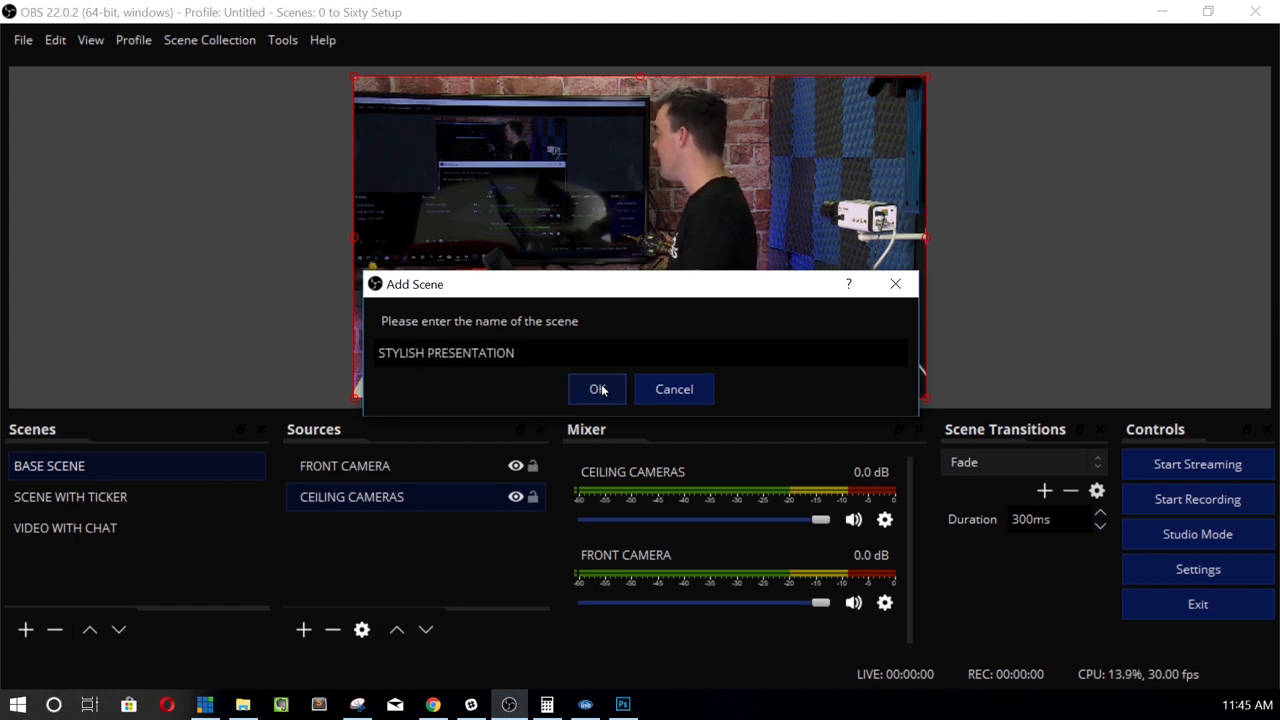
click(597, 389)
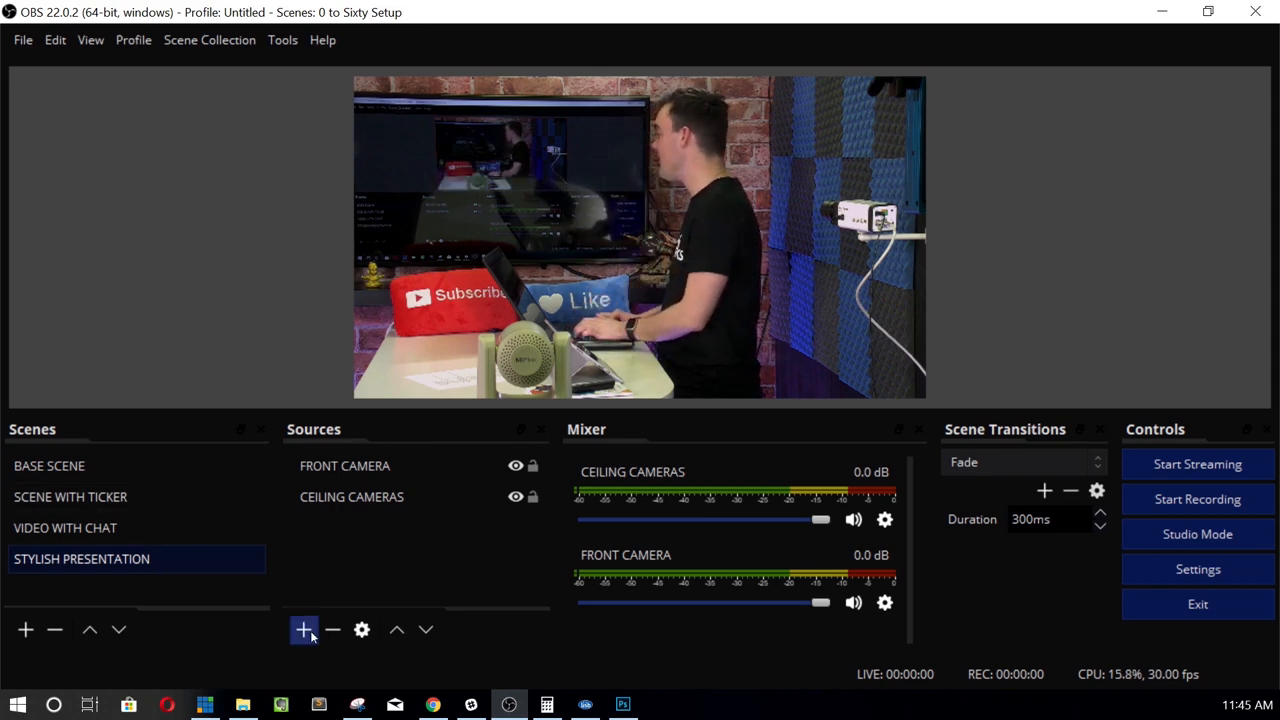
Add a new image source named POWERPOINT IMAGE to the scene.
click(304, 629)
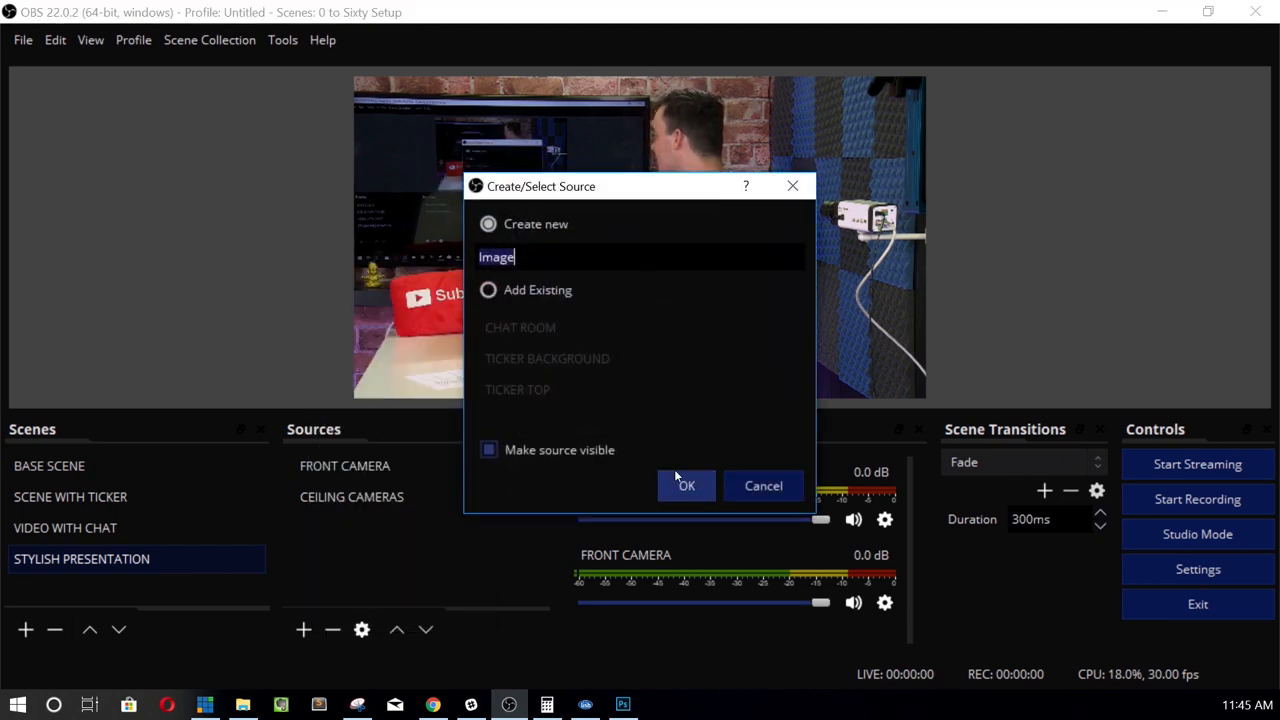
text(P)
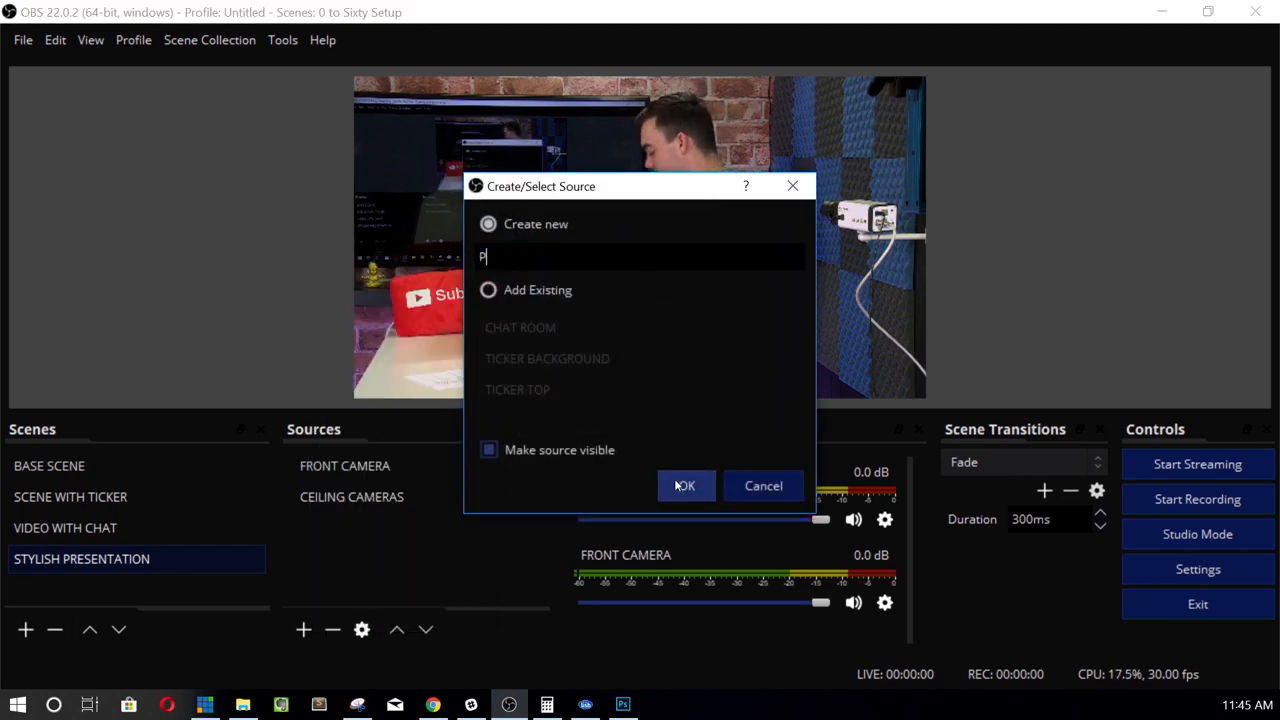
text(OWERPOINT IMAGE)
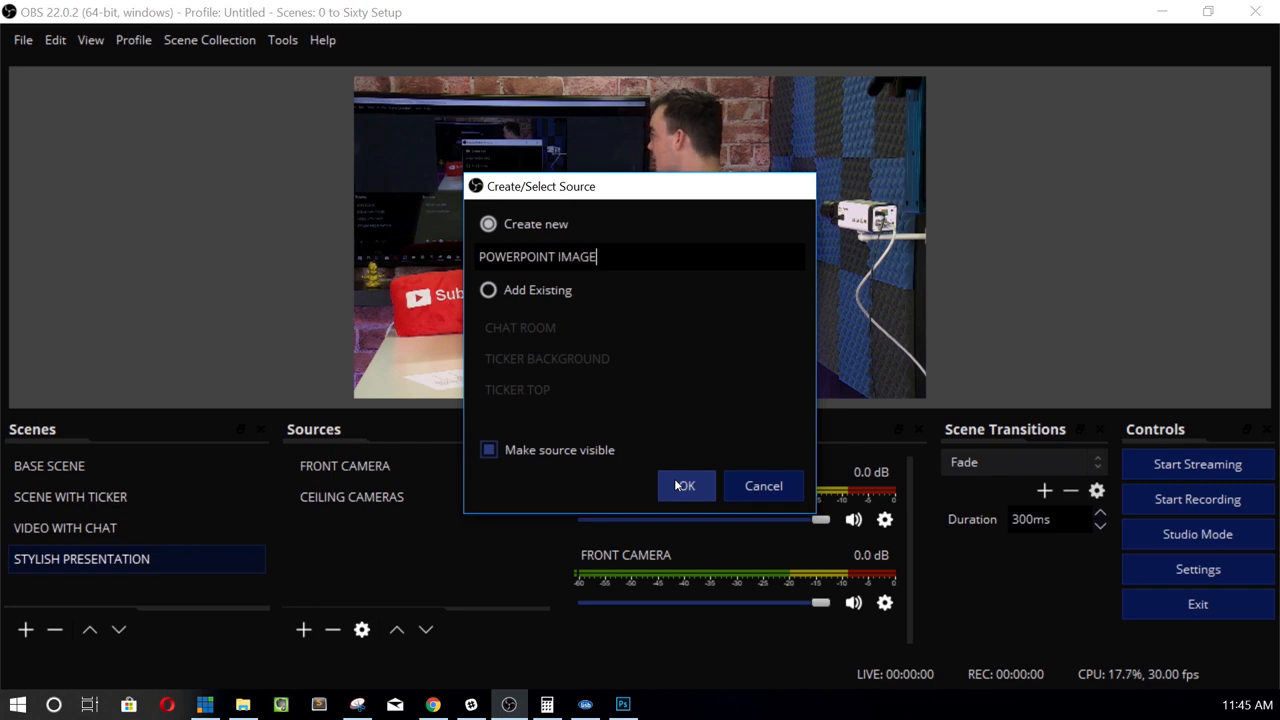
click(685, 486)
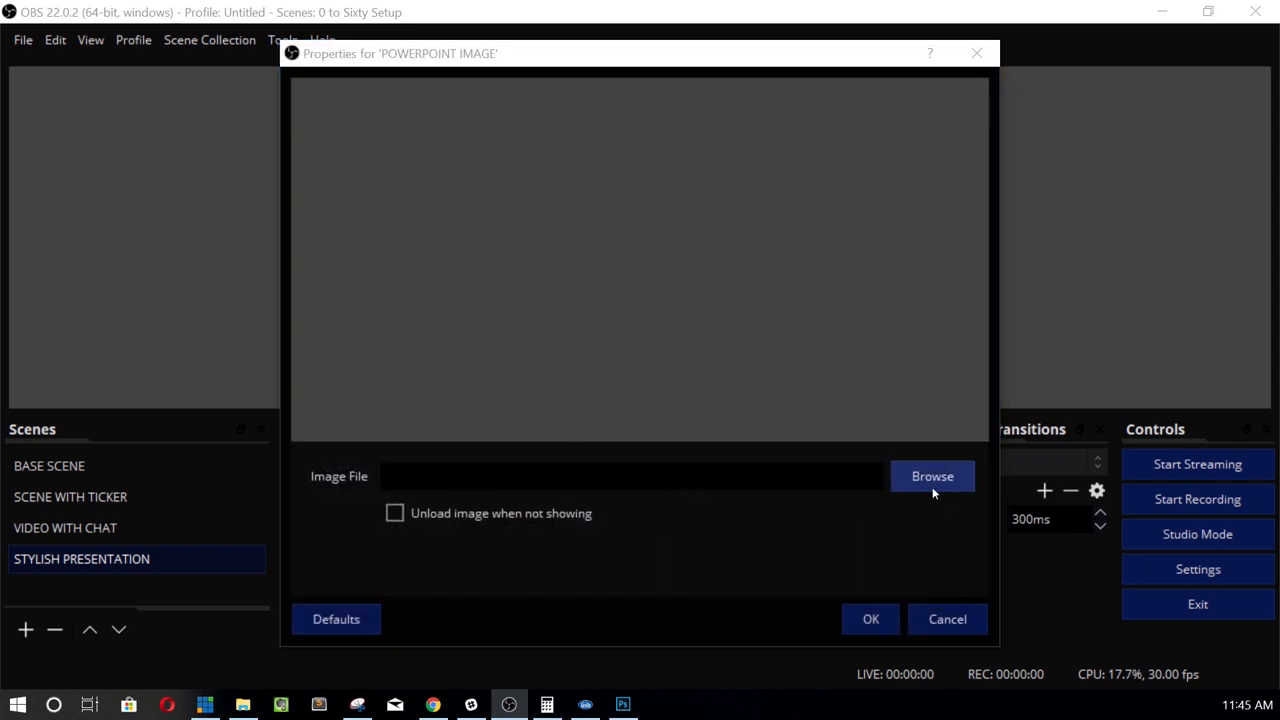
Load StreamGeeks PowerPoint.png, found by searching 'powerpoint', as the source's image.
click(932, 475)
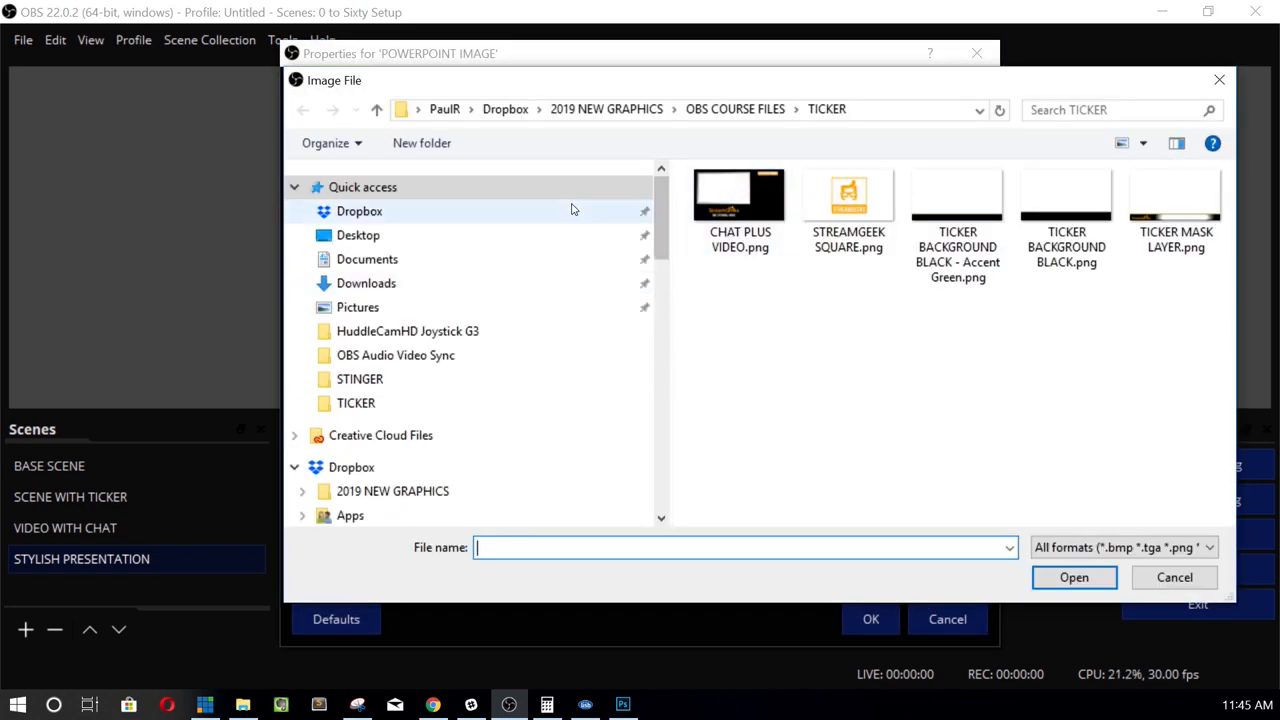
click(359, 211)
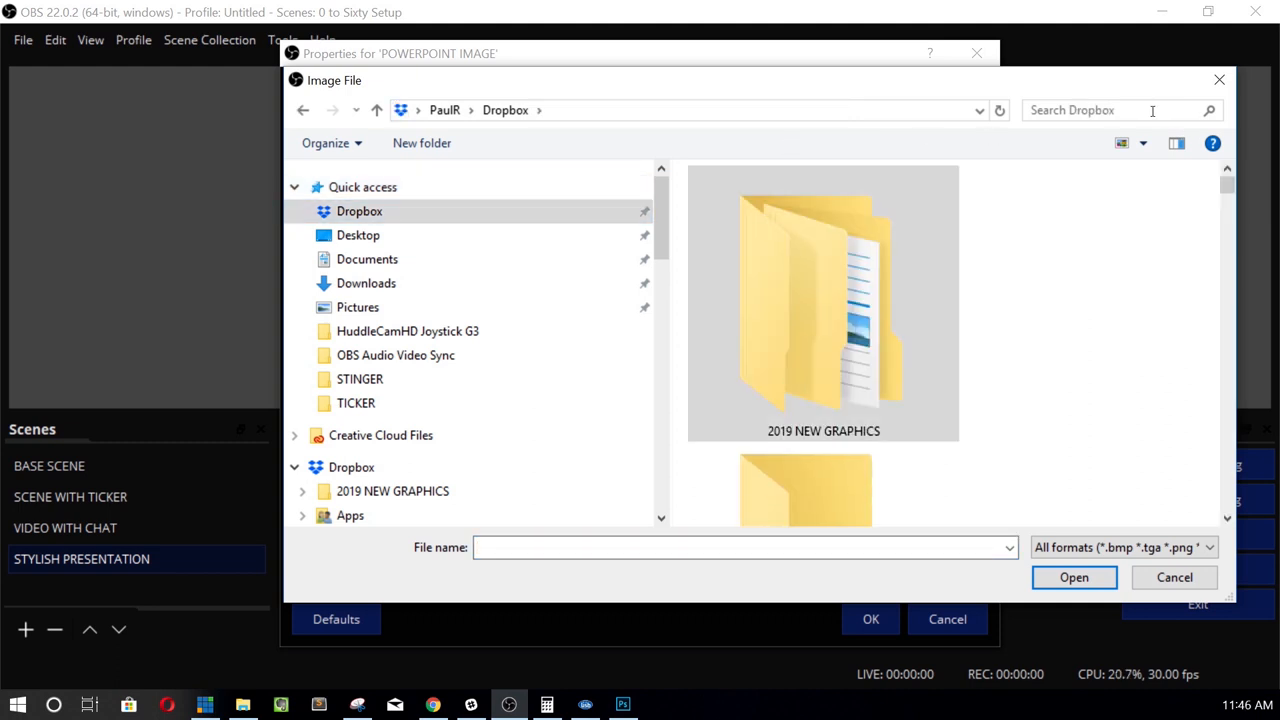
text(powerpoint)
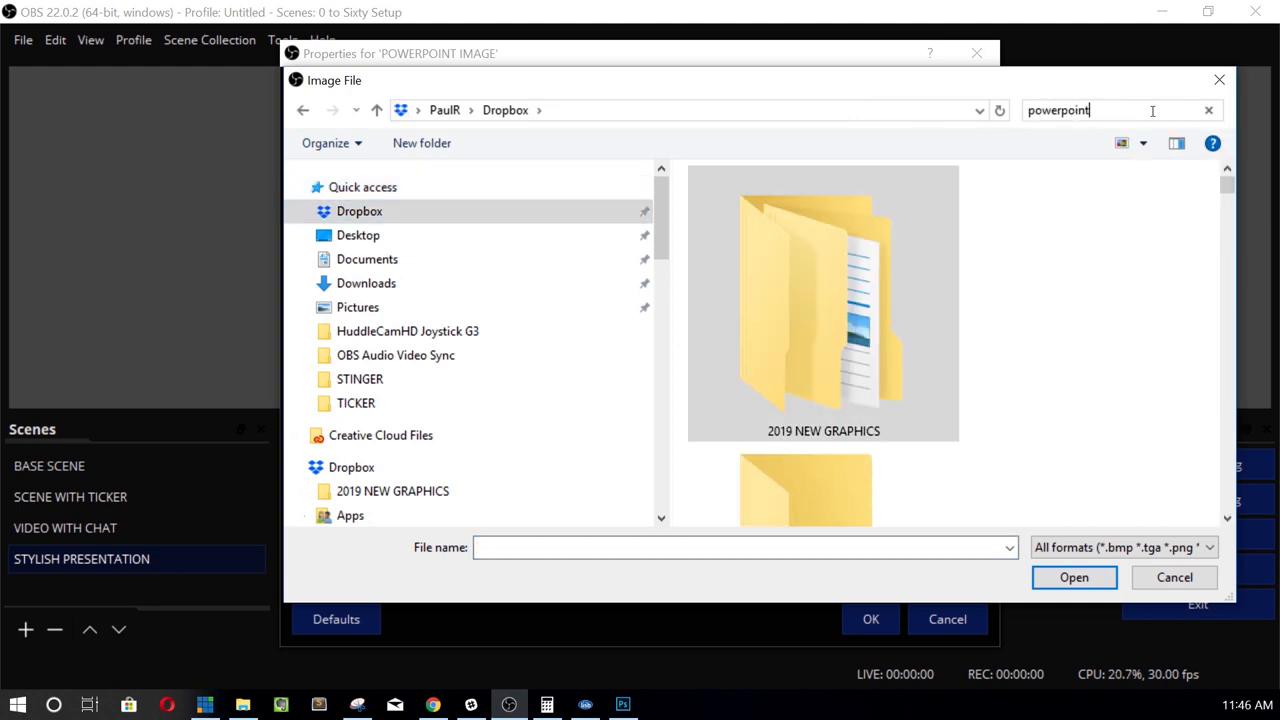
key(Enter)
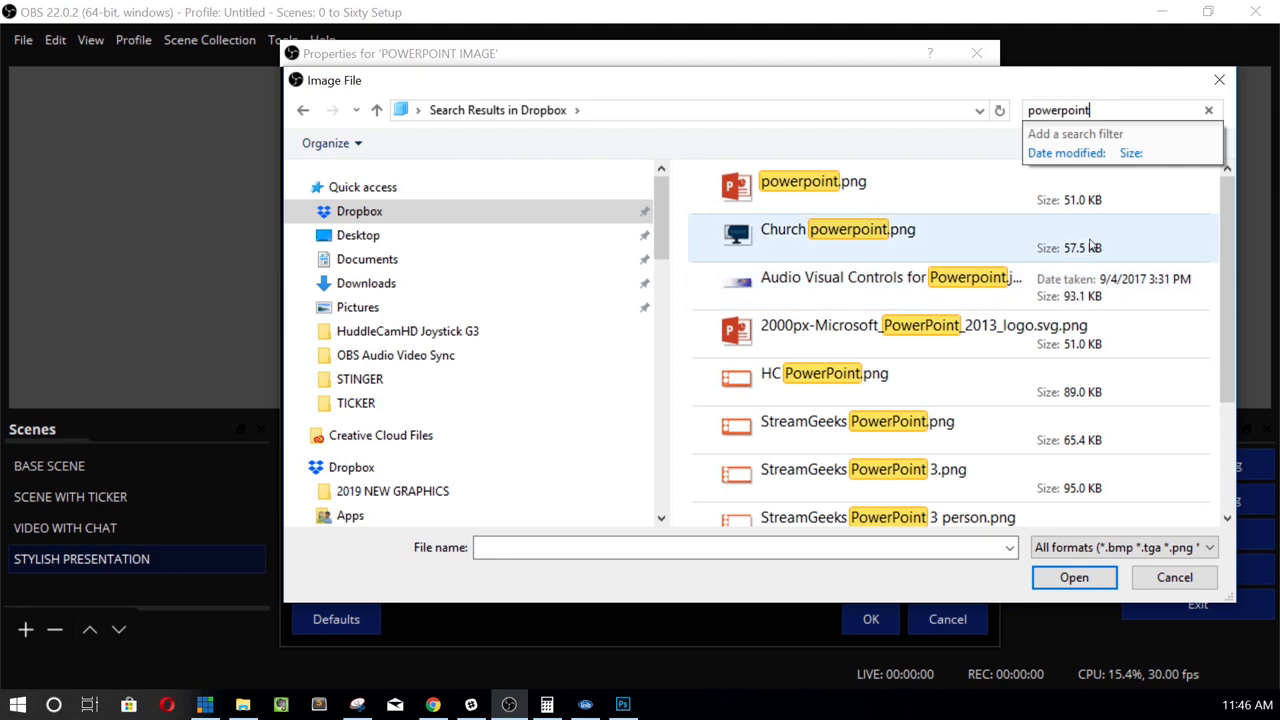
scroll(down, 3)
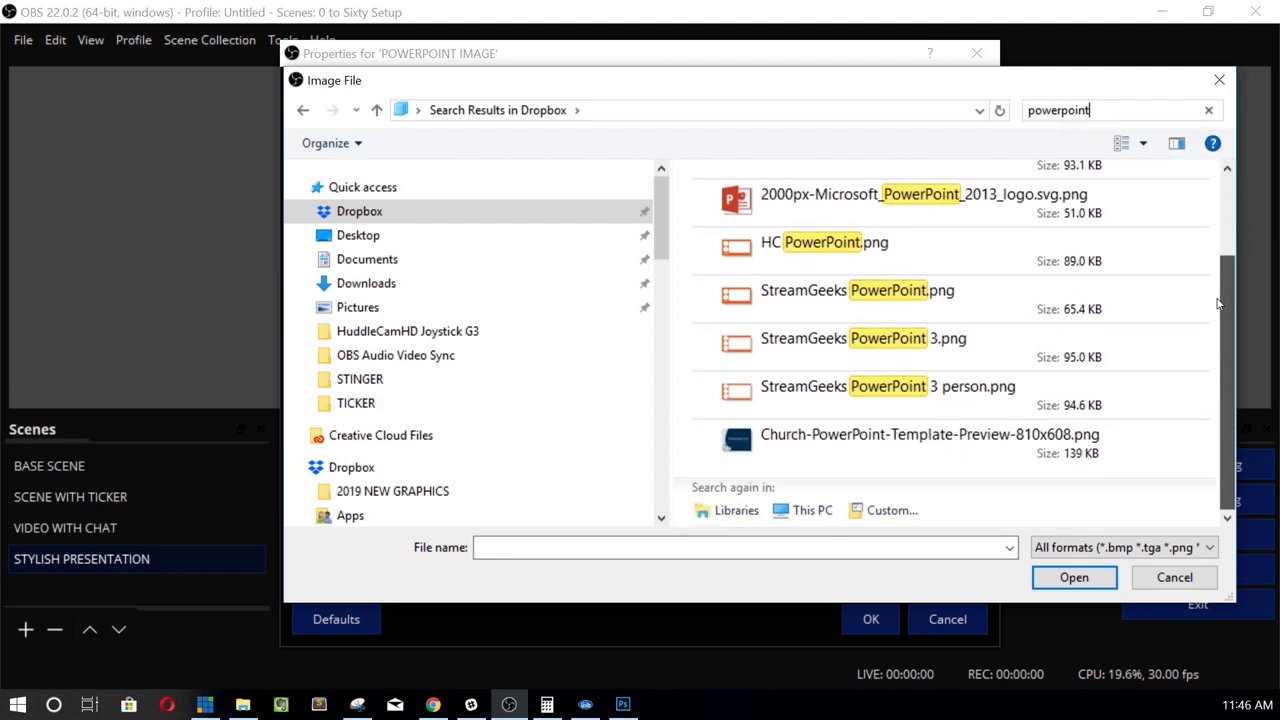
click(857, 290)
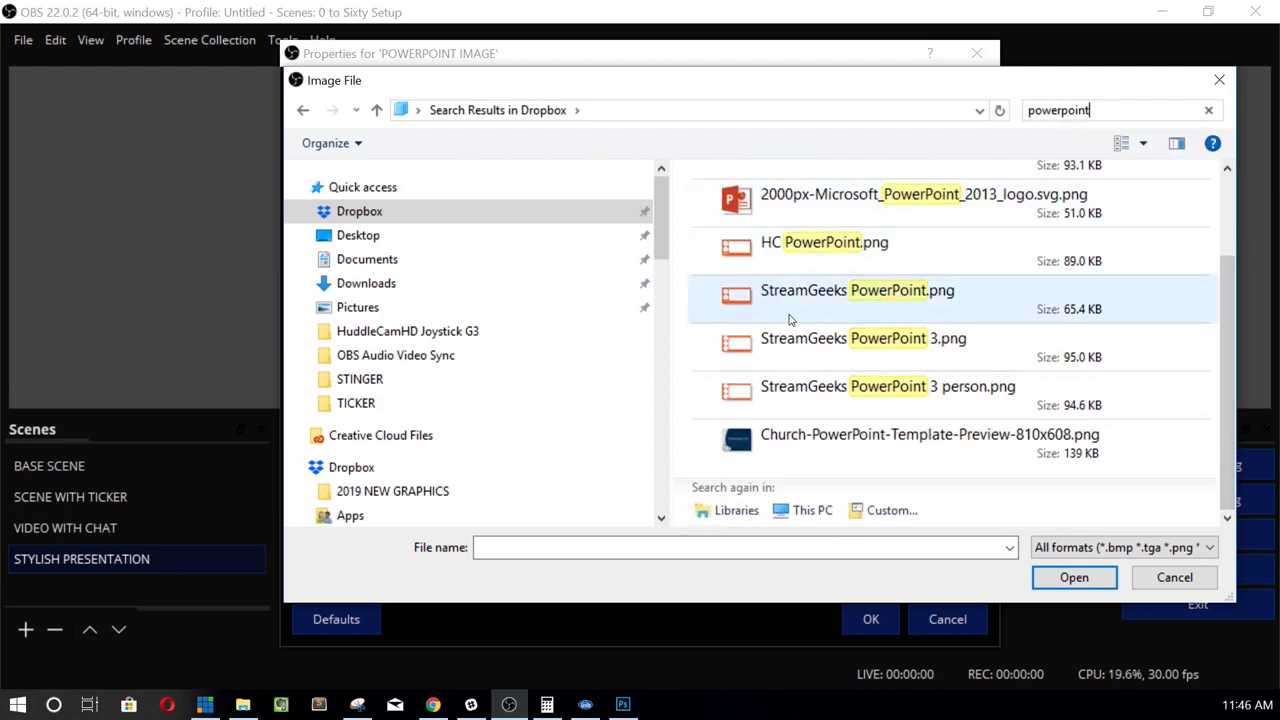
double_click(857, 290)
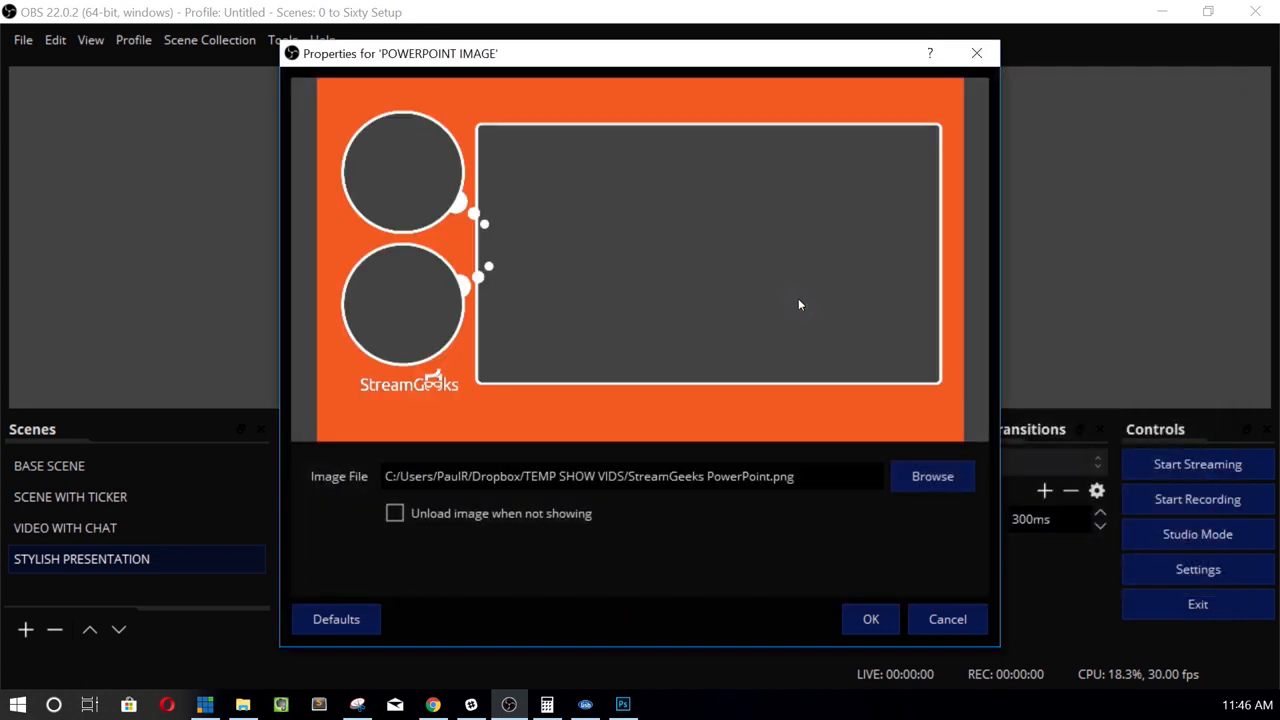
click(870, 618)
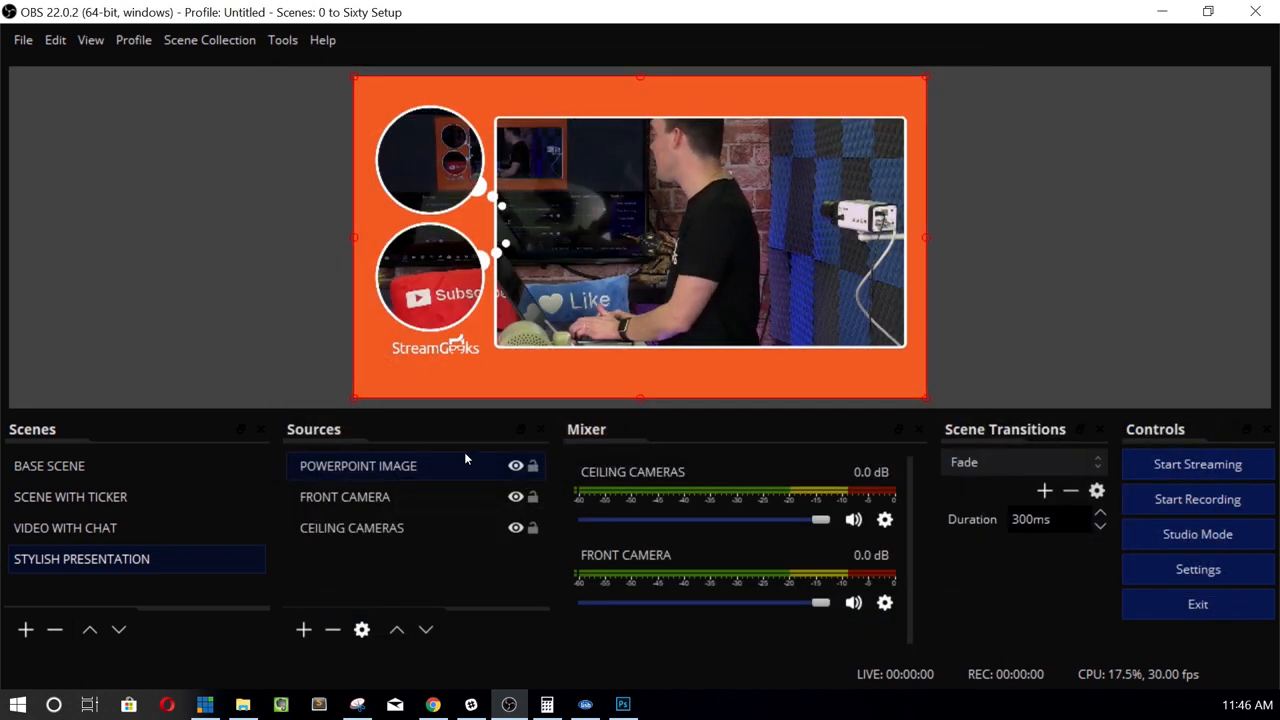
Move CEILING CAMERAS above FRONT CAMERA in the Sources list.
click(345, 496)
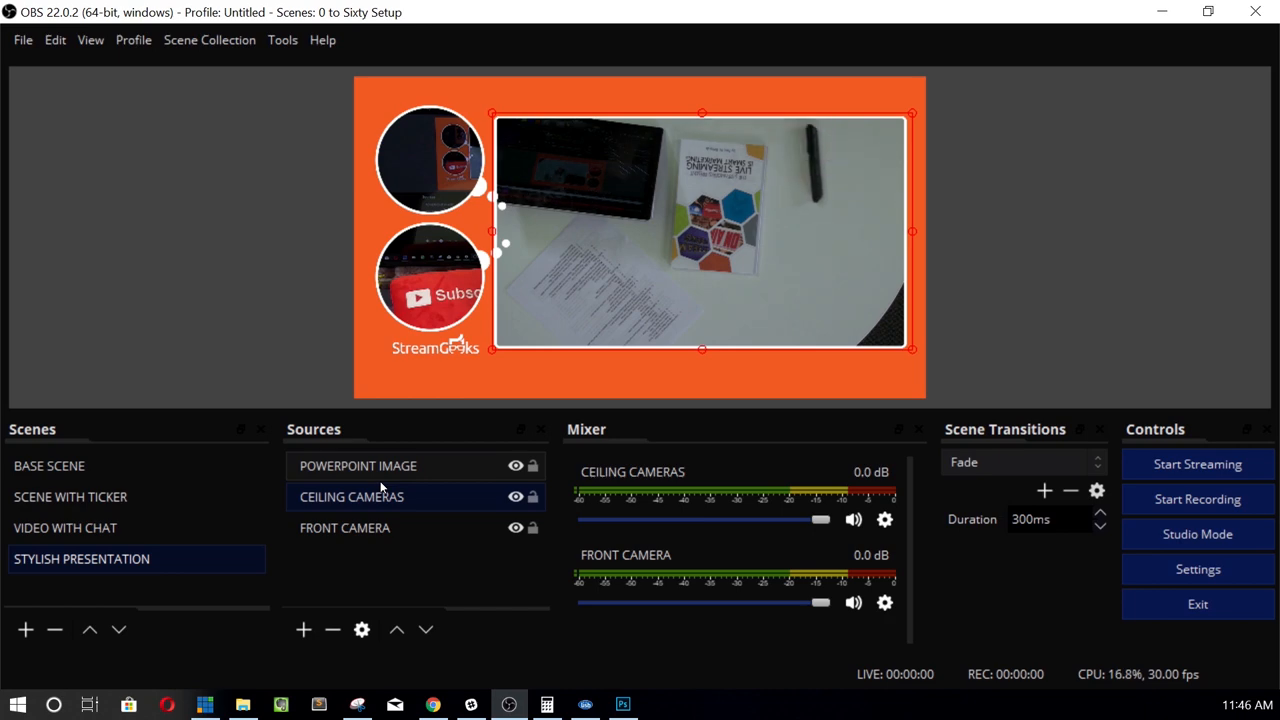
Open the Filters window for the CEILING CAMERAS source.
right_click(351, 496)
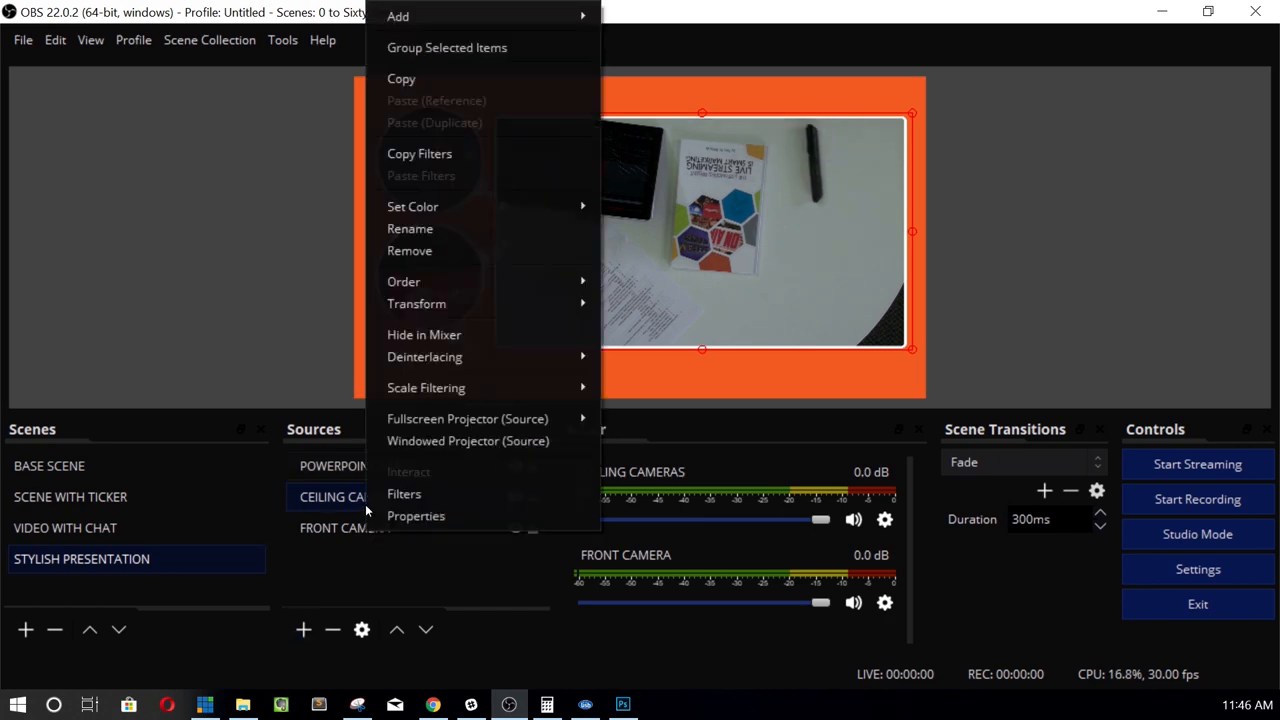
click(416, 515)
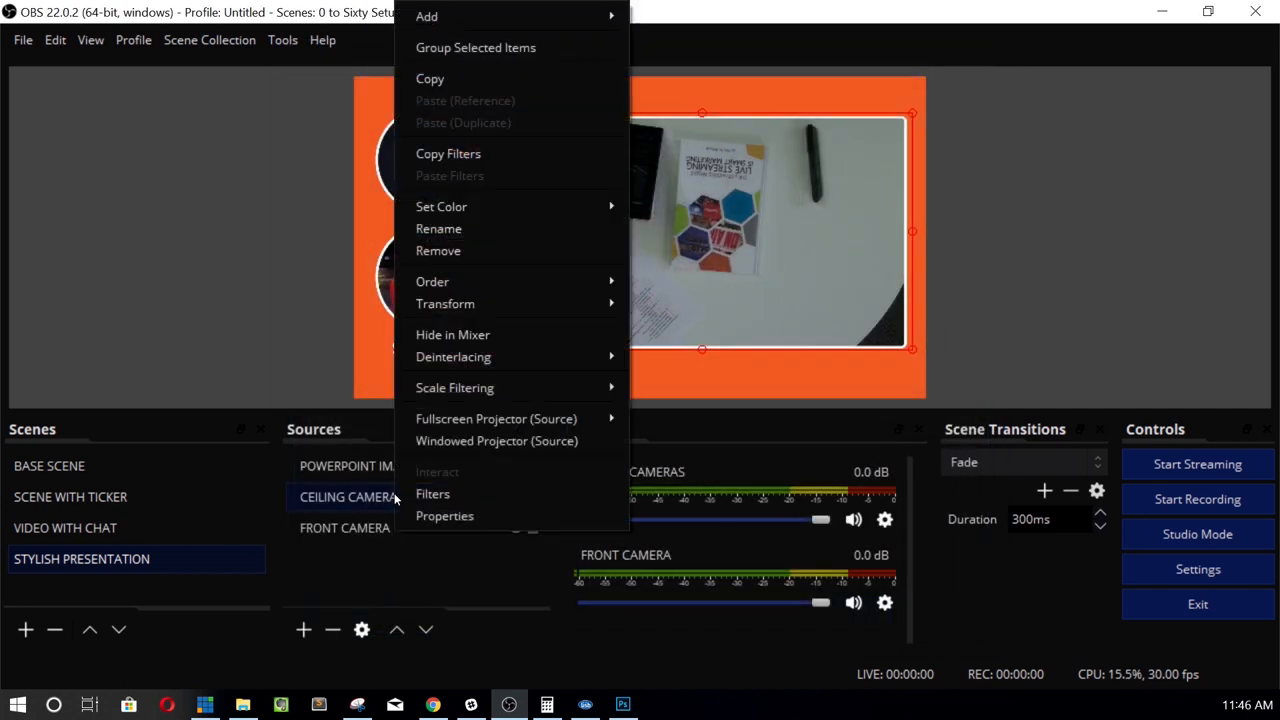
click(432, 493)
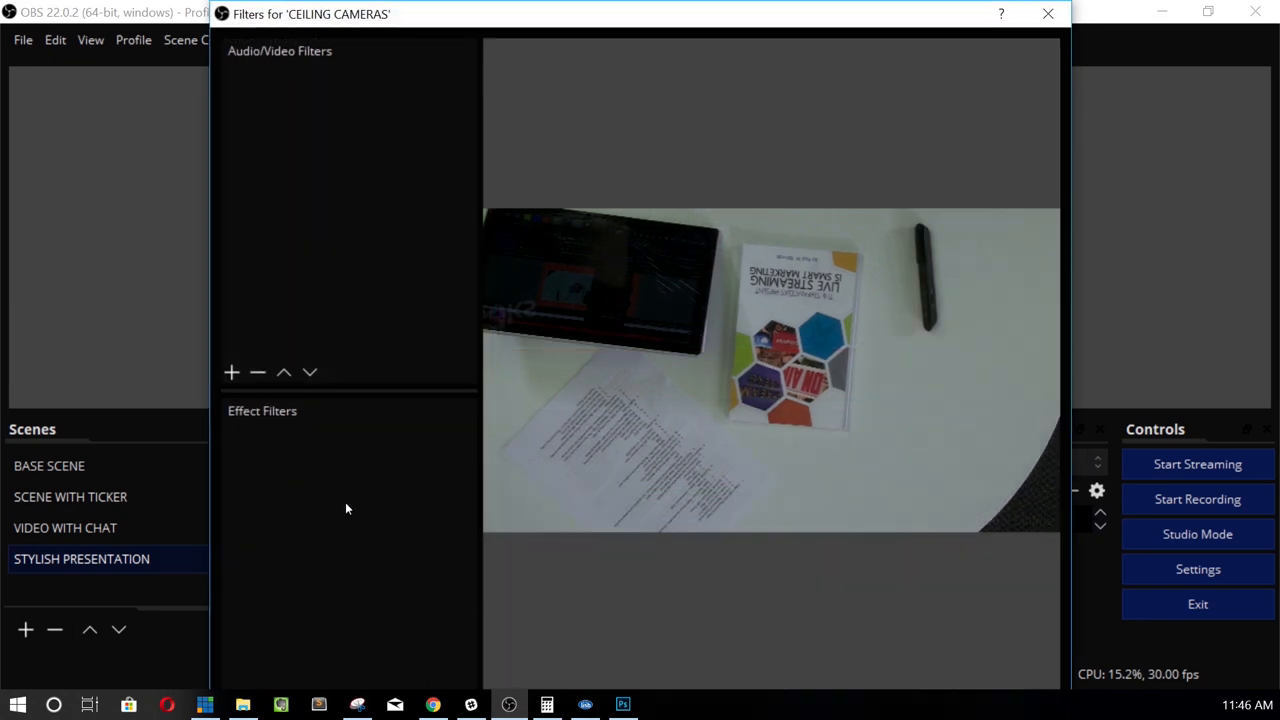
click(231, 372)
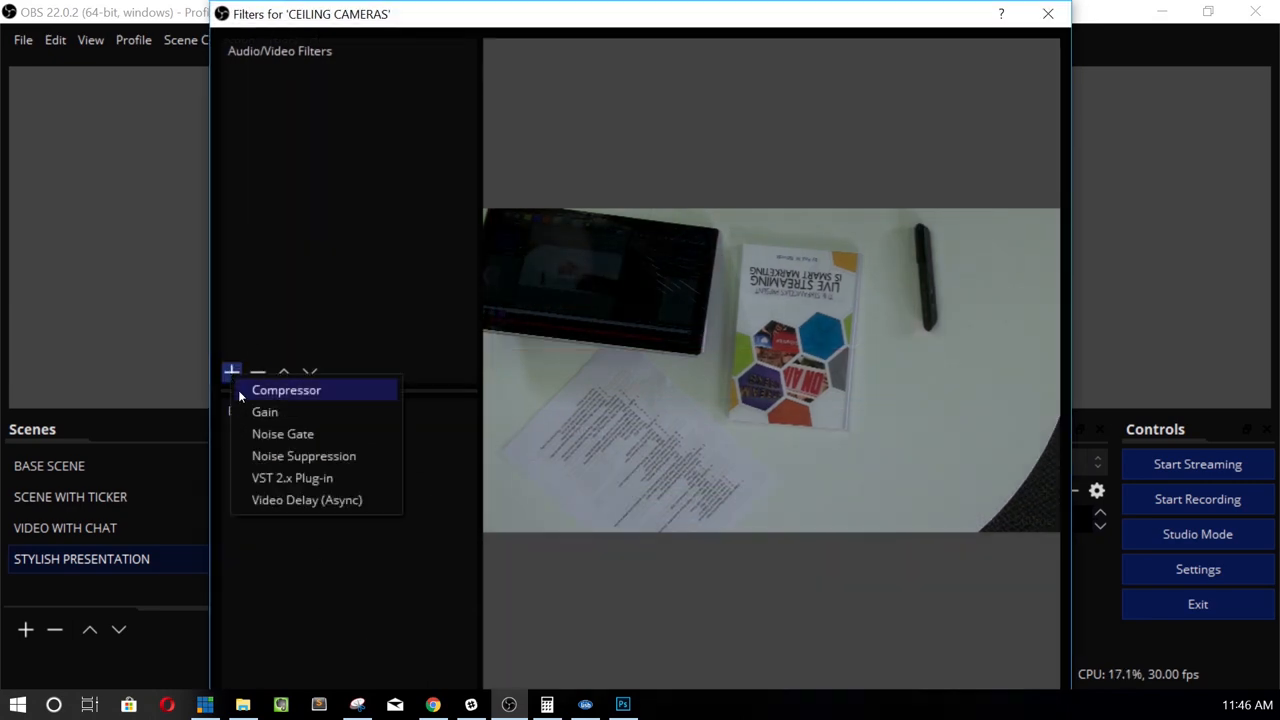
click(231, 372)
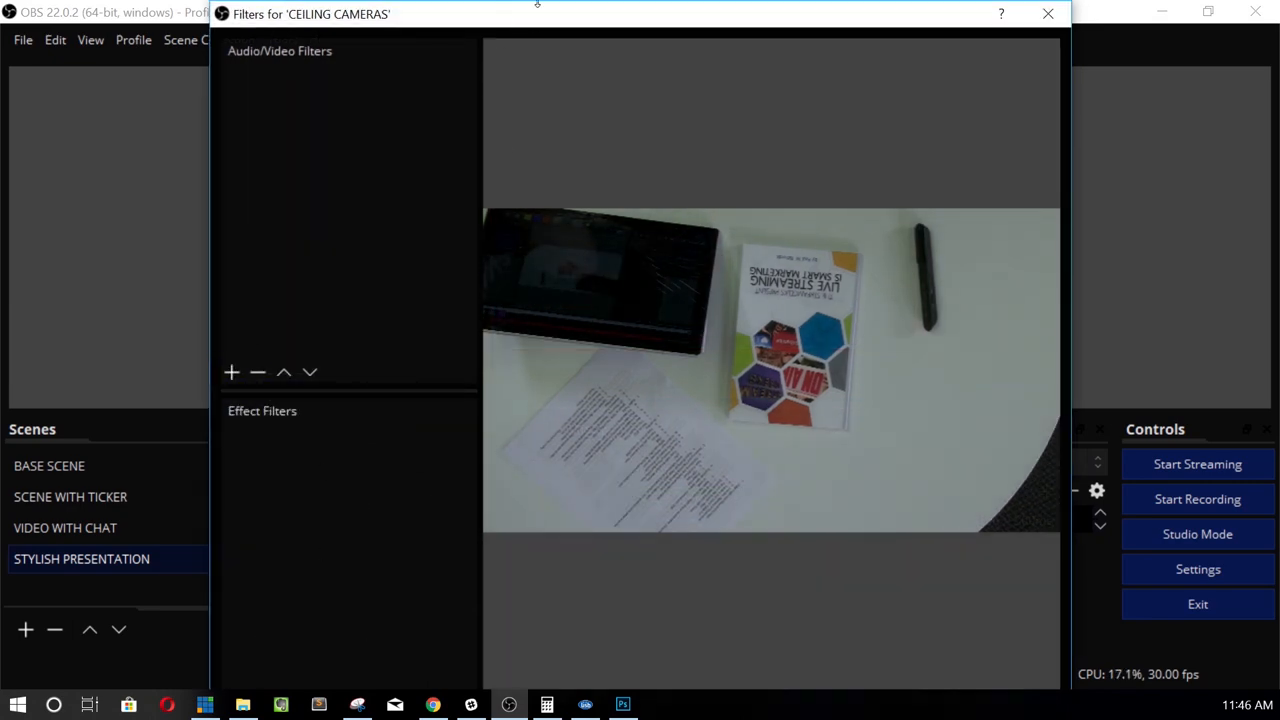
click(1047, 13)
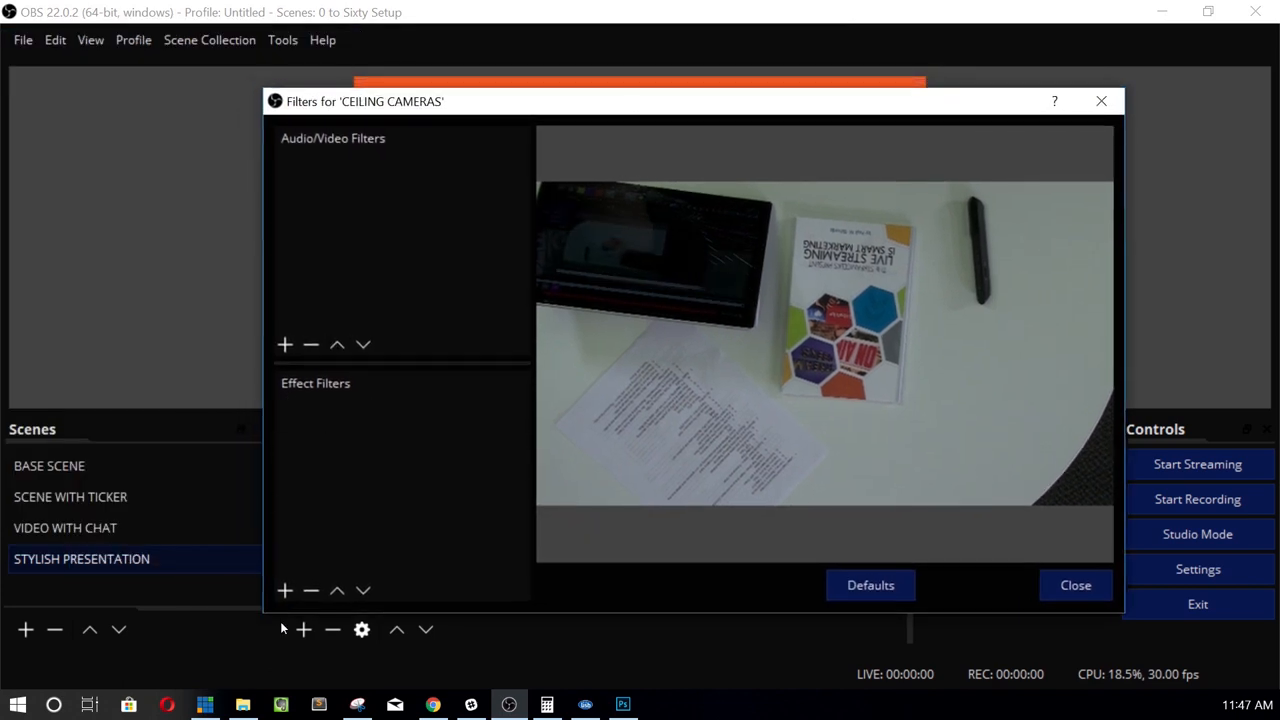
Add Crop/Pad and Scaling/Aspect Ratio effect filters to the ceiling camera.
click(285, 590)
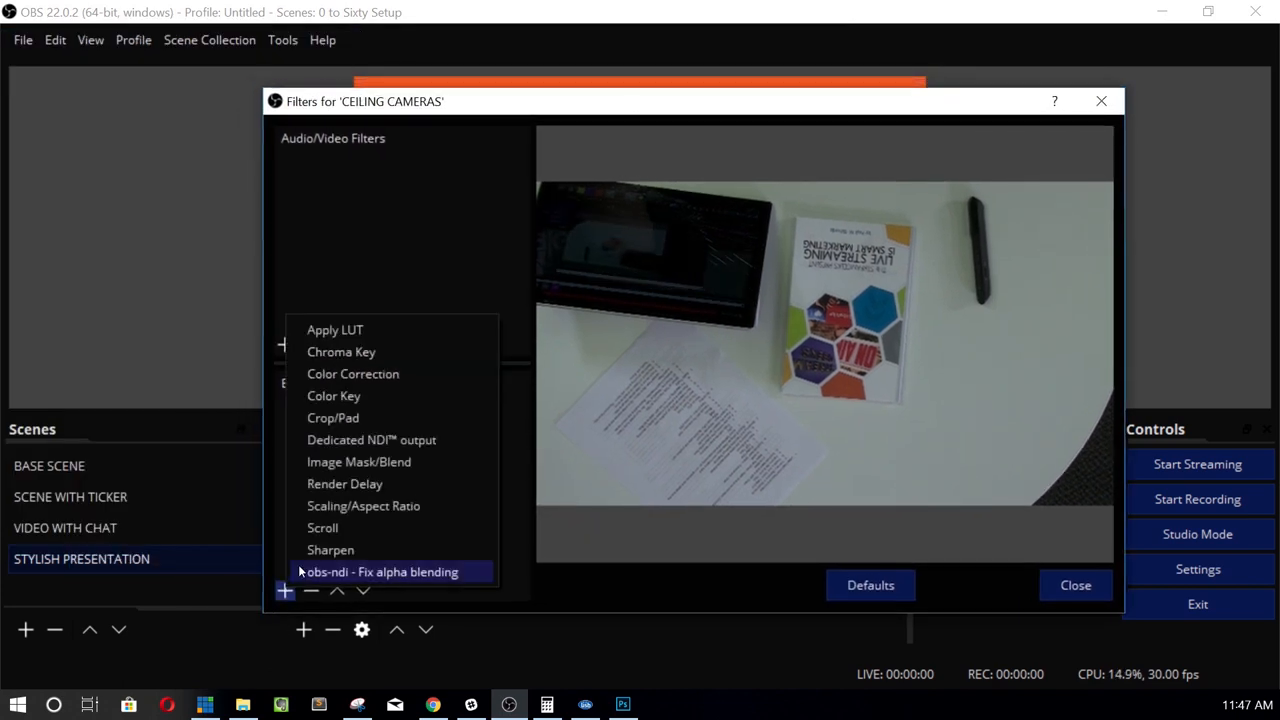
mouse_move(358, 461)
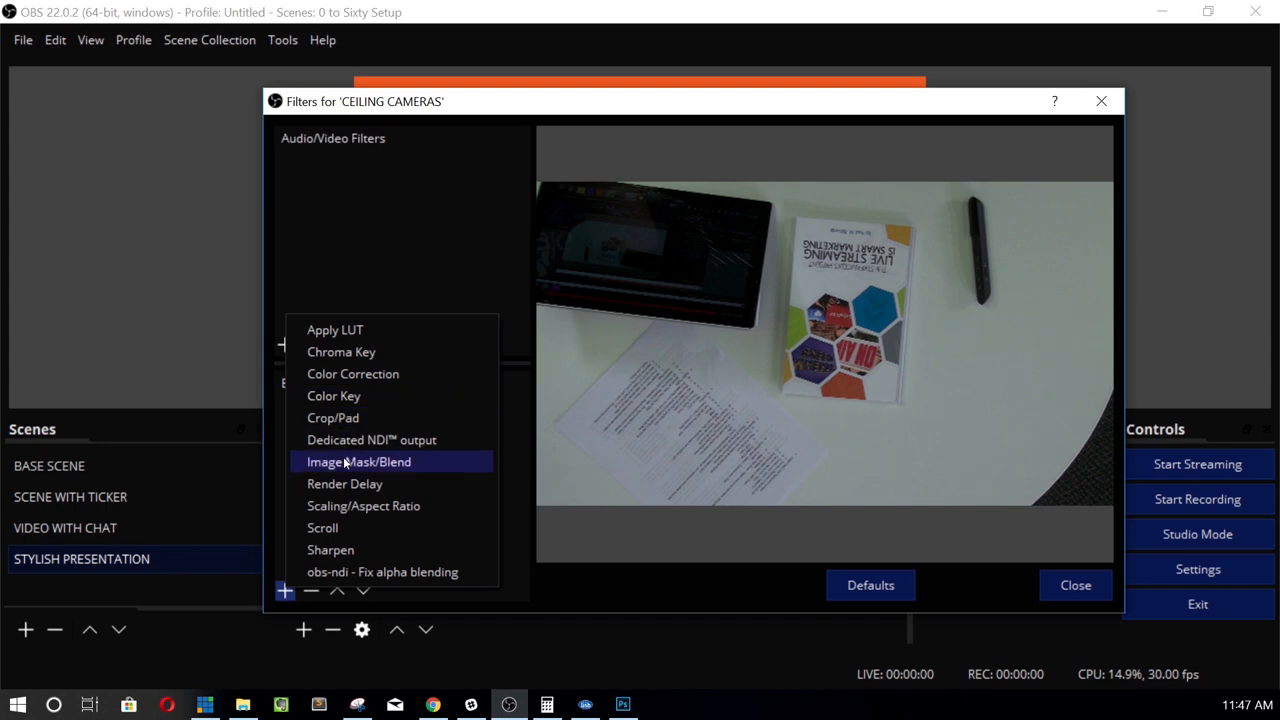
mouse_move(322, 527)
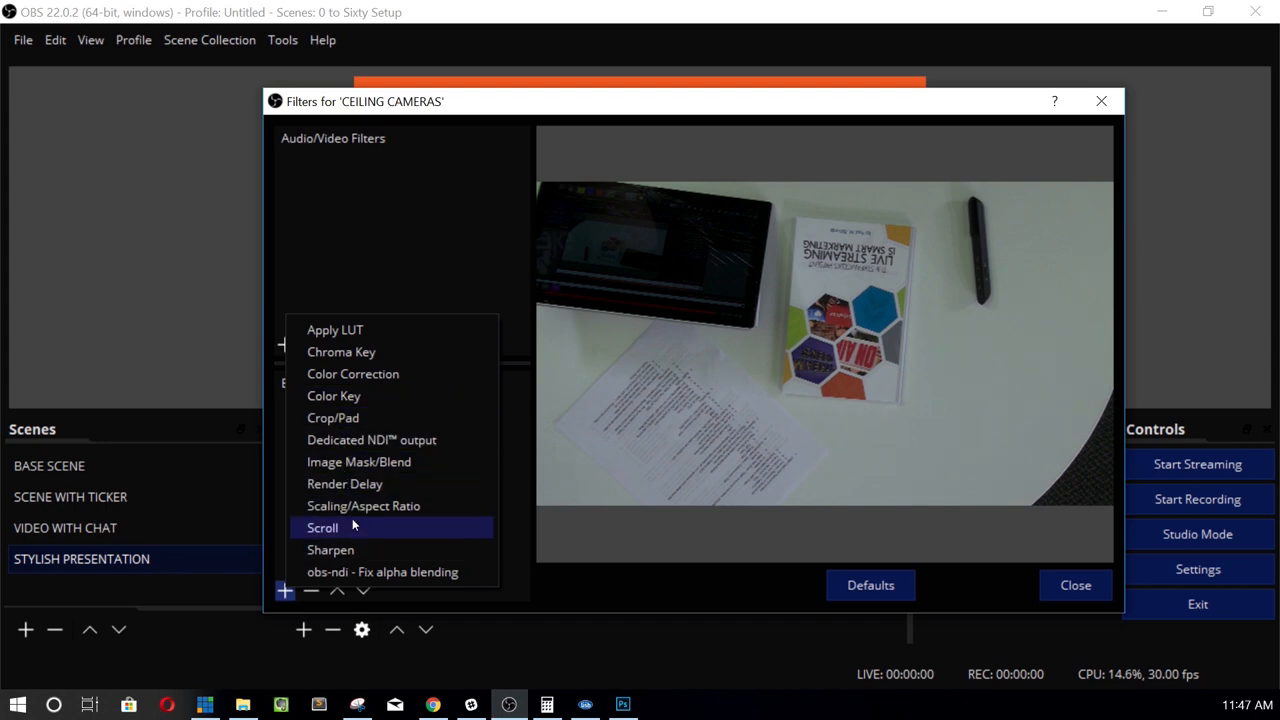
mouse_move(363, 505)
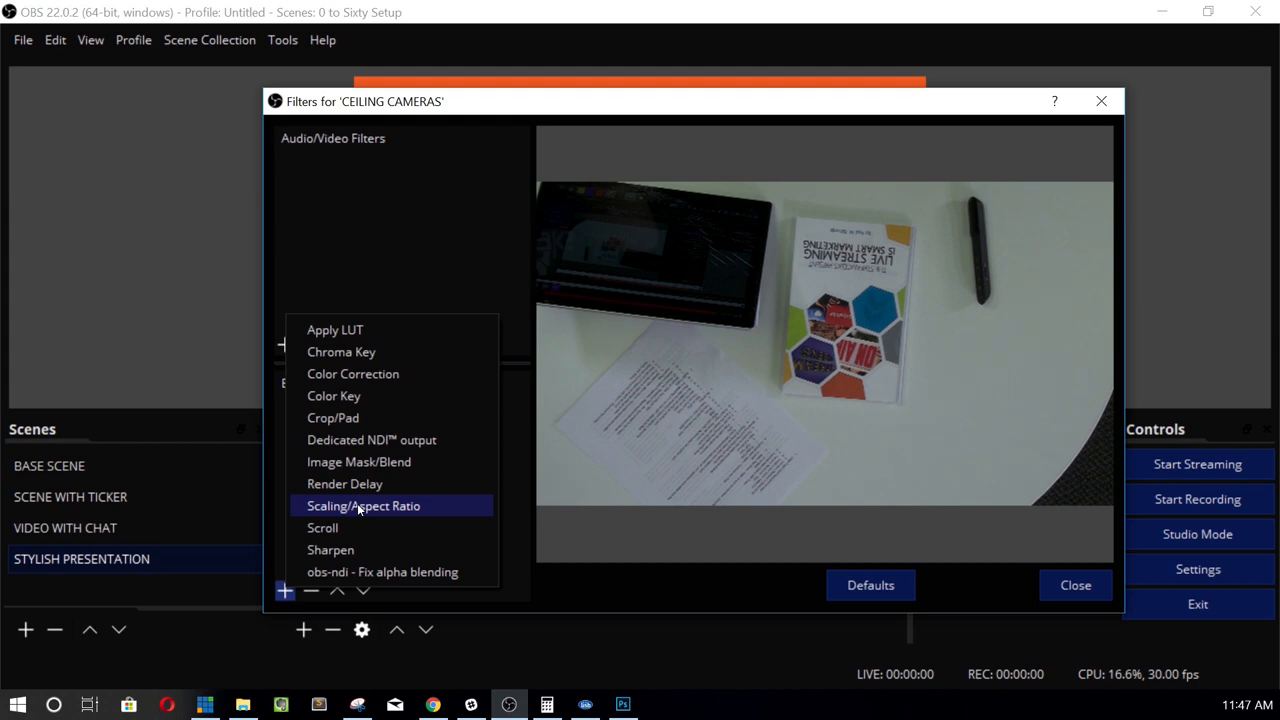
mouse_move(352, 510)
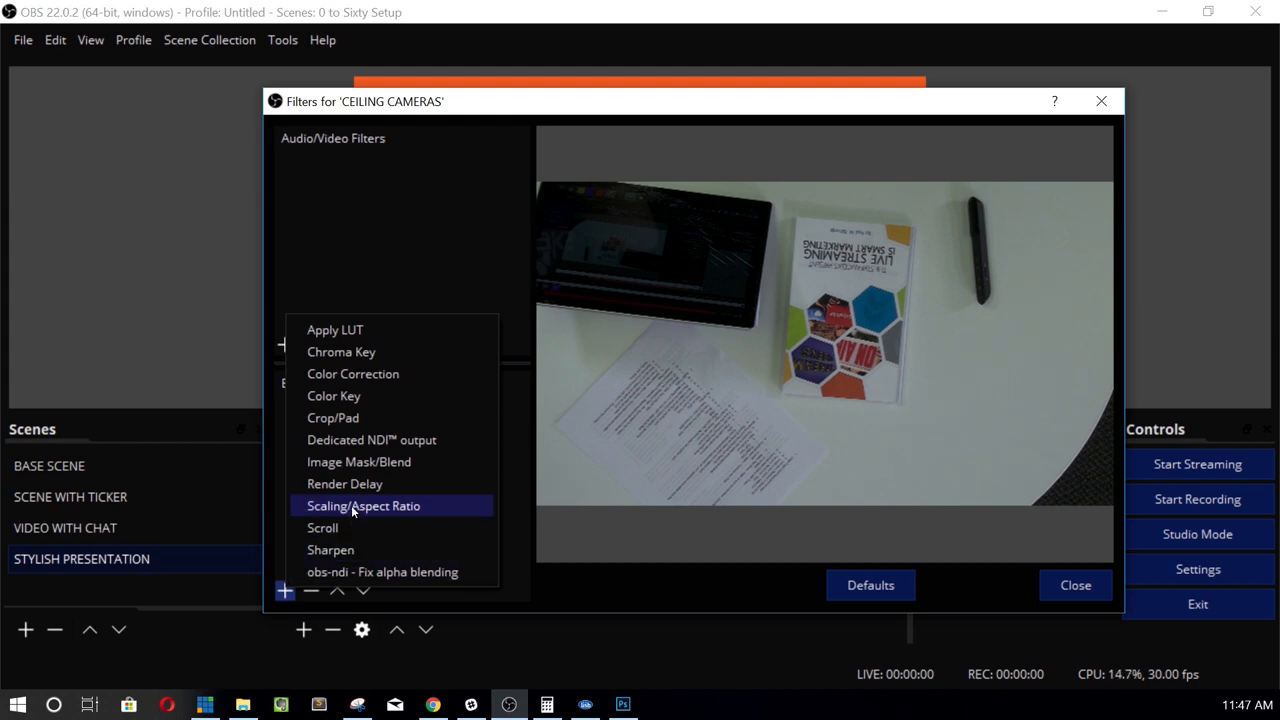
click(333, 417)
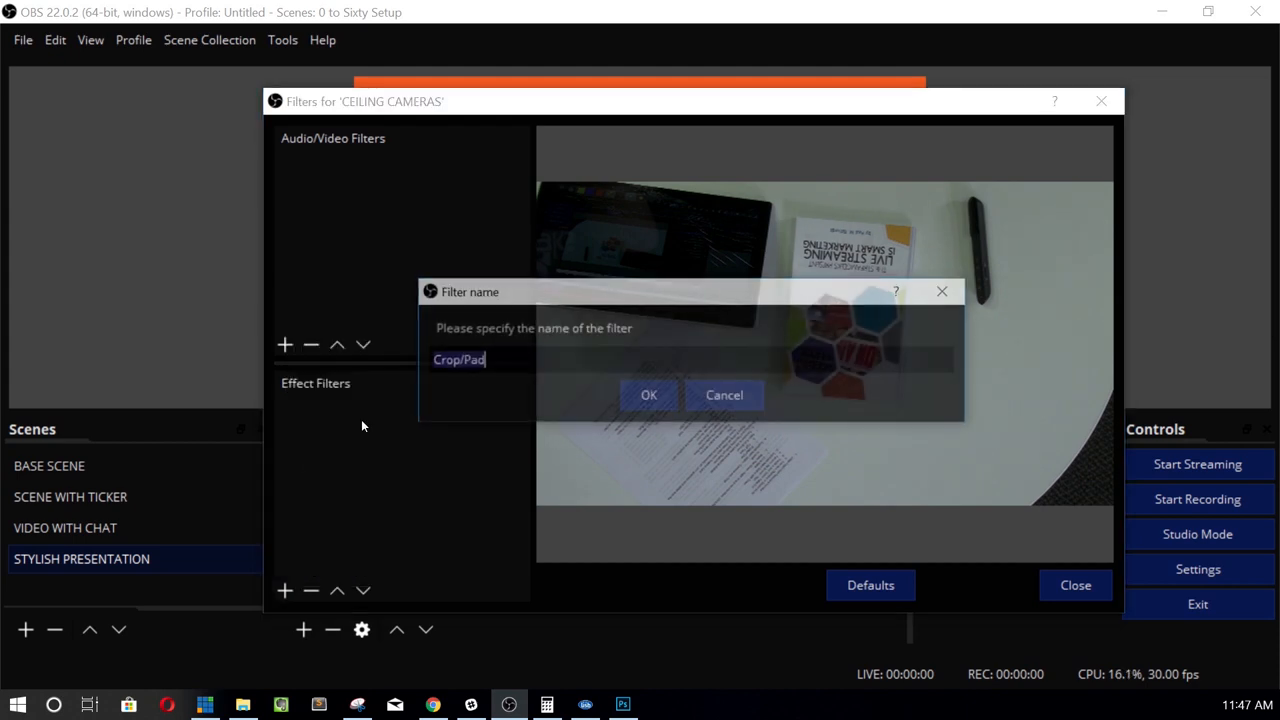
click(648, 394)
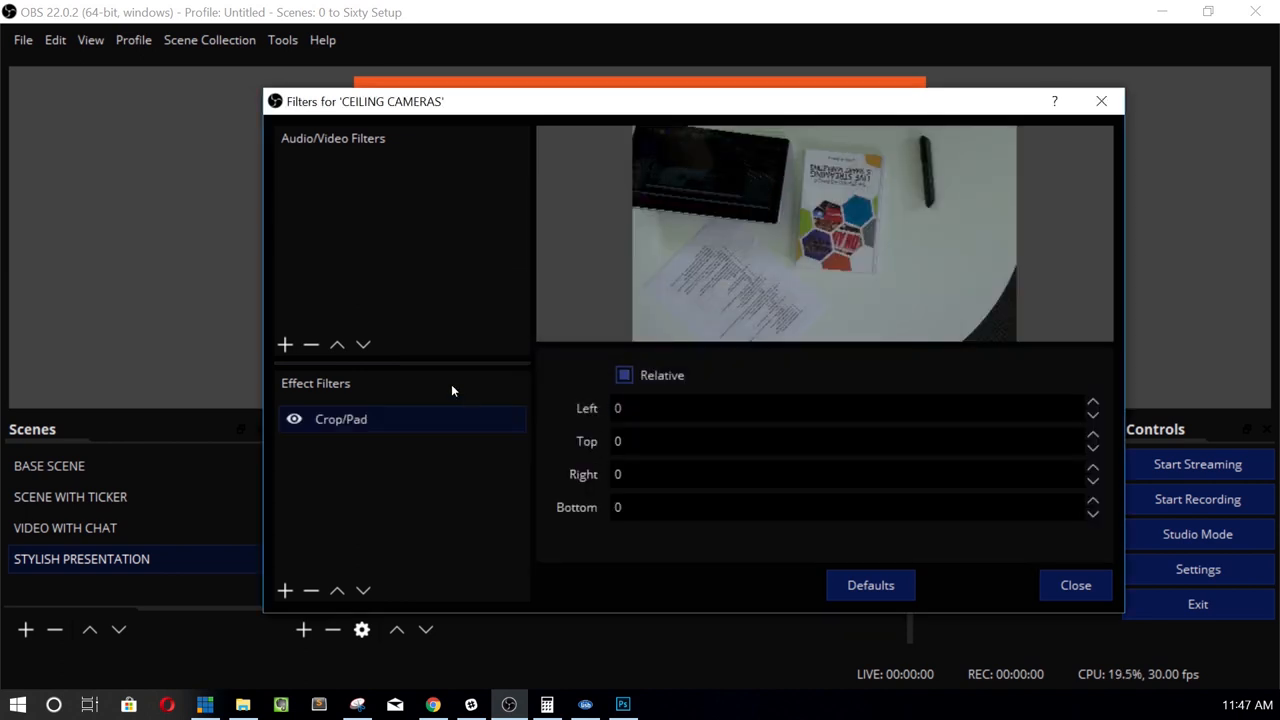
click(284, 590)
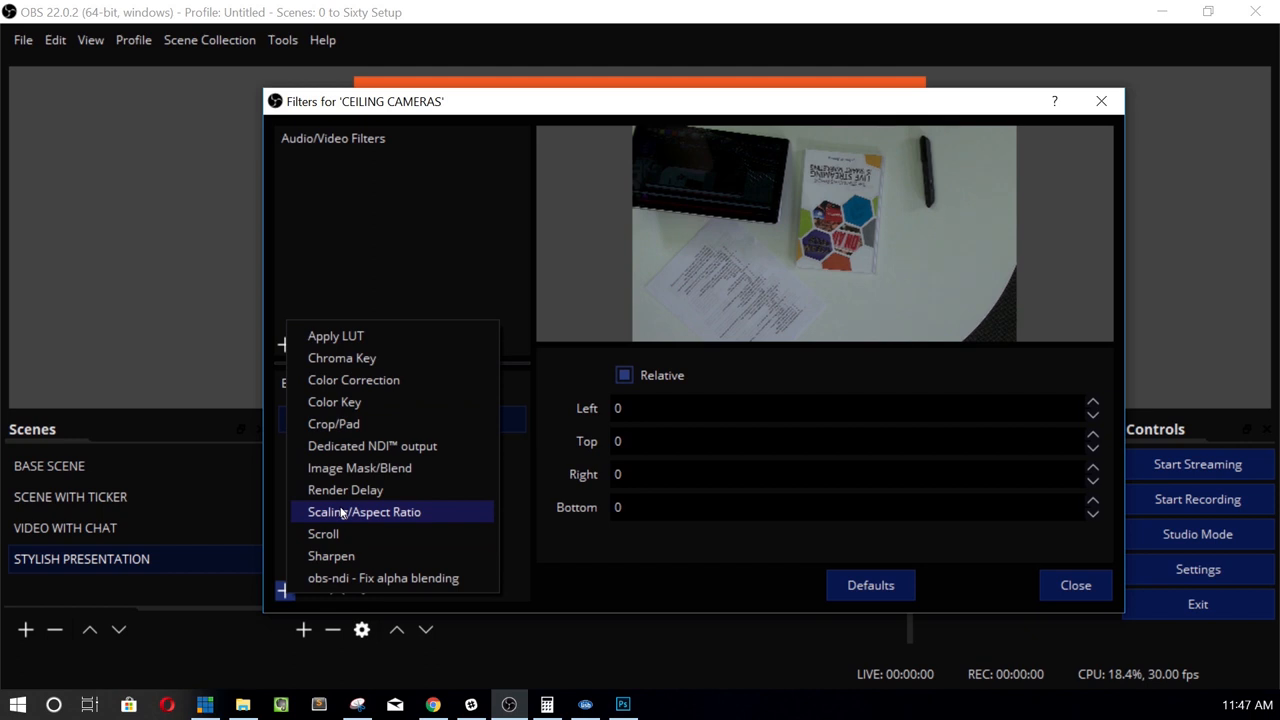
click(364, 511)
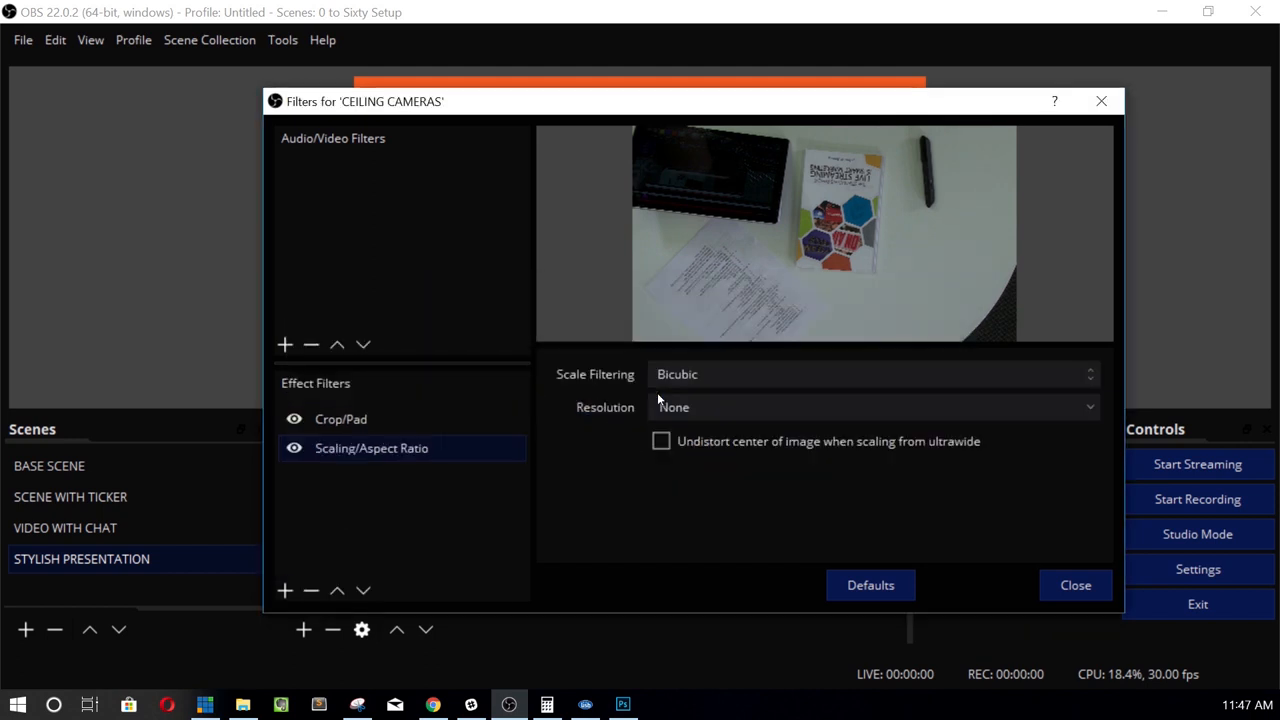
mouse_move(1067, 440)
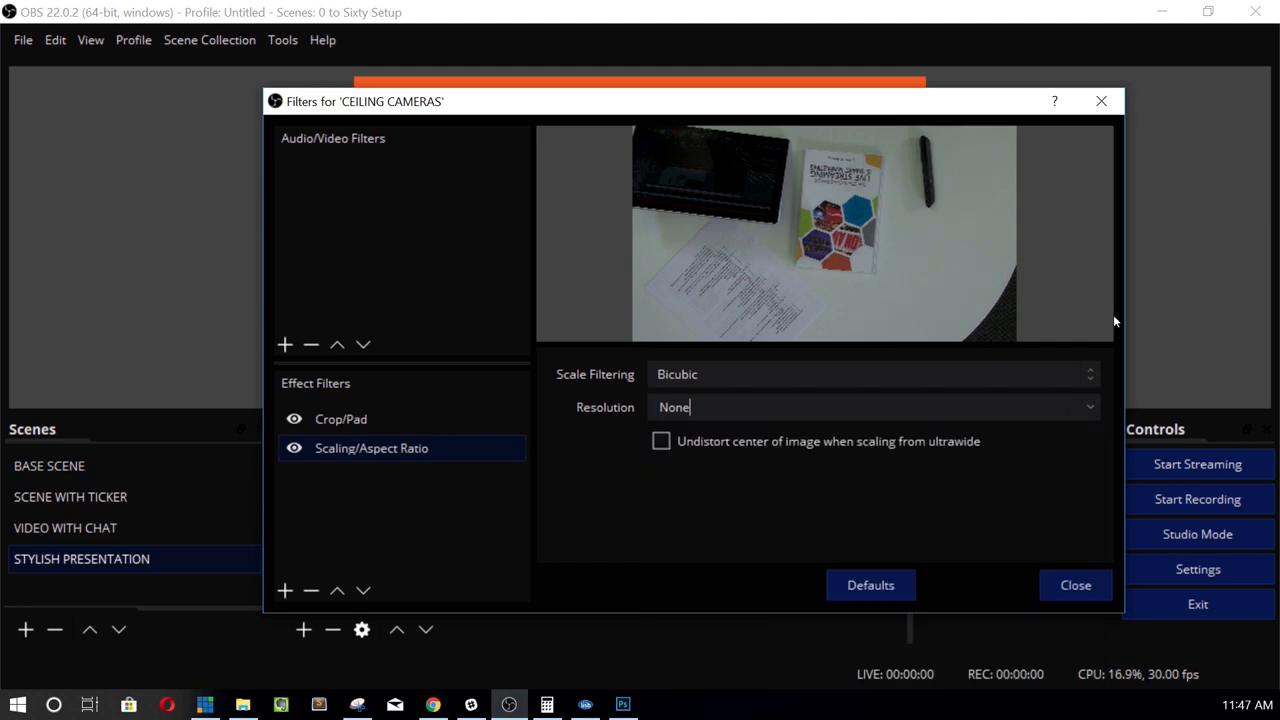
click(1075, 585)
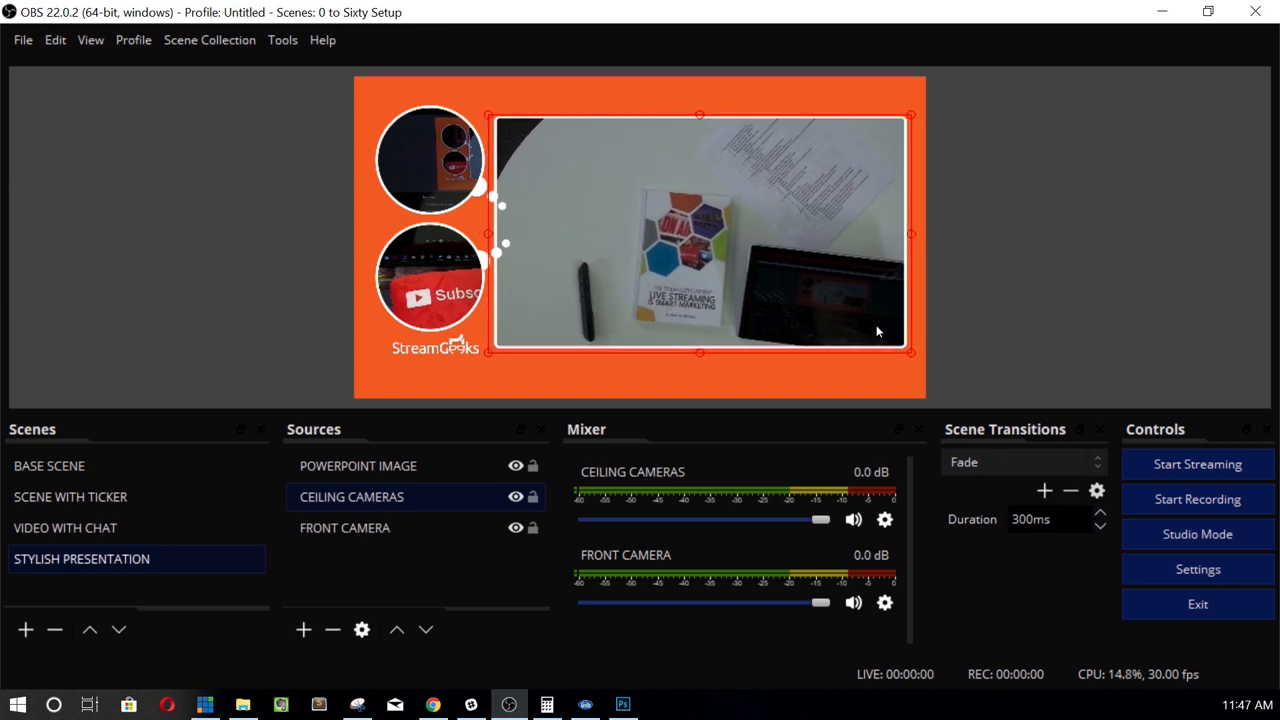
mouse_move(601, 127)
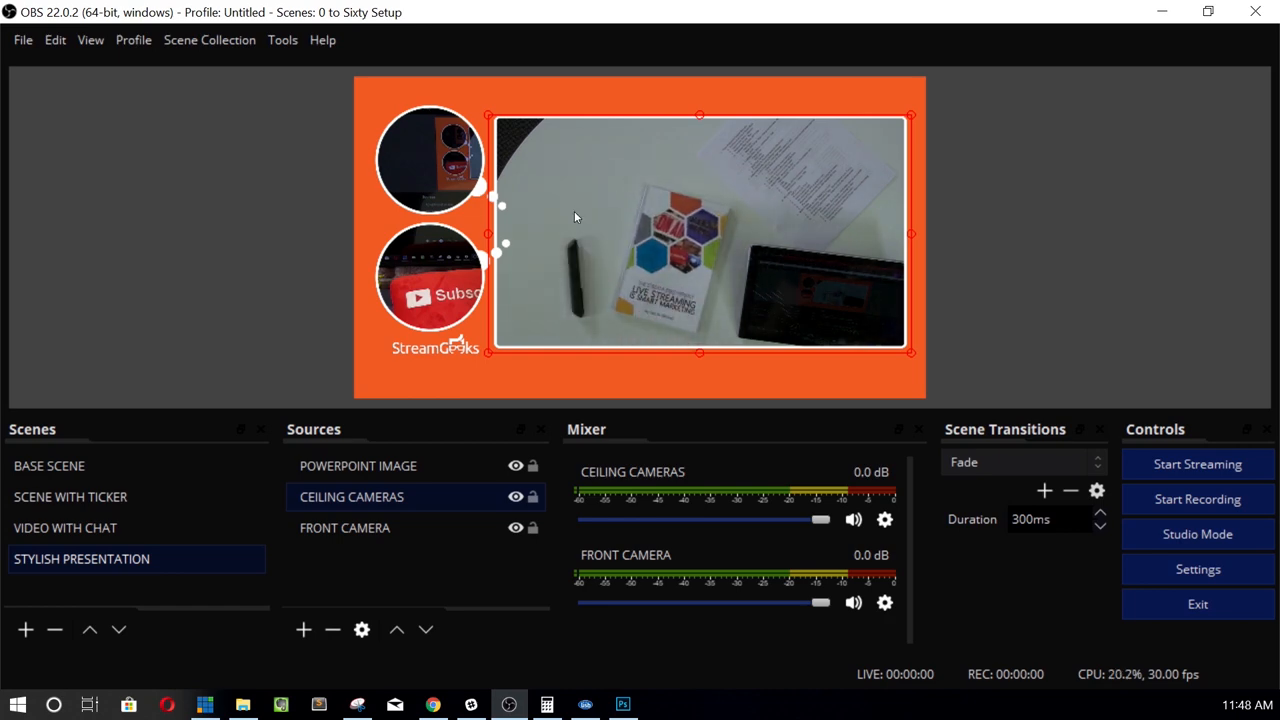
Resize FRONT CAMERA to sit inside the layout's upper circle.
click(344, 527)
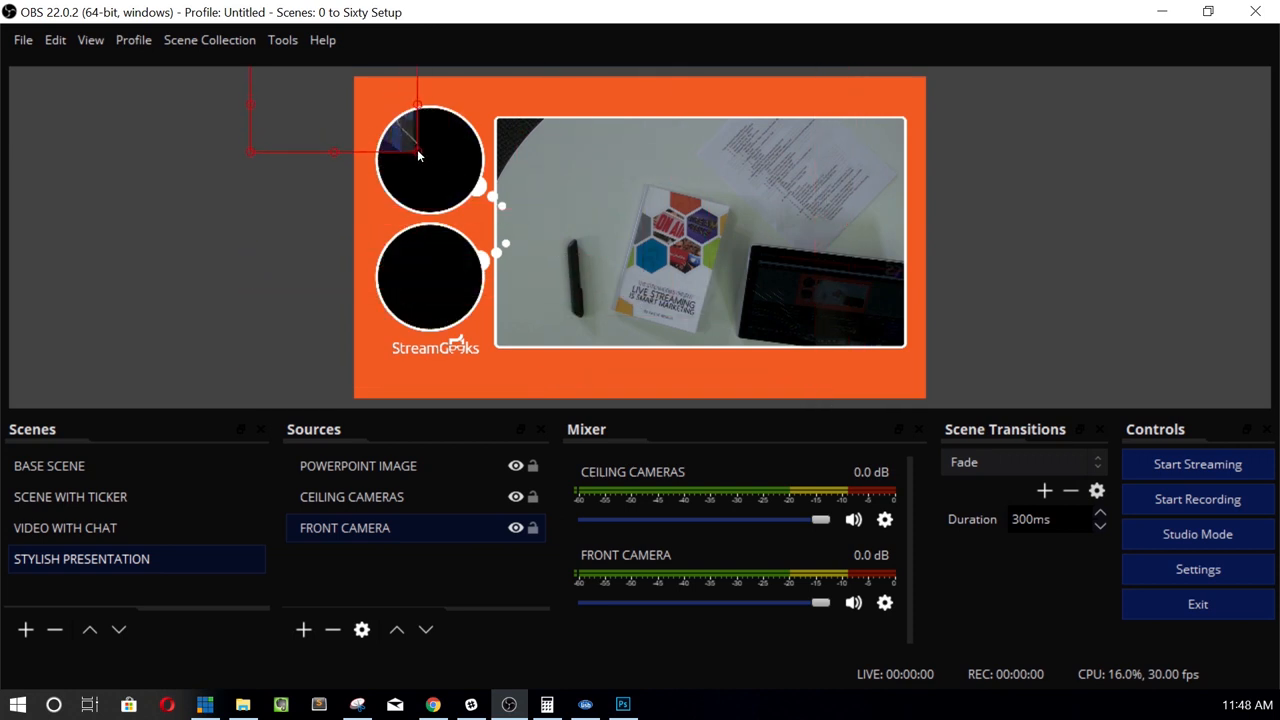
click(430, 160)
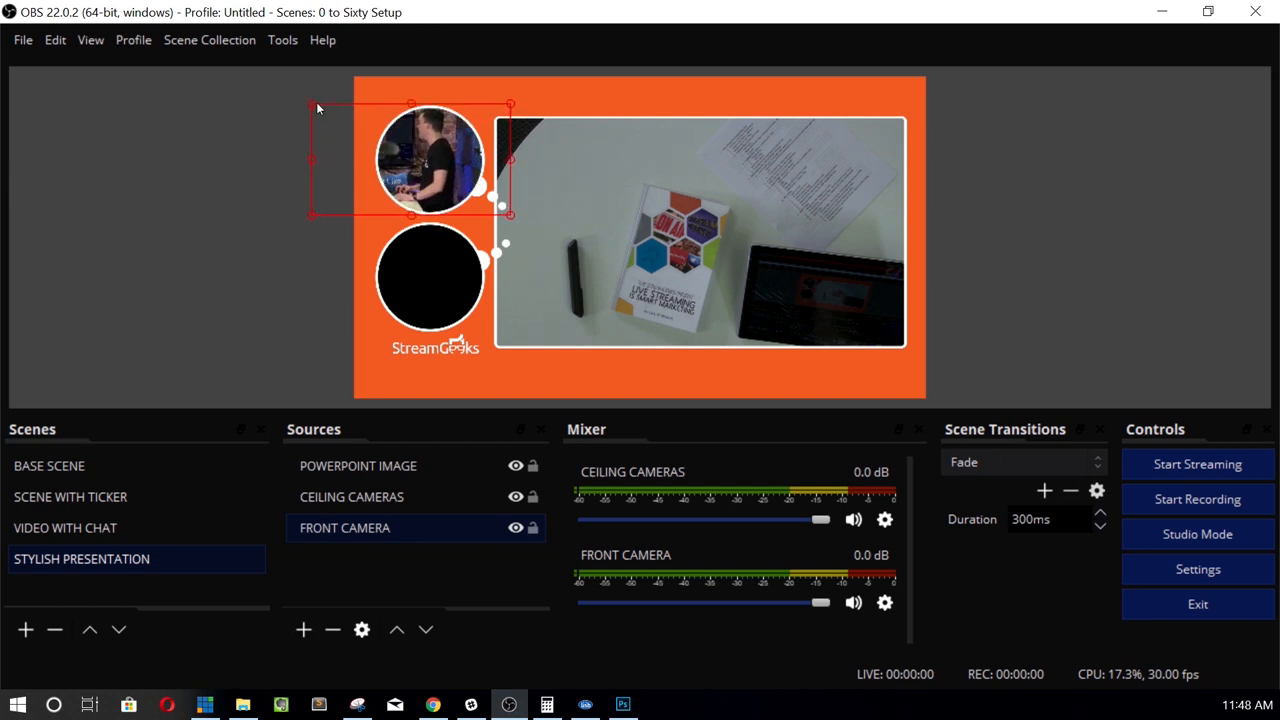
mouse_move(435, 313)
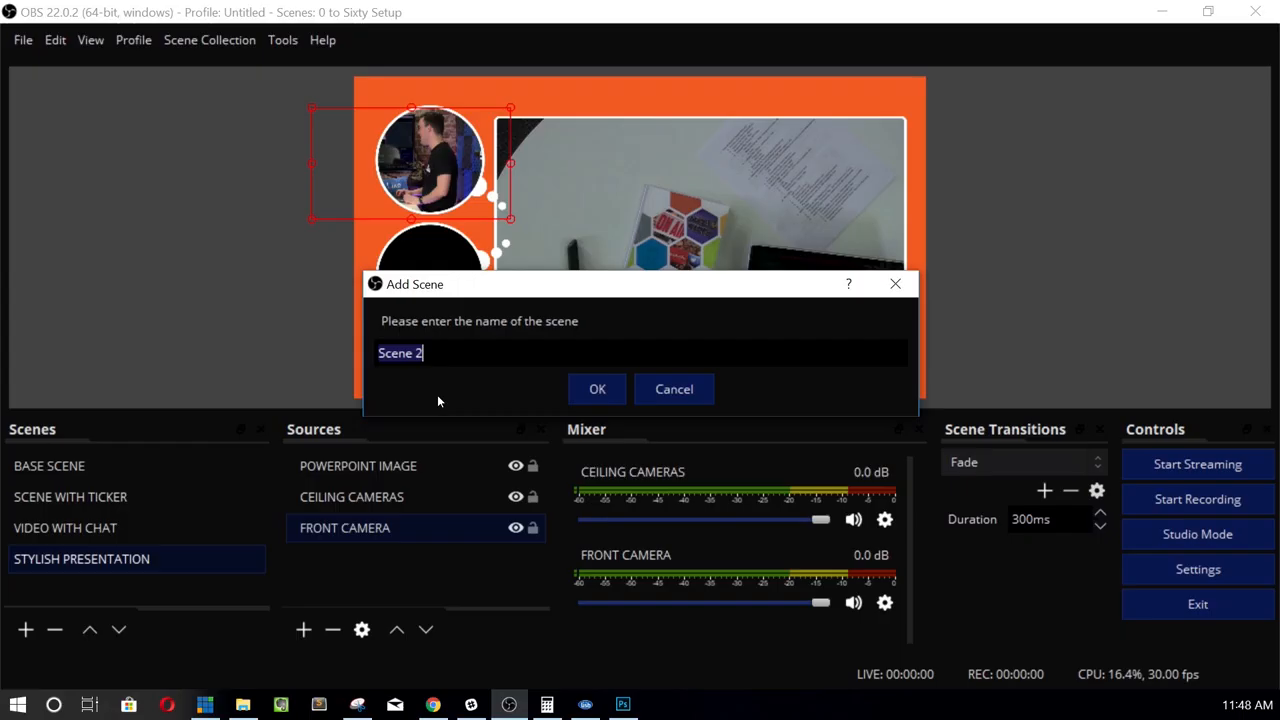
Delete the empty SPLIT SCREEN scene.
text(SPLIT SCREEN)
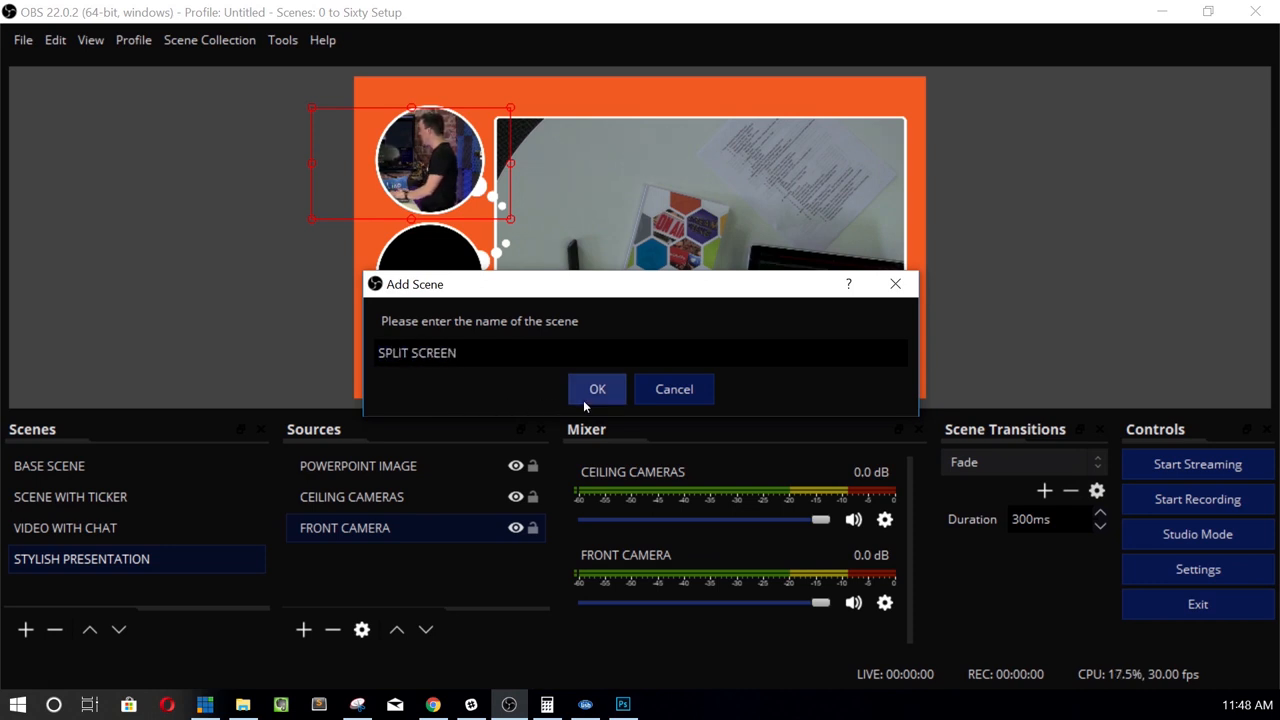
click(597, 389)
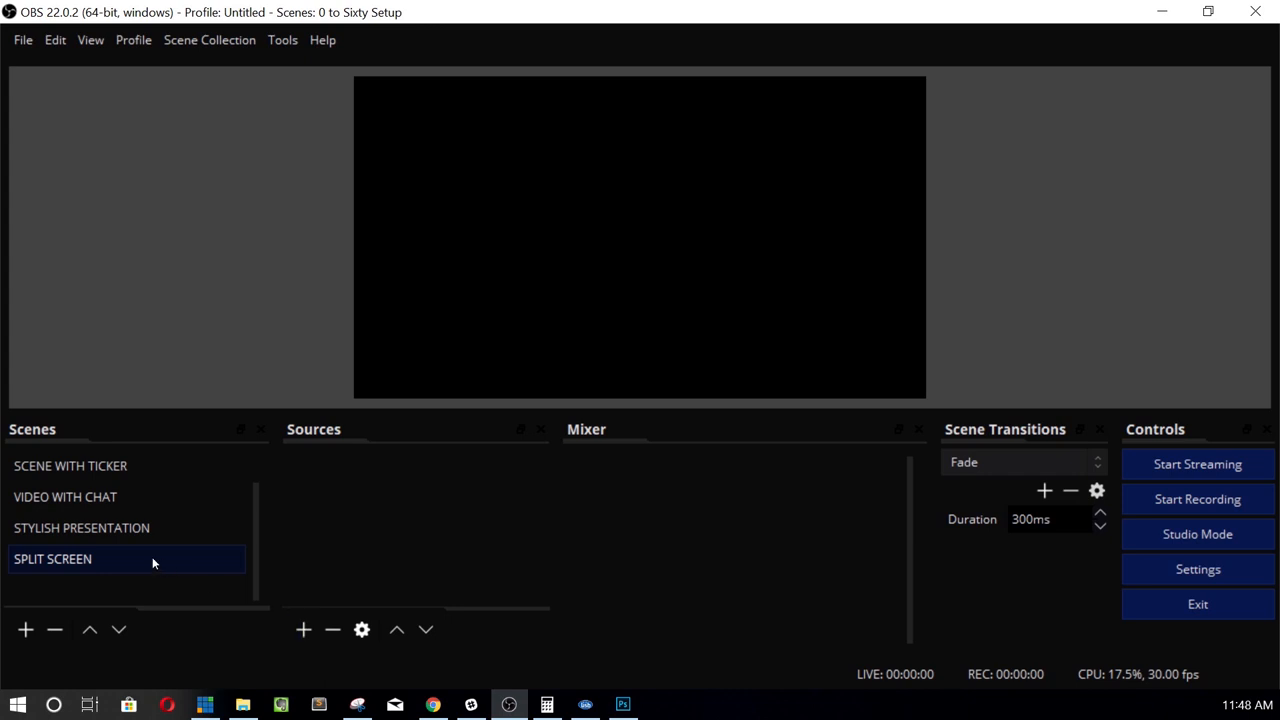
click(54, 629)
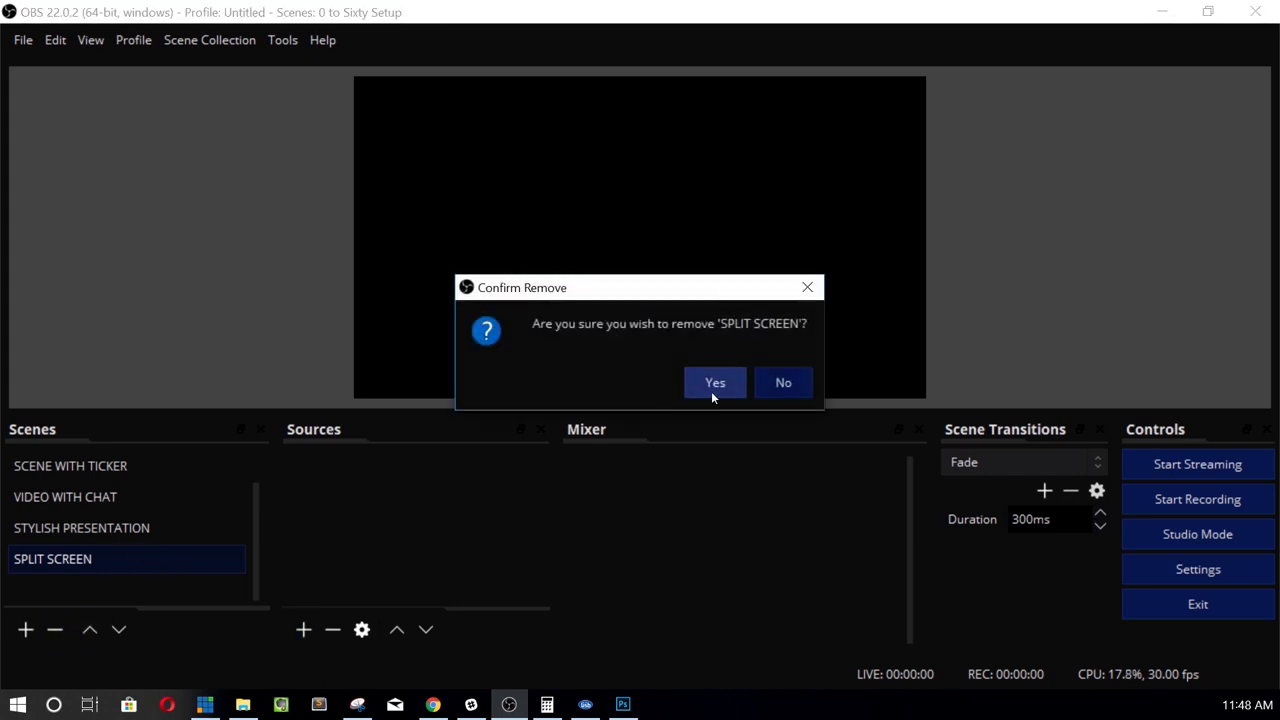
click(714, 382)
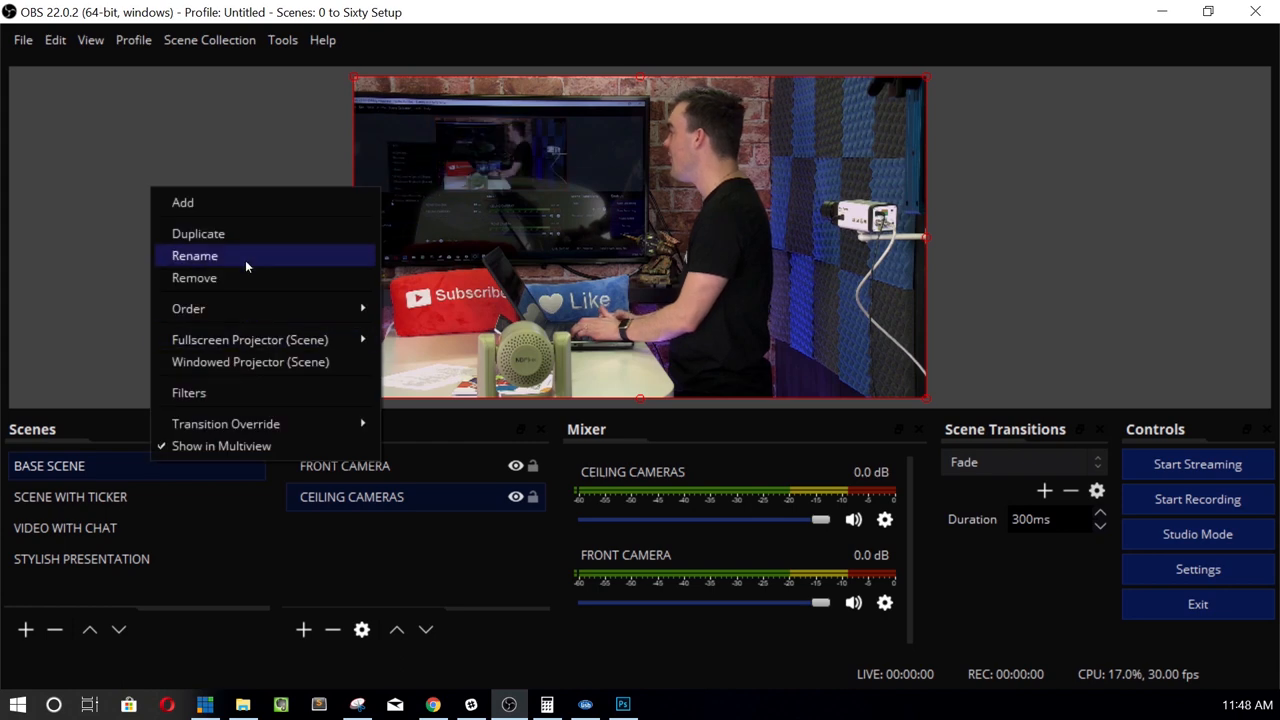
Duplicate BASE SCENE as SPLIT SCREEN and delete its CEILING CAMERAS source.
click(182, 202)
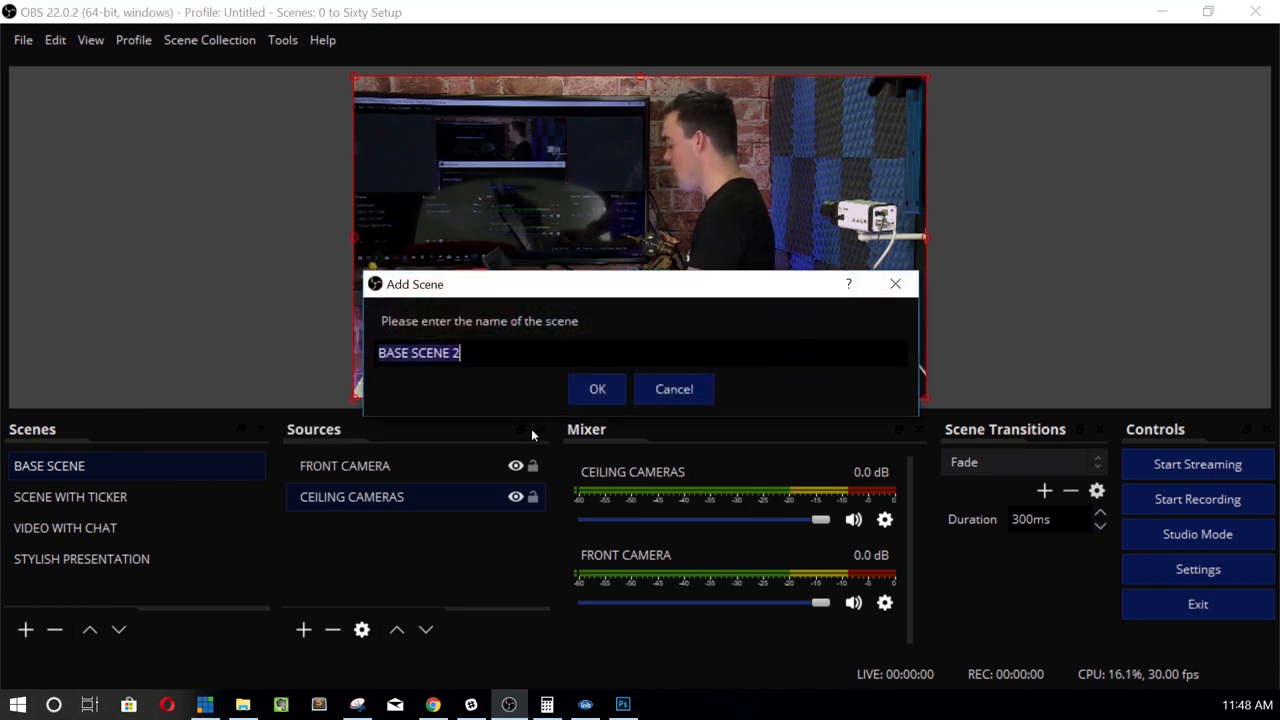
text(SPLIT CAM)
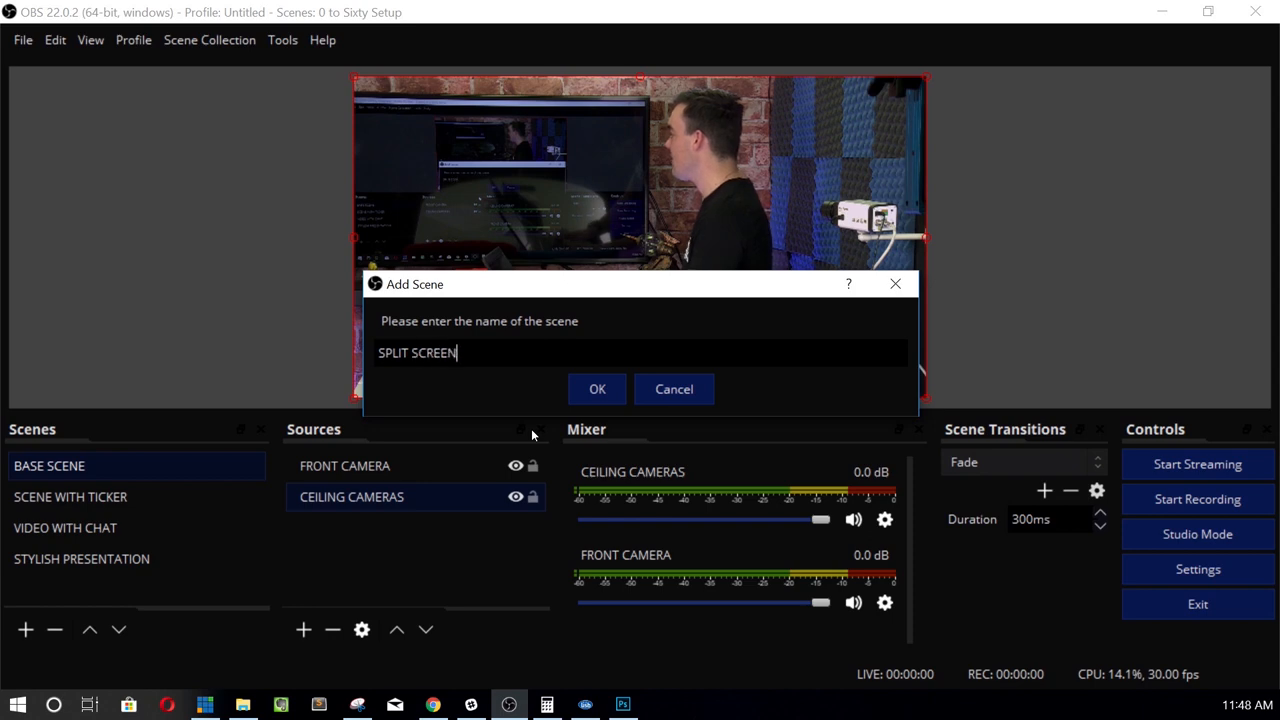
click(597, 388)
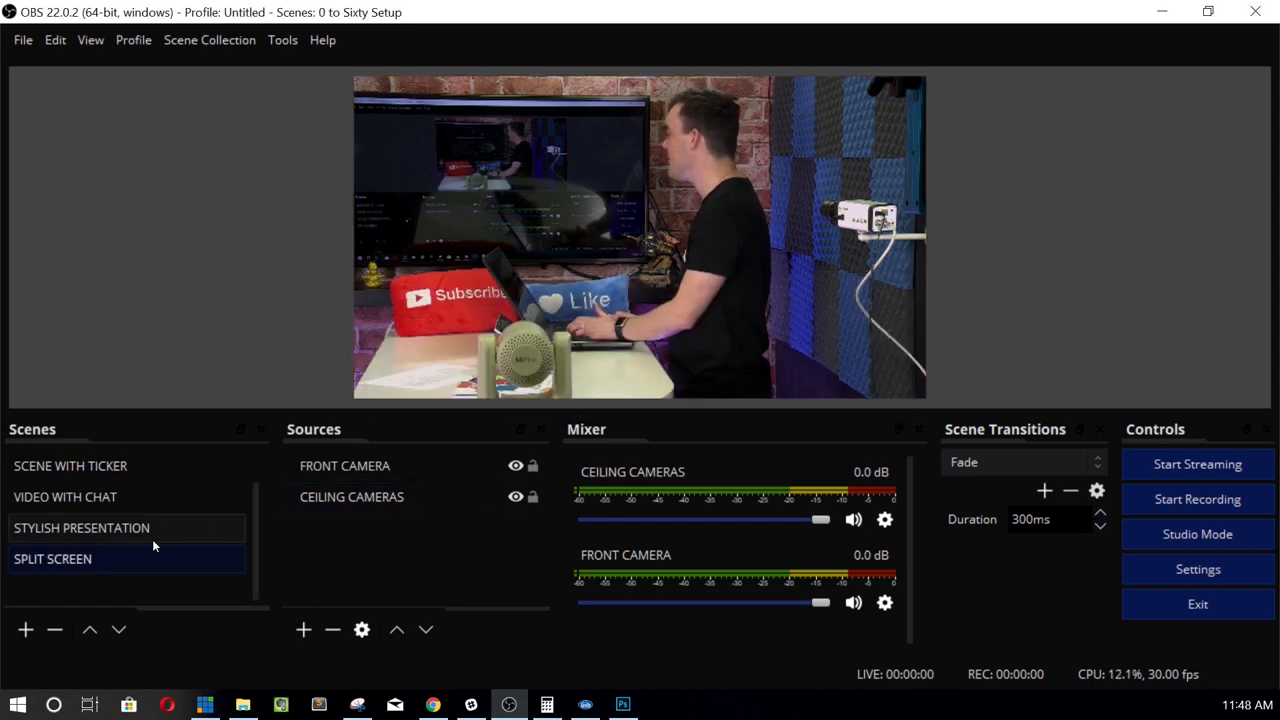
click(351, 497)
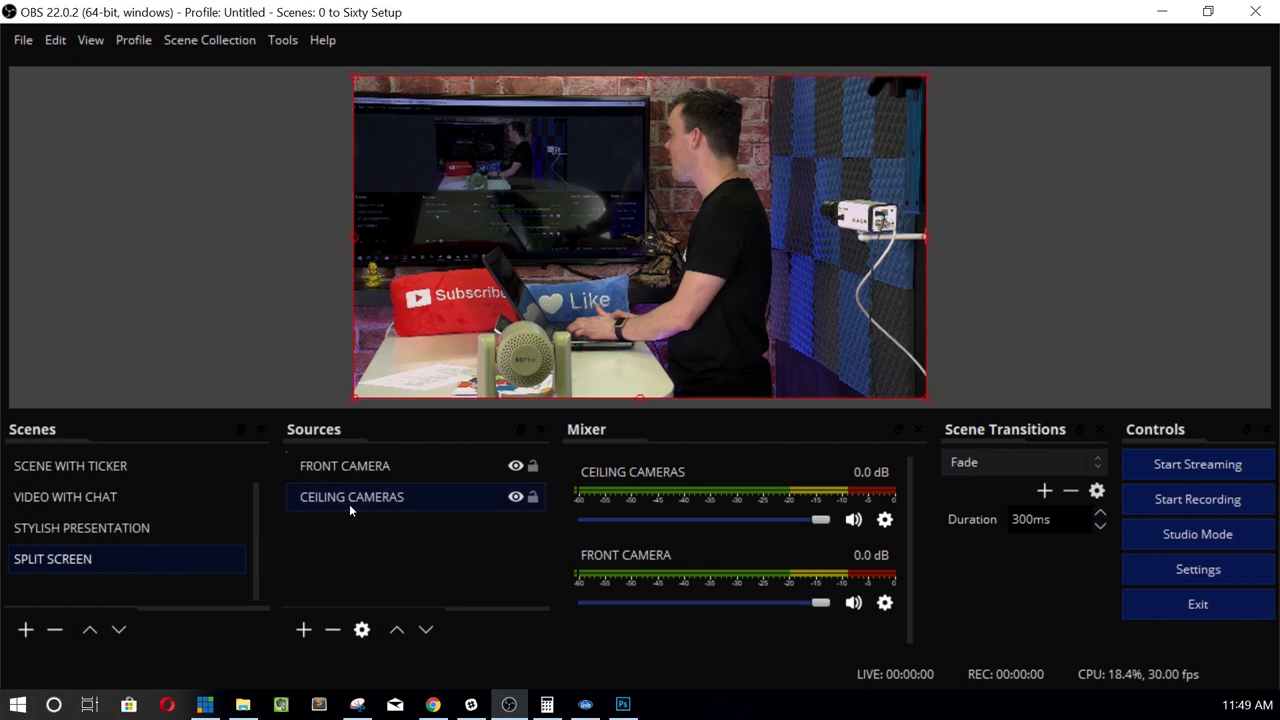
click(332, 629)
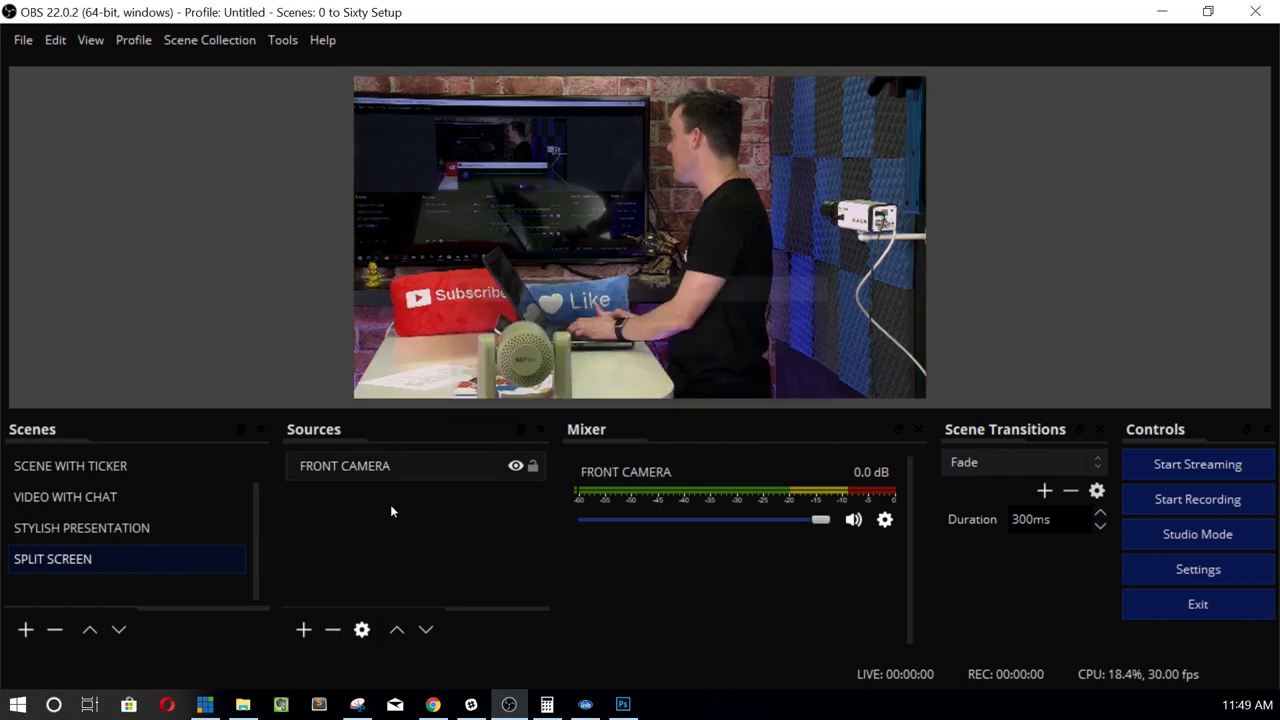
click(303, 629)
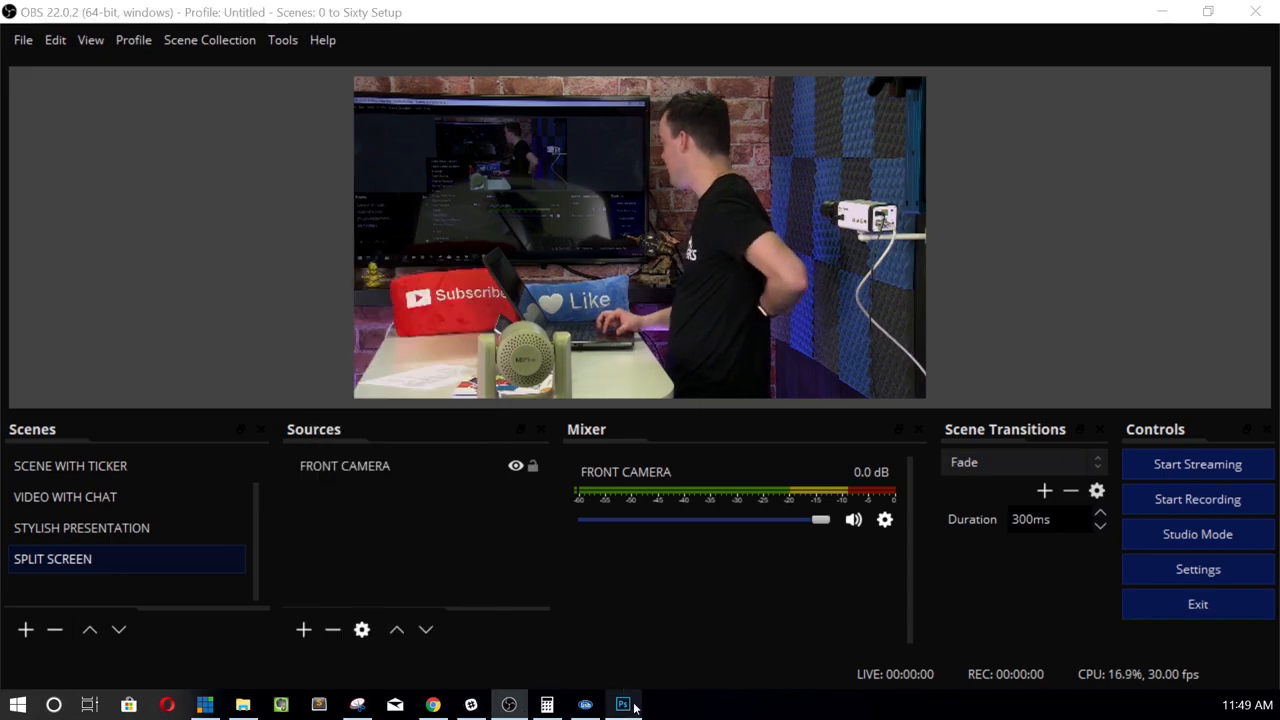
click(622, 705)
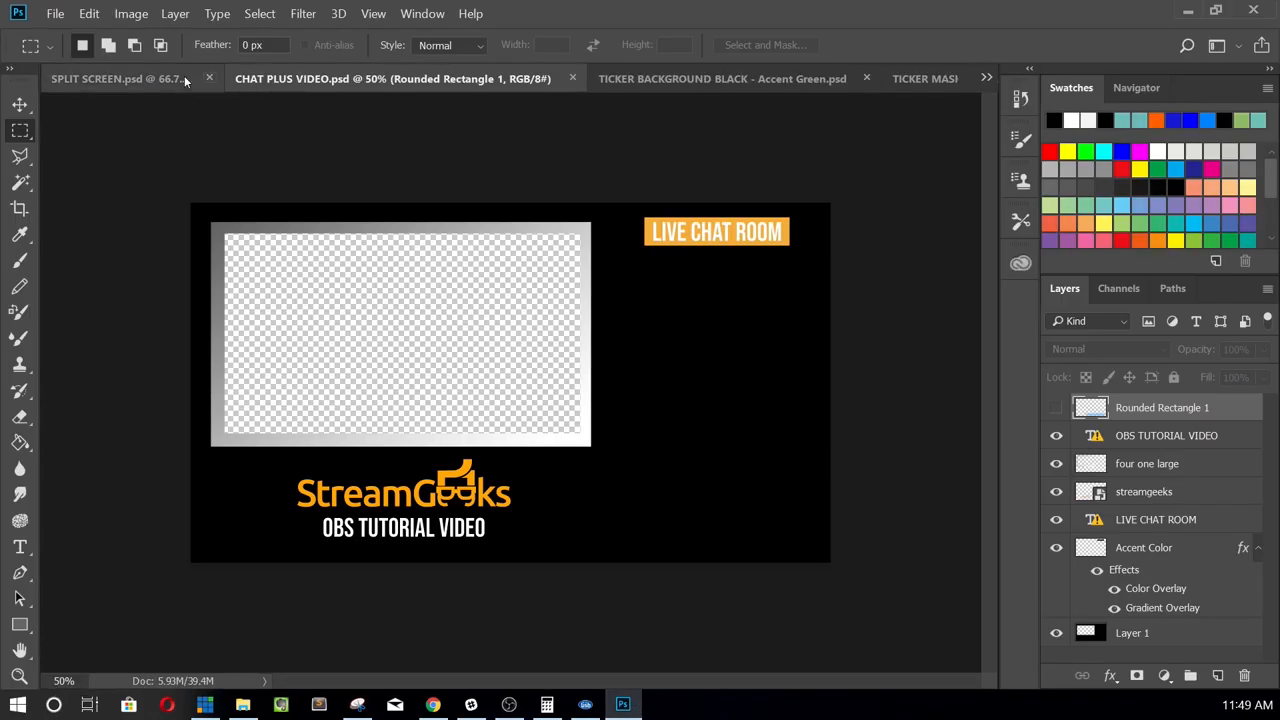
click(115, 78)
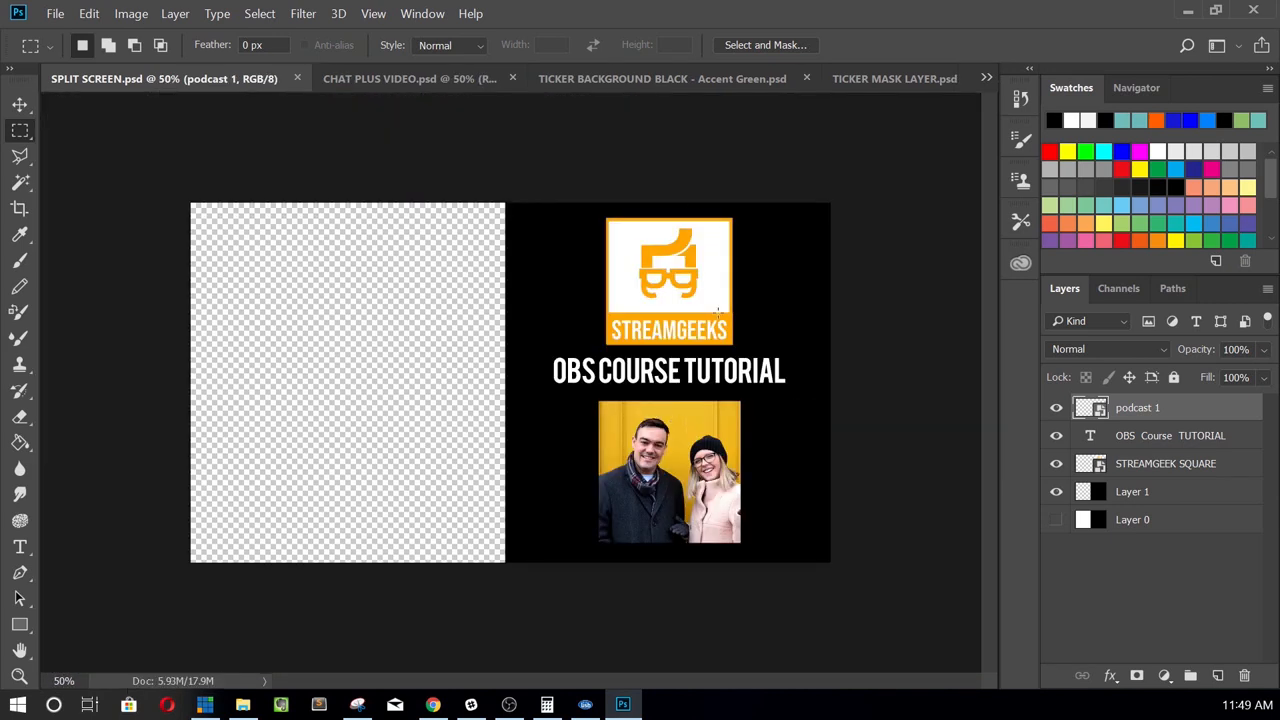
click(509, 704)
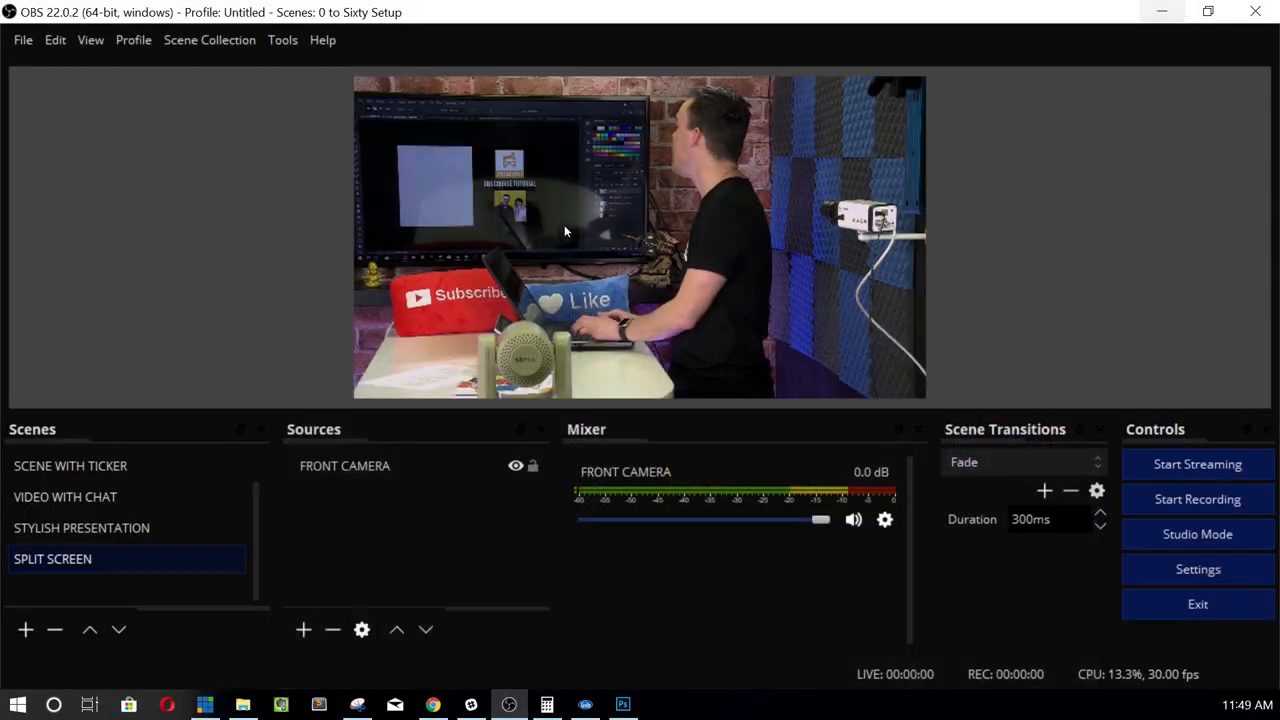
Add an image source named SPLIT SCREEN IMAGE, working around the name-in-use warning.
click(303, 629)
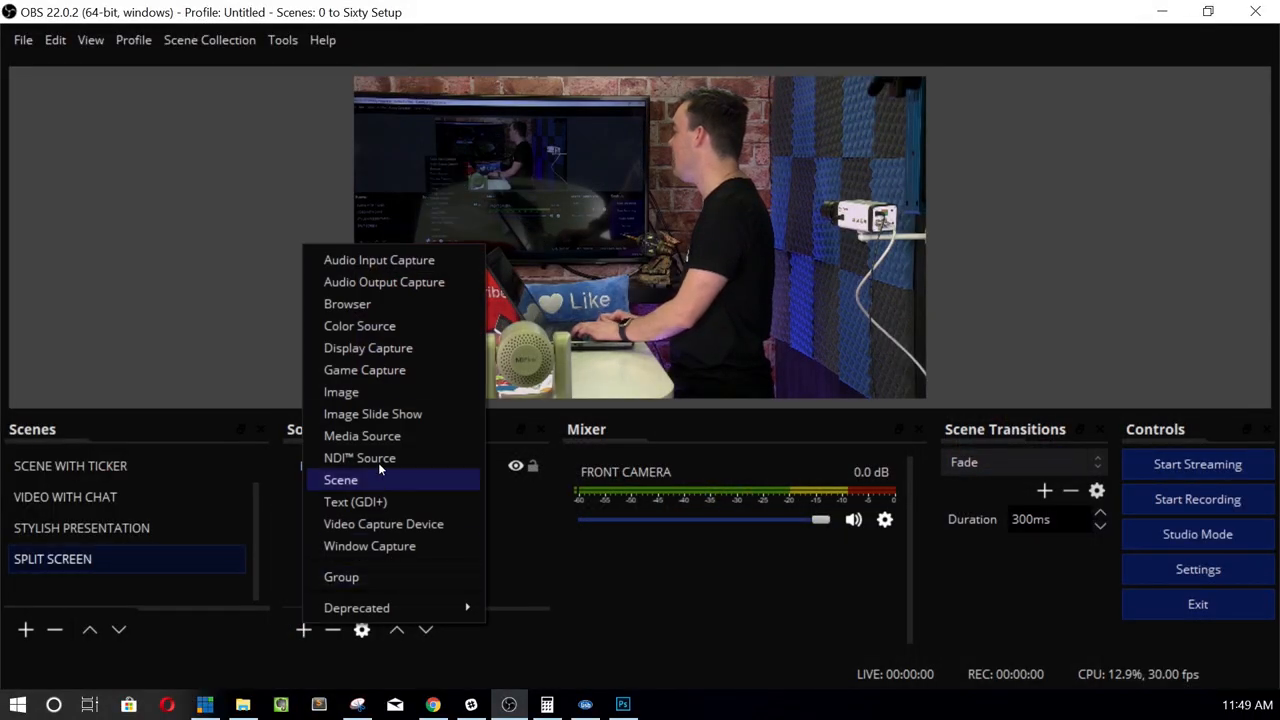
click(341, 391)
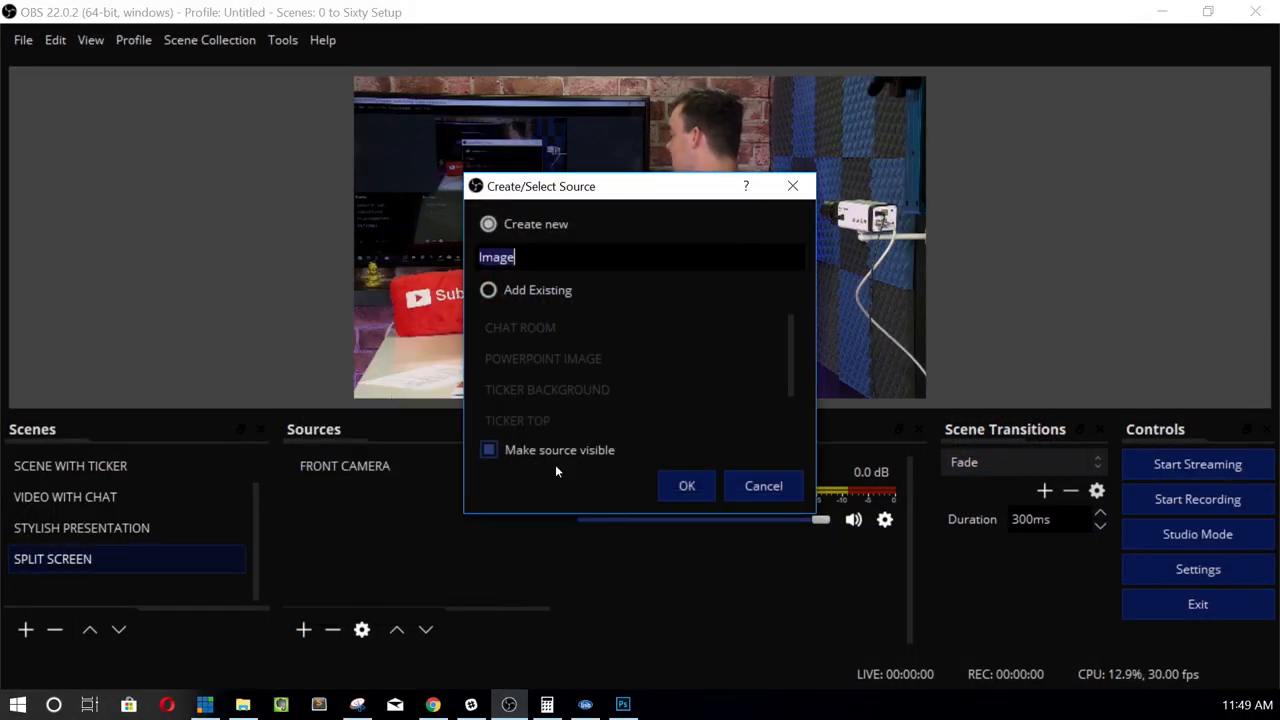
text(SPLIT SCREEN)
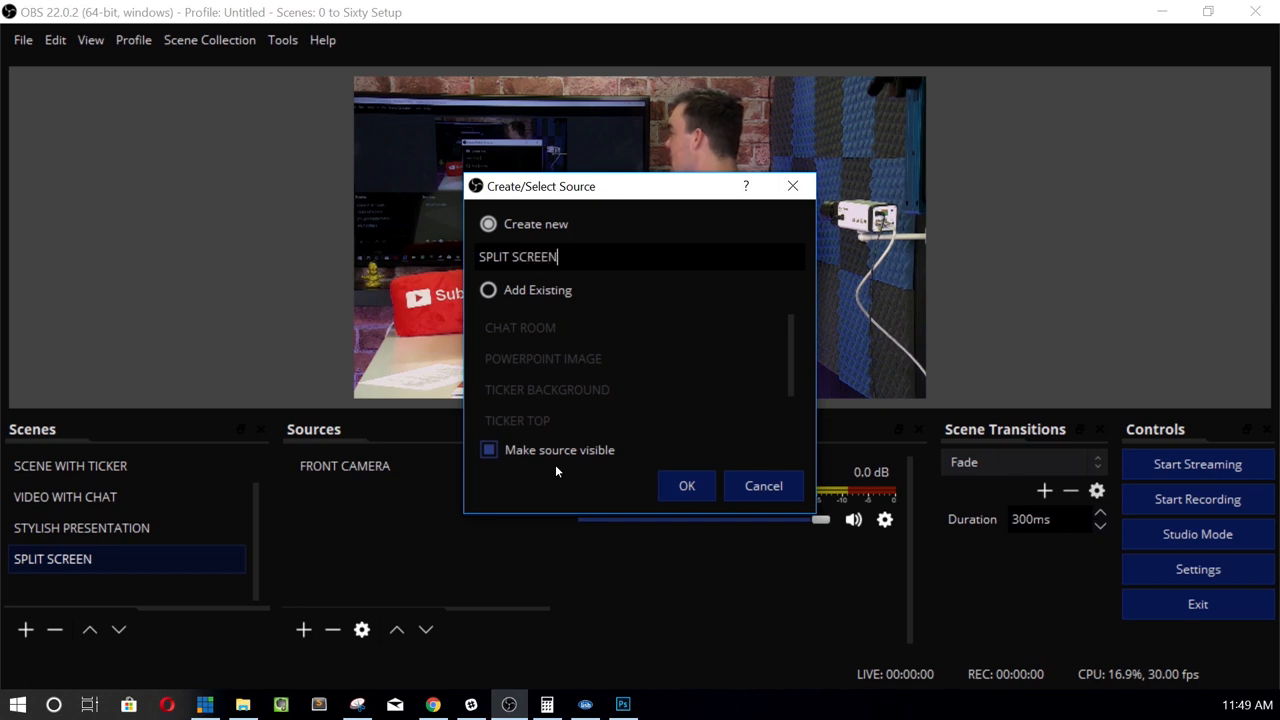
click(686, 485)
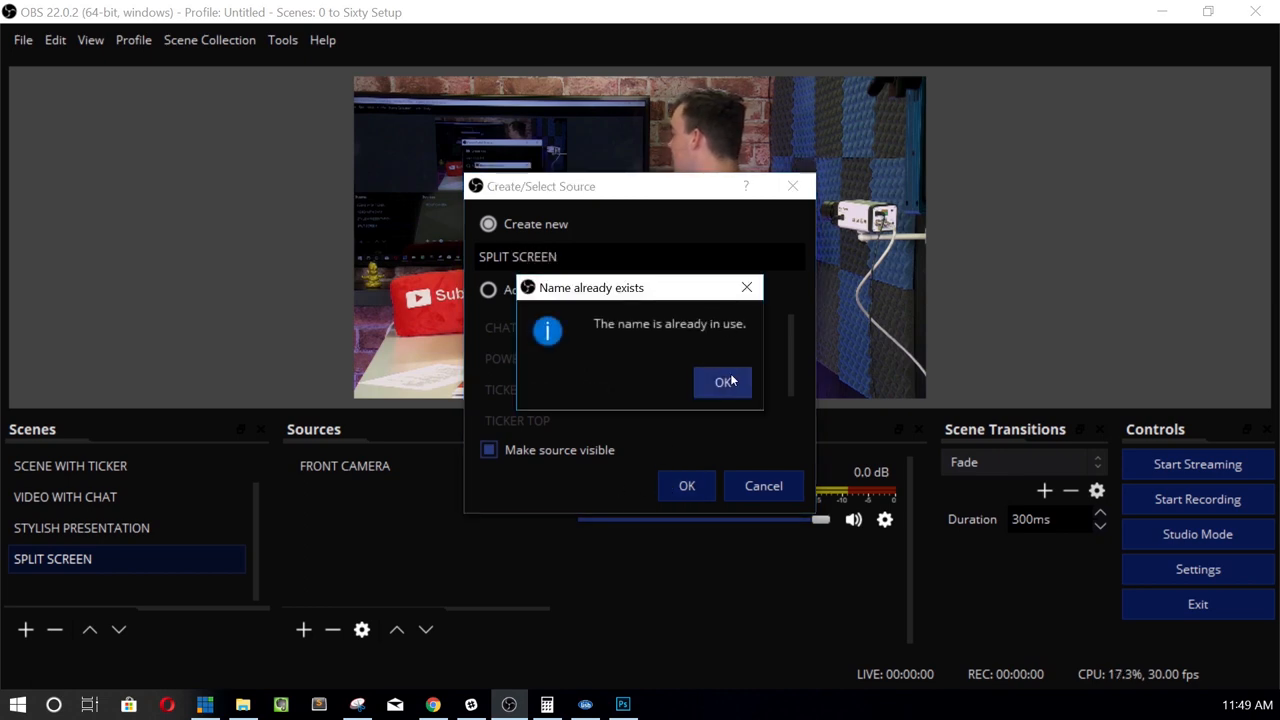
click(722, 382)
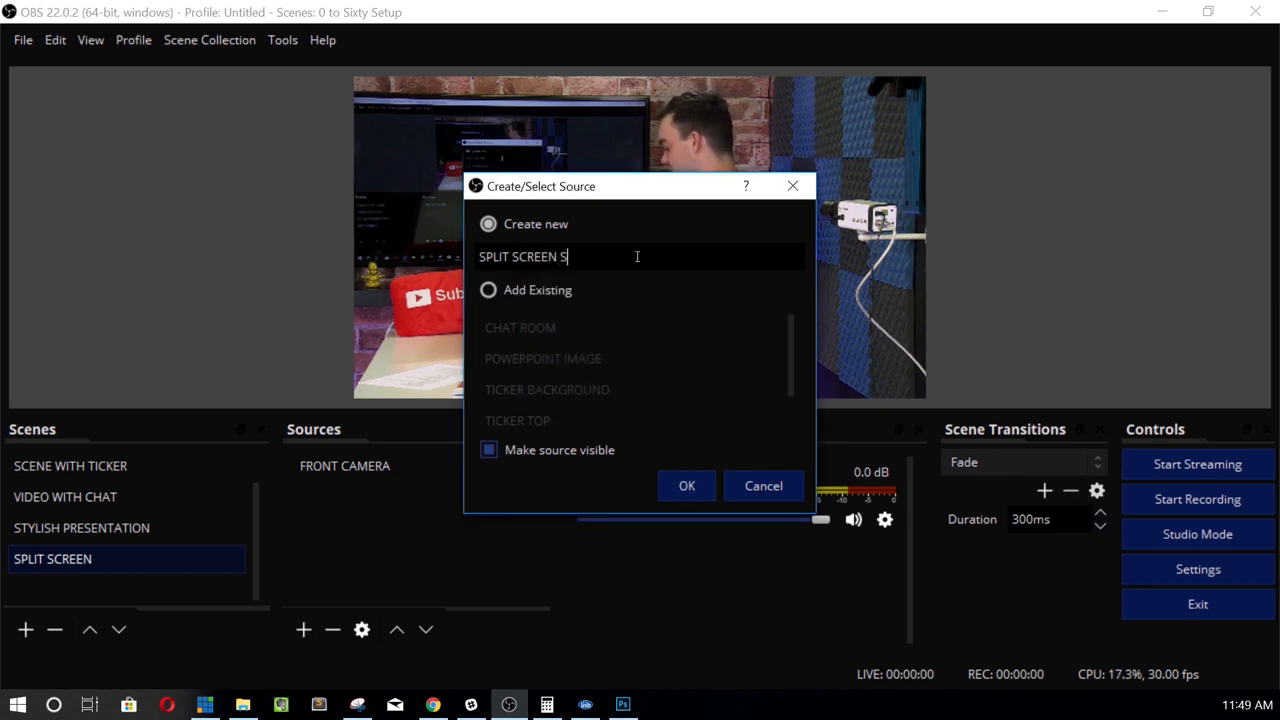
click(686, 485)
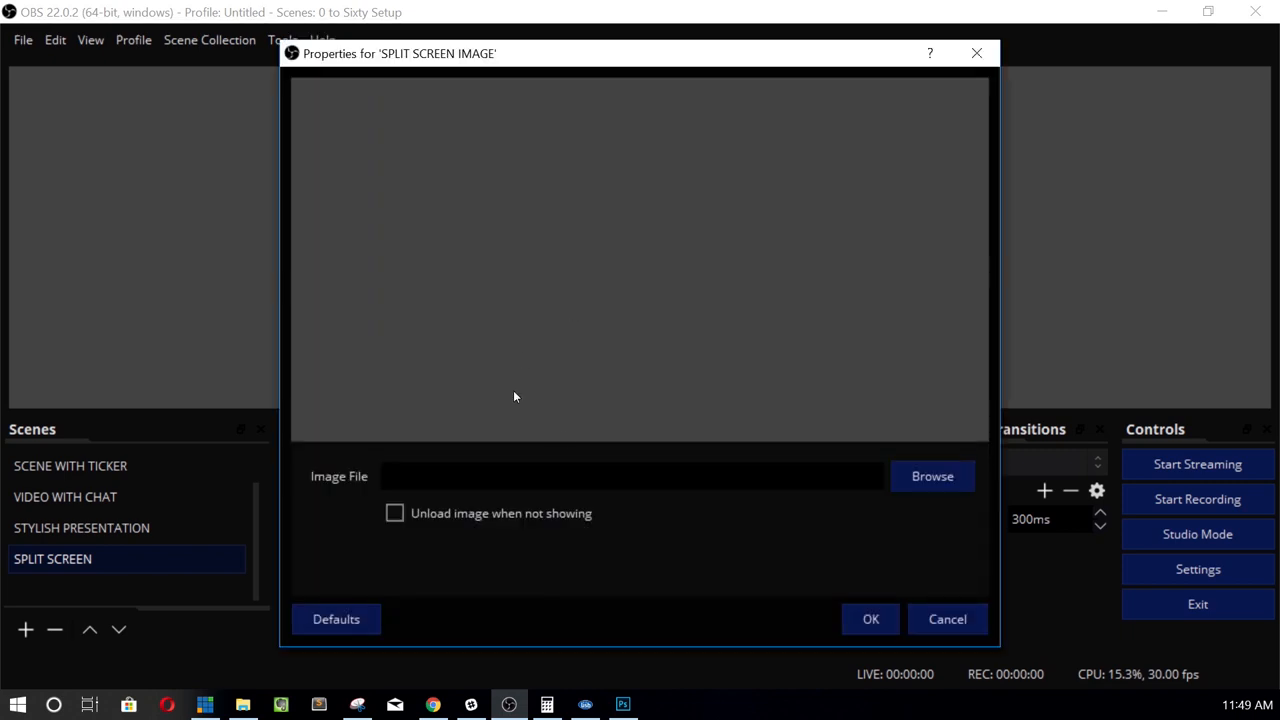
Set the image source to SPLIT SCREEN.png from the OBS COURSE FILES folder.
click(931, 475)
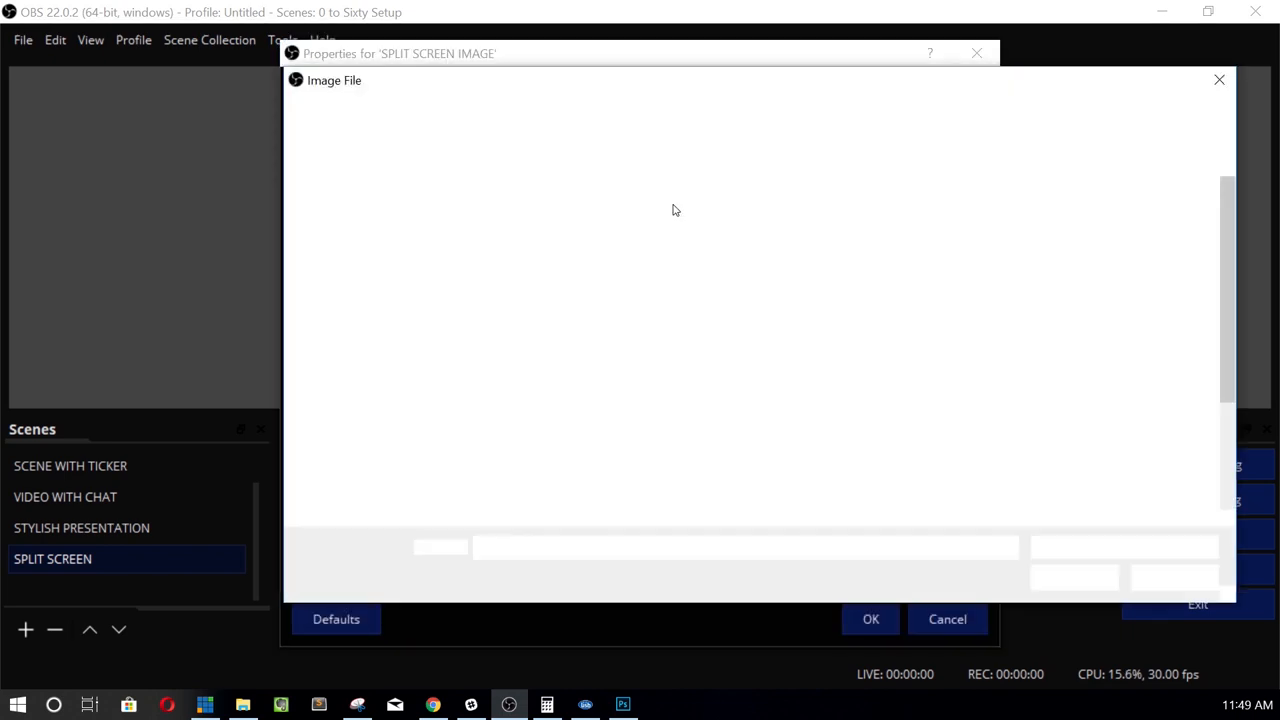
text(powerpoint)
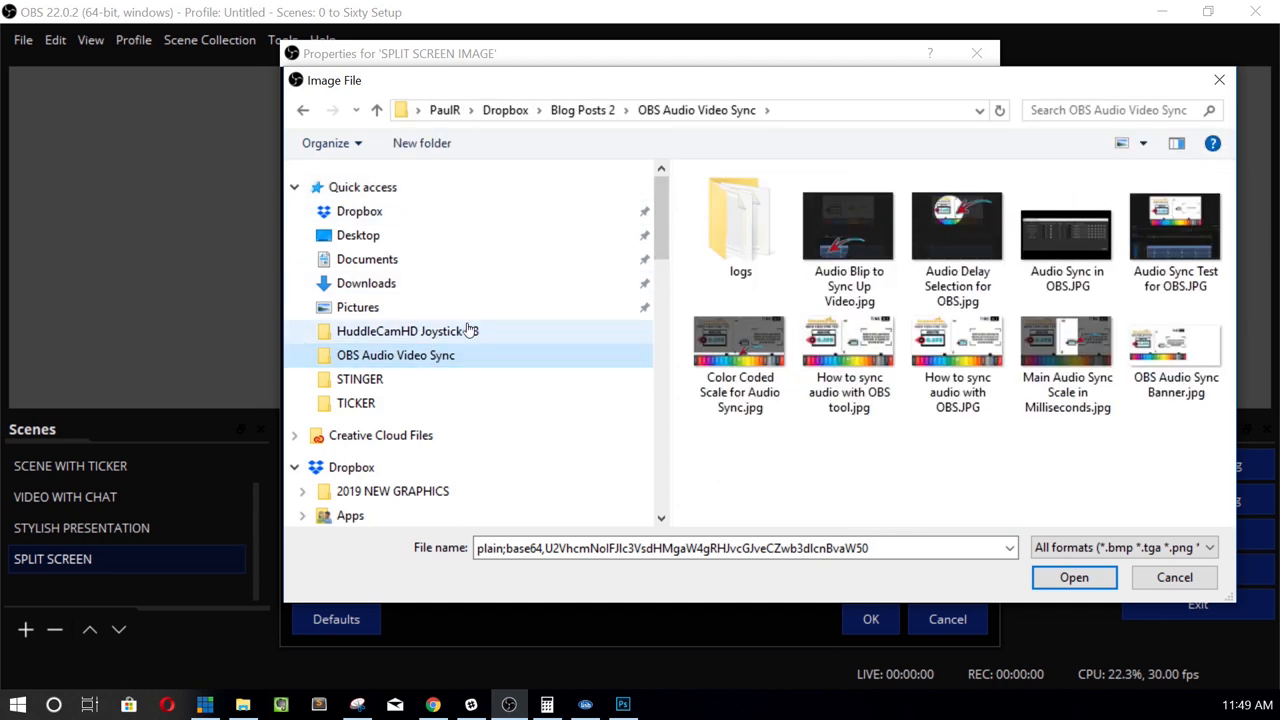
double_click(356, 402)
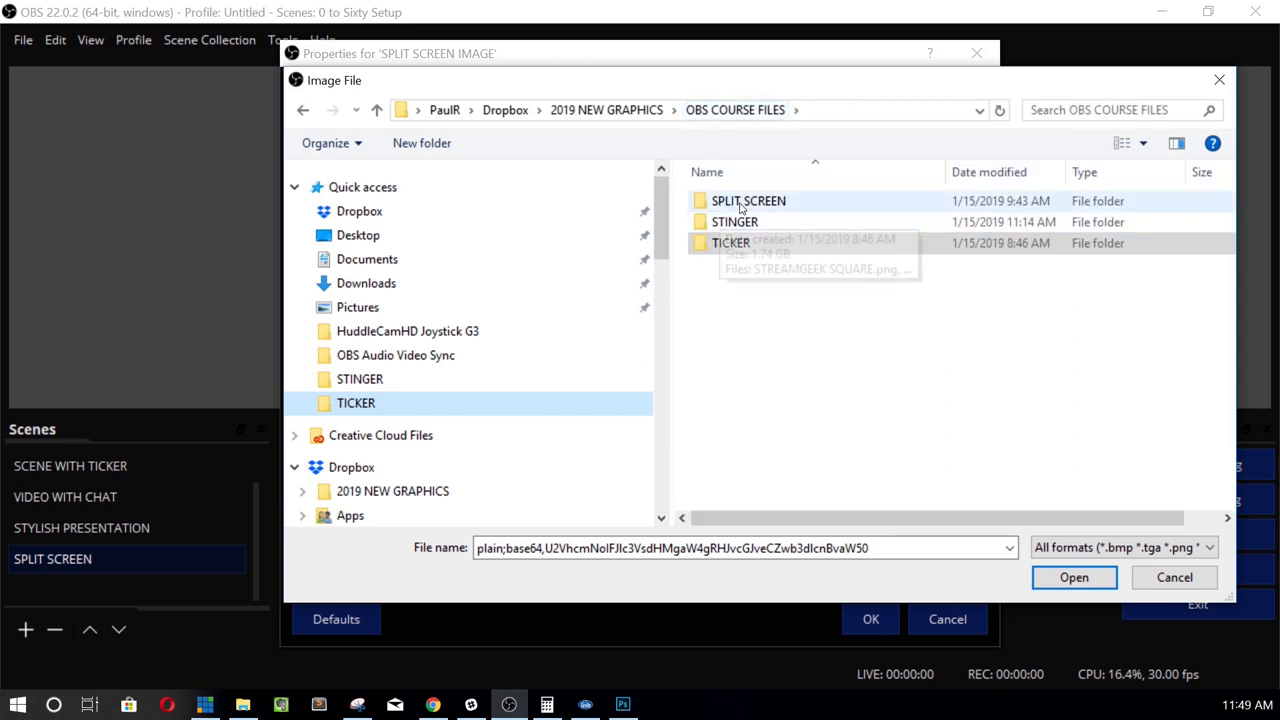
click(1074, 577)
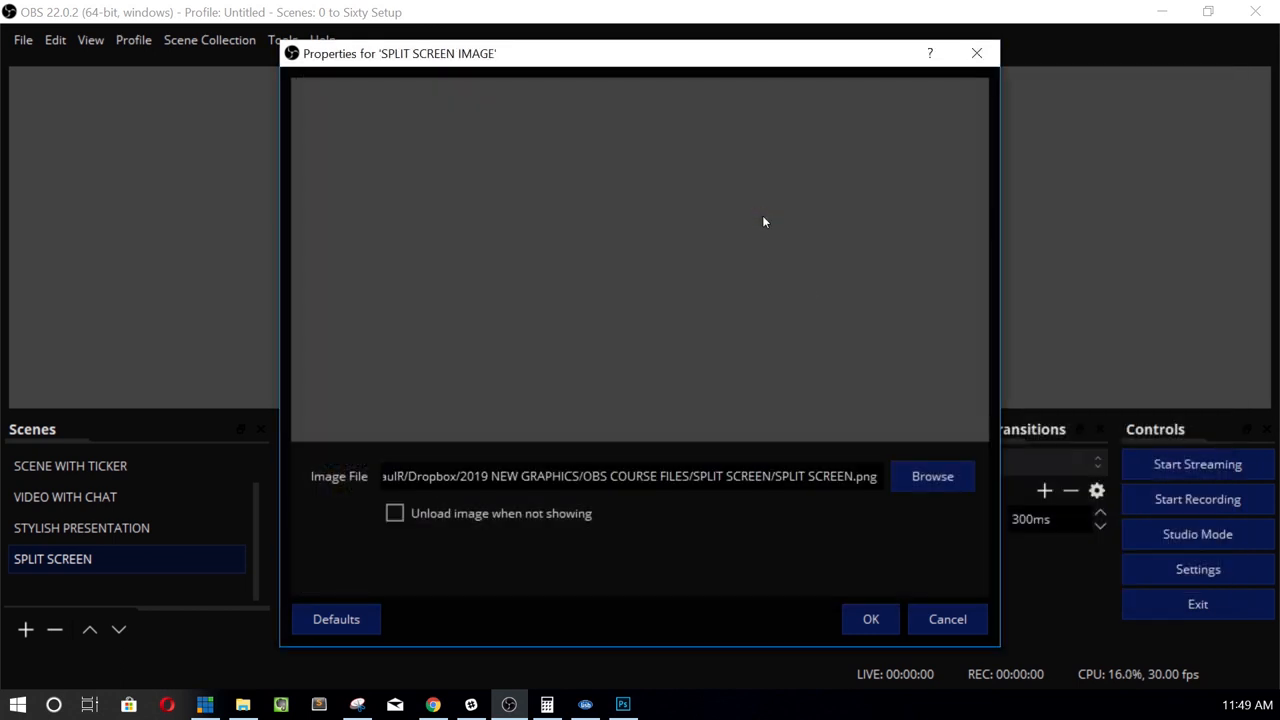
click(870, 618)
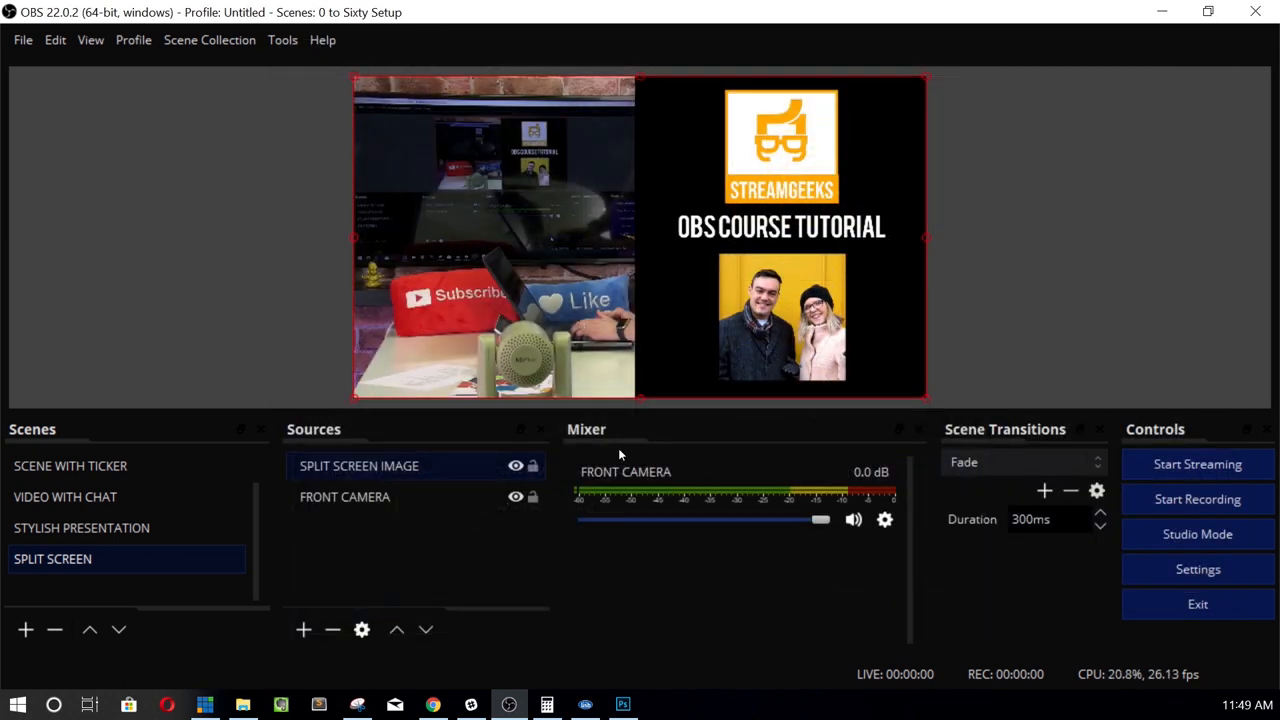
Shift FRONT CAMERA left, then preview ticker, chat, split screen and stylish presentation scenes.
click(345, 497)
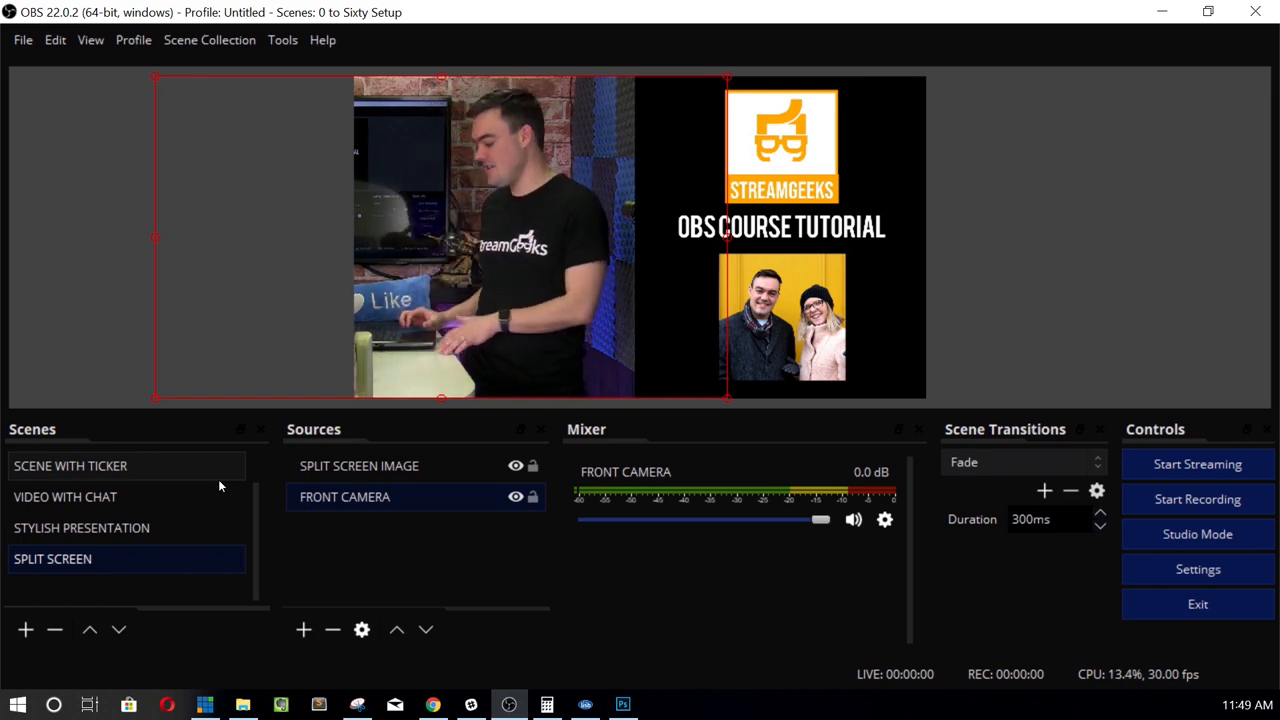
click(70, 465)
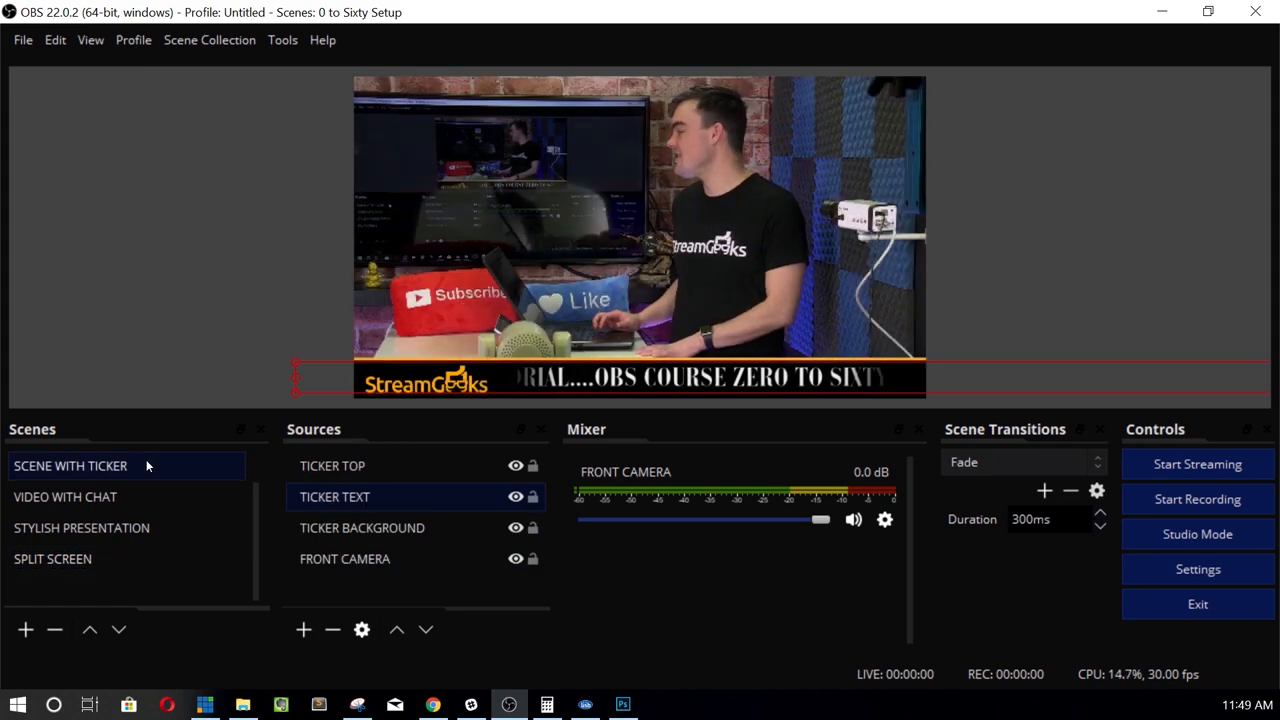
click(65, 496)
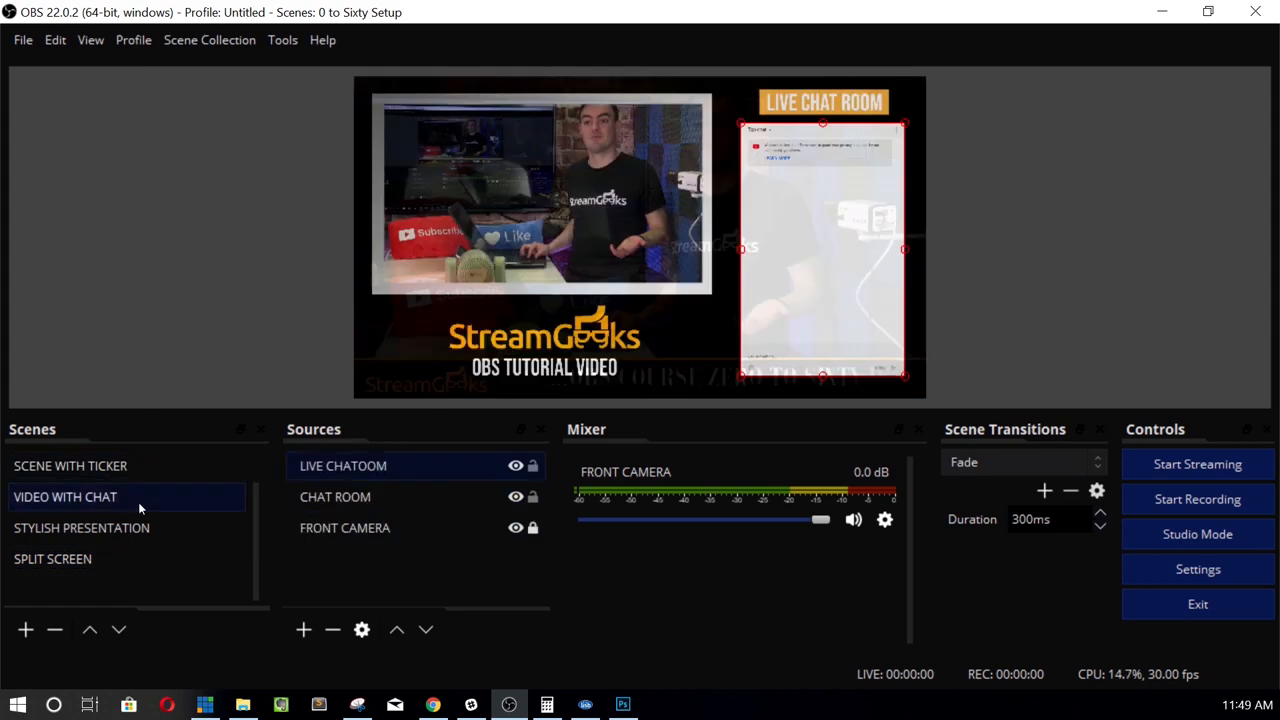
click(52, 558)
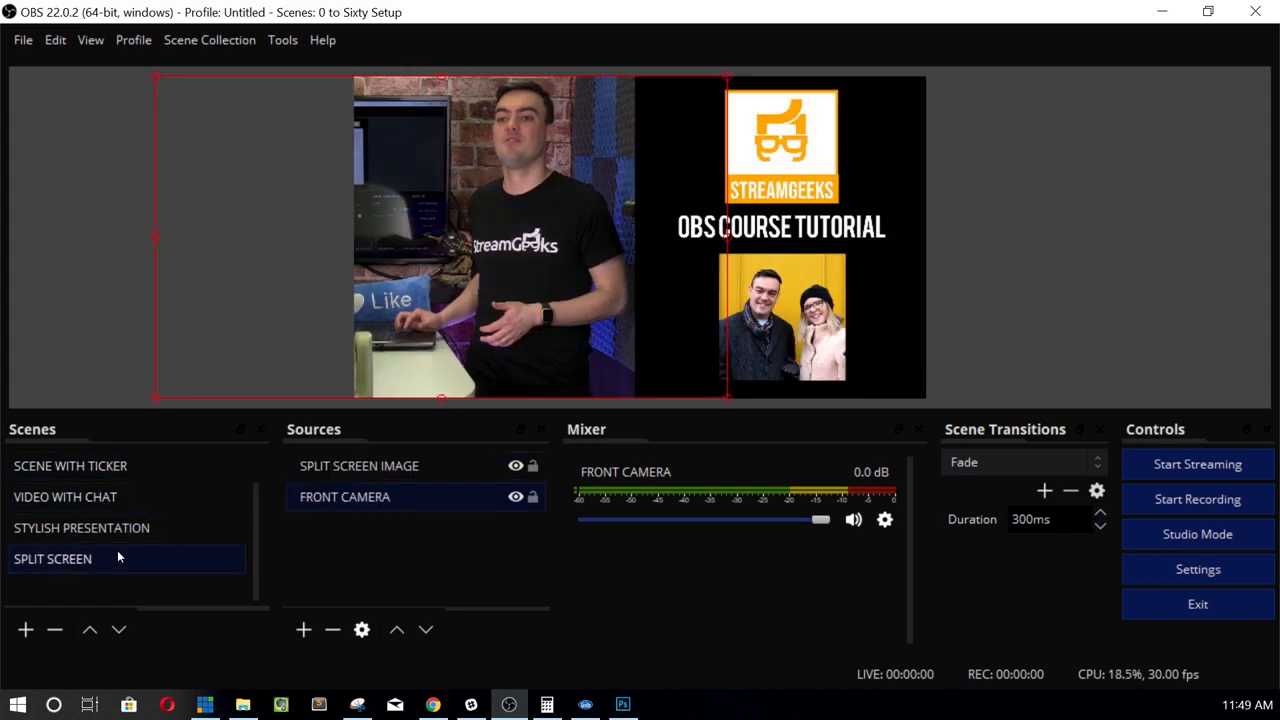
click(81, 527)
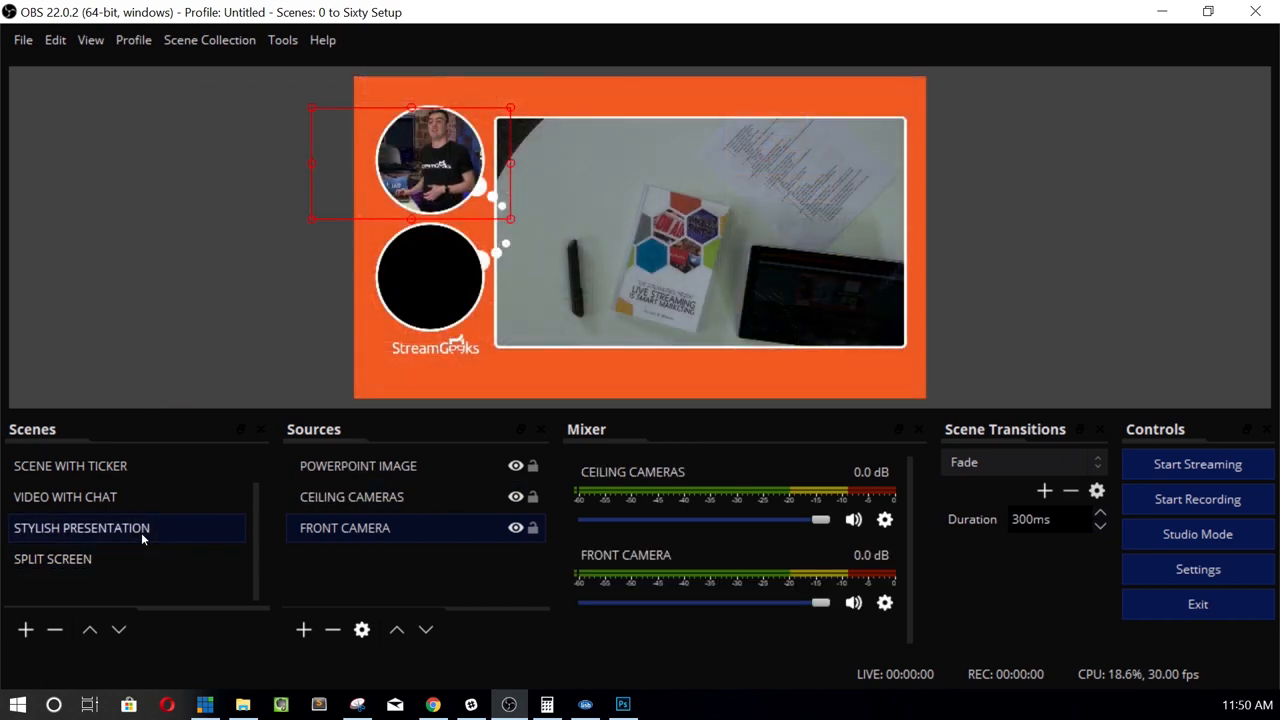